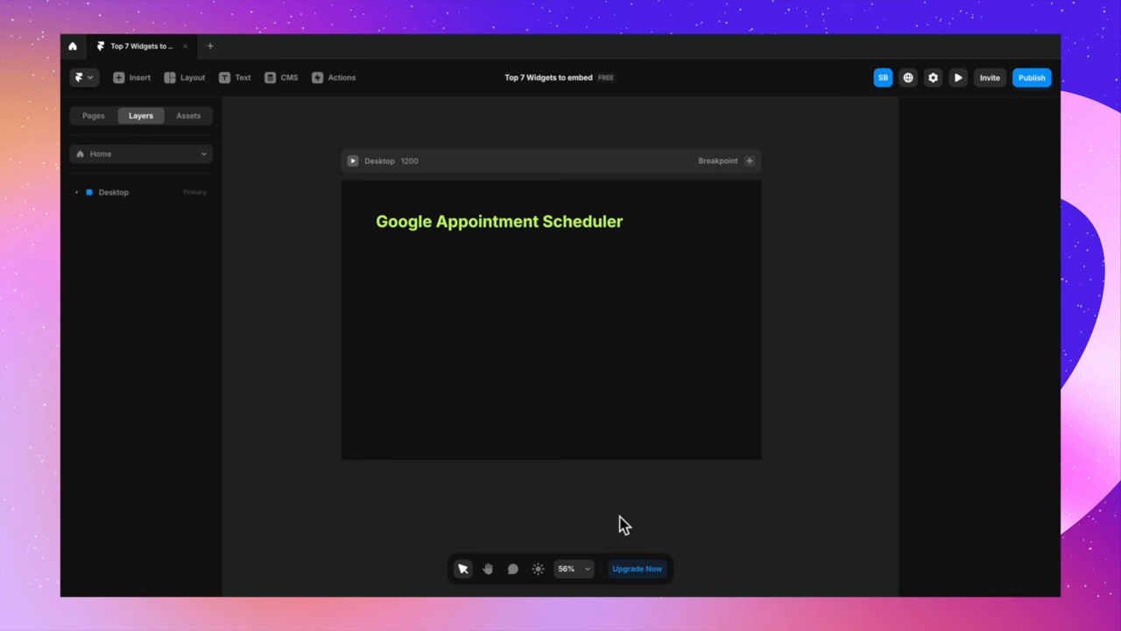
# Draw a large white frame under the Google Appointment Scheduler heading and leave it selected
pyautogui.click(505, 377)
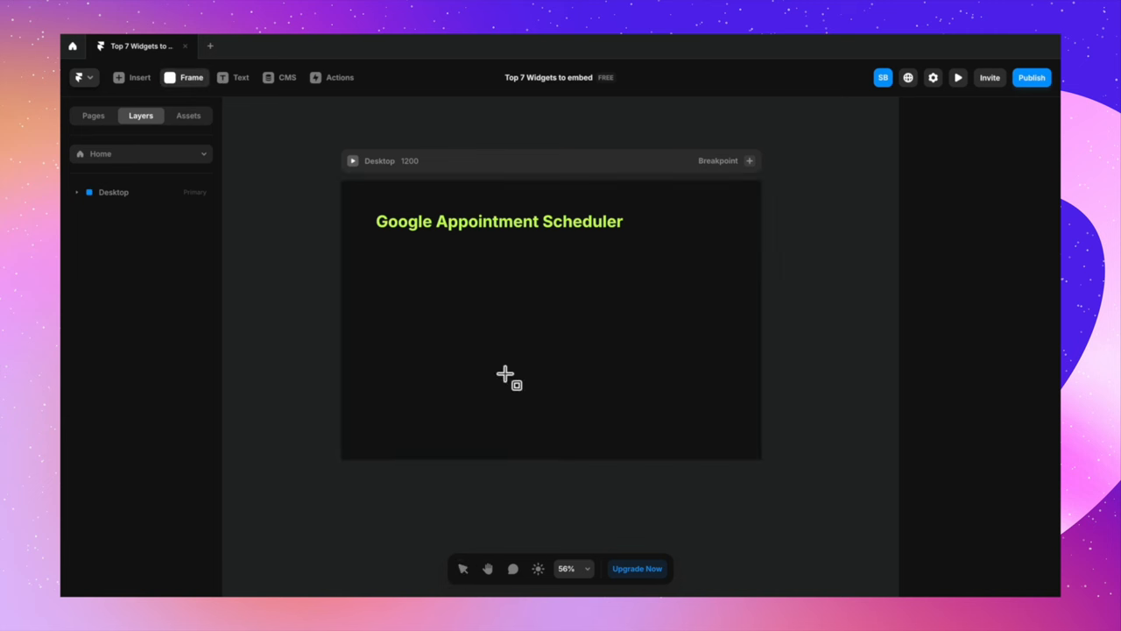
pyautogui.moveTo(393, 259); pyautogui.dragTo(704, 399)
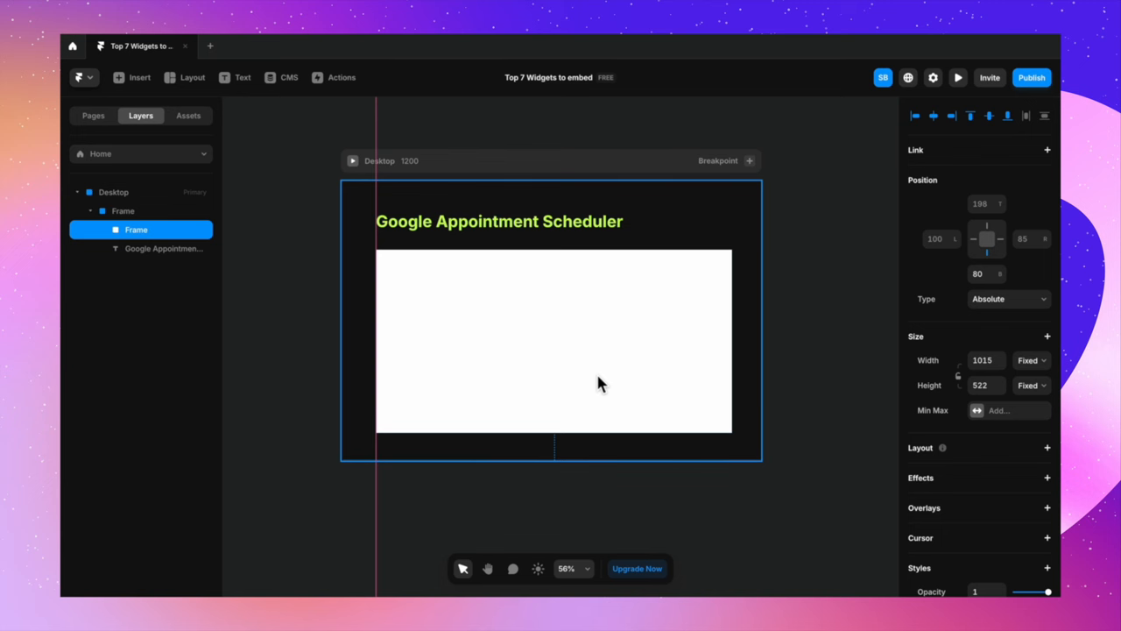
pyautogui.click(554, 342)
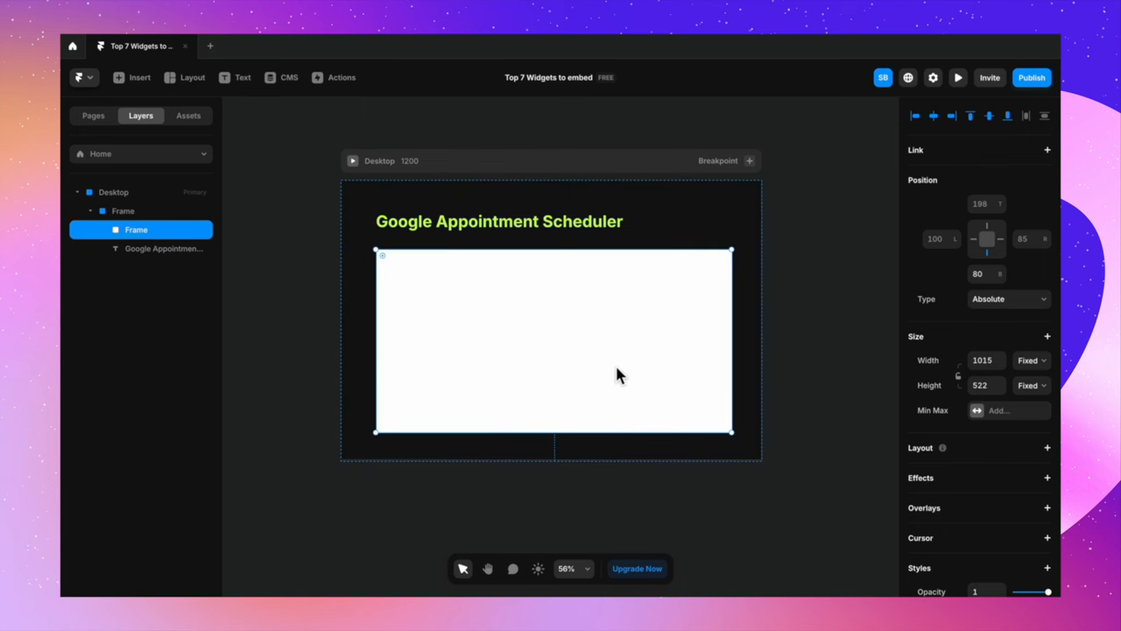
pyautogui.click(810, 401)
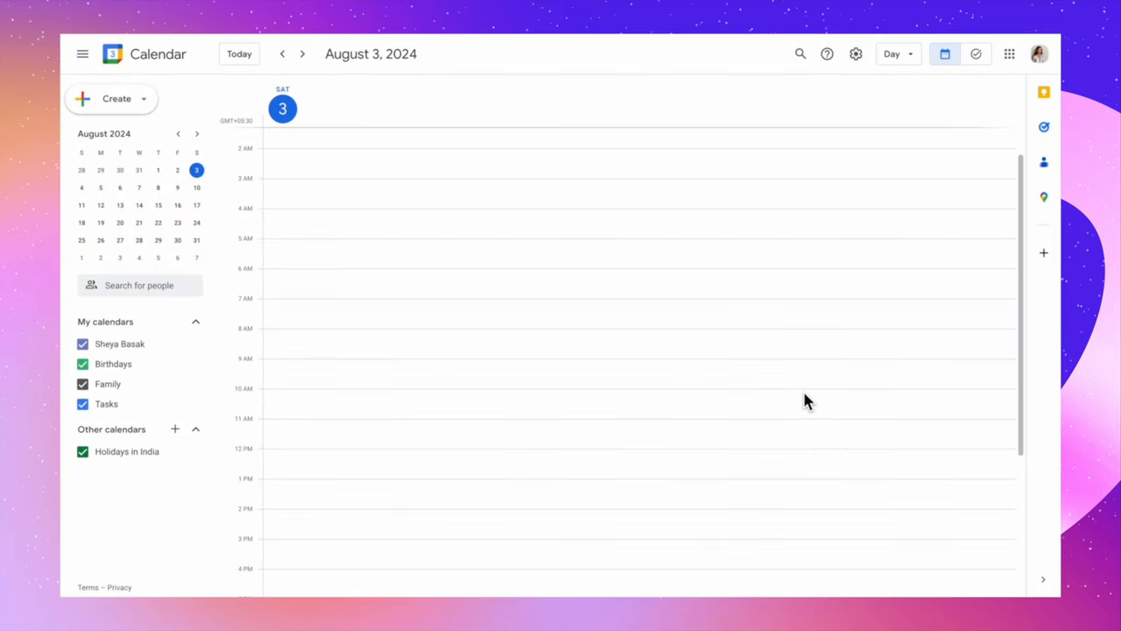
pyautogui.moveTo(389, 270)
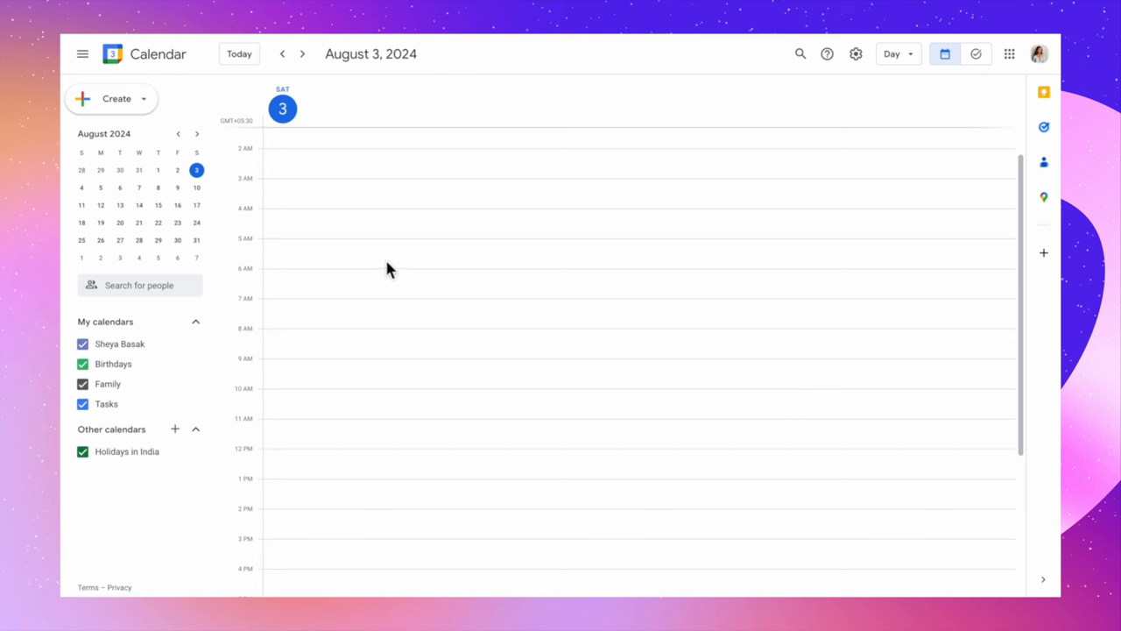
pyautogui.moveTo(155, 114)
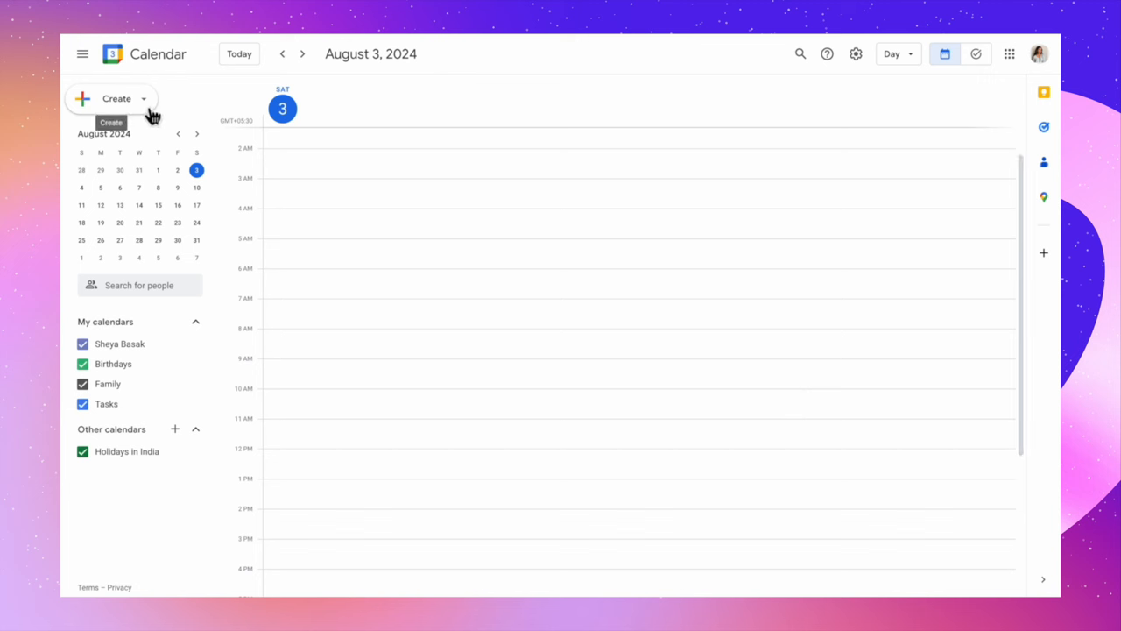
# Start a new appointment schedule titled Test with 30-minute appointments
pyautogui.click(116, 98)
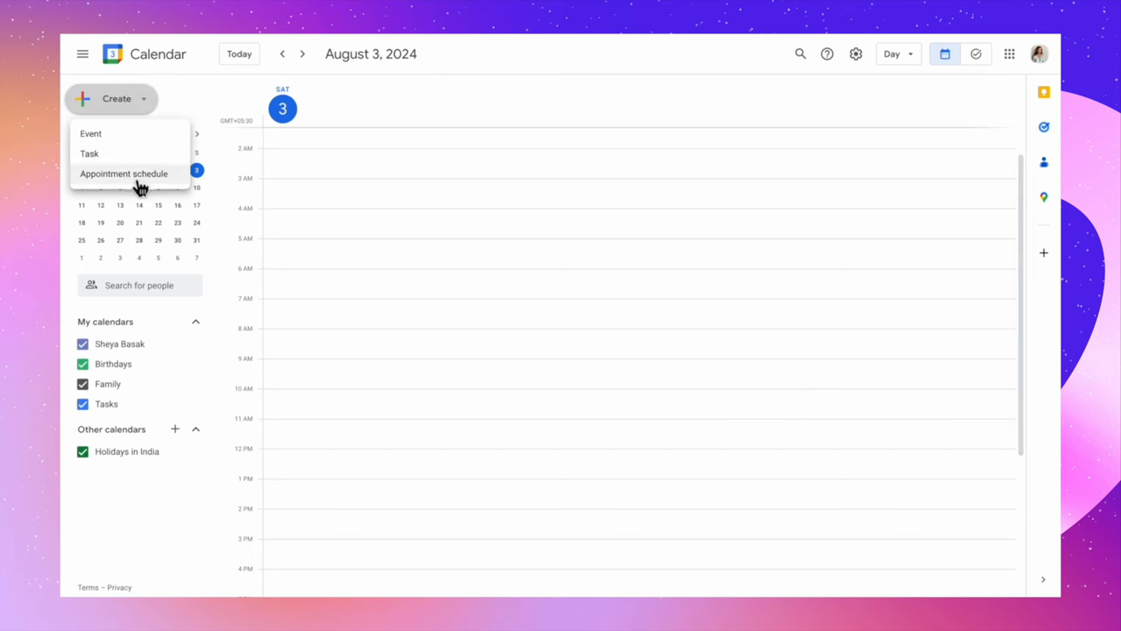
pyautogui.click(123, 174)
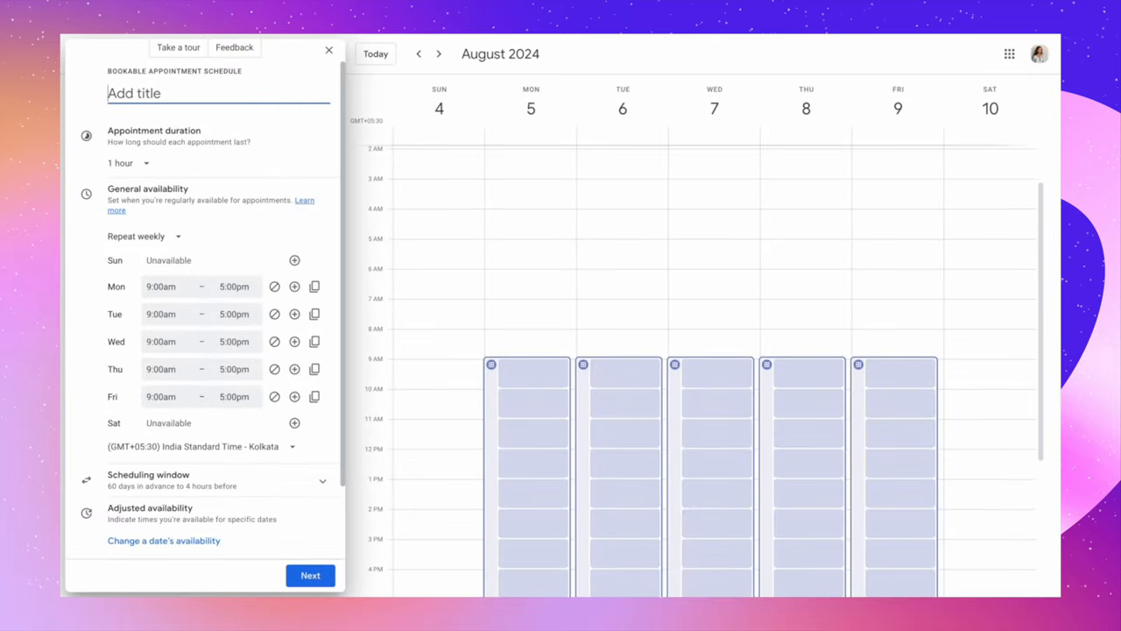
pyautogui.write('Test')
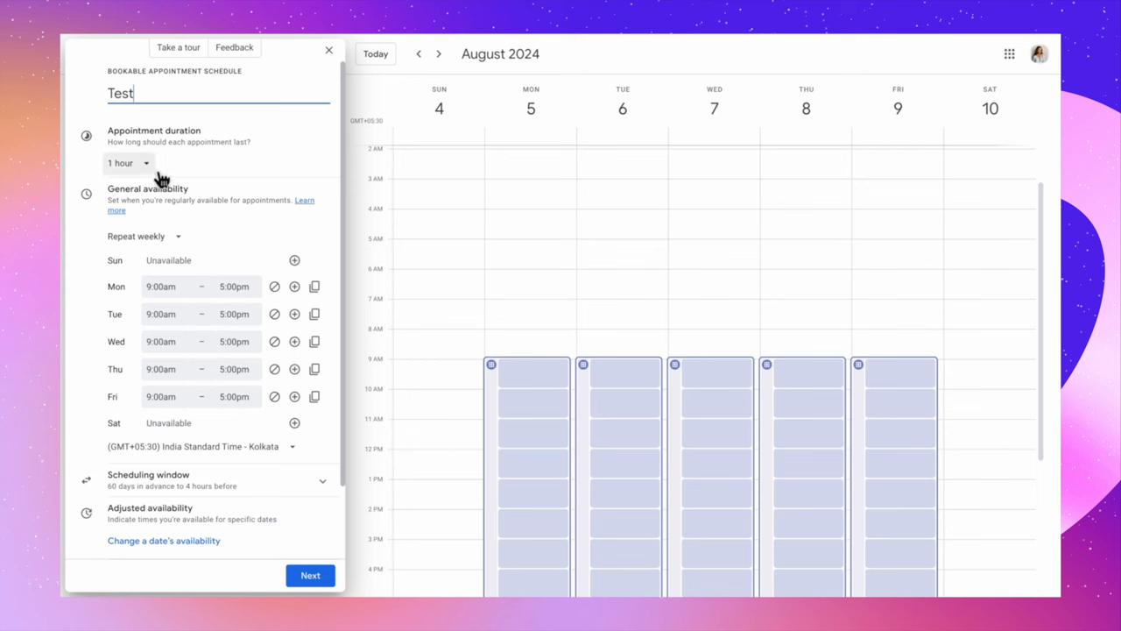
pyautogui.click(128, 163)
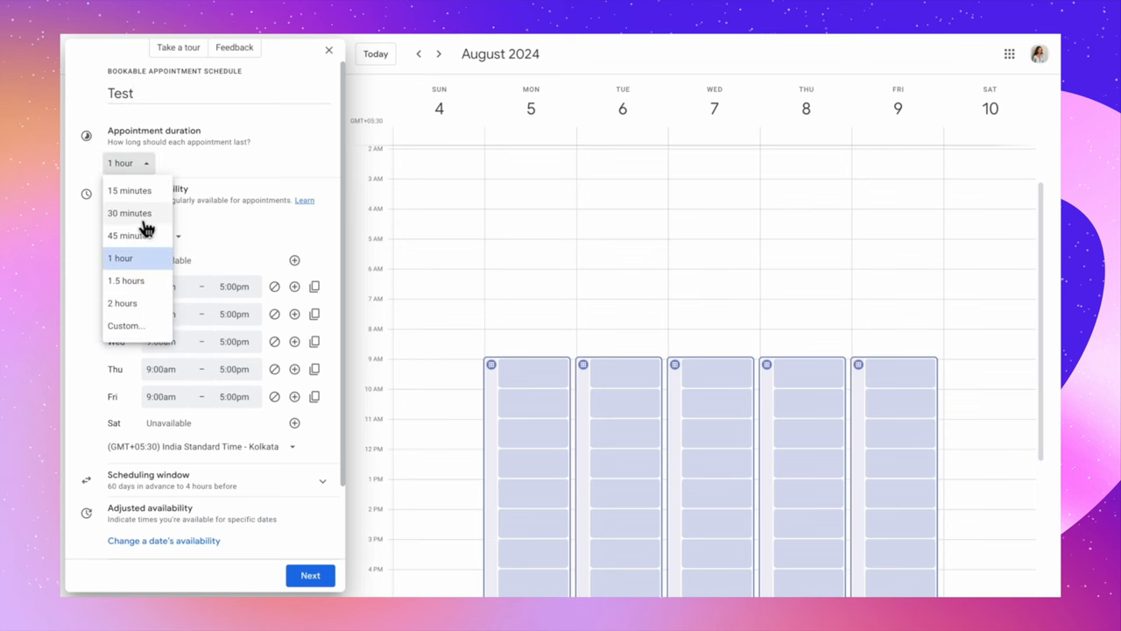
pyautogui.click(130, 213)
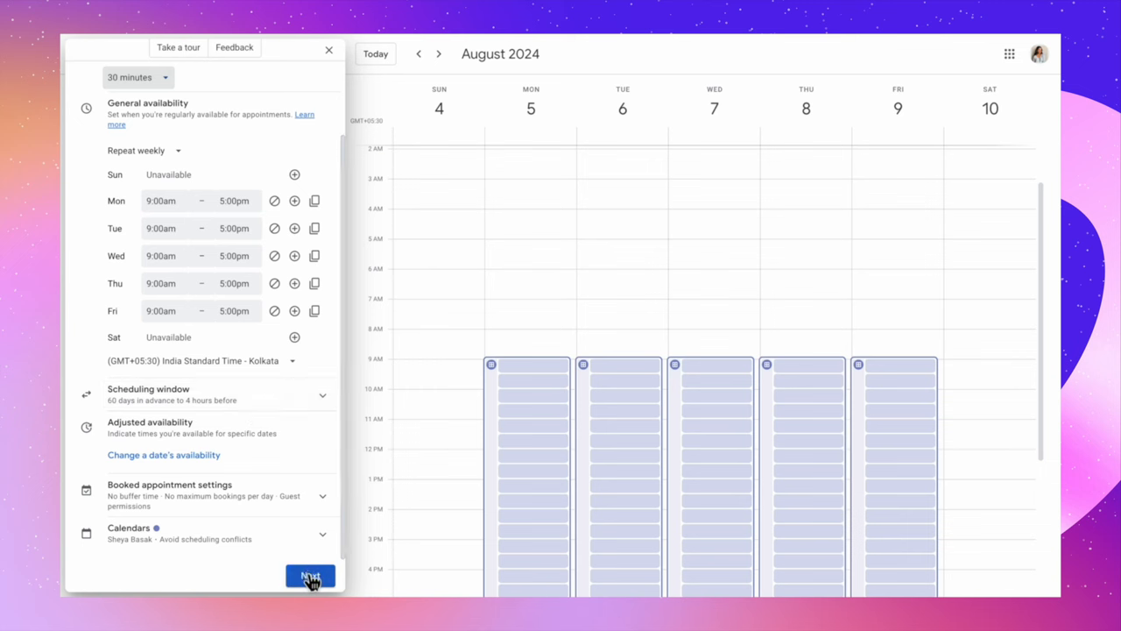
# Add the booking page description 'This is a test' and save the schedule
pyautogui.click(309, 574)
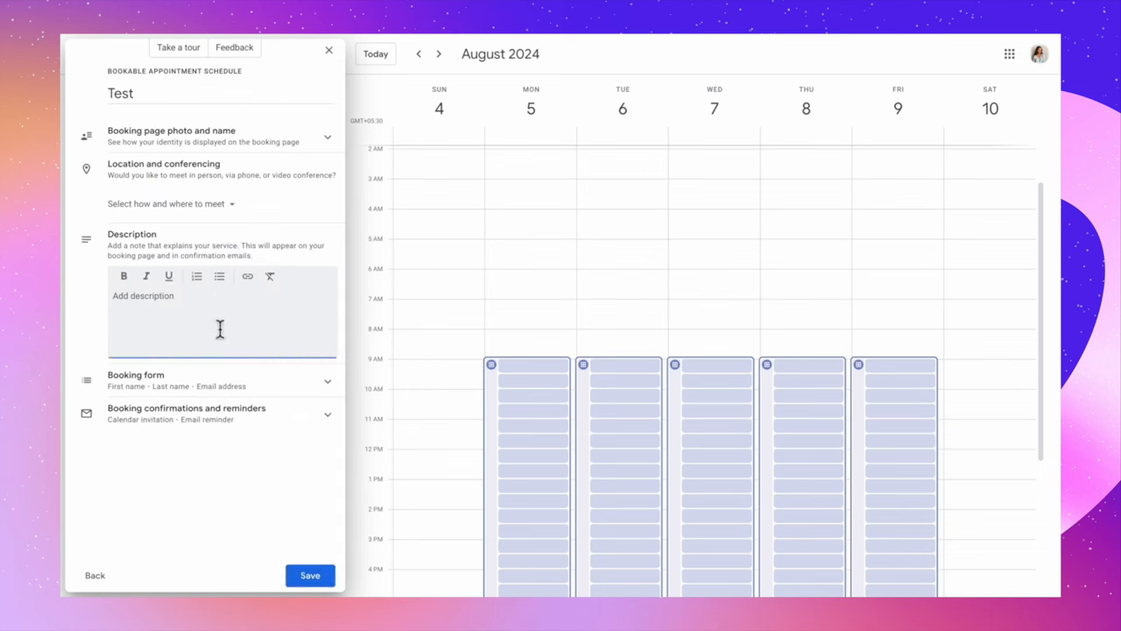
pyautogui.write('This is a')
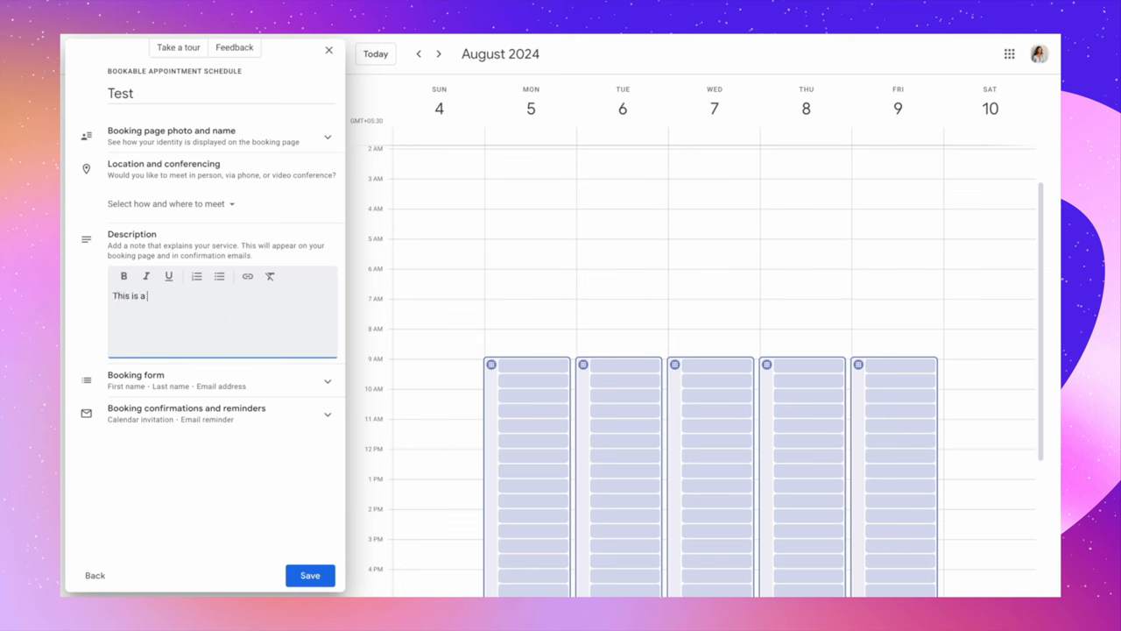
pyautogui.write('test')
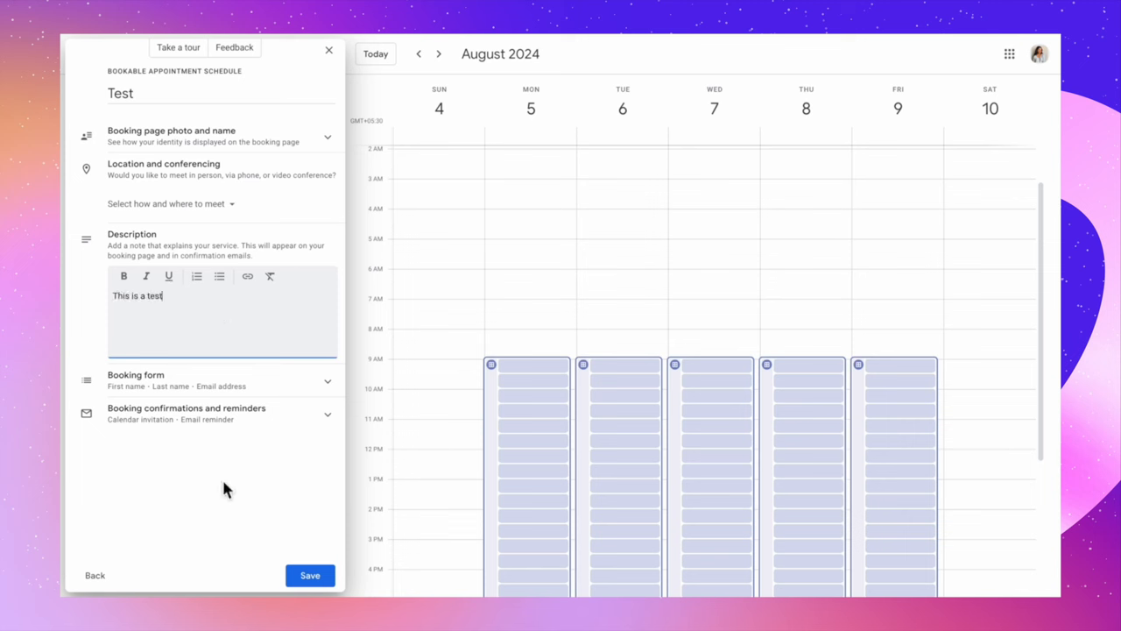
pyautogui.click(309, 575)
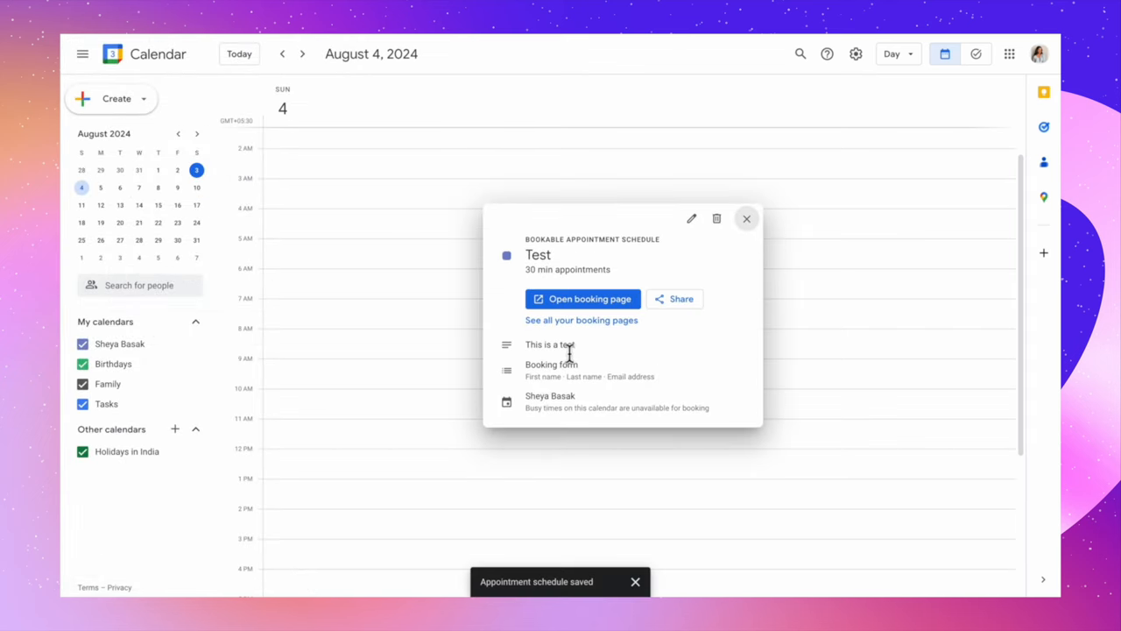
# Share the Test schedule and copy its inline booking page website embed code
pyautogui.click(673, 298)
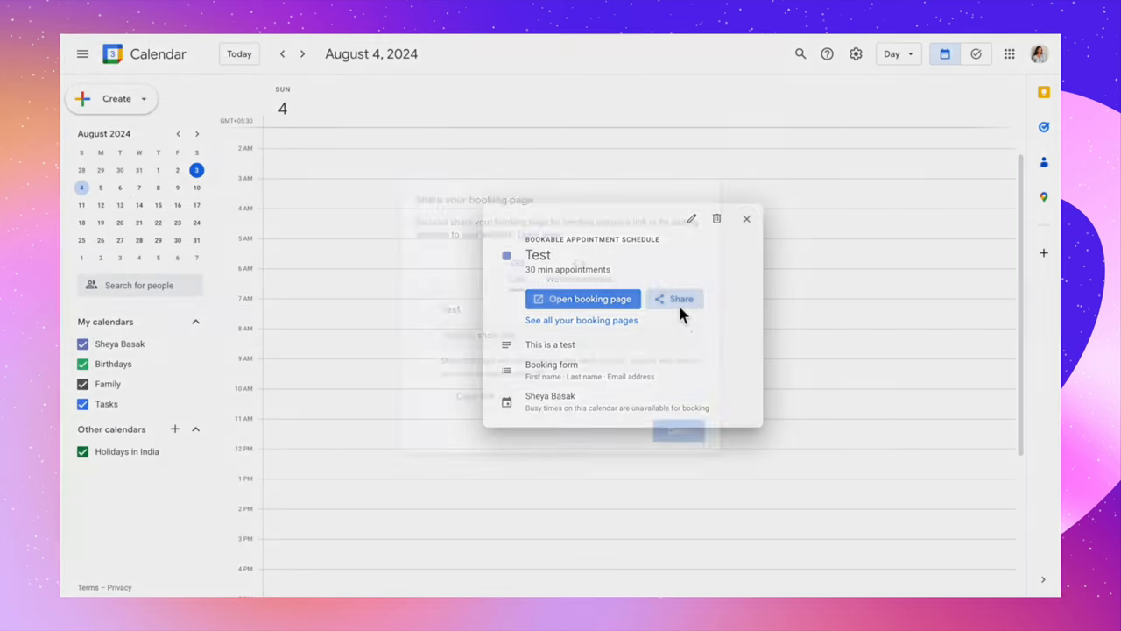
pyautogui.click(675, 298)
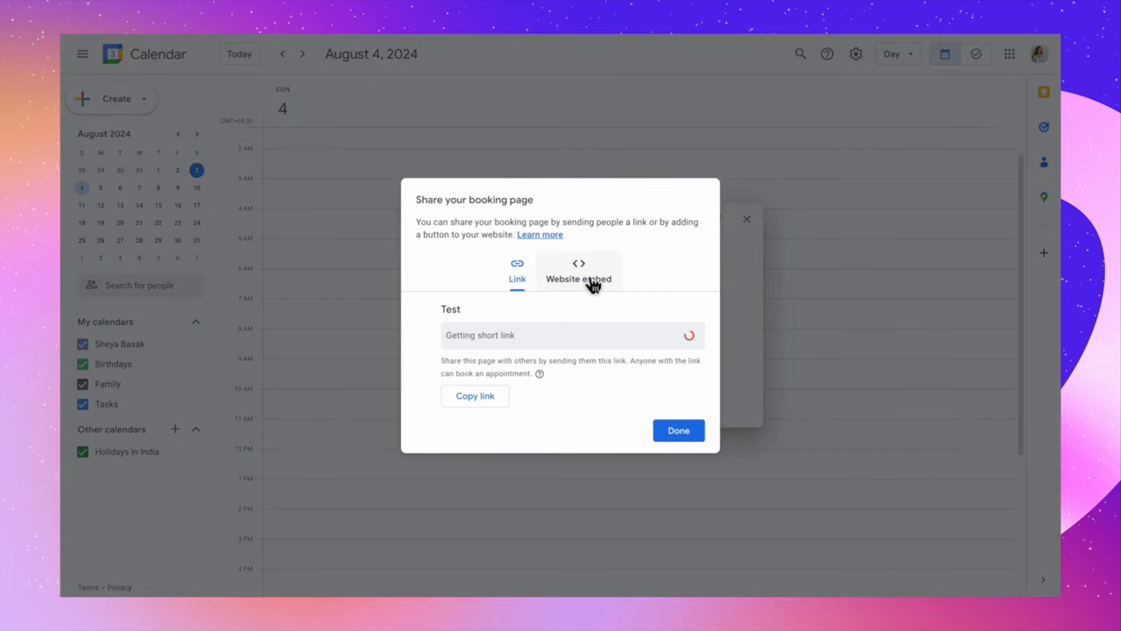
pyautogui.click(578, 270)
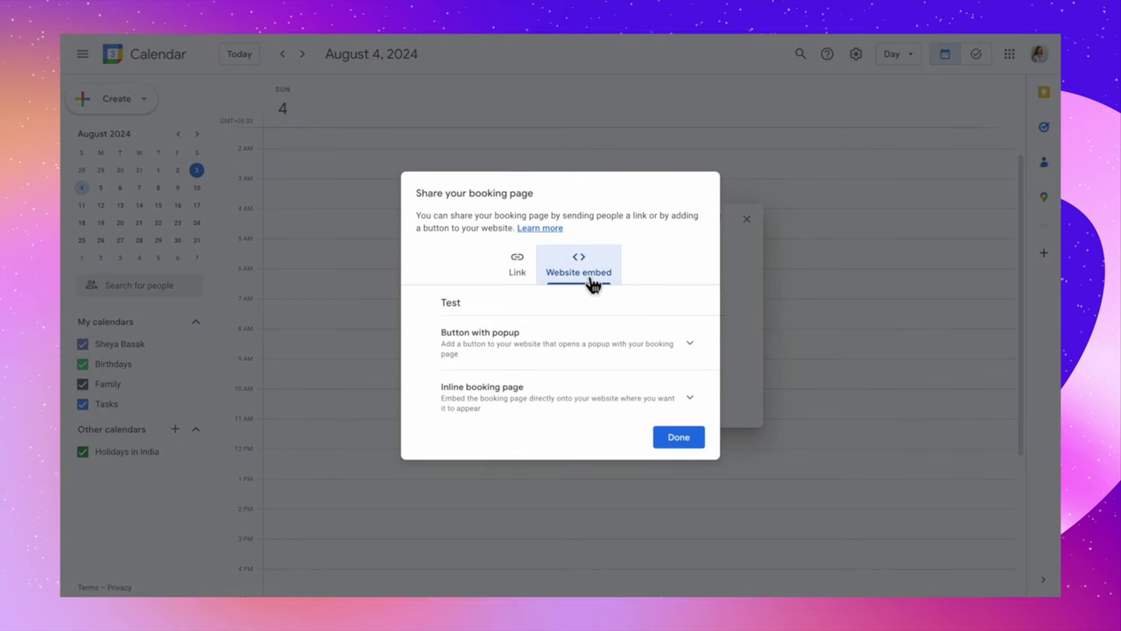
pyautogui.moveTo(568, 366)
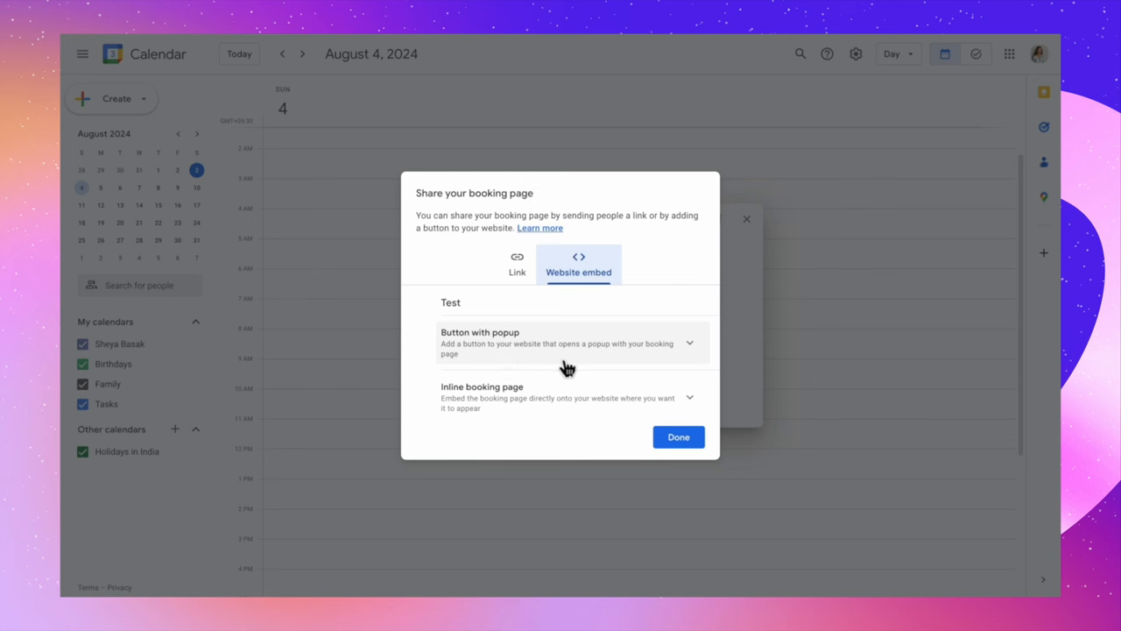
pyautogui.moveTo(627, 371)
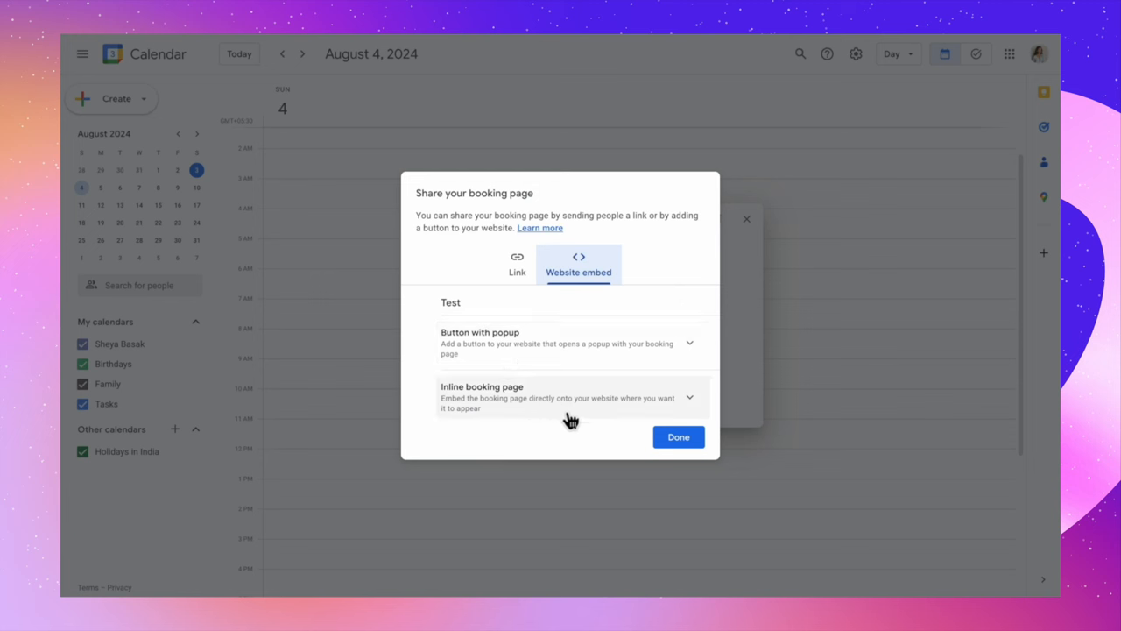
pyautogui.moveTo(593, 421)
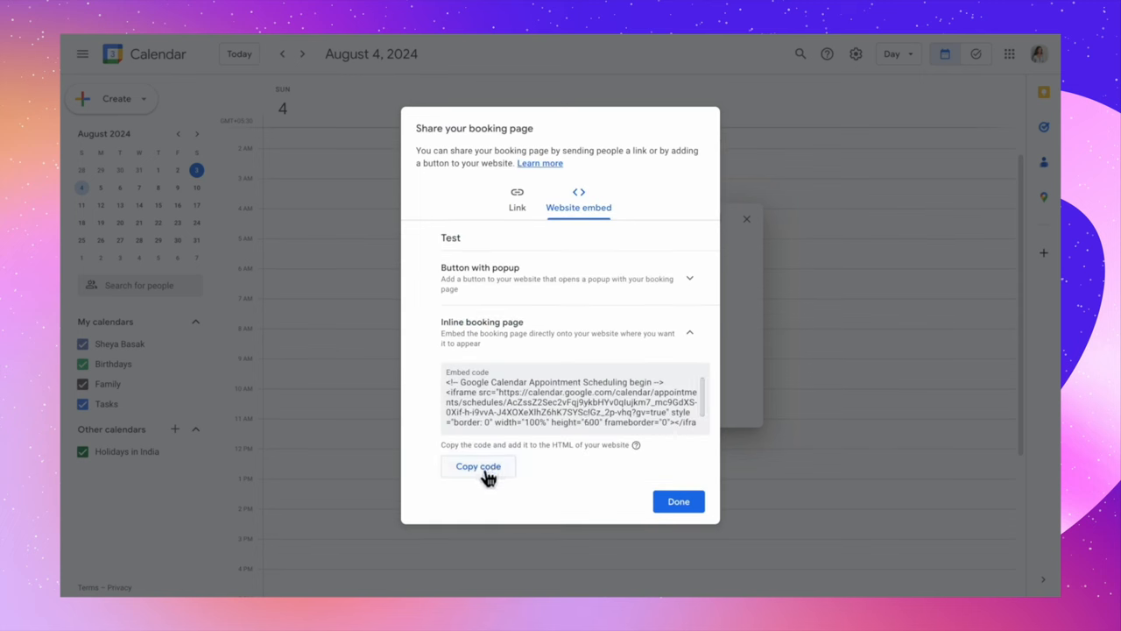
pyautogui.click(479, 466)
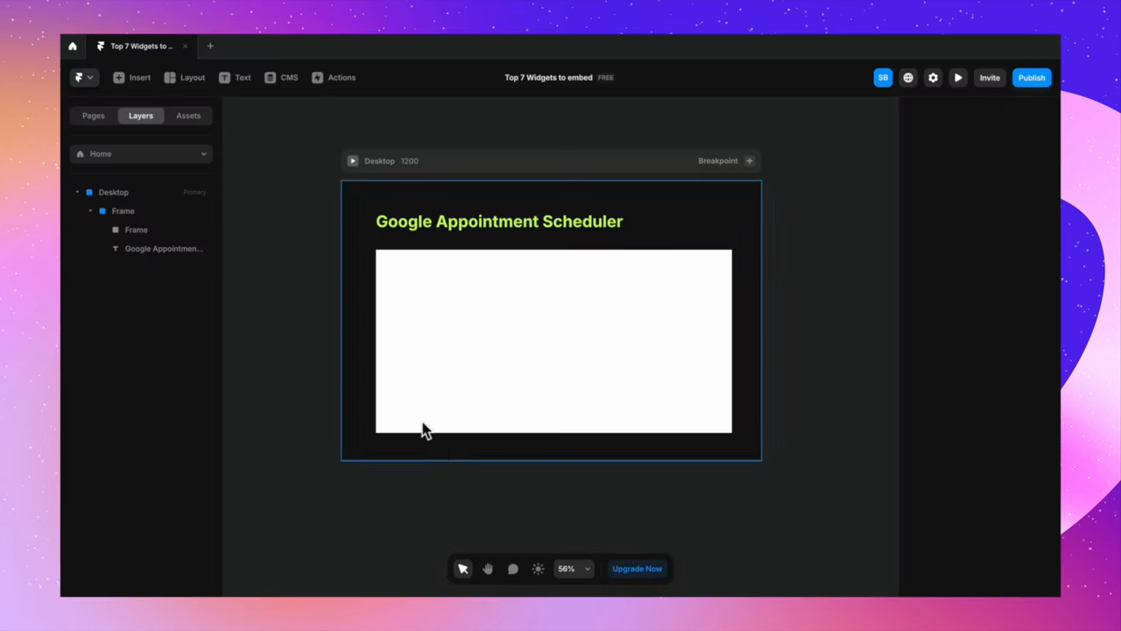
# Insert an Embed element into the white frame and give the frame a centred stack layout
pyautogui.click(133, 77)
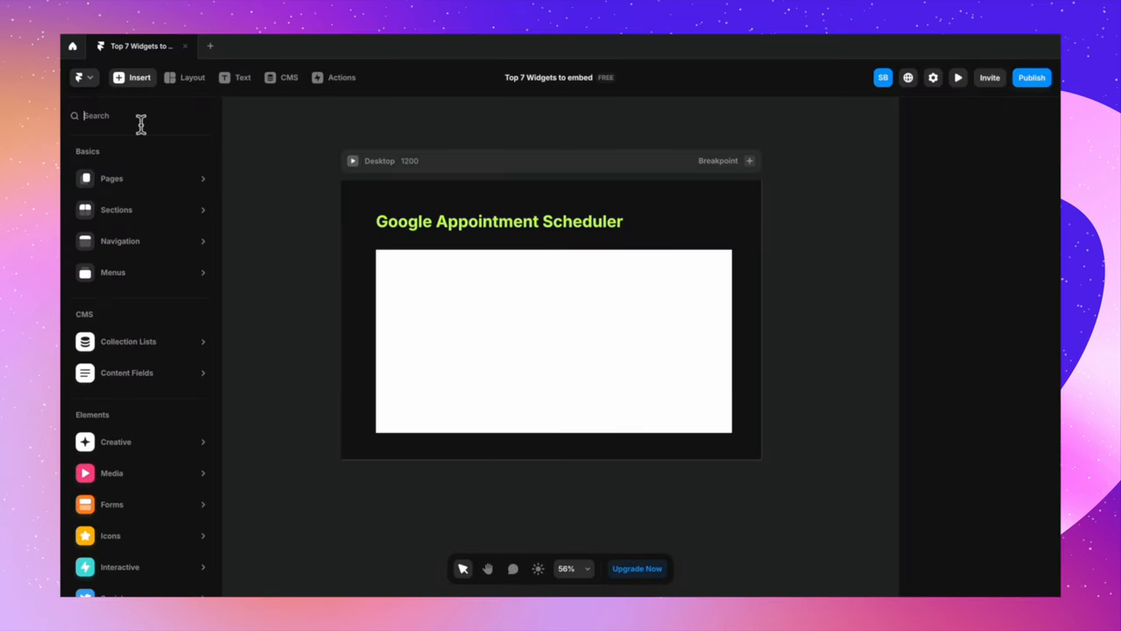
pyautogui.write('embed')
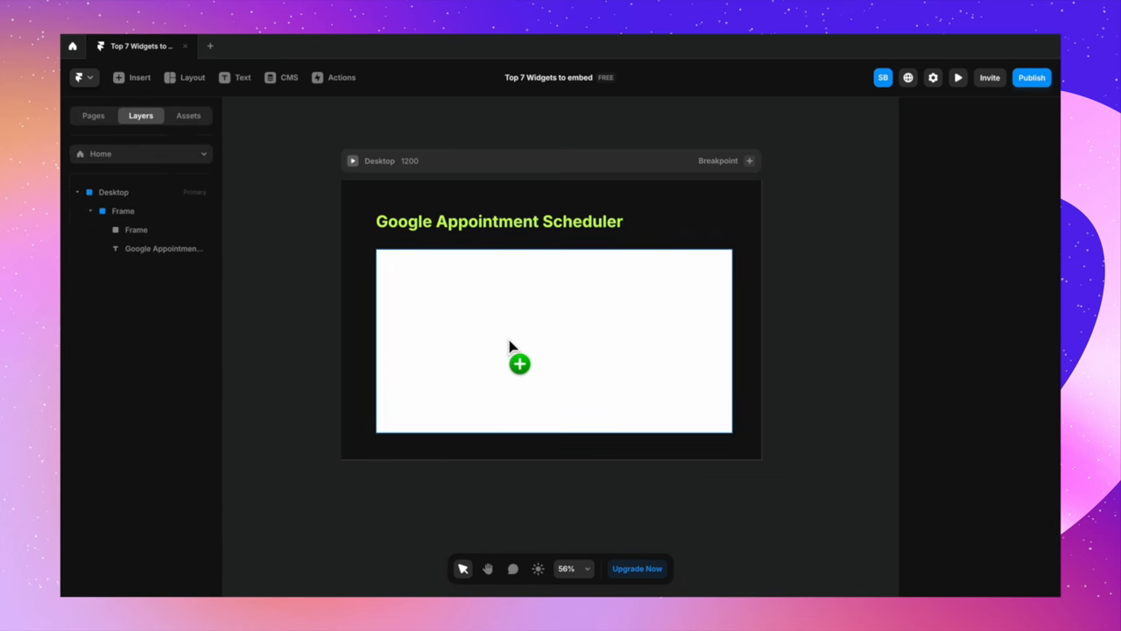
pyautogui.click(518, 363)
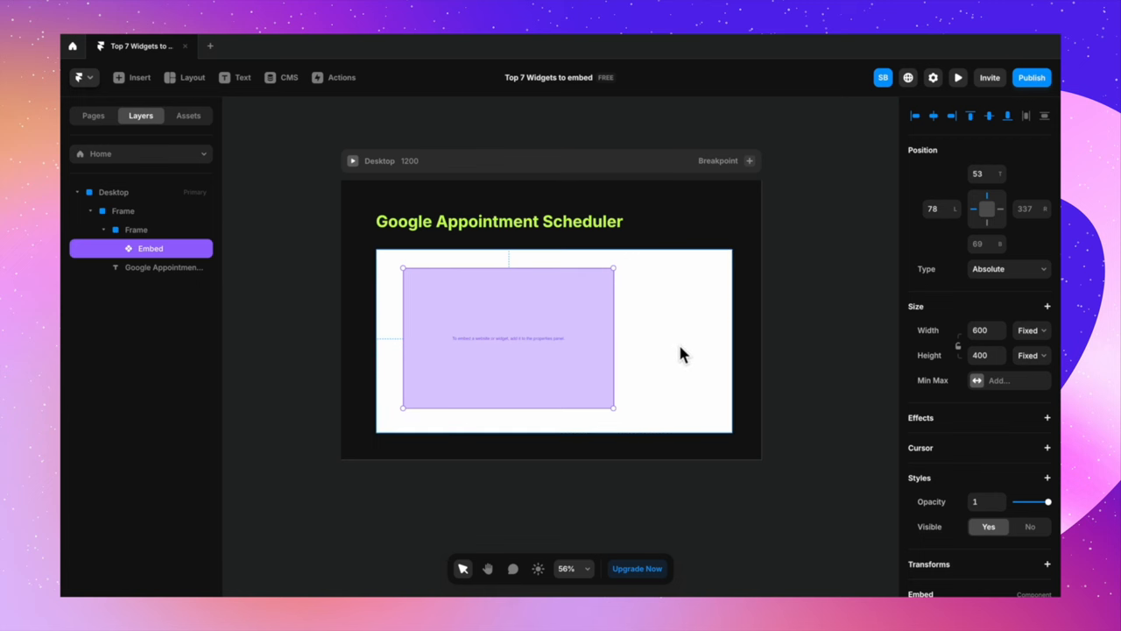
pyautogui.click(136, 228)
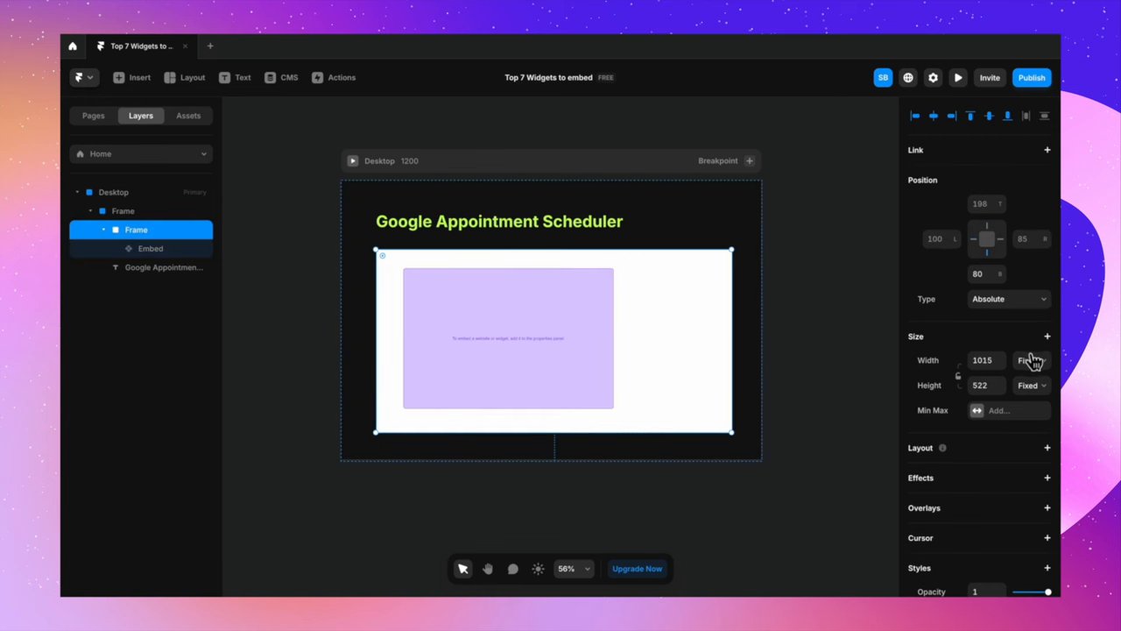
pyautogui.click(1048, 447)
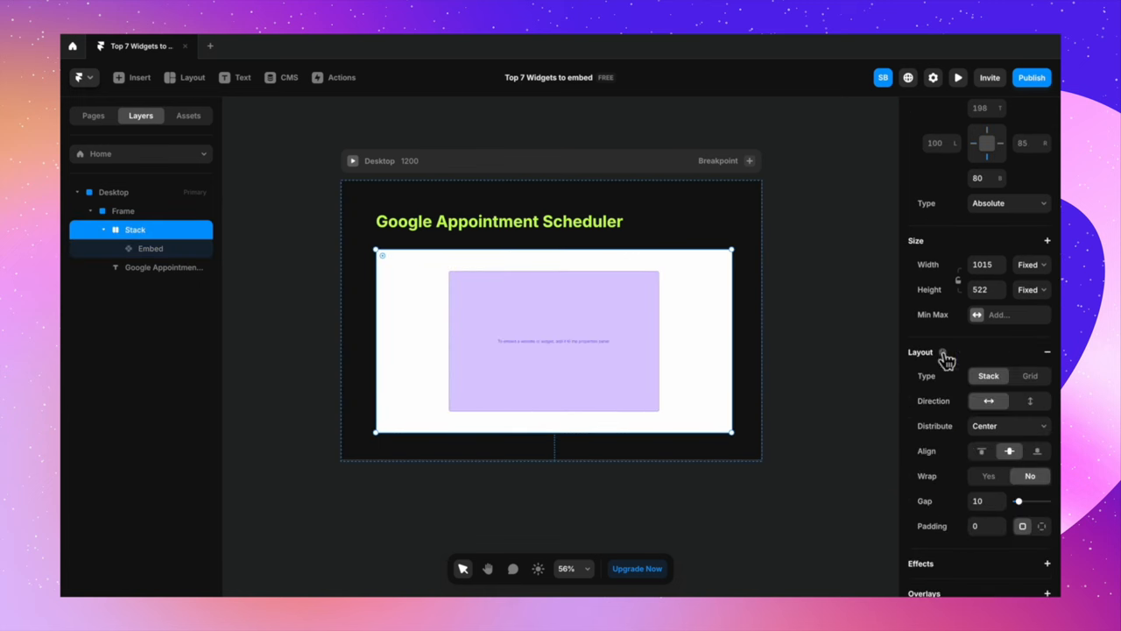
# Make the embed fill the frame width and switch its type to HTML for the scheduler code
pyautogui.click(150, 249)
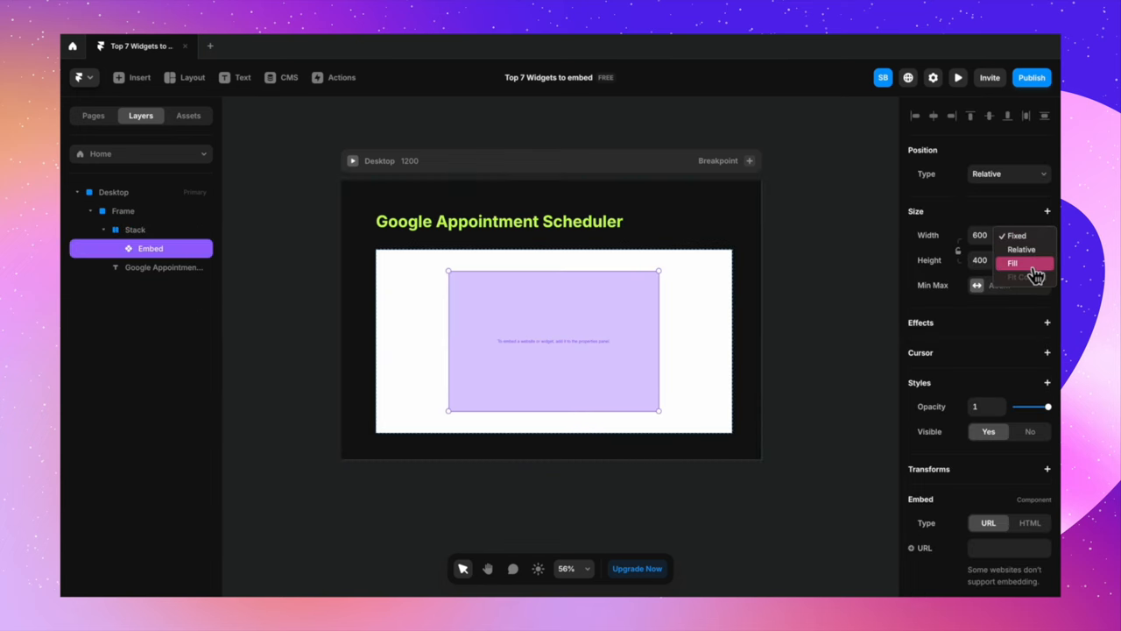
pyautogui.click(1013, 263)
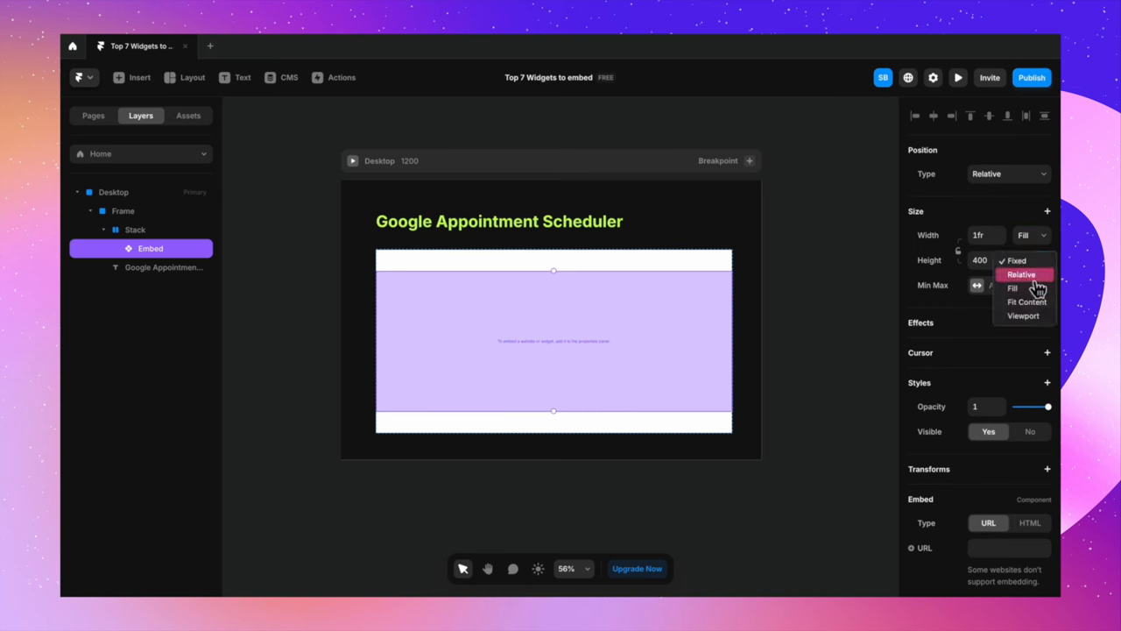
pyautogui.click(1013, 287)
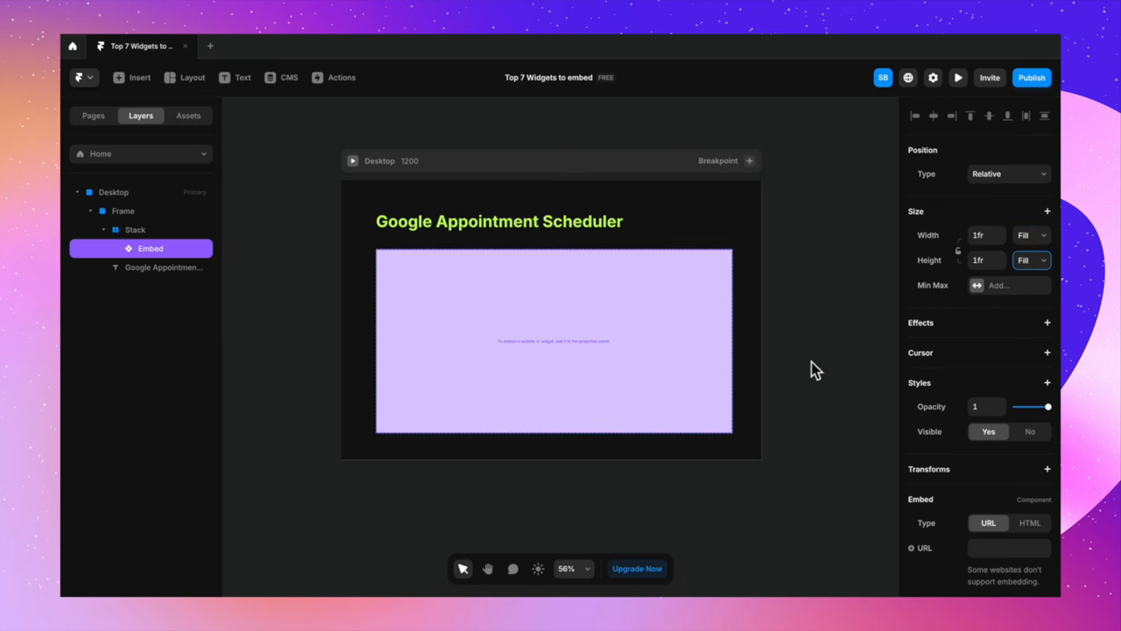
pyautogui.scroll(-3)
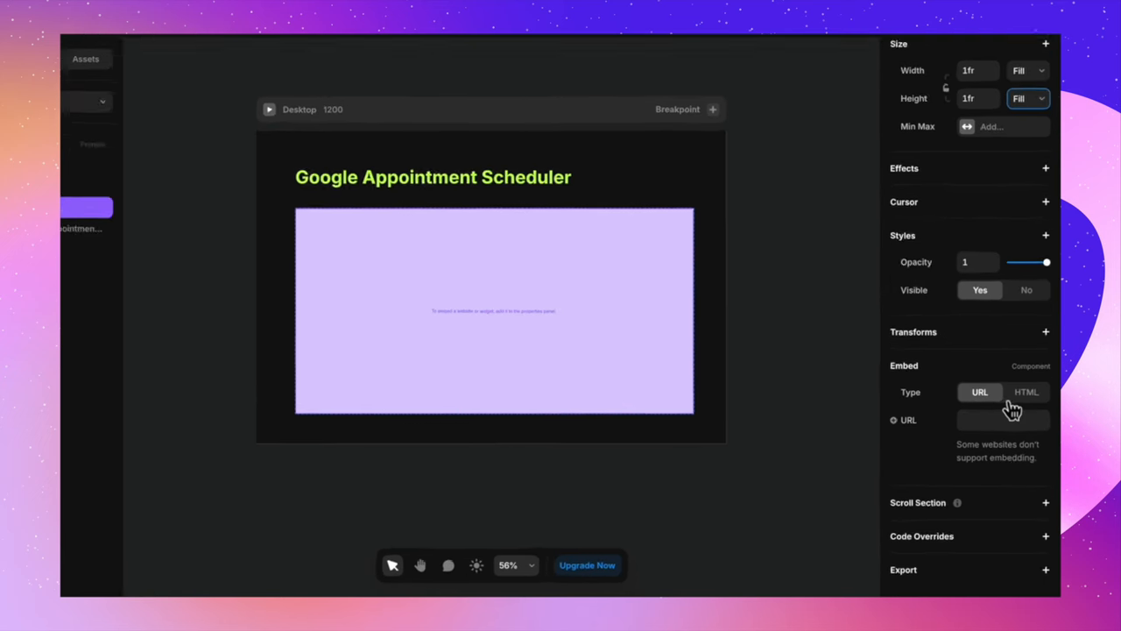
pyautogui.click(1027, 393)
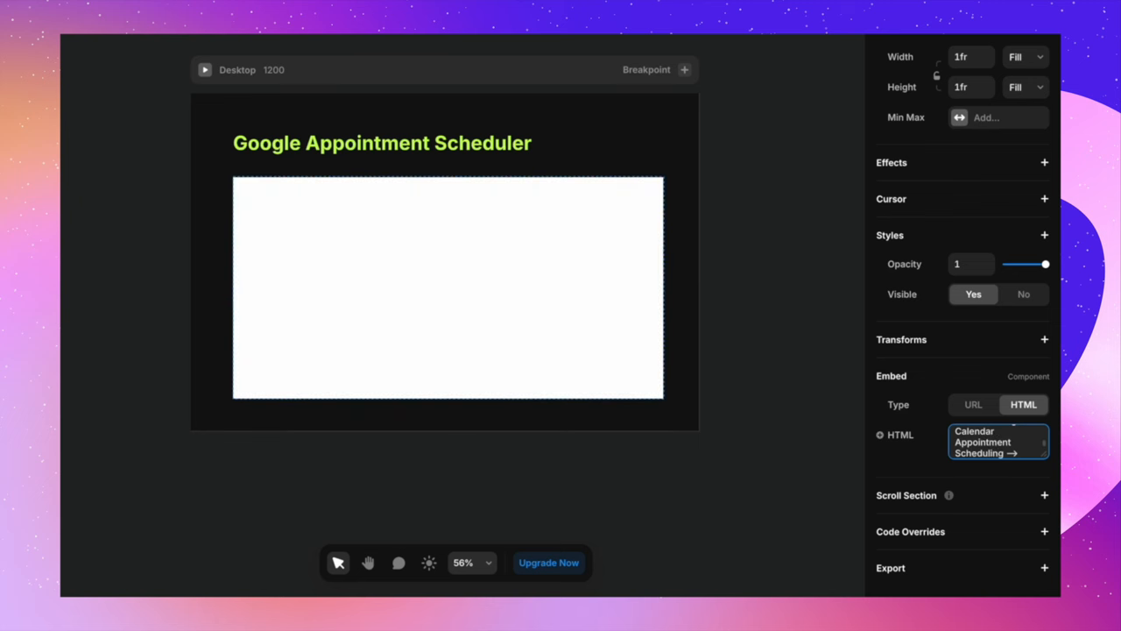
pyautogui.moveTo(781, 466)
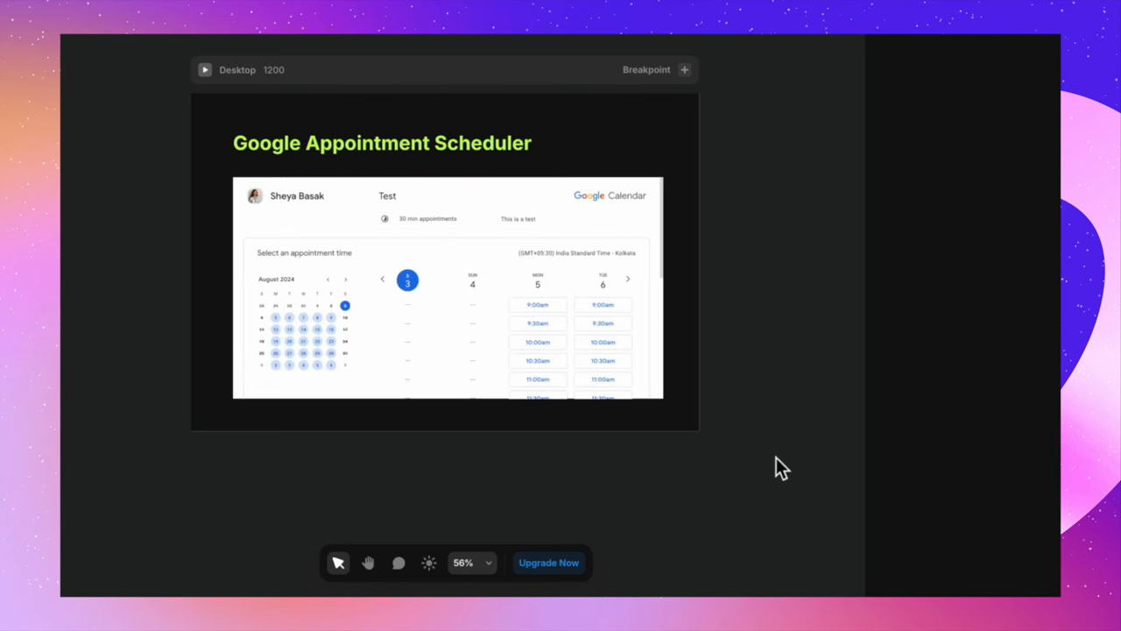
pyautogui.moveTo(494, 363)
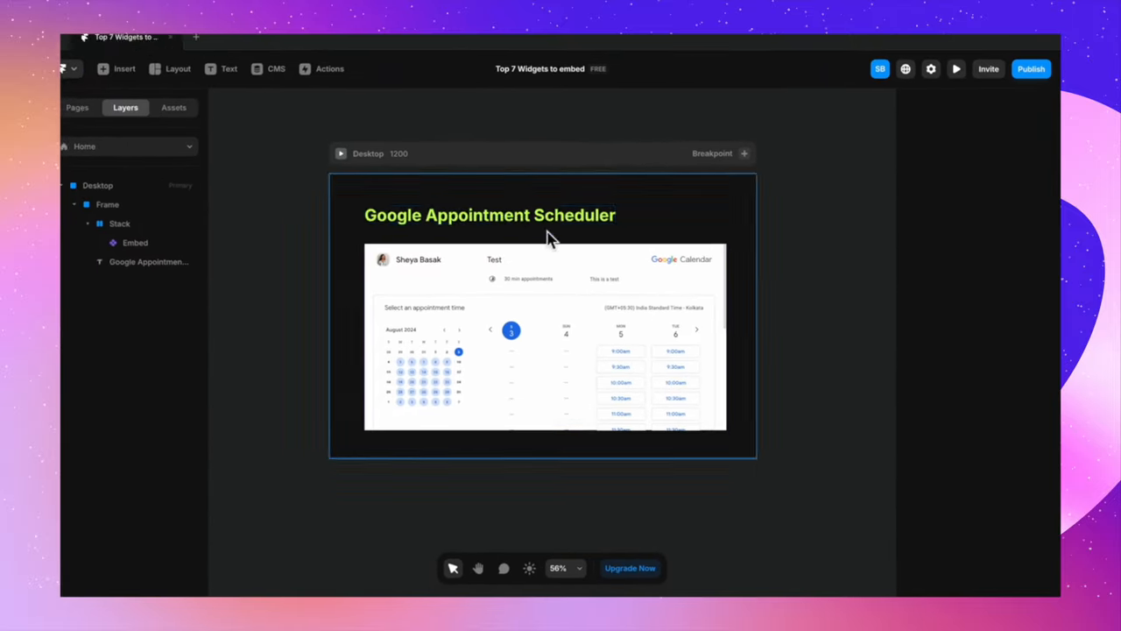
# Preview the page live and browse the scheduler's next and previous days of slots
pyautogui.click(956, 69)
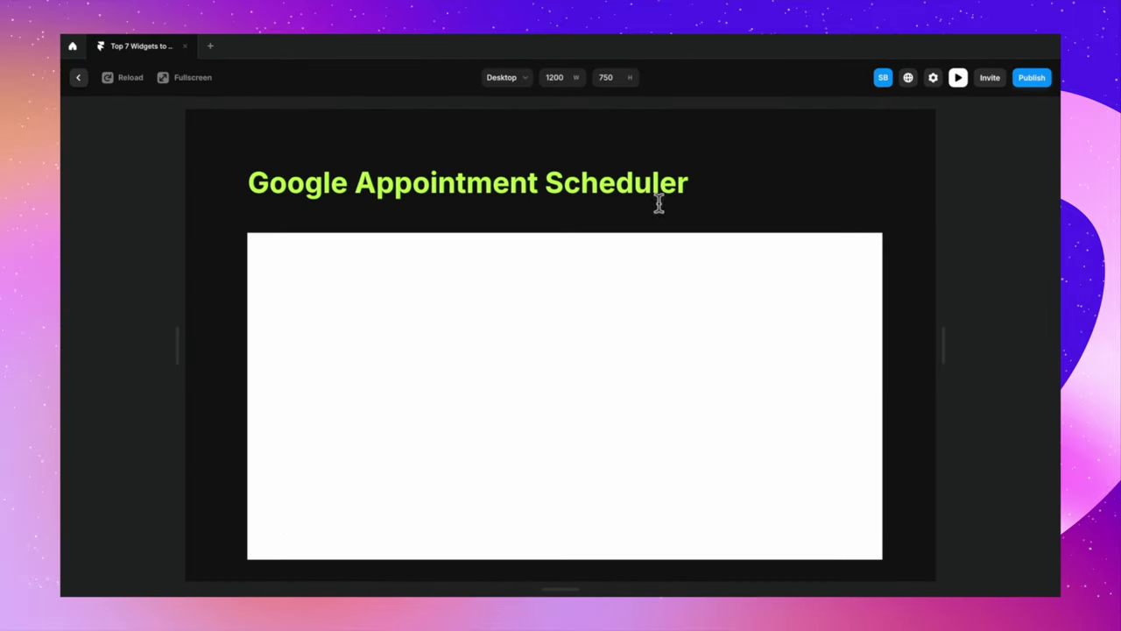
pyautogui.moveTo(911, 379)
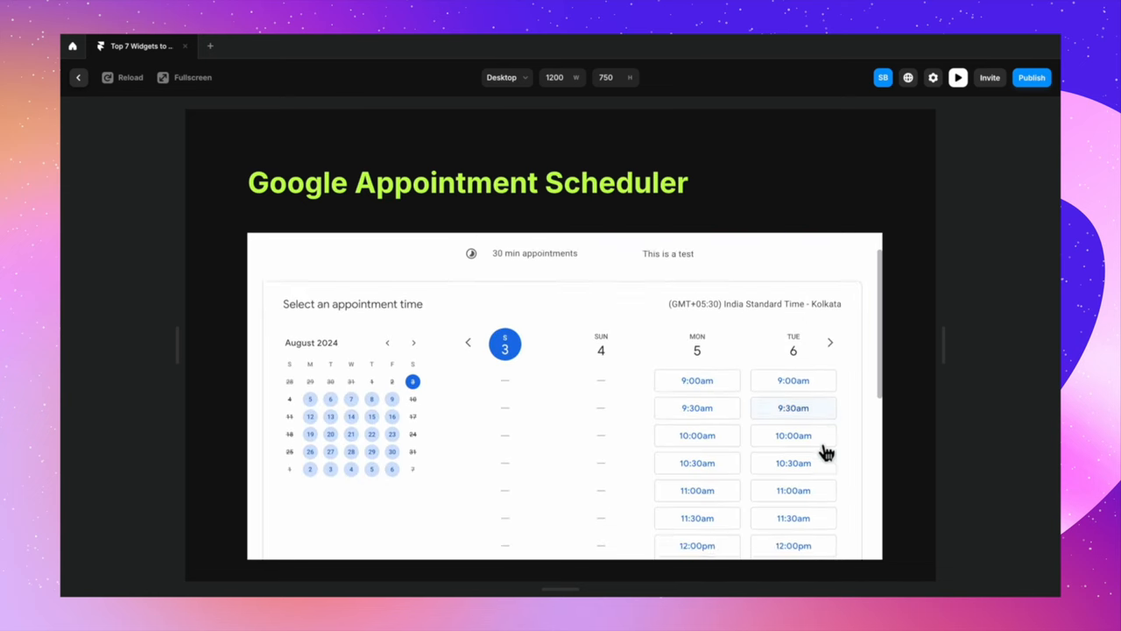
pyautogui.scroll(-3)
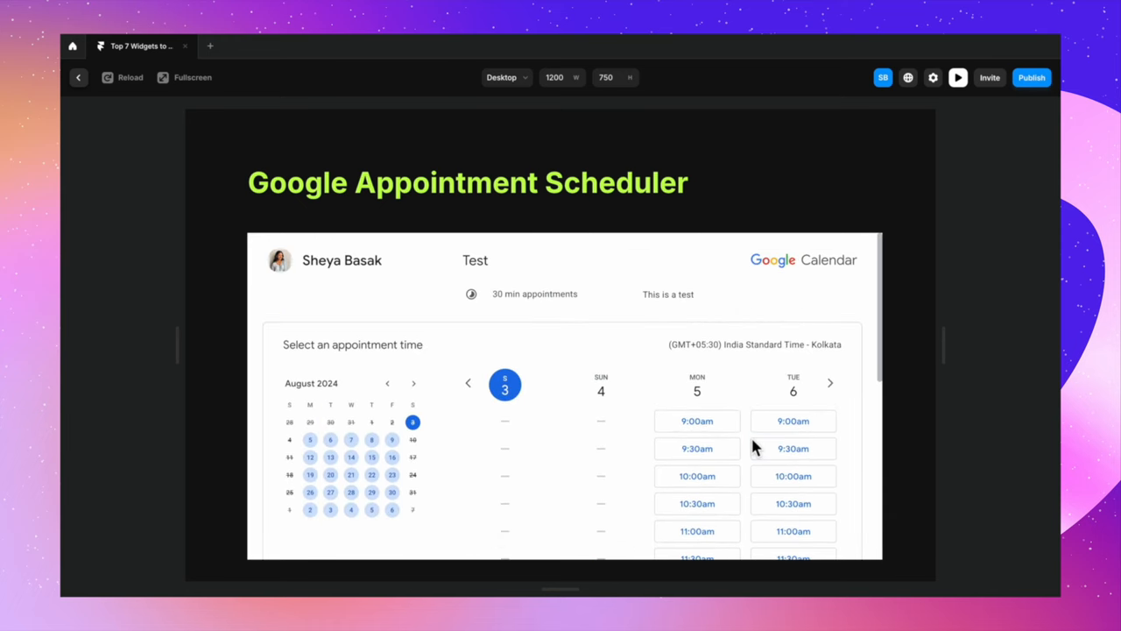
pyautogui.click(831, 382)
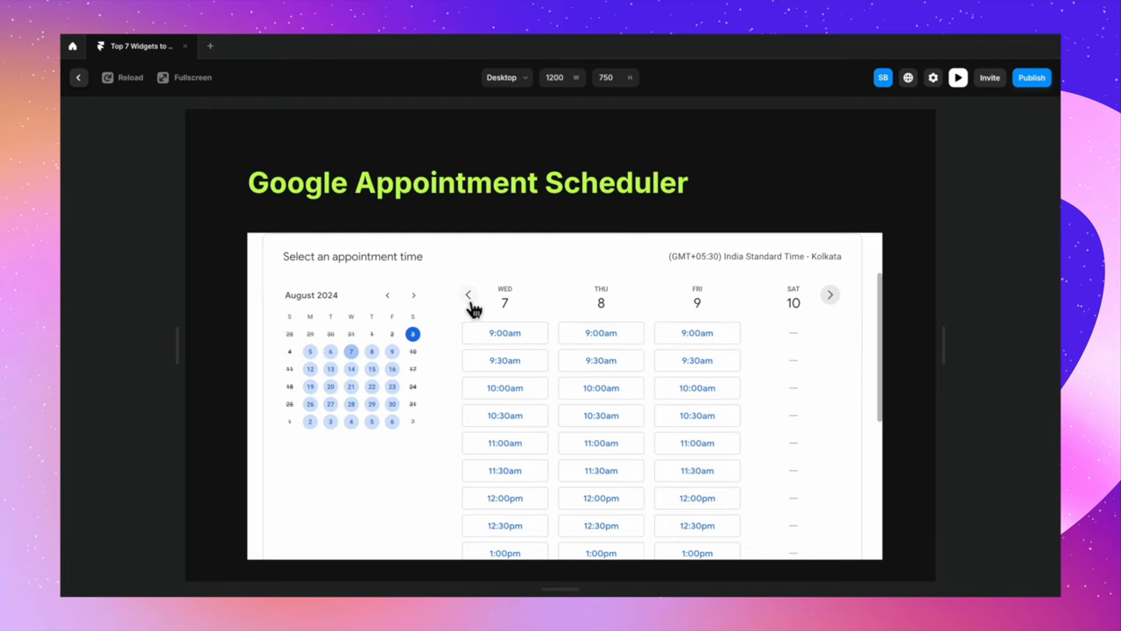
pyautogui.click(469, 295)
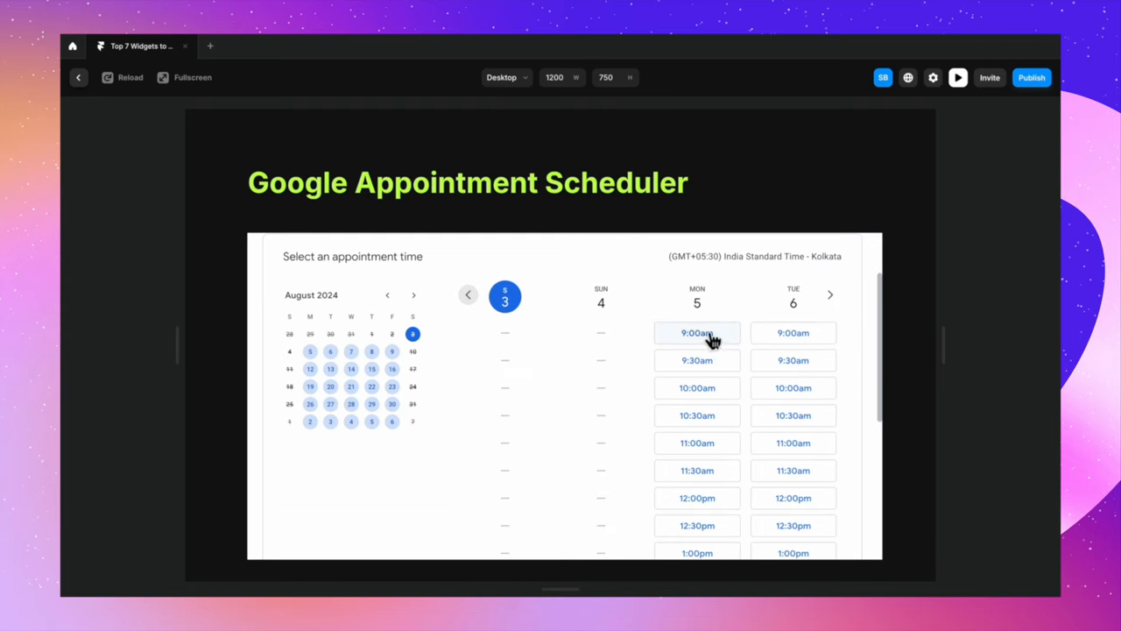
pyautogui.moveTo(698, 403)
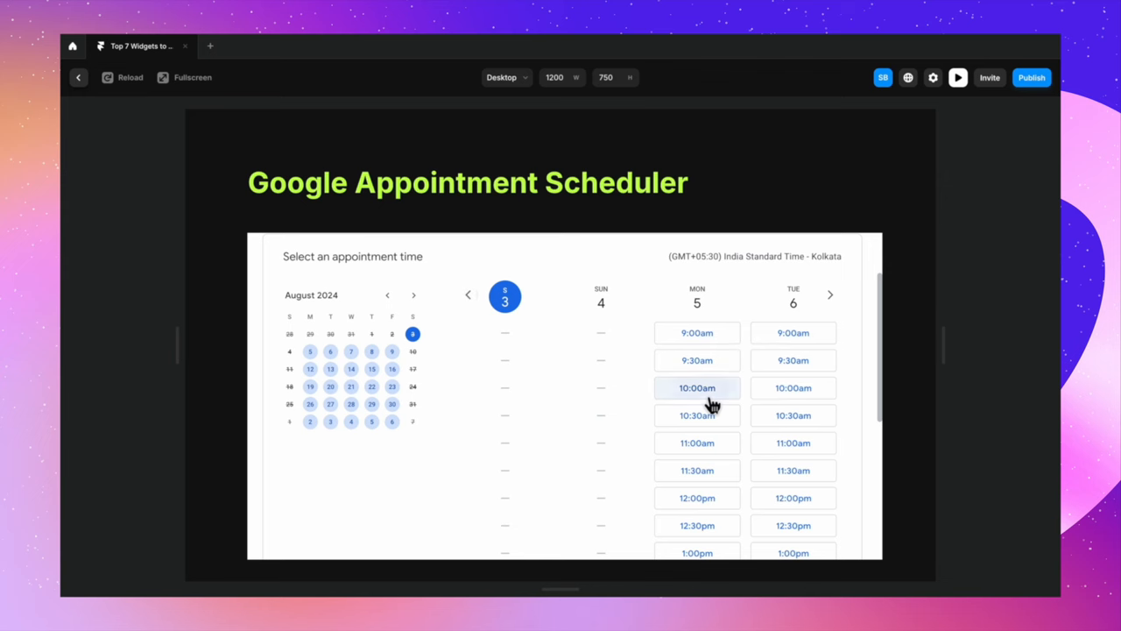
pyautogui.click(697, 387)
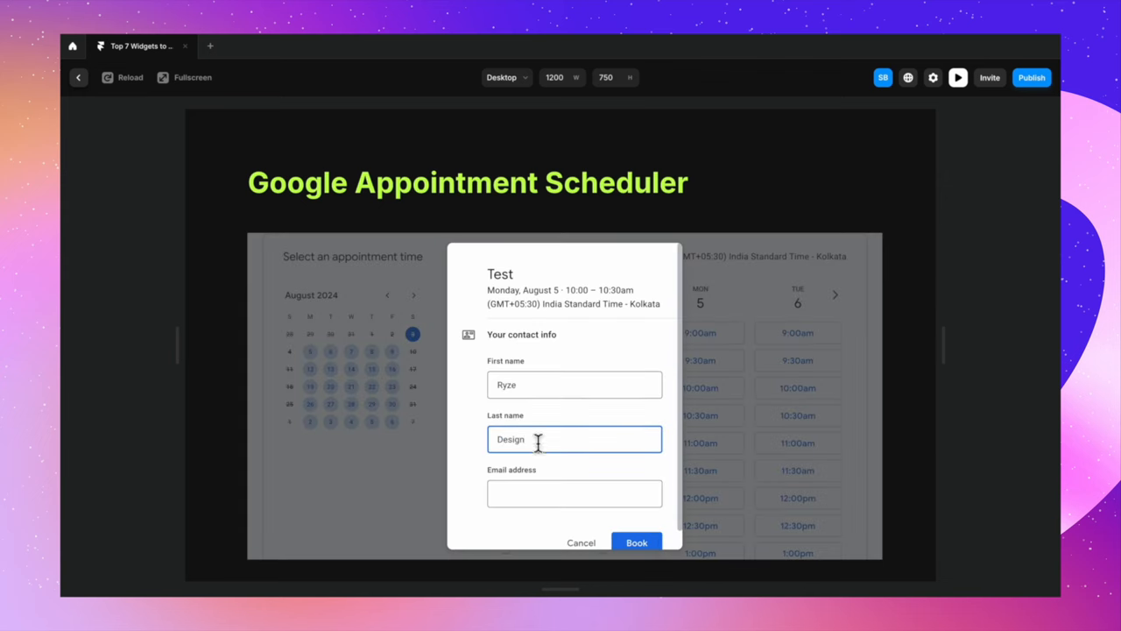
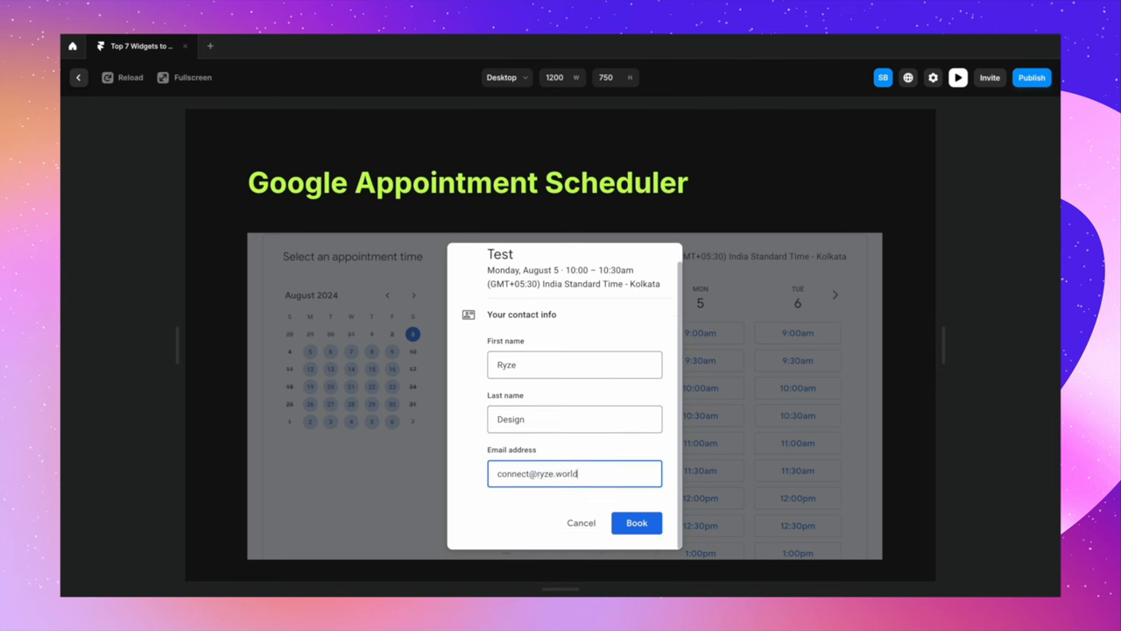
pyautogui.click(636, 522)
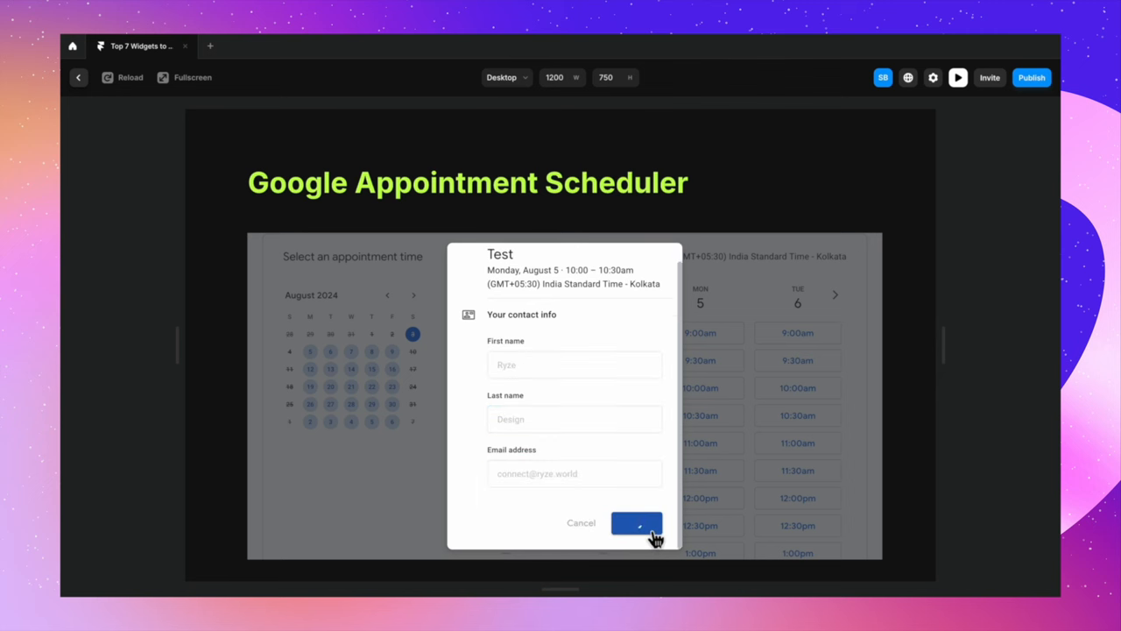
pyautogui.click(636, 522)
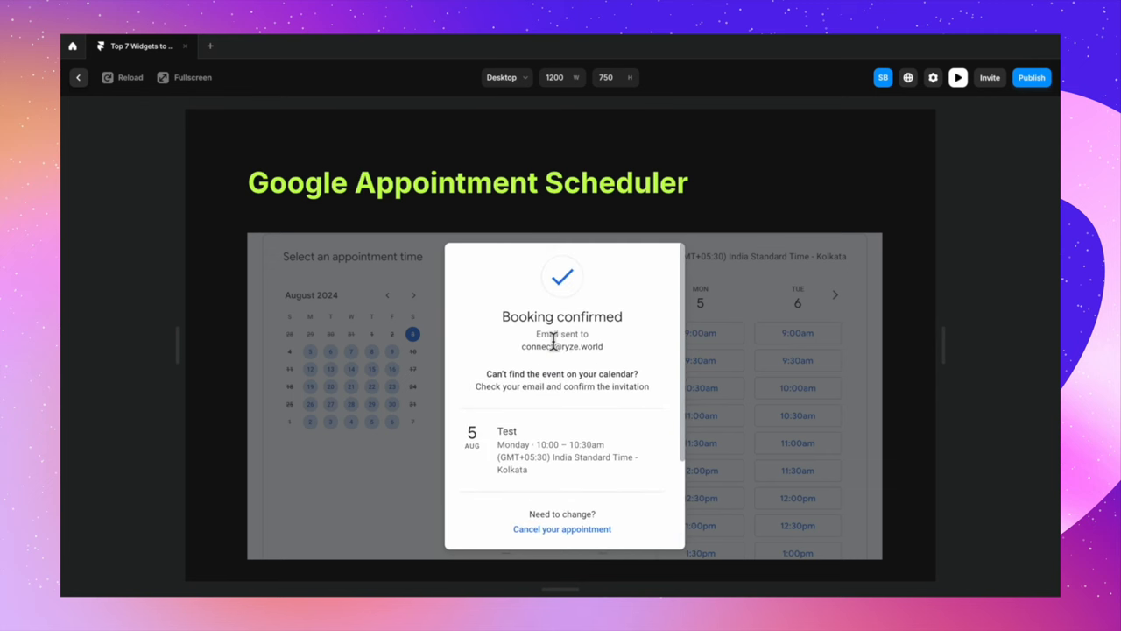
pyautogui.moveTo(599, 363)
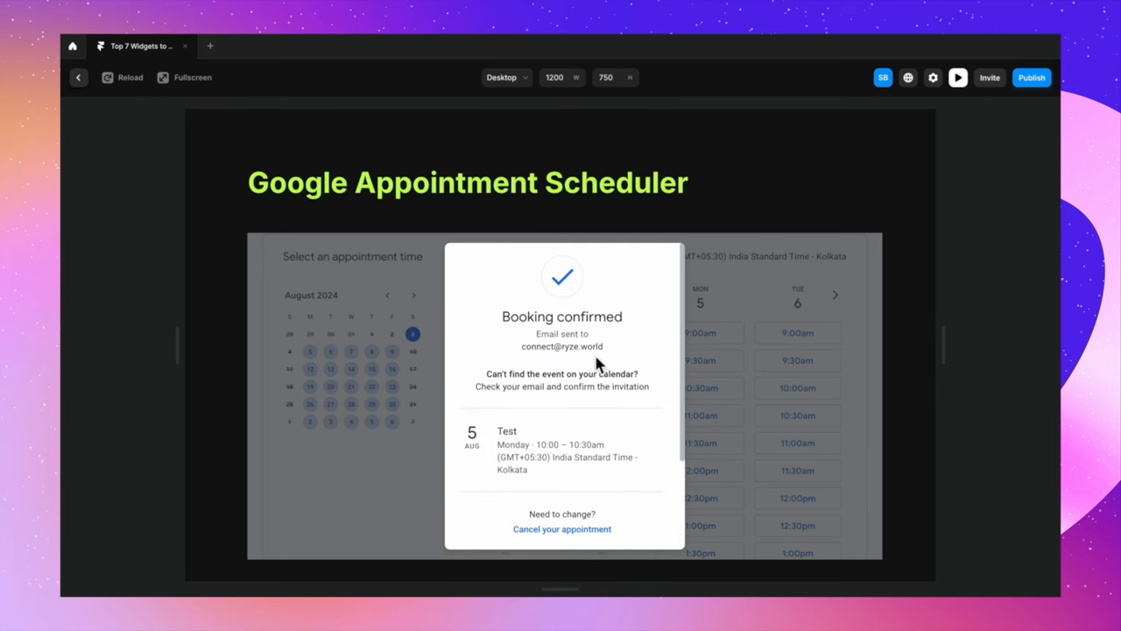
pyautogui.moveTo(608, 424)
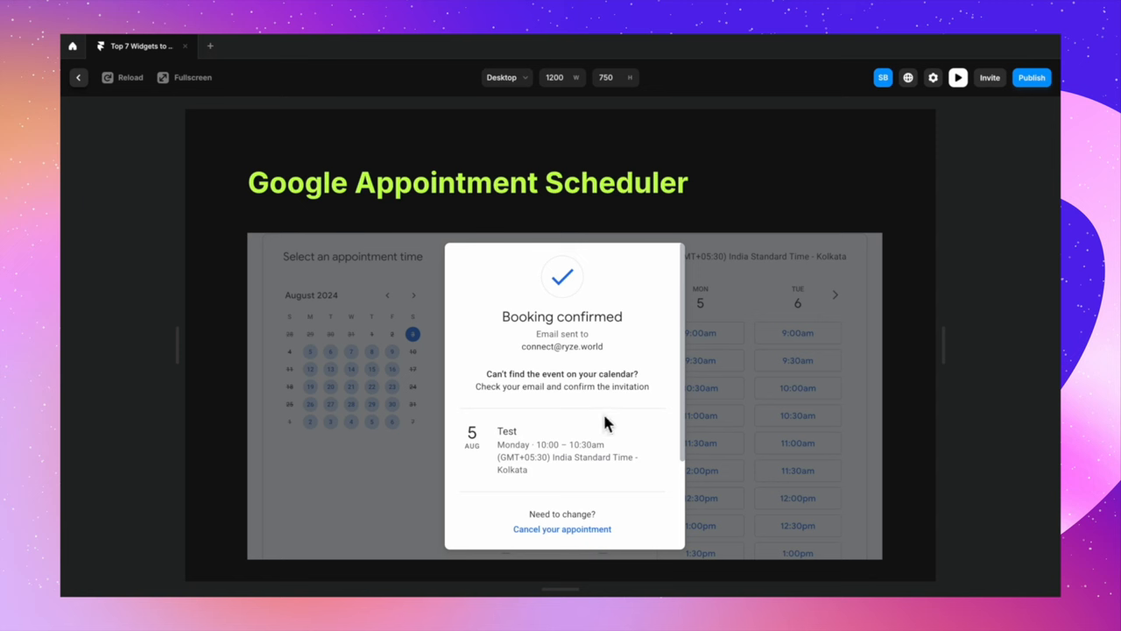
pyautogui.moveTo(635, 428)
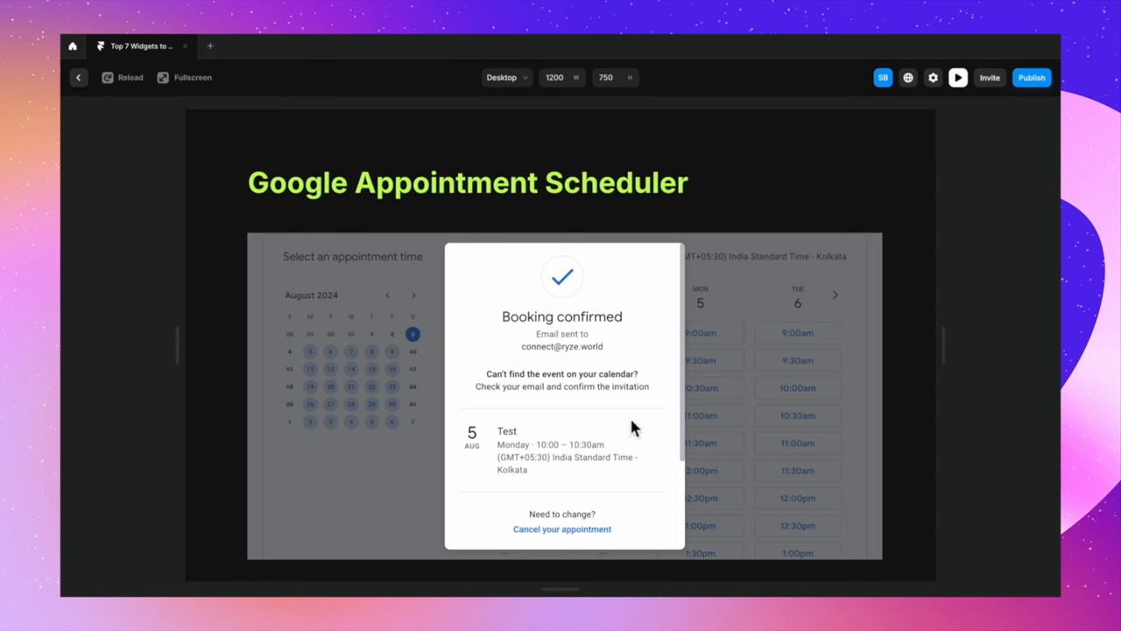
pyautogui.moveTo(629, 529)
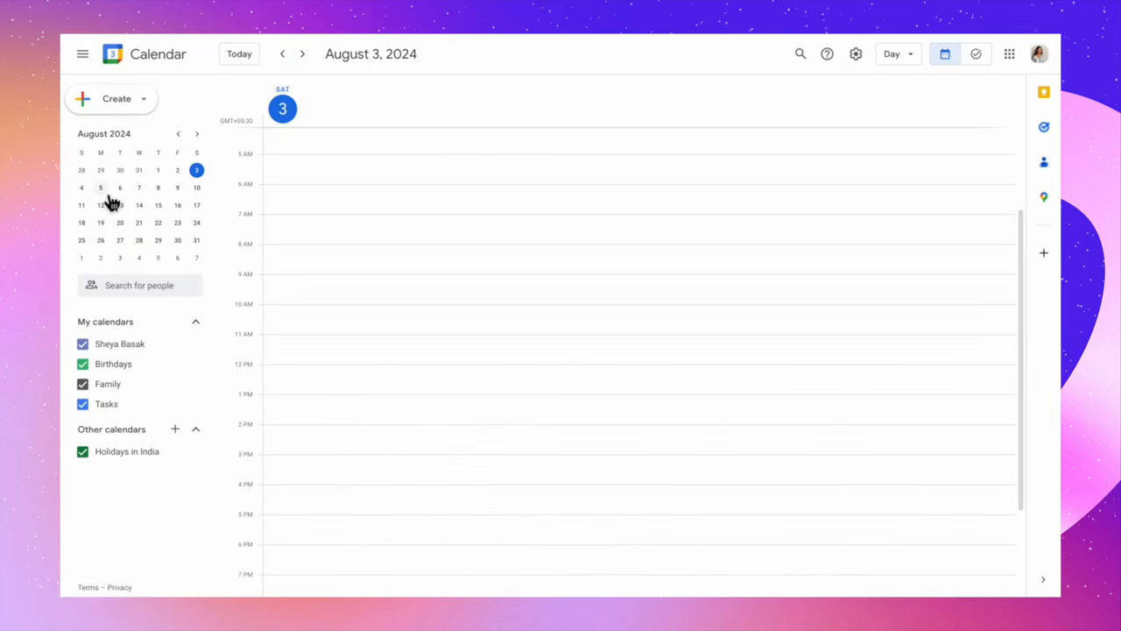
# Show Monday, August 5 and view the booked Test appointment's details
pyautogui.click(100, 188)
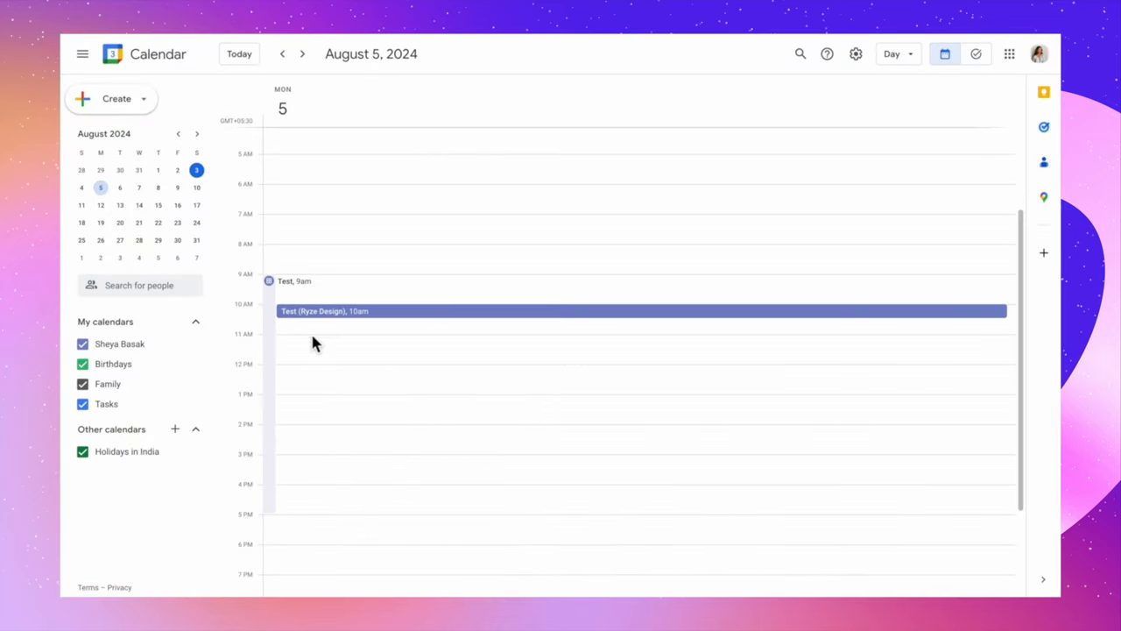
pyautogui.moveTo(414, 312)
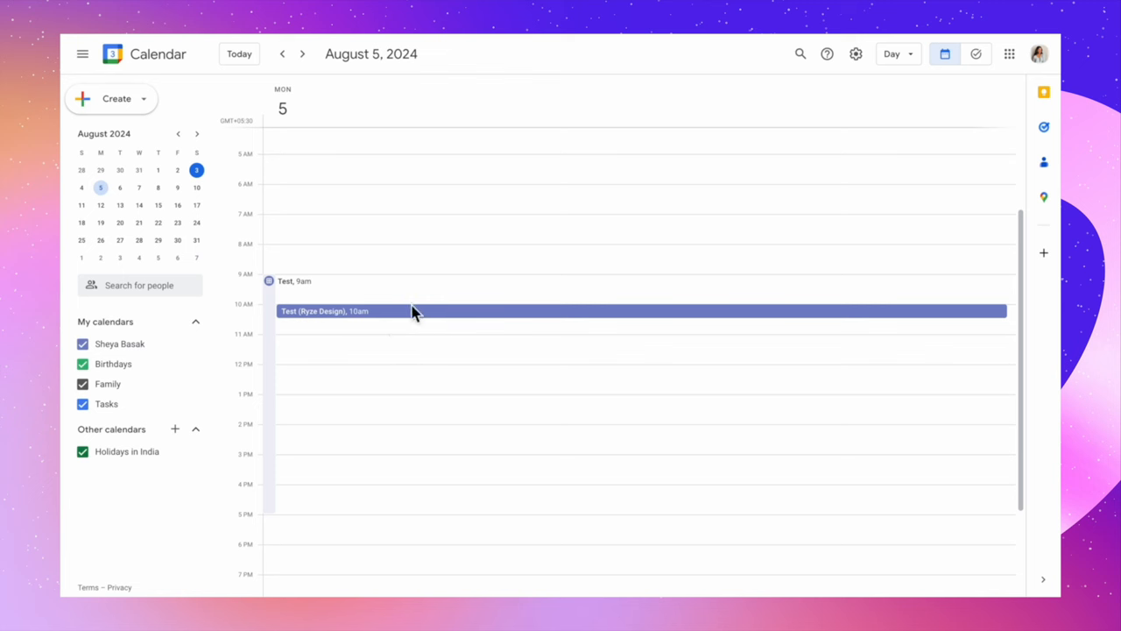
pyautogui.click(412, 312)
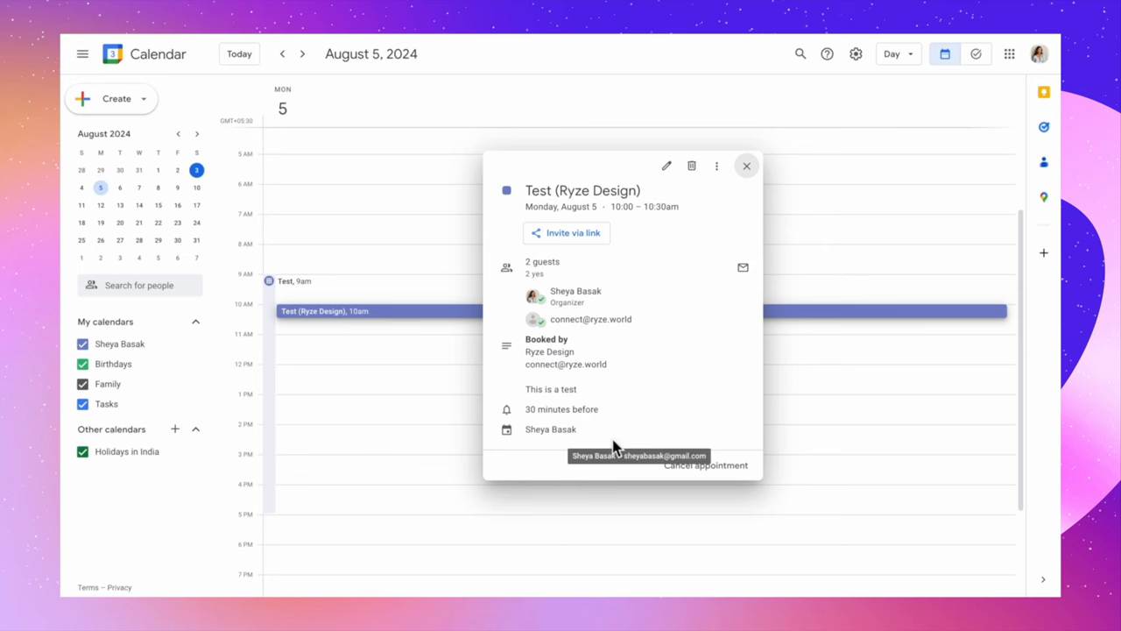
pyautogui.moveTo(747, 165)
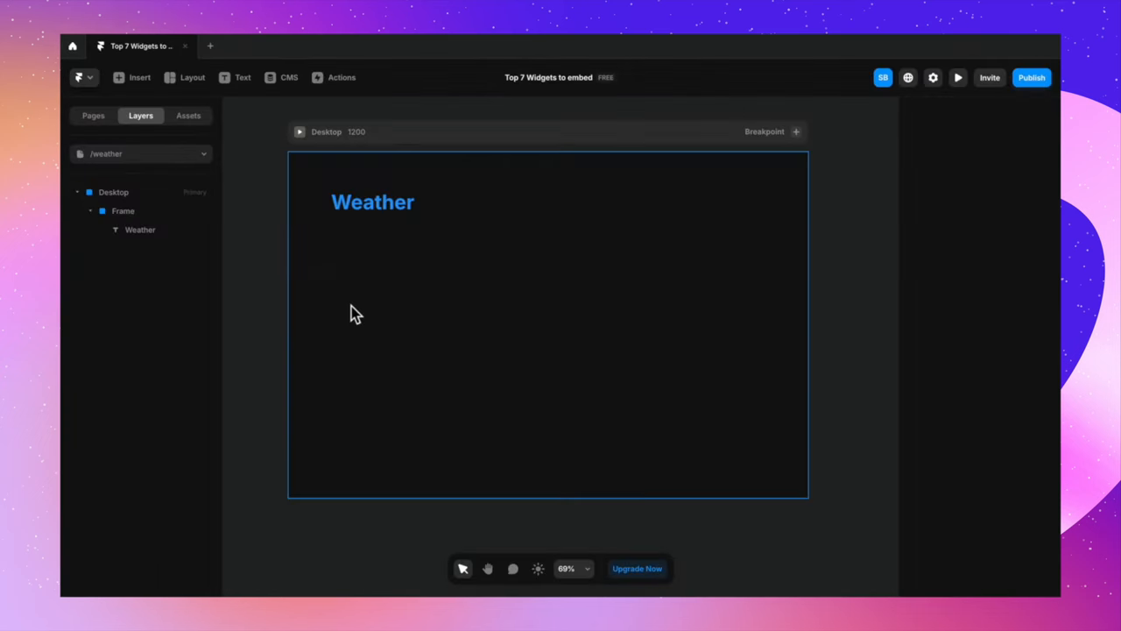
pyautogui.moveTo(467, 378)
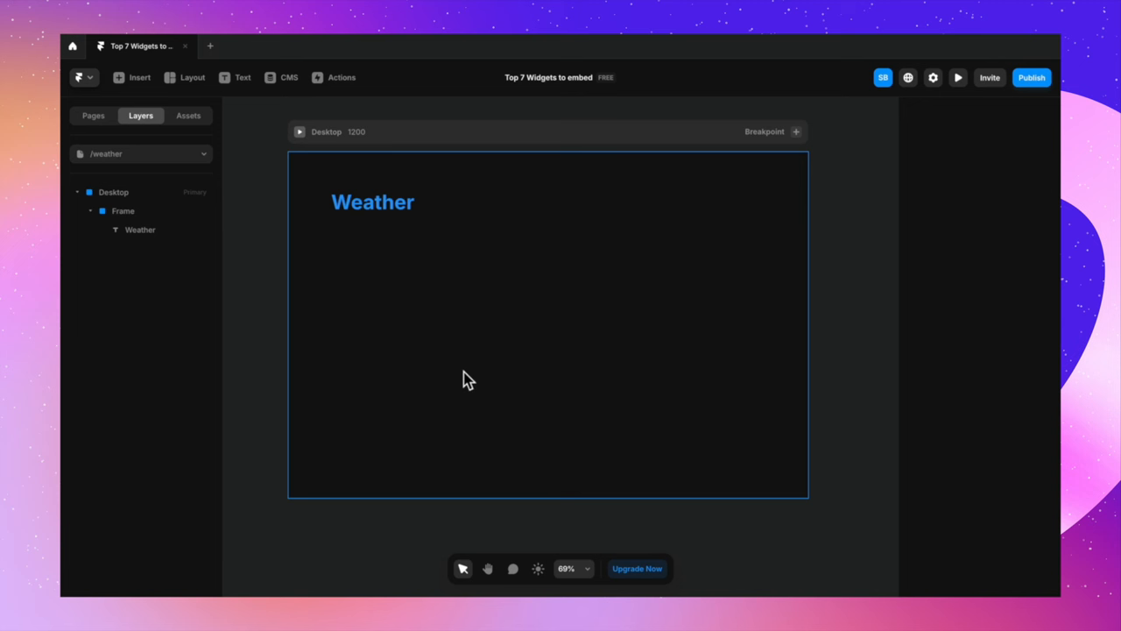
pyautogui.moveTo(463, 371)
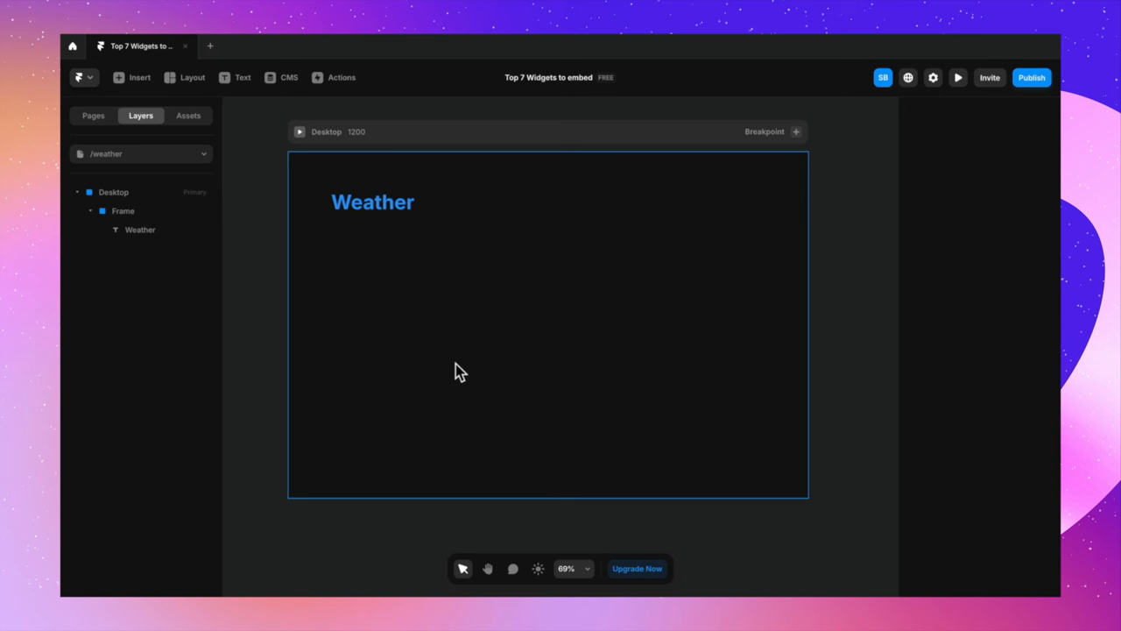
pyautogui.moveTo(414, 247)
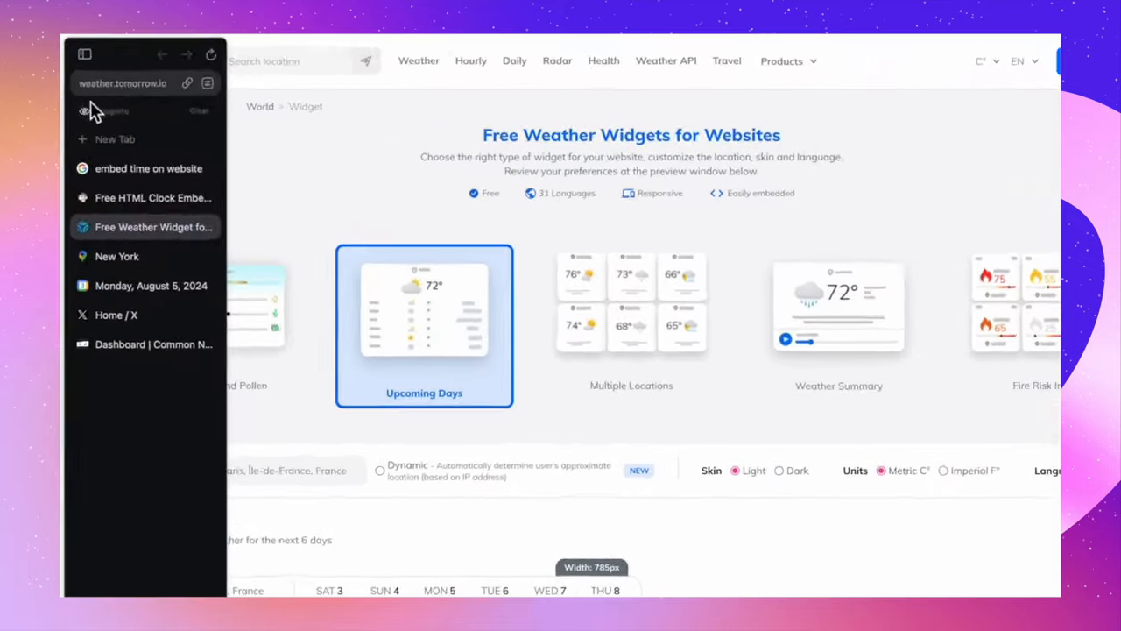
# Reach the Tomorrow.io widget gallery and choose the Upcoming Days widget type
pyautogui.click(123, 84)
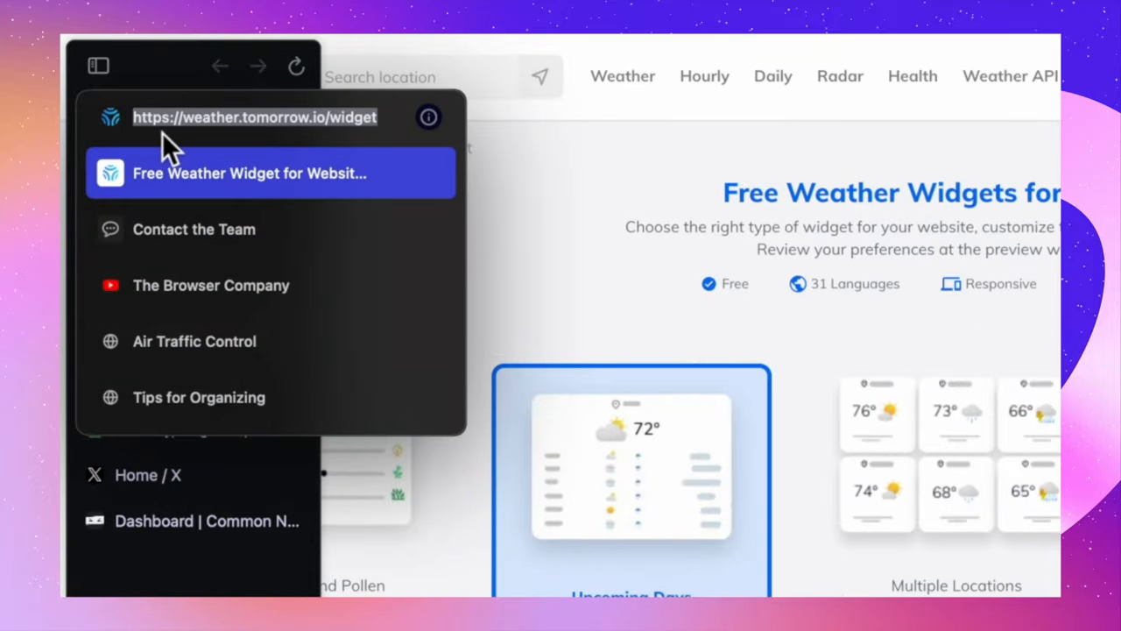
pyautogui.moveTo(366, 151)
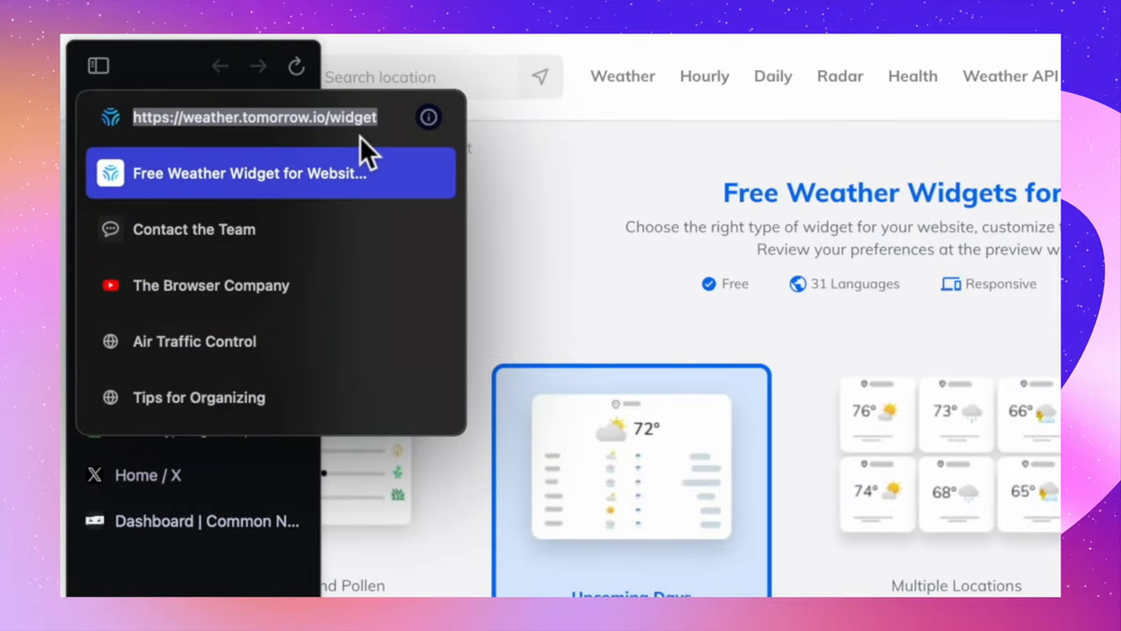
pyautogui.click(249, 174)
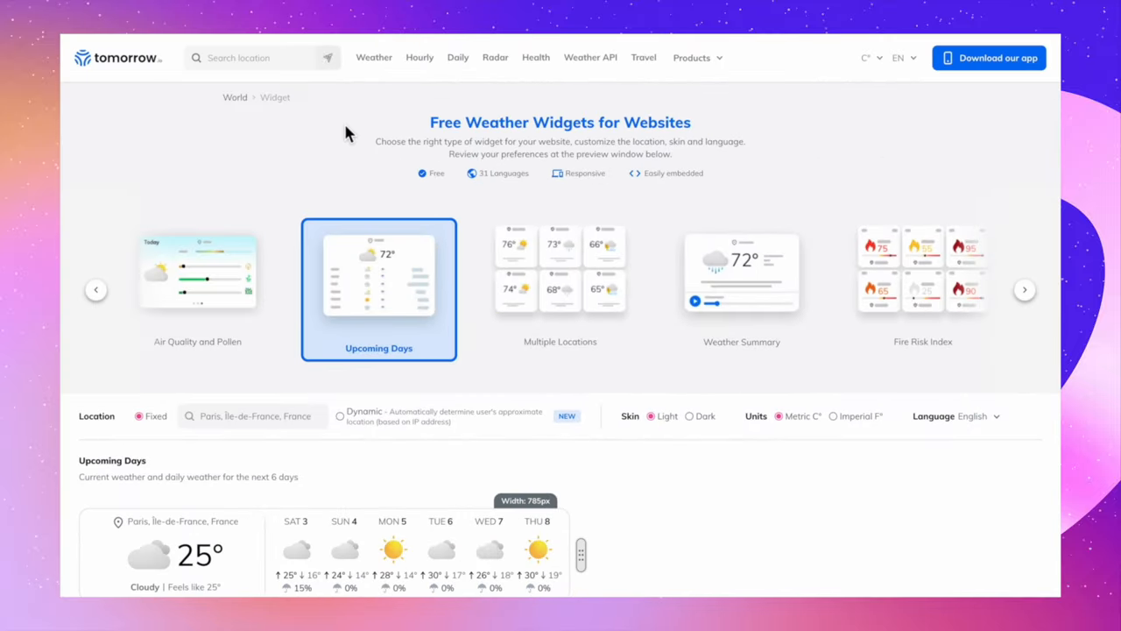
pyautogui.moveTo(105, 298)
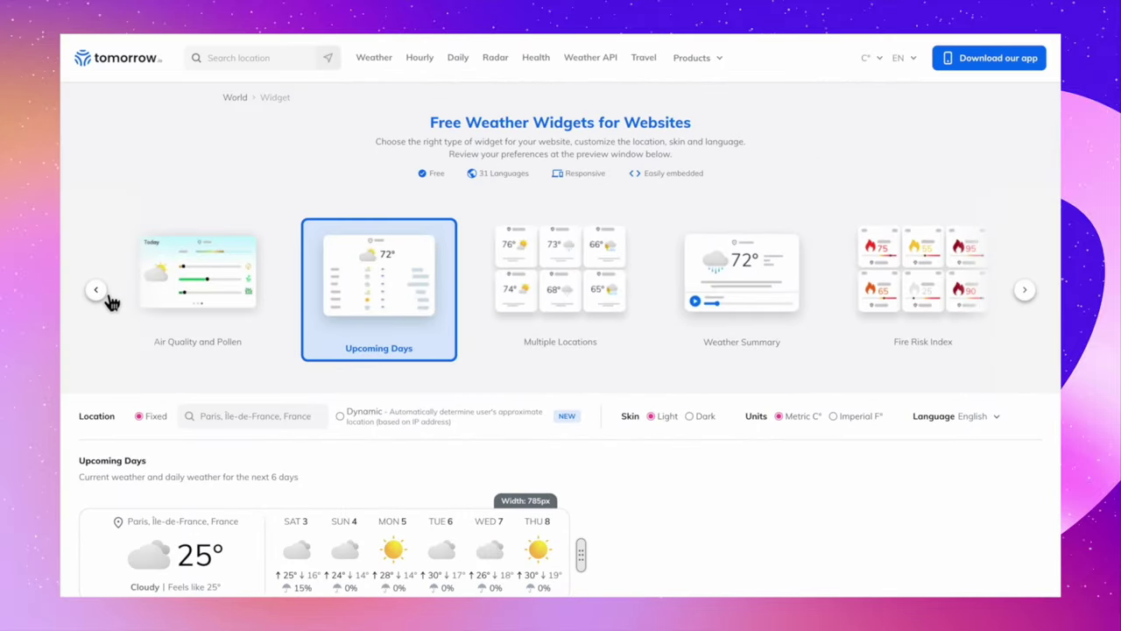
pyautogui.click(96, 289)
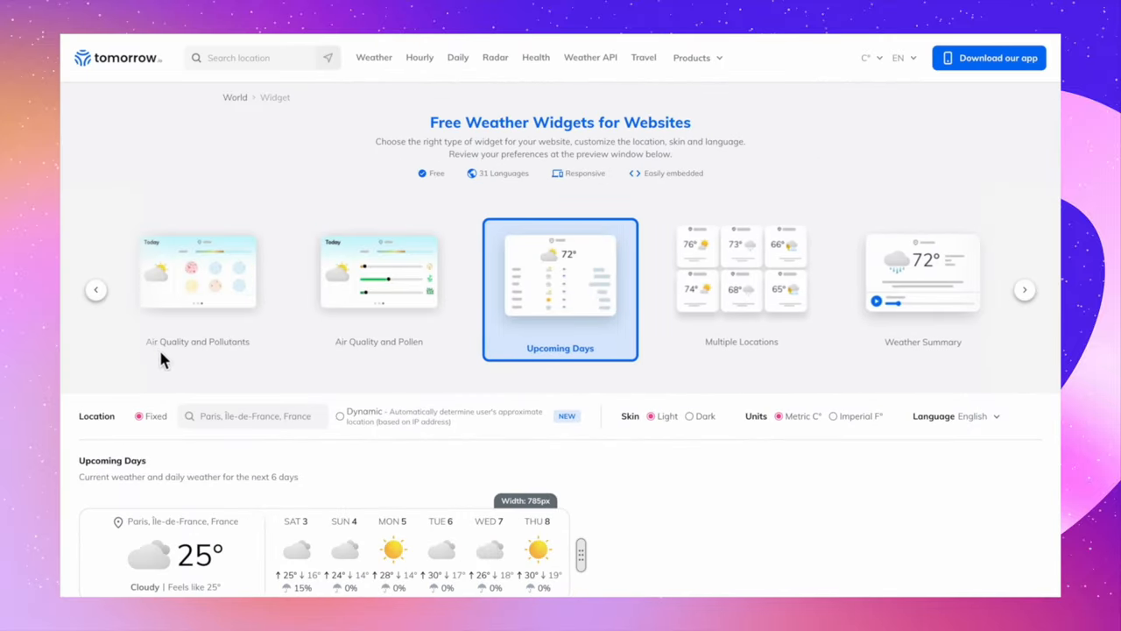
pyautogui.moveTo(726, 344)
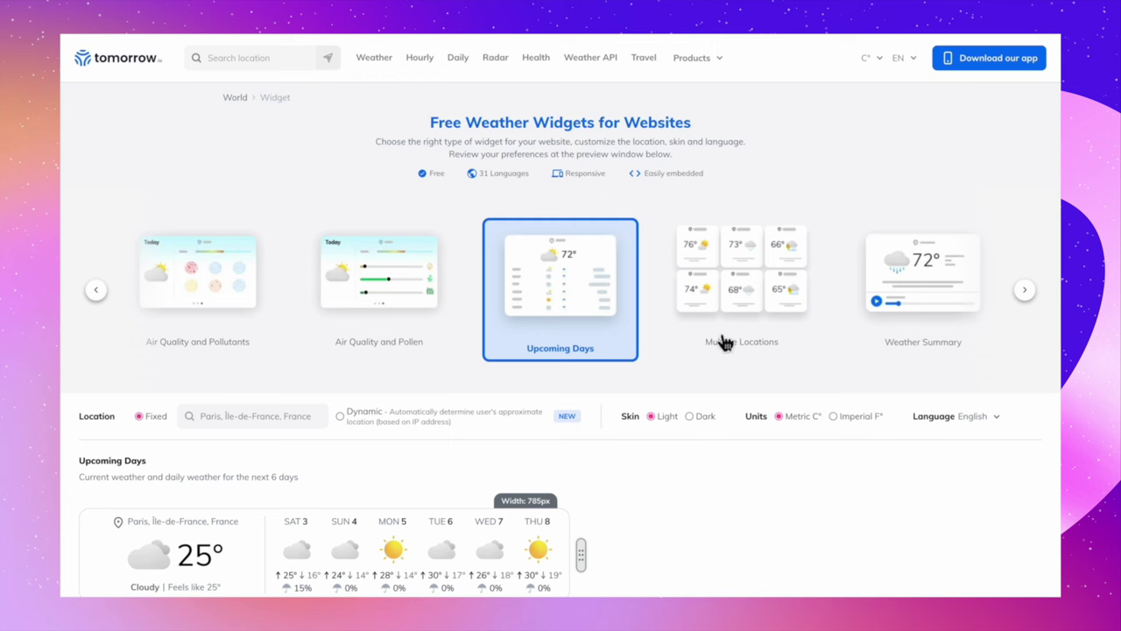
pyautogui.click(1025, 289)
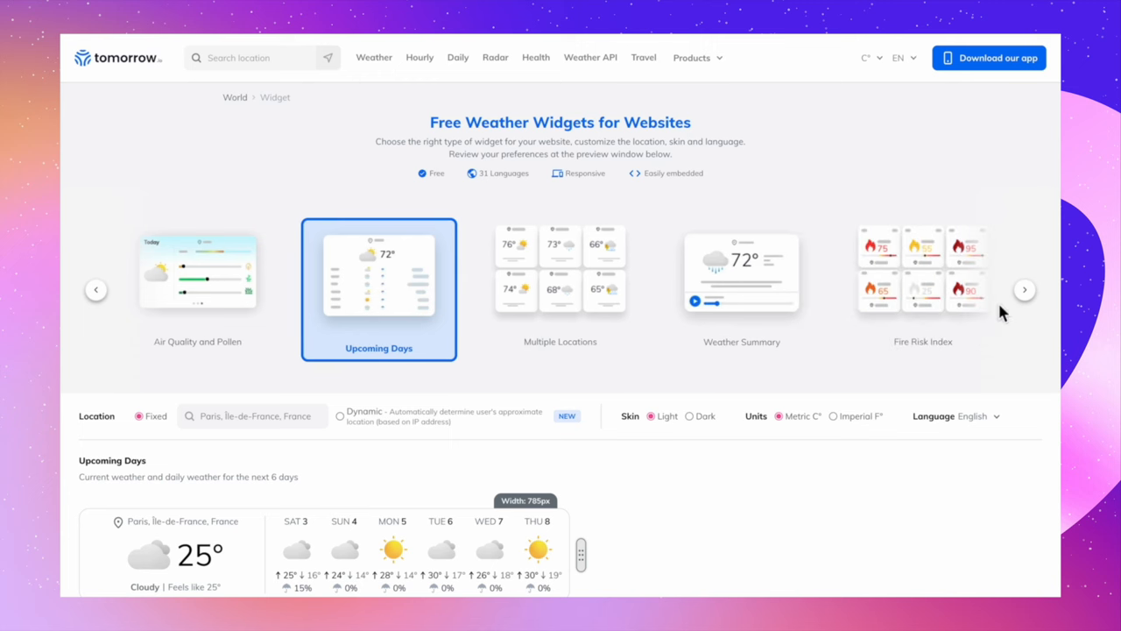
pyautogui.moveTo(414, 324)
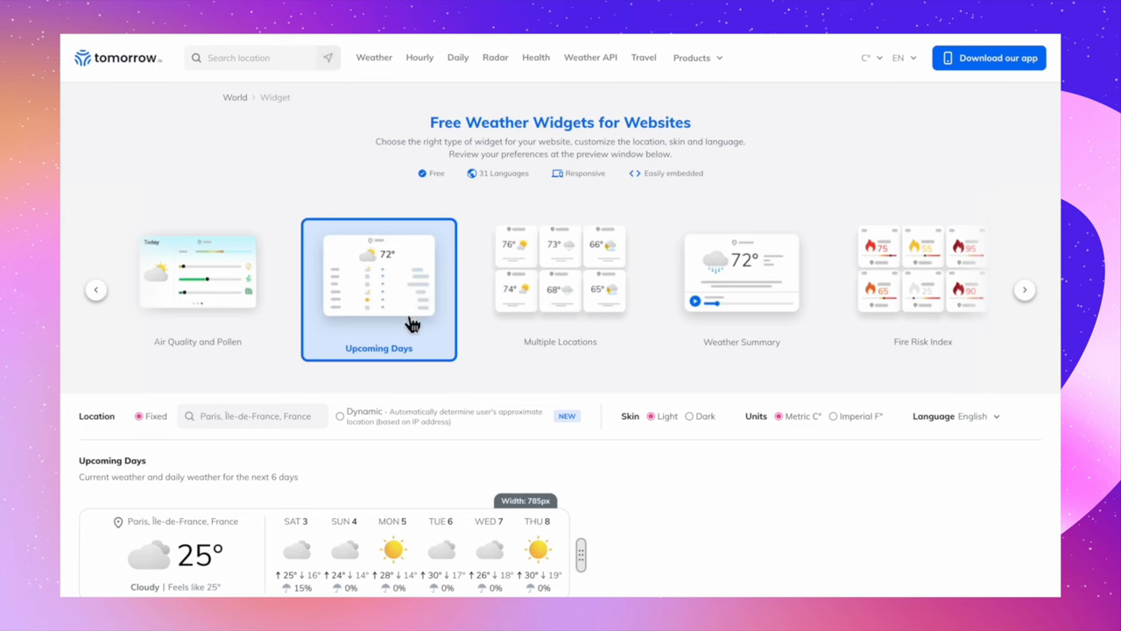
pyautogui.scroll(-3)
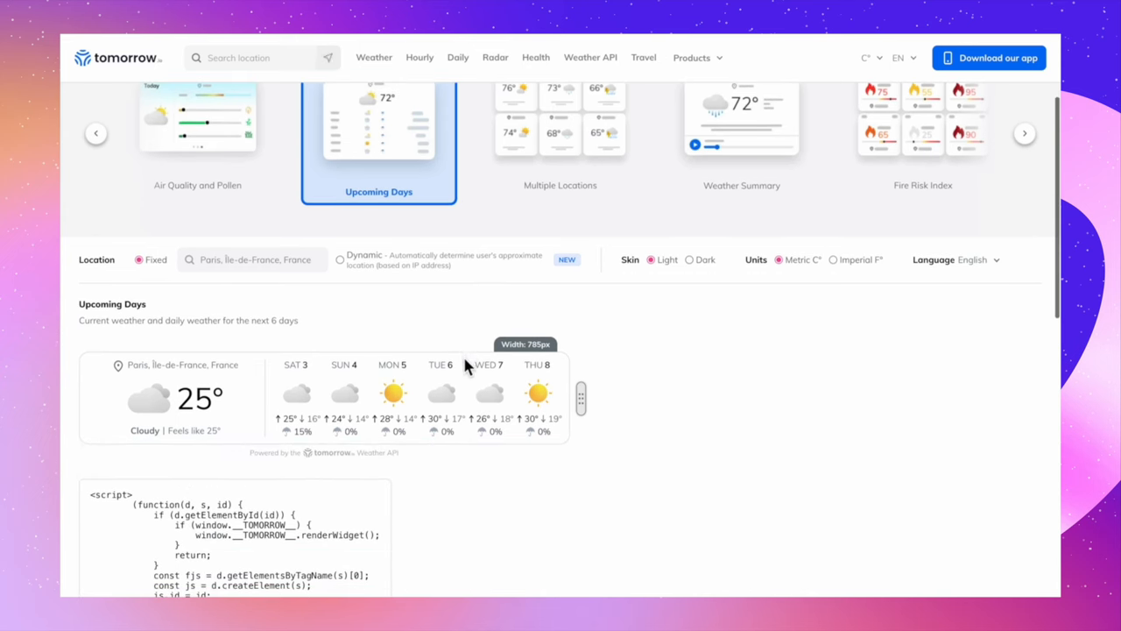
pyautogui.moveTo(184, 277)
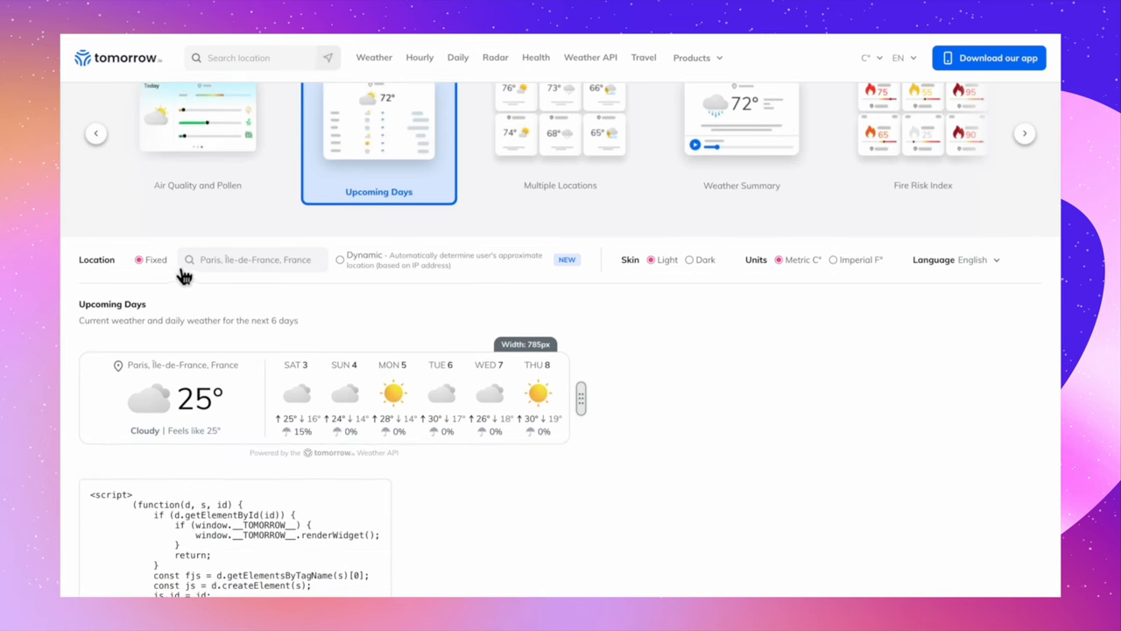
pyautogui.moveTo(511, 267)
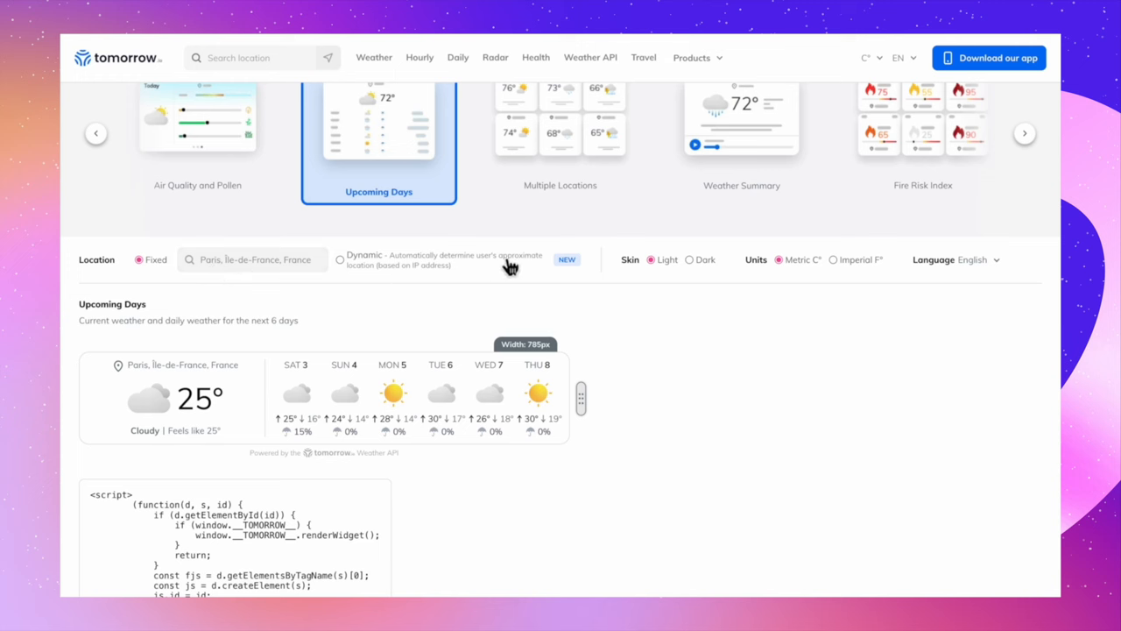
pyautogui.moveTo(690, 281)
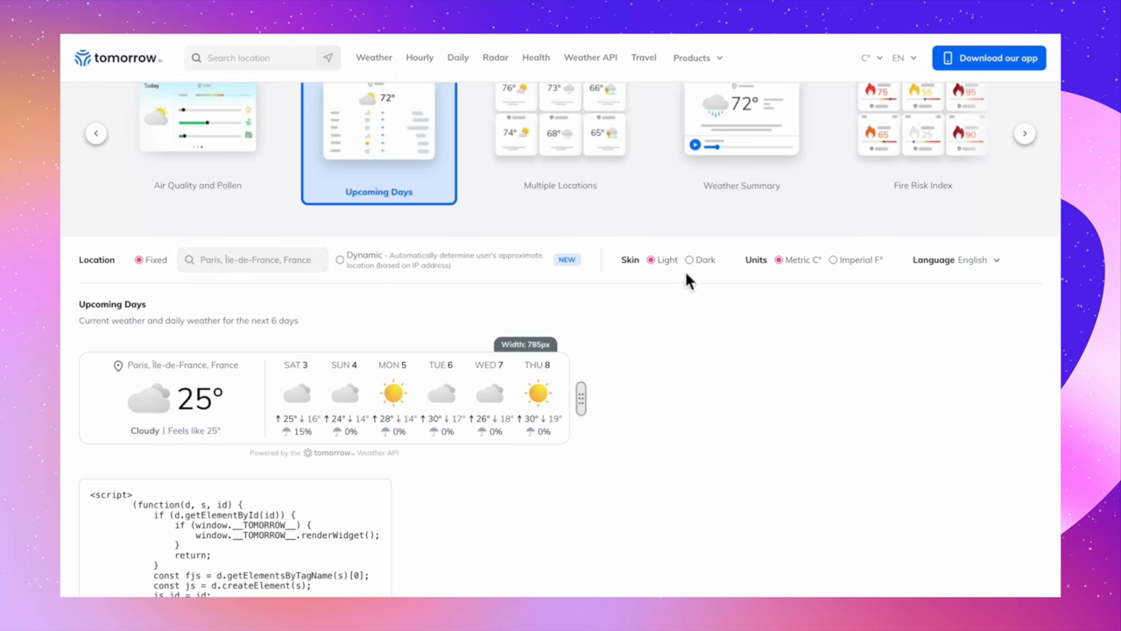
# Set the Paris widget to Dark skin, keep English, and narrow the preview width
pyautogui.click(690, 260)
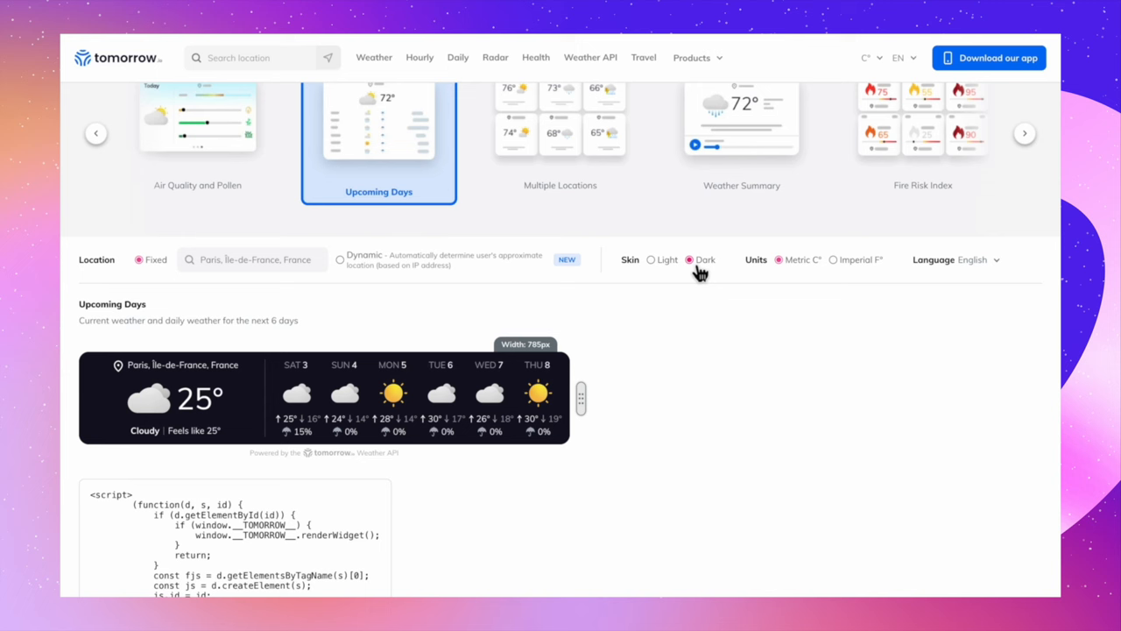
pyautogui.click(652, 260)
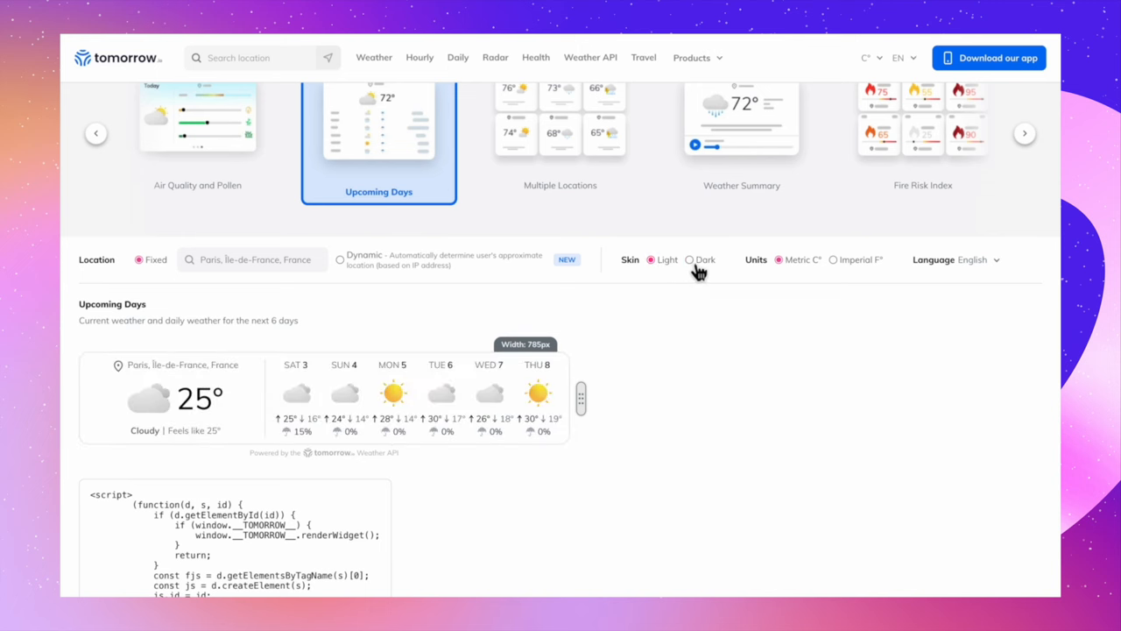
pyautogui.click(690, 259)
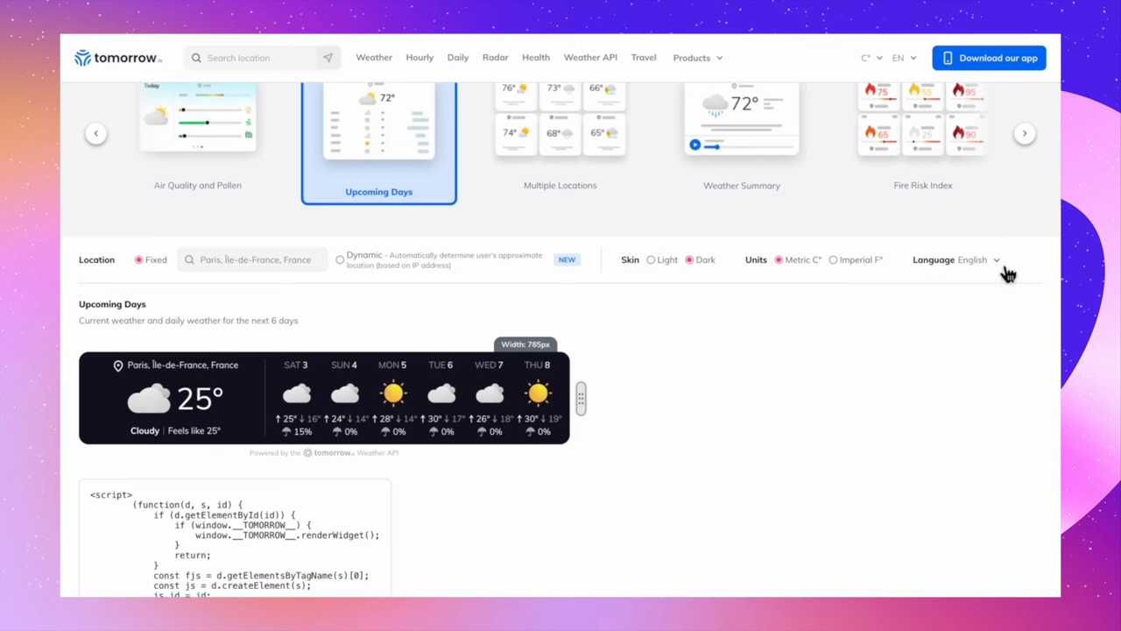
pyautogui.click(970, 259)
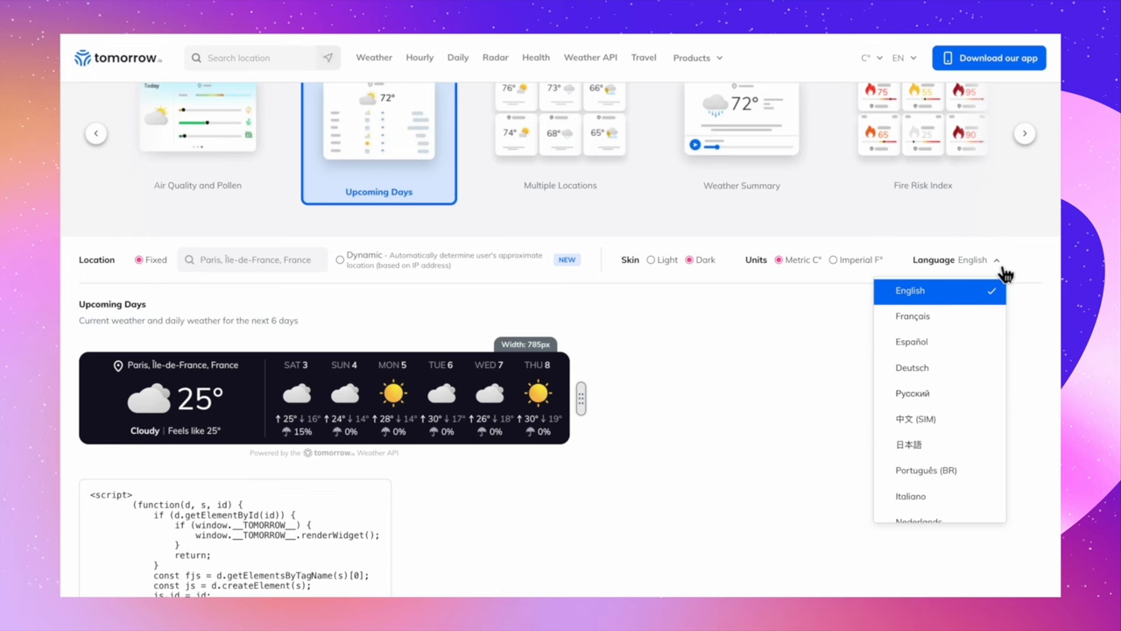
pyautogui.click(691, 399)
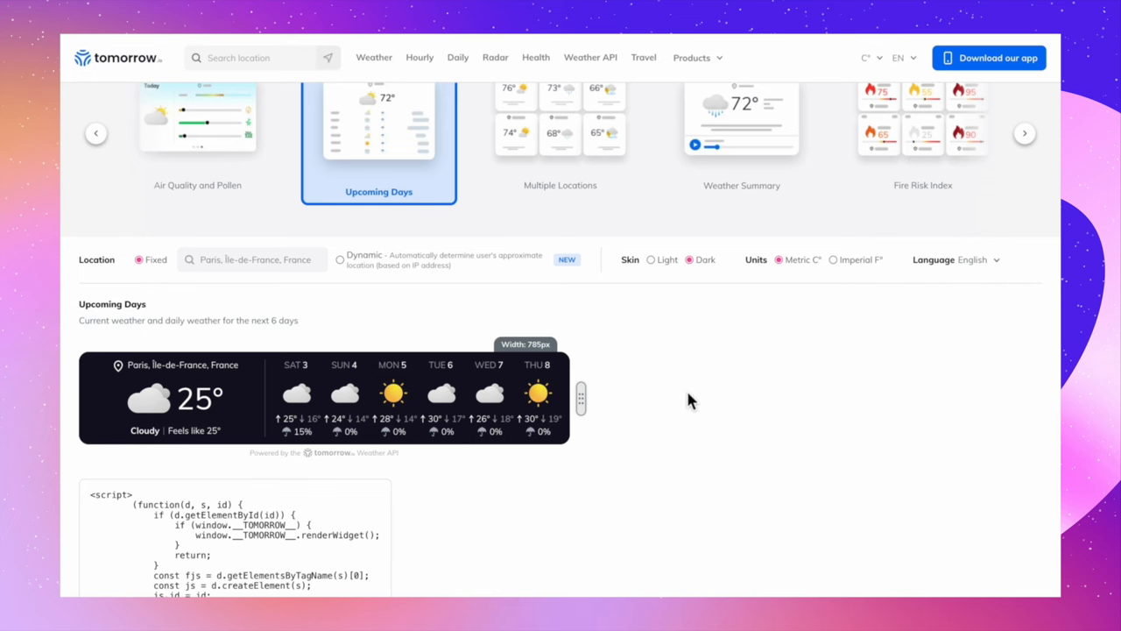
pyautogui.scroll(-3)
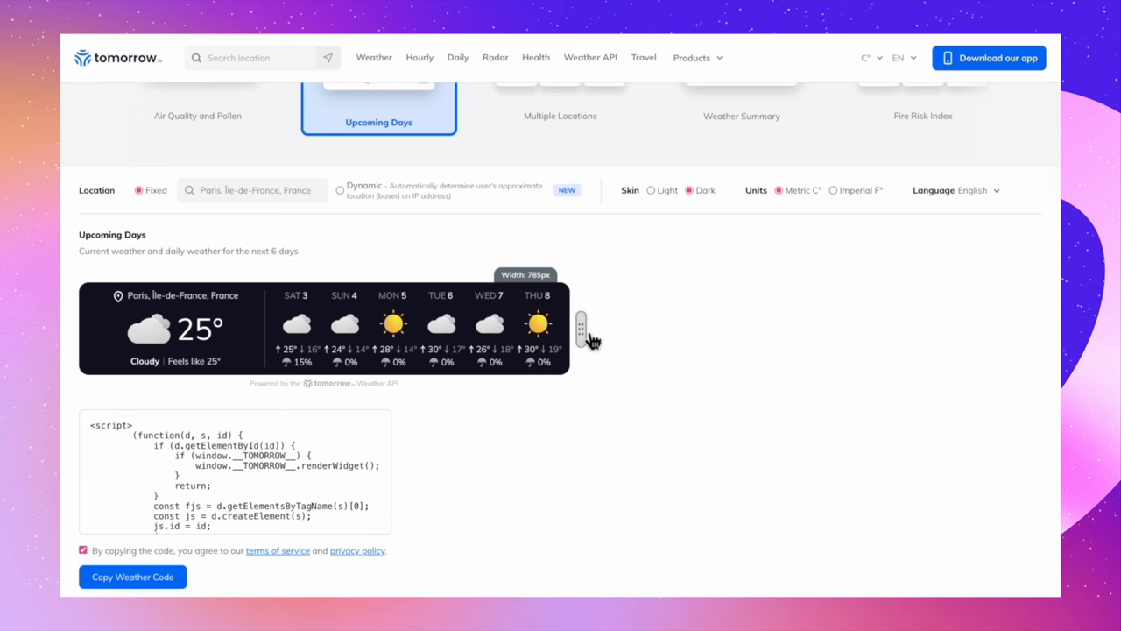
pyautogui.moveTo(580, 328); pyautogui.dragTo(518, 328)
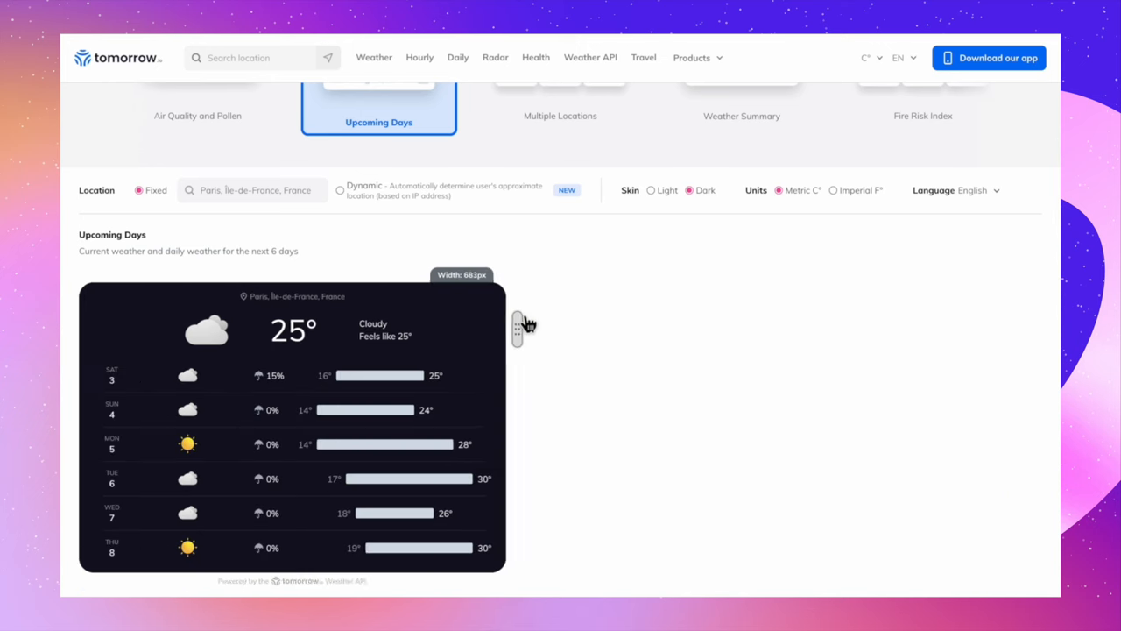
pyautogui.moveTo(522, 327); pyautogui.dragTo(863, 336)
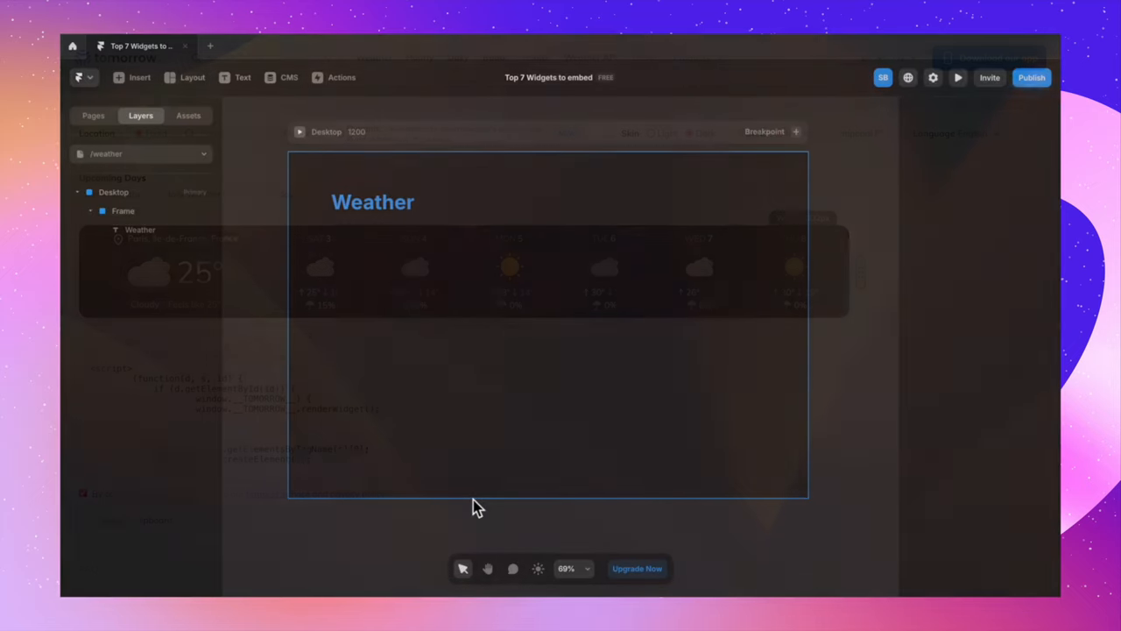
# Add an Embed element below the Weather heading and switch it to HTML for the widget code
pyautogui.click(140, 77)
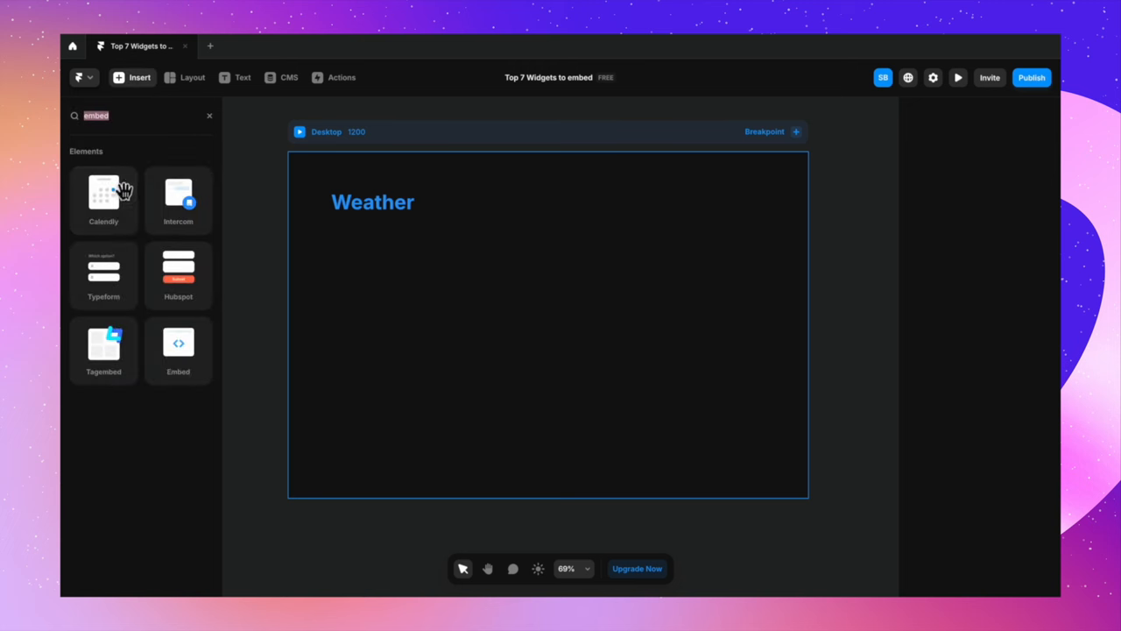
pyautogui.click(178, 351)
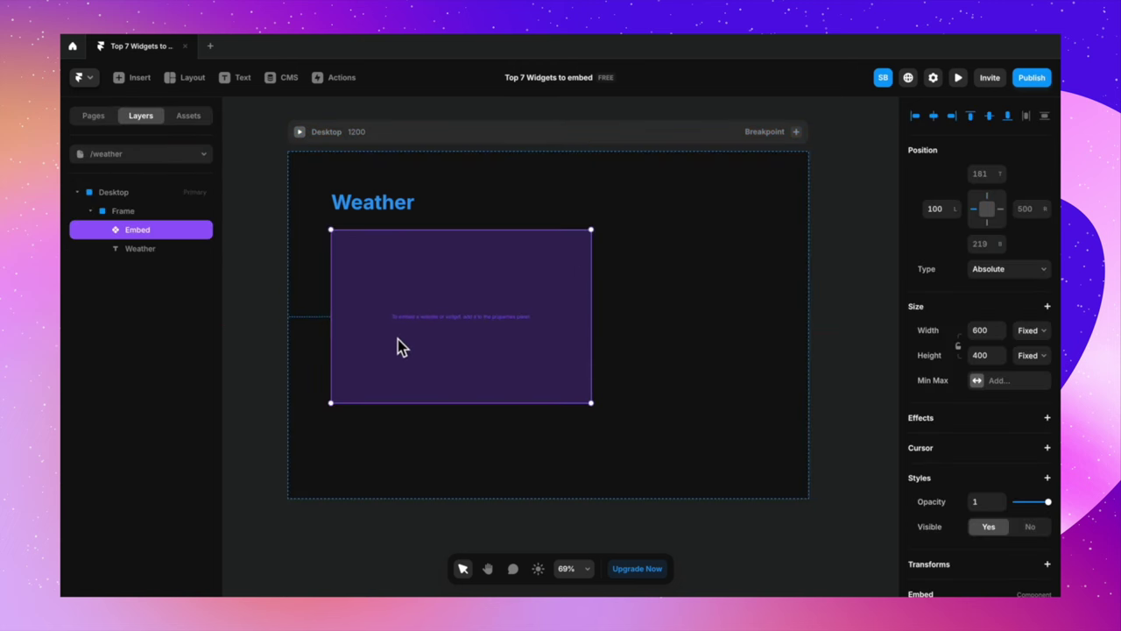
pyautogui.scroll(-3)
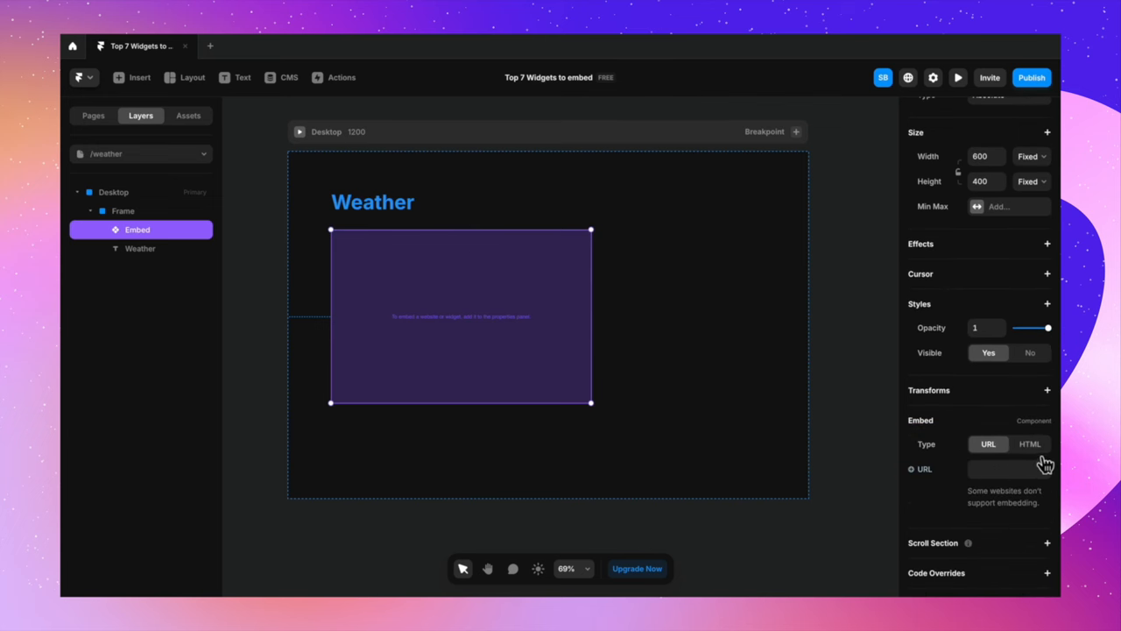
pyautogui.click(1031, 446)
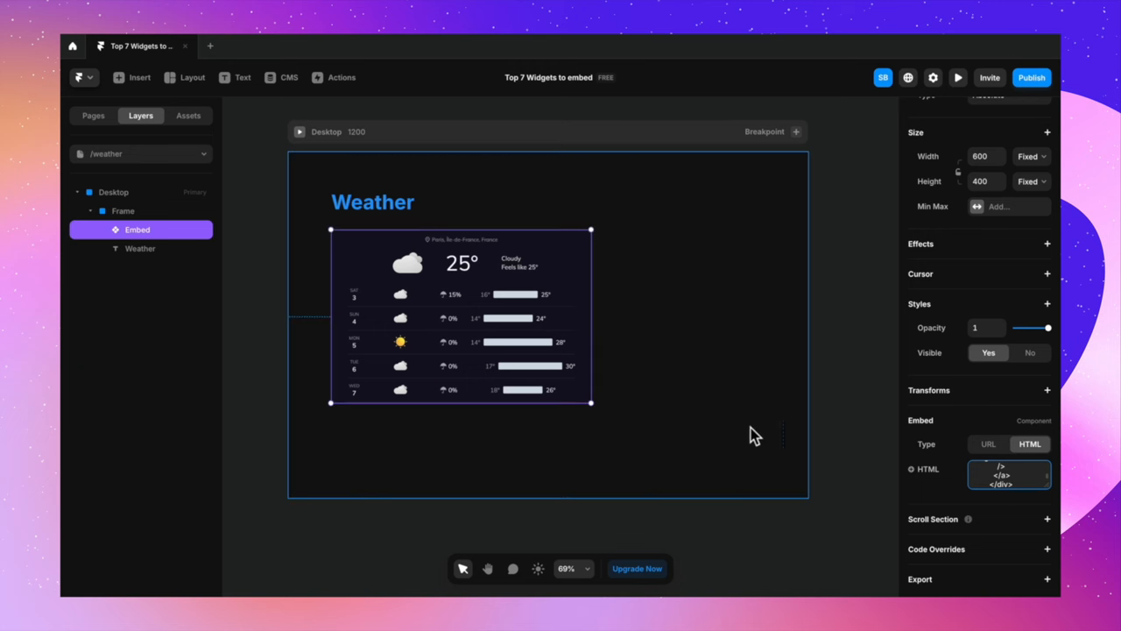
pyautogui.moveTo(1008, 207)
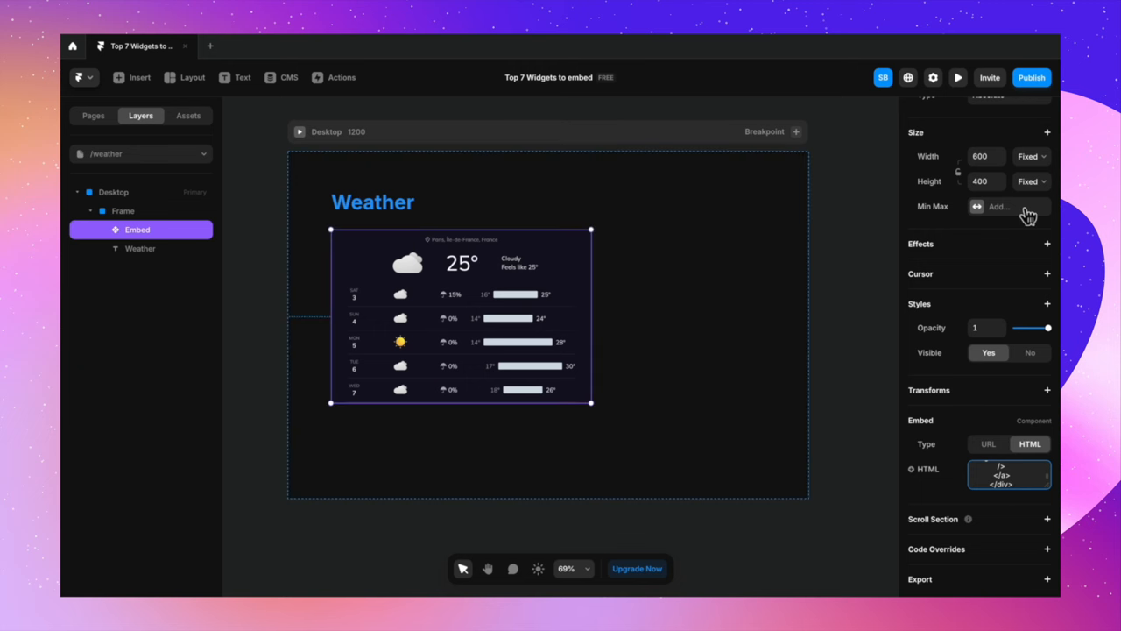
# Narrow the weather embed and set its height to Fit Content
pyautogui.scroll(3)
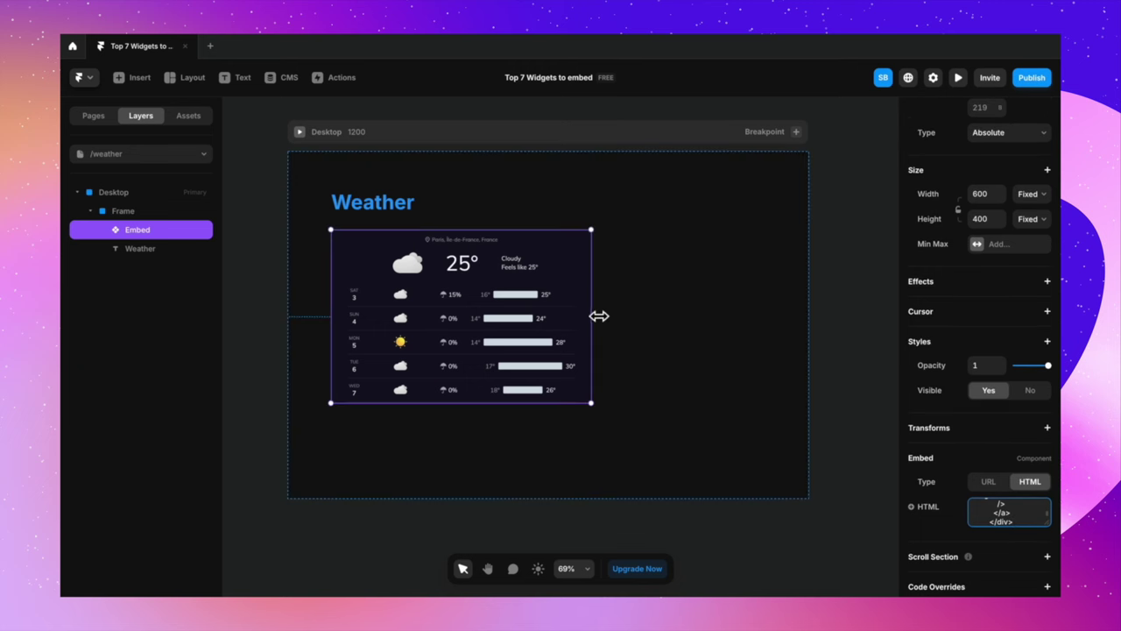
pyautogui.moveTo(590, 316); pyautogui.dragTo(506, 315)
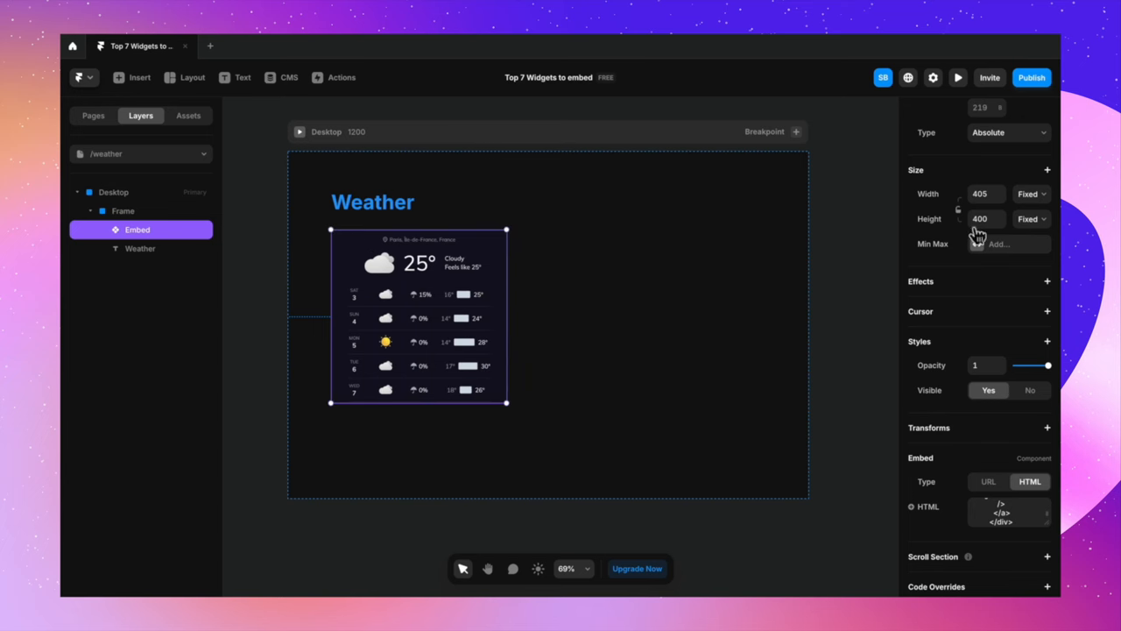
pyautogui.click(1031, 217)
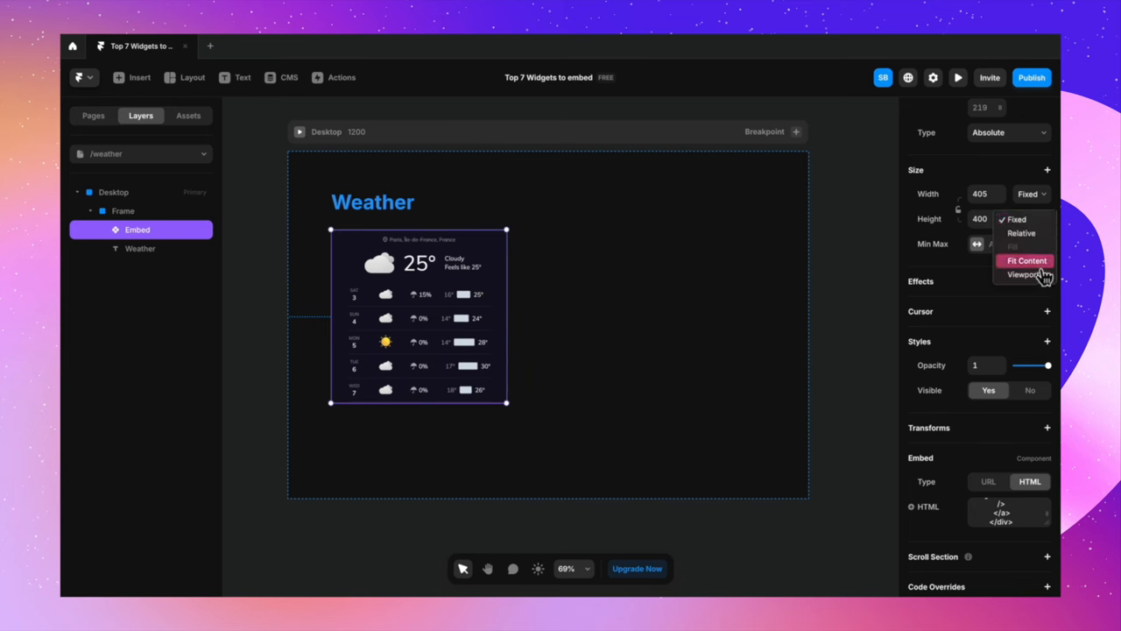
pyautogui.click(1027, 260)
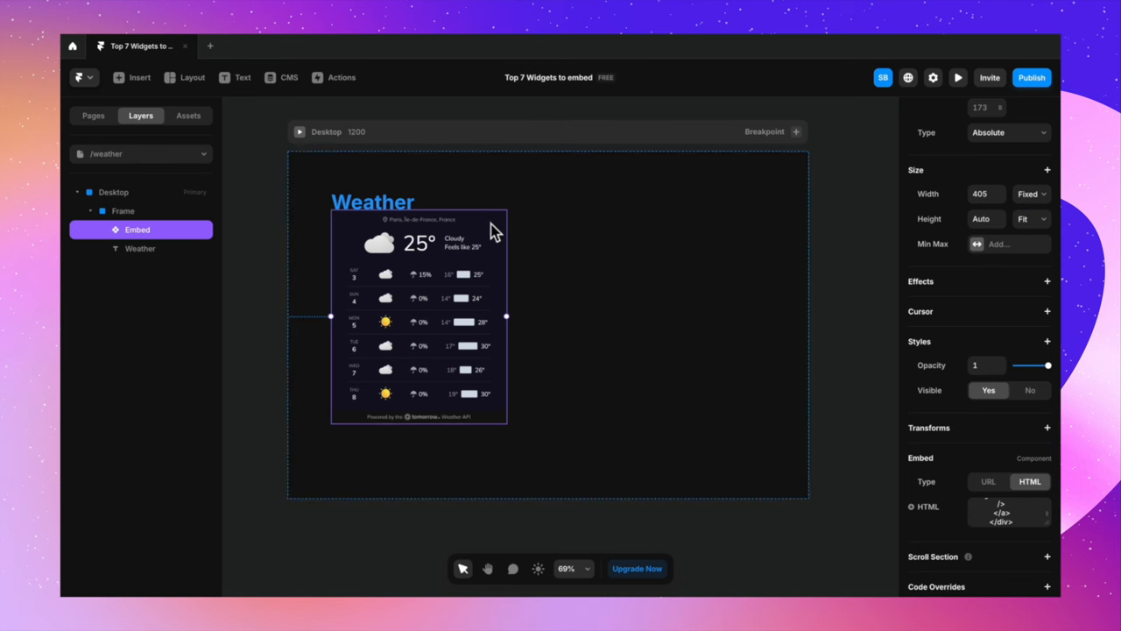
# Resize the embed width, trying a horizontal layout, then settle on the vertical forecast list
pyautogui.moveTo(505, 316); pyautogui.dragTo(577, 347)
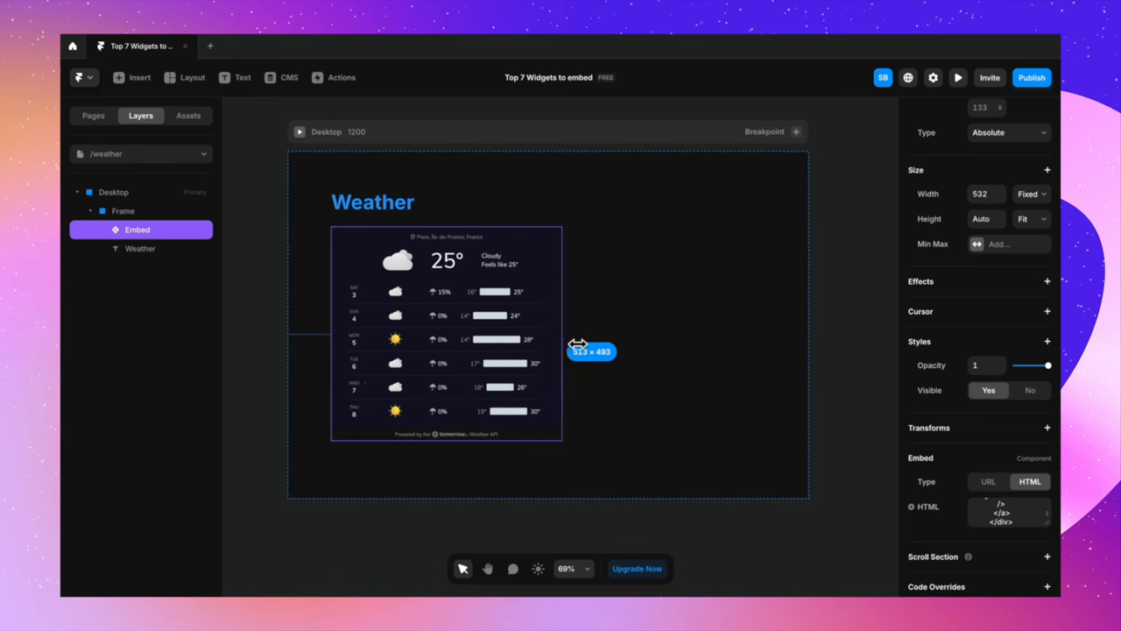
pyautogui.moveTo(578, 345); pyautogui.dragTo(603, 347)
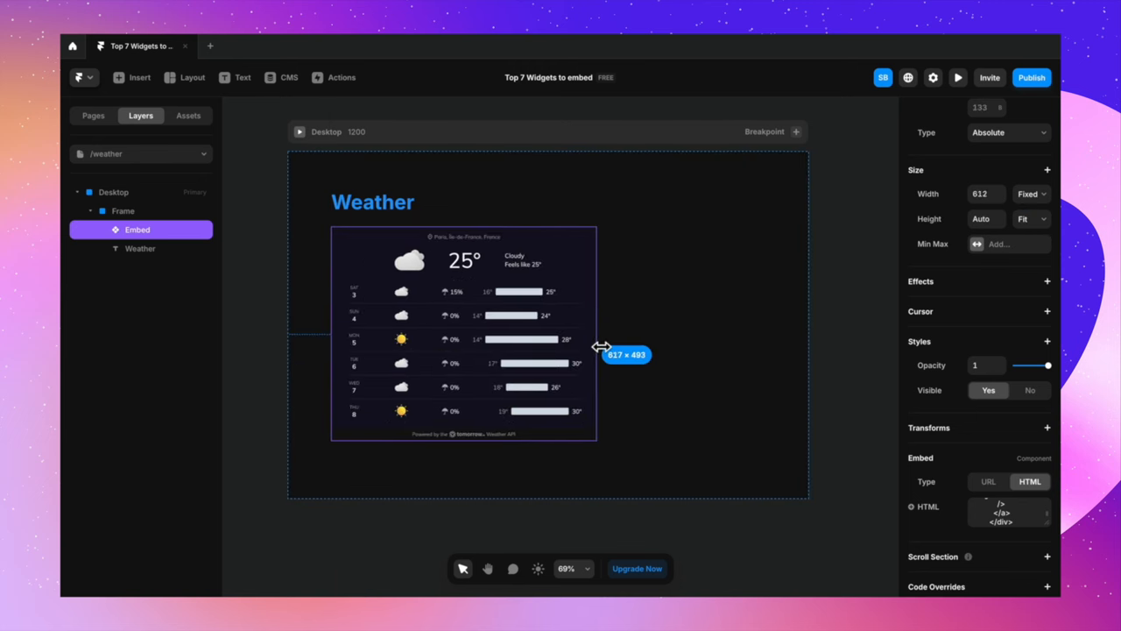
pyautogui.moveTo(599, 346); pyautogui.dragTo(718, 363)
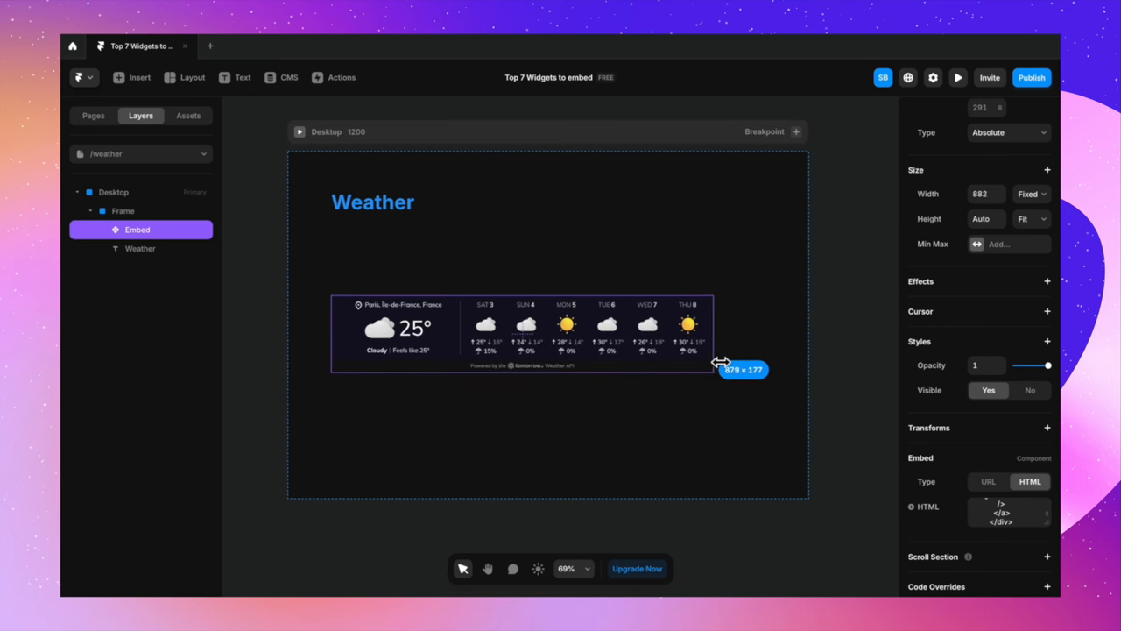
pyautogui.moveTo(717, 368); pyautogui.dragTo(565, 352)
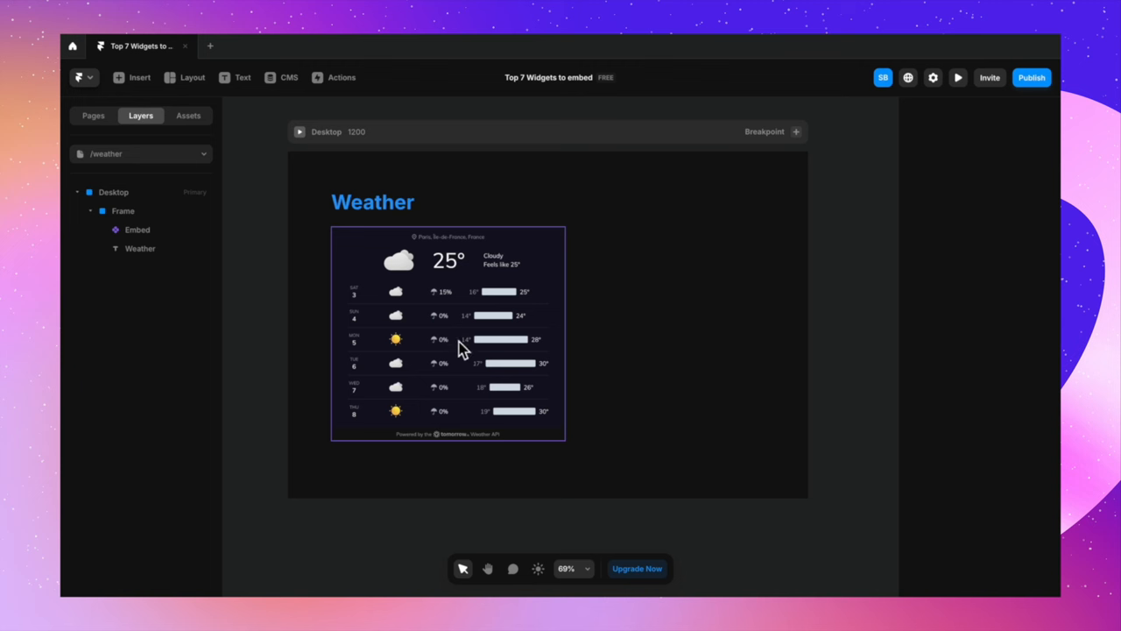
pyautogui.moveTo(399, 378)
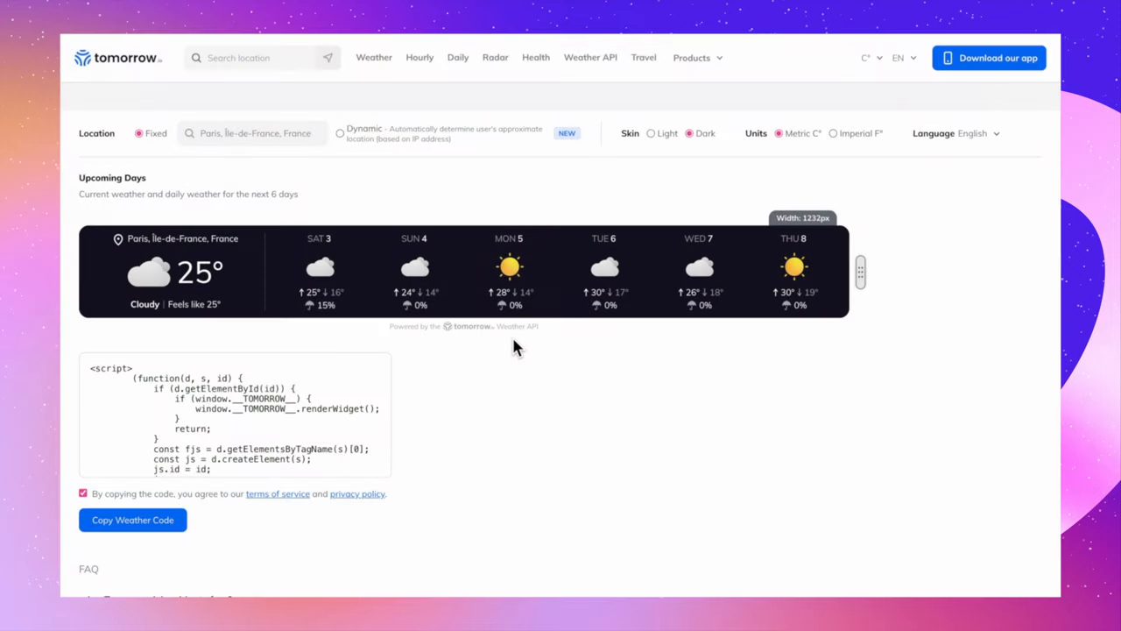
# Switch the Tomorrow.io widget to the Light skin and copy its weather code
pyautogui.click(652, 133)
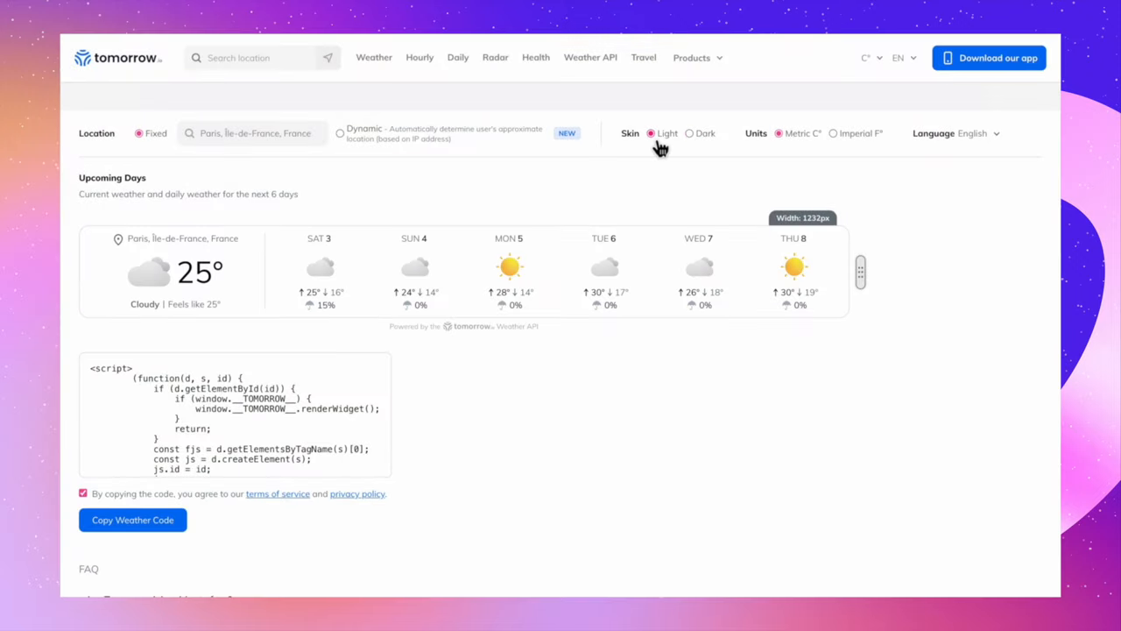
pyautogui.click(133, 519)
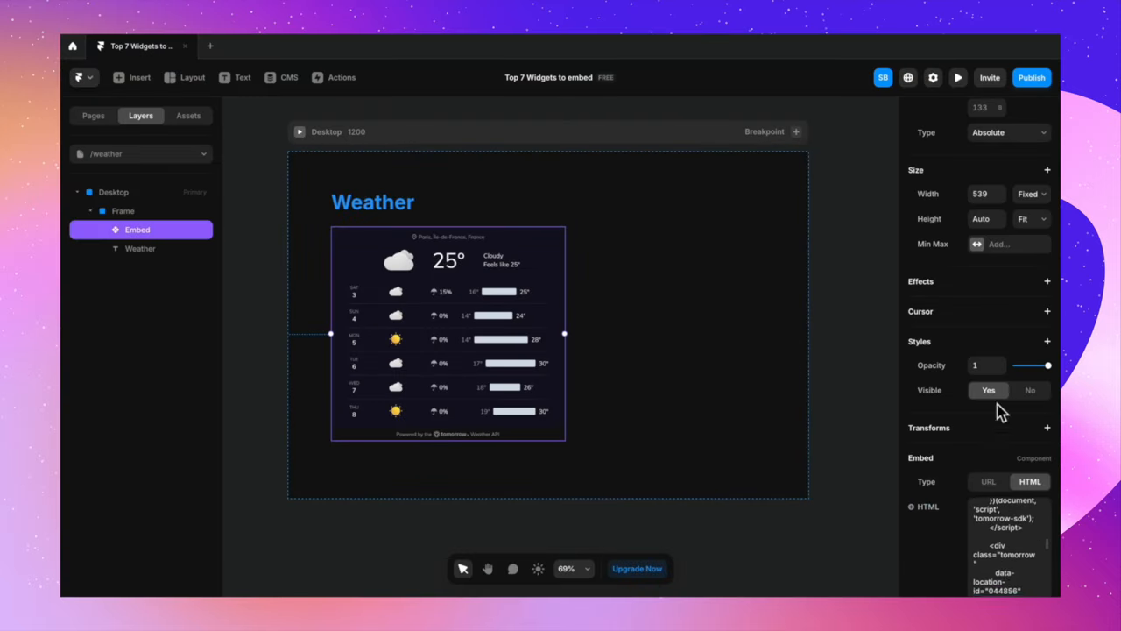
# Paste the light-skin code into the embed and resize it back into a tall card
pyautogui.scroll(-3)
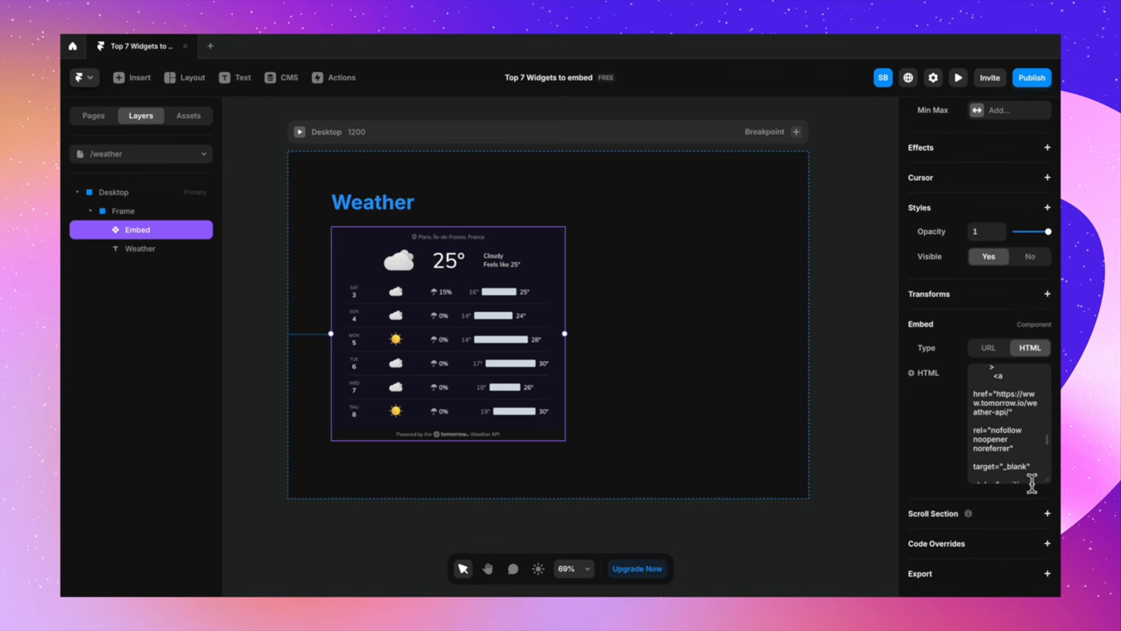
pyautogui.scroll(-3)
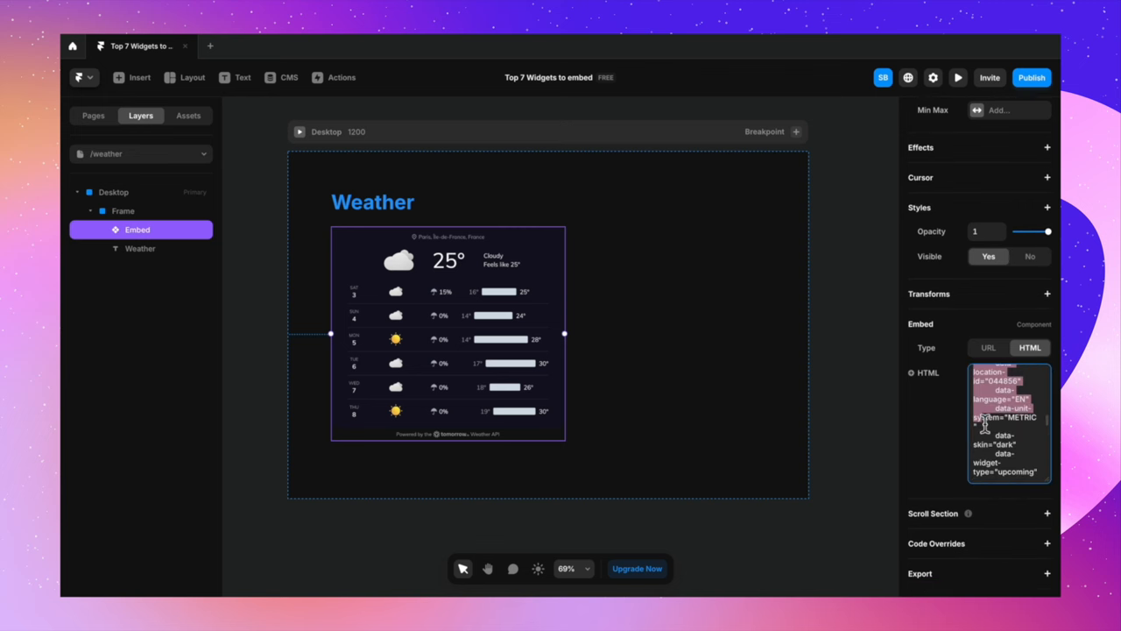
pyautogui.scroll(-3)
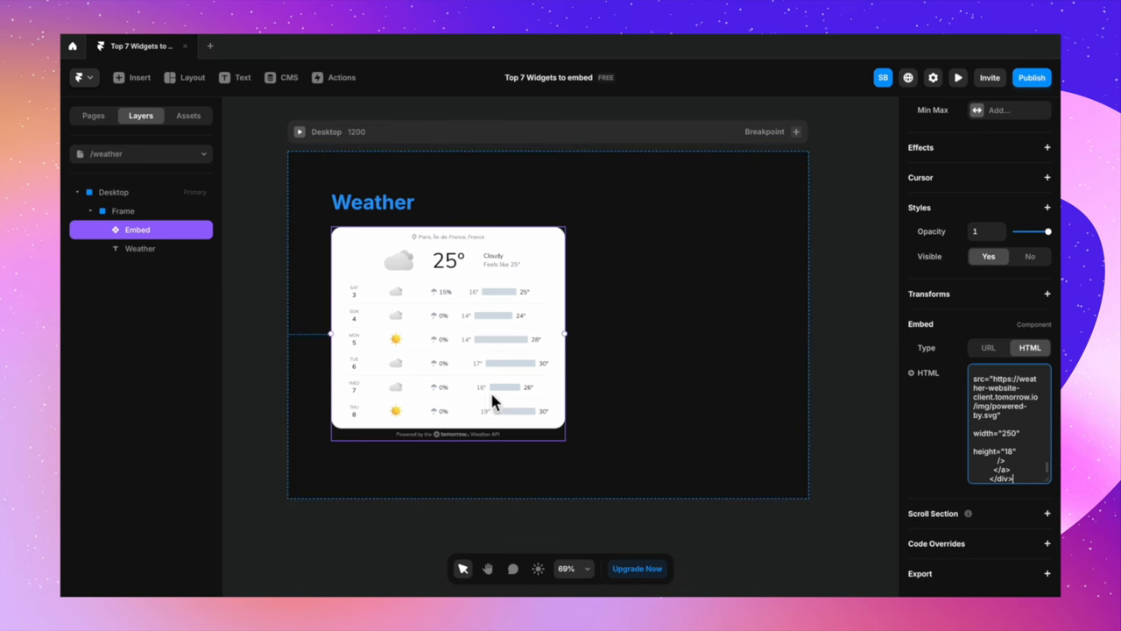
pyautogui.moveTo(564, 333); pyautogui.dragTo(690, 351)
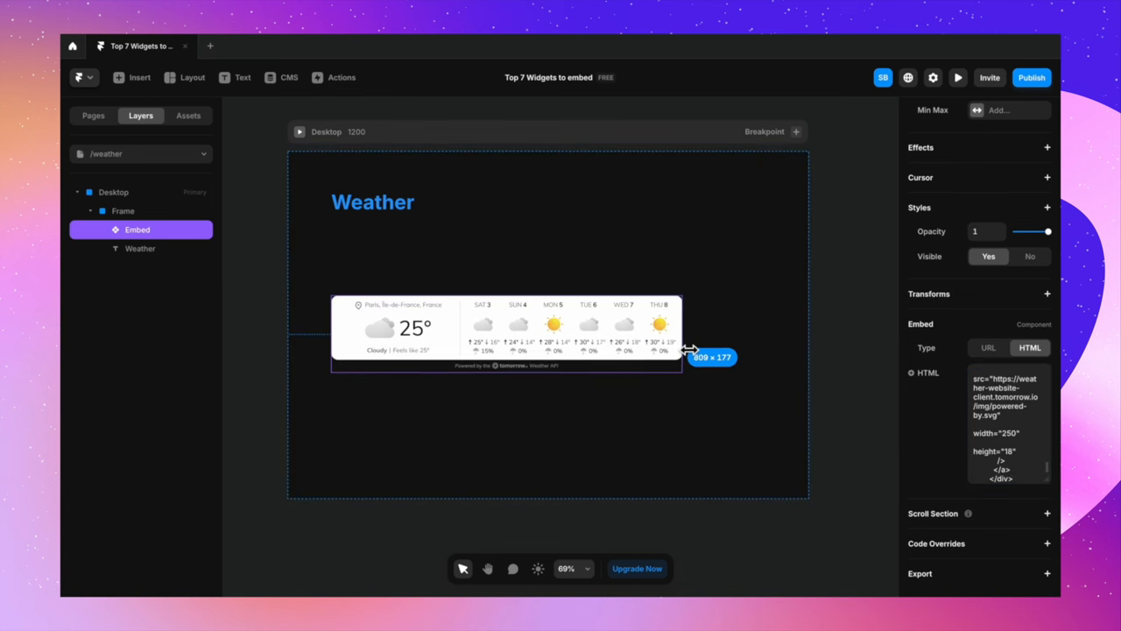
pyautogui.moveTo(690, 351); pyautogui.dragTo(524, 372)
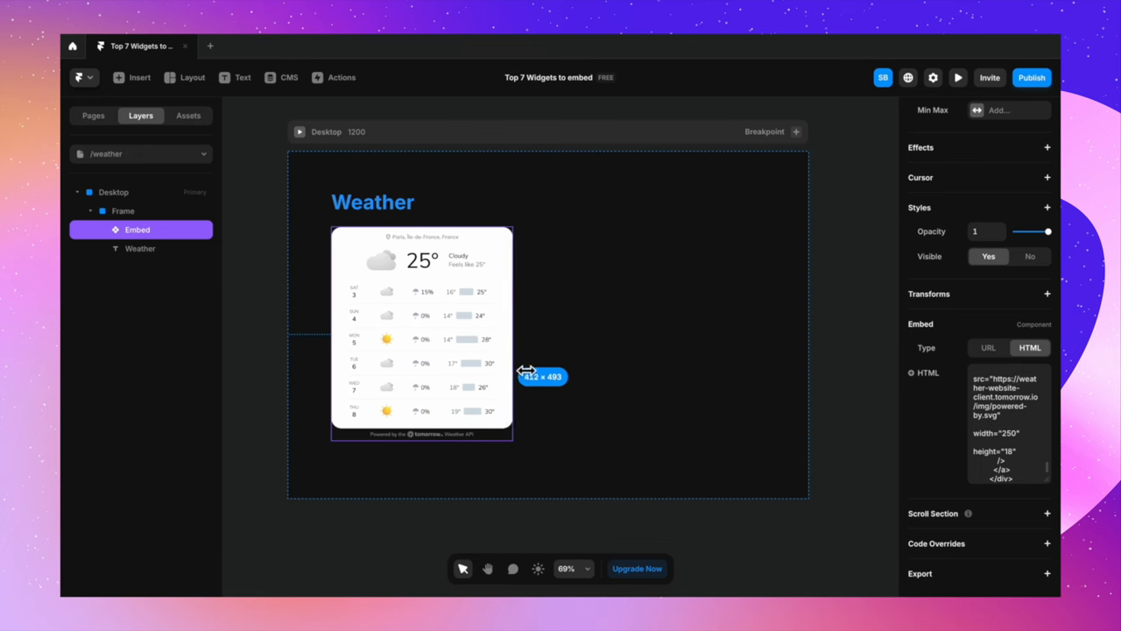
pyautogui.click(266, 323)
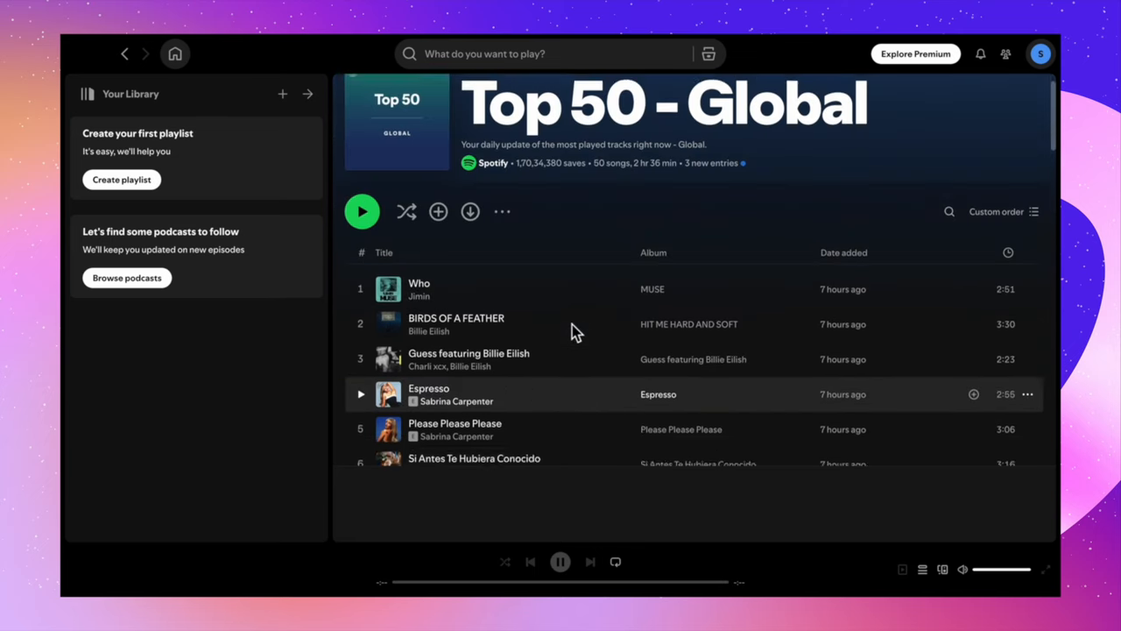
# Reach the Top 50 - Global embed dialog via Share and keep the coloured theme
pyautogui.scroll(3)
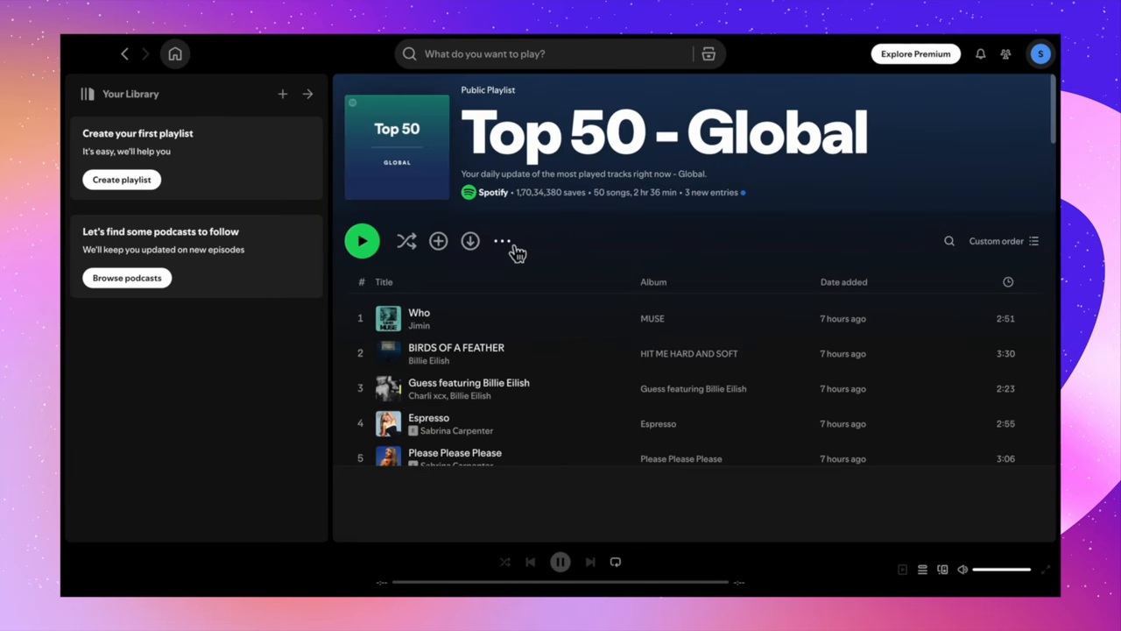
pyautogui.click(503, 242)
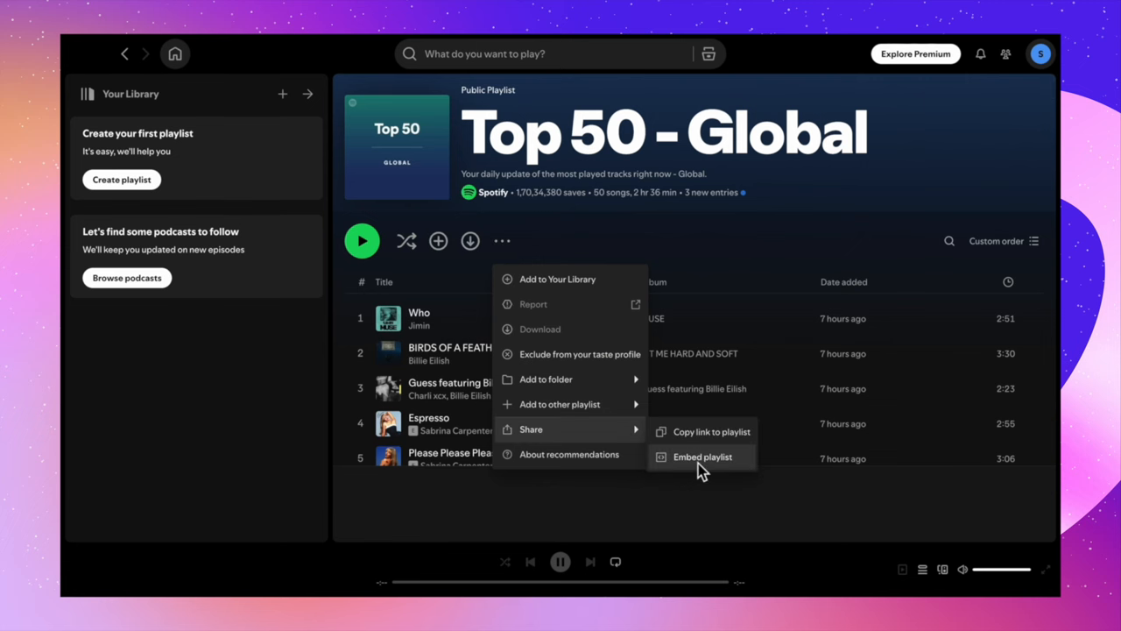
pyautogui.click(700, 456)
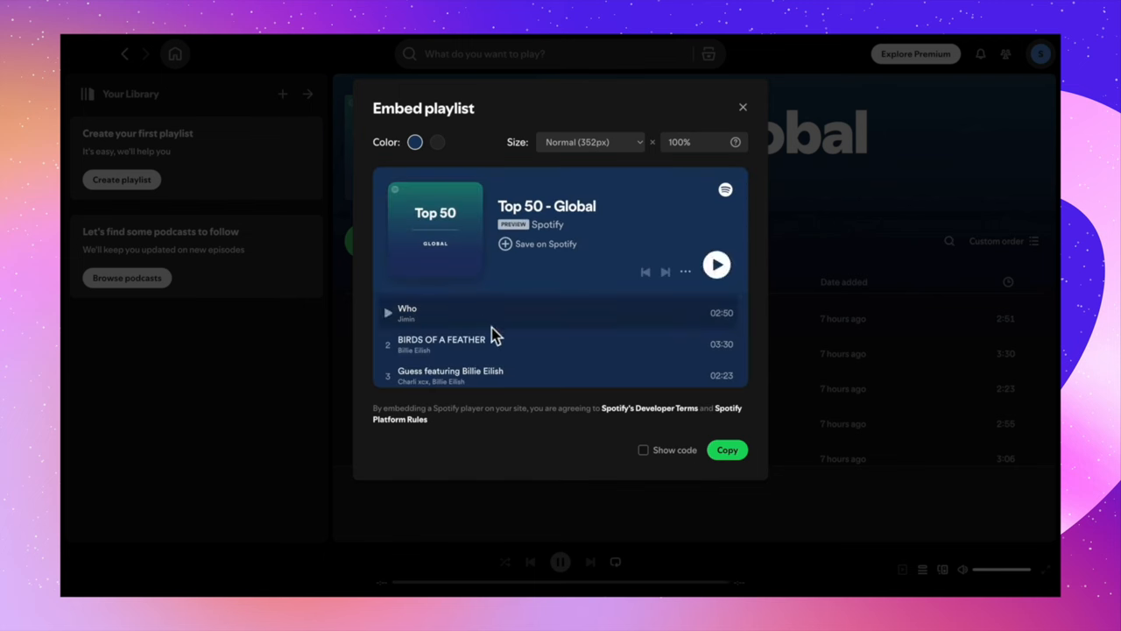
pyautogui.click(438, 142)
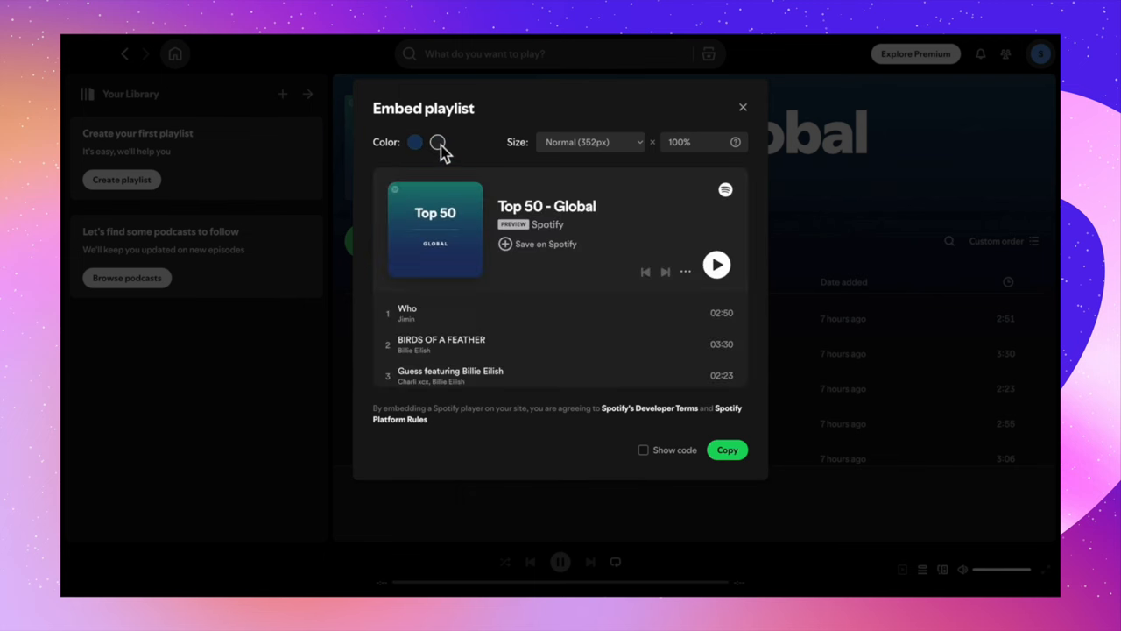
pyautogui.click(415, 142)
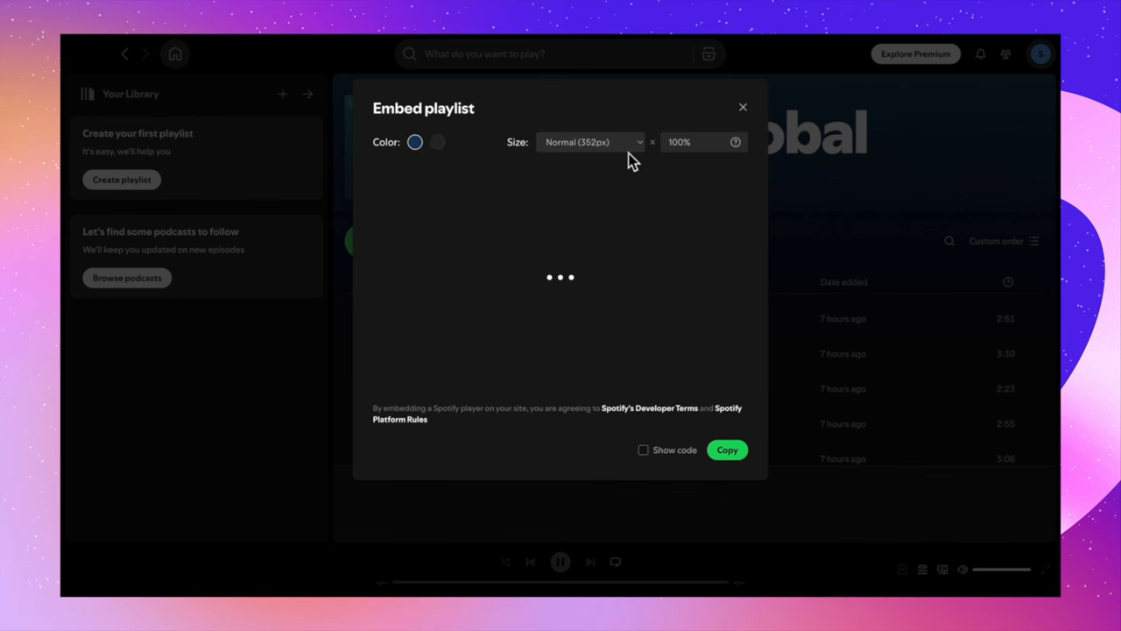
# Make the player Compact, reveal the embed code and copy it
pyautogui.click(591, 142)
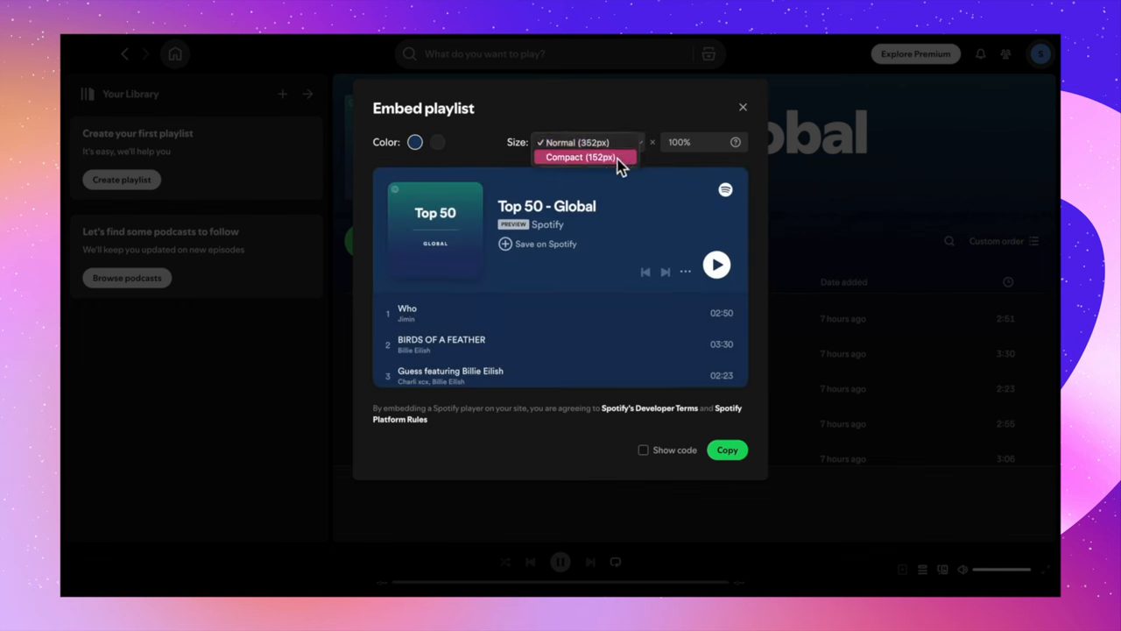
pyautogui.click(582, 157)
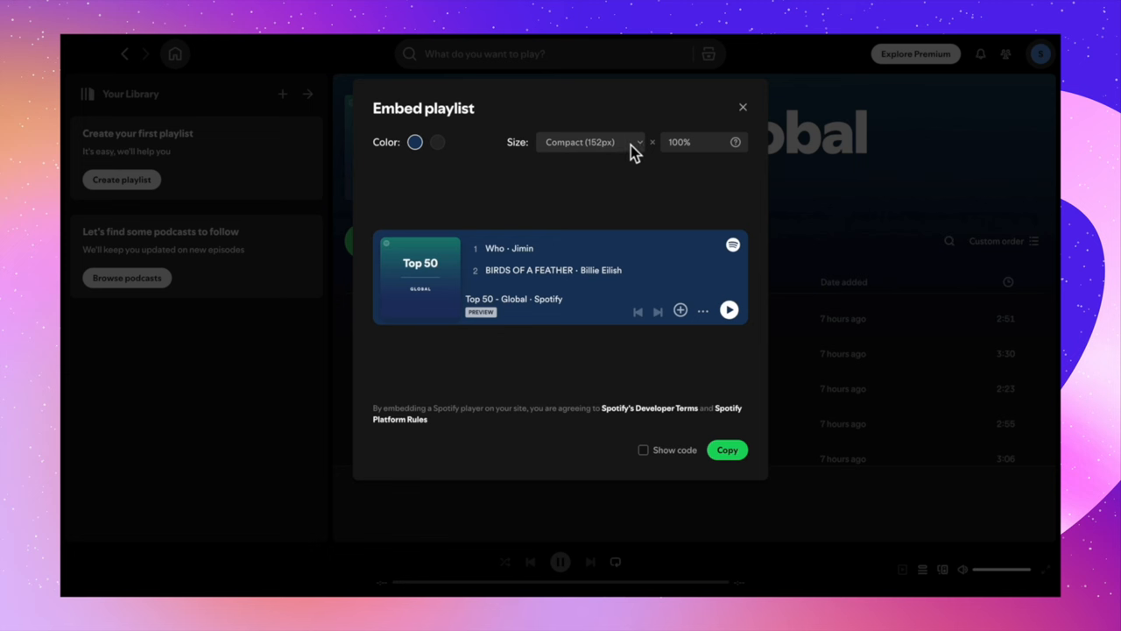
pyautogui.click(645, 449)
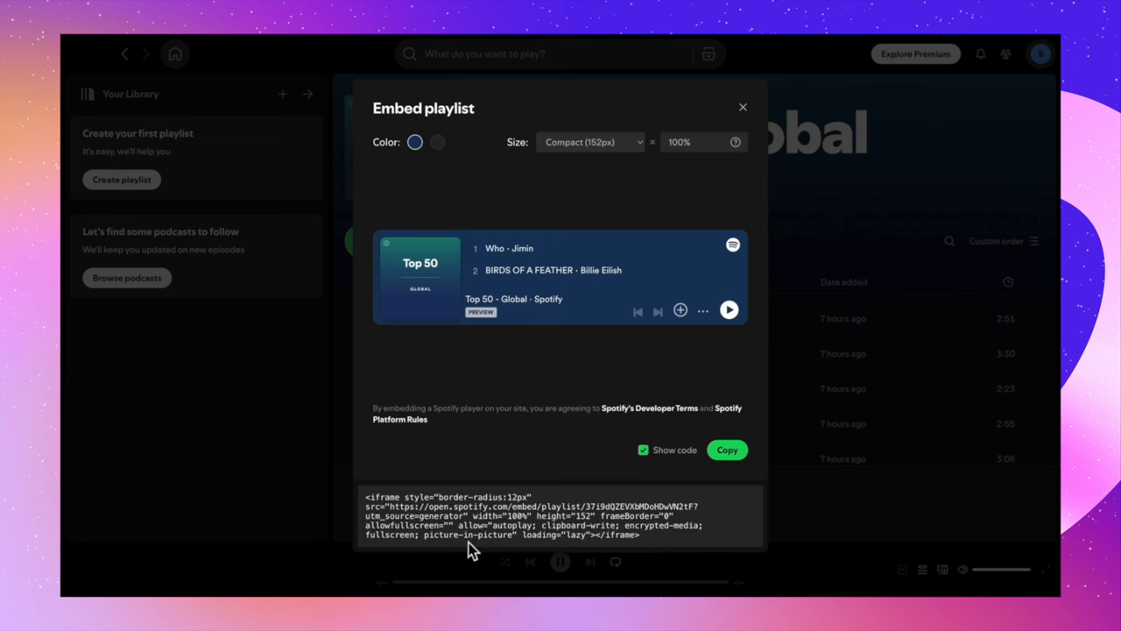
pyautogui.click(727, 449)
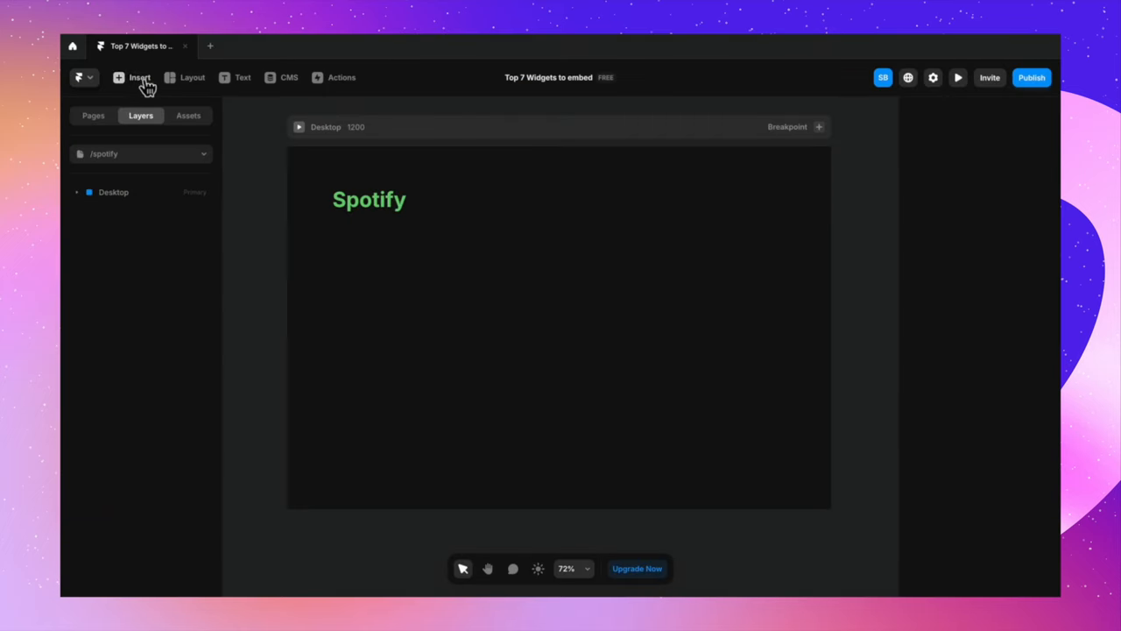
pyautogui.moveTo(482, 360)
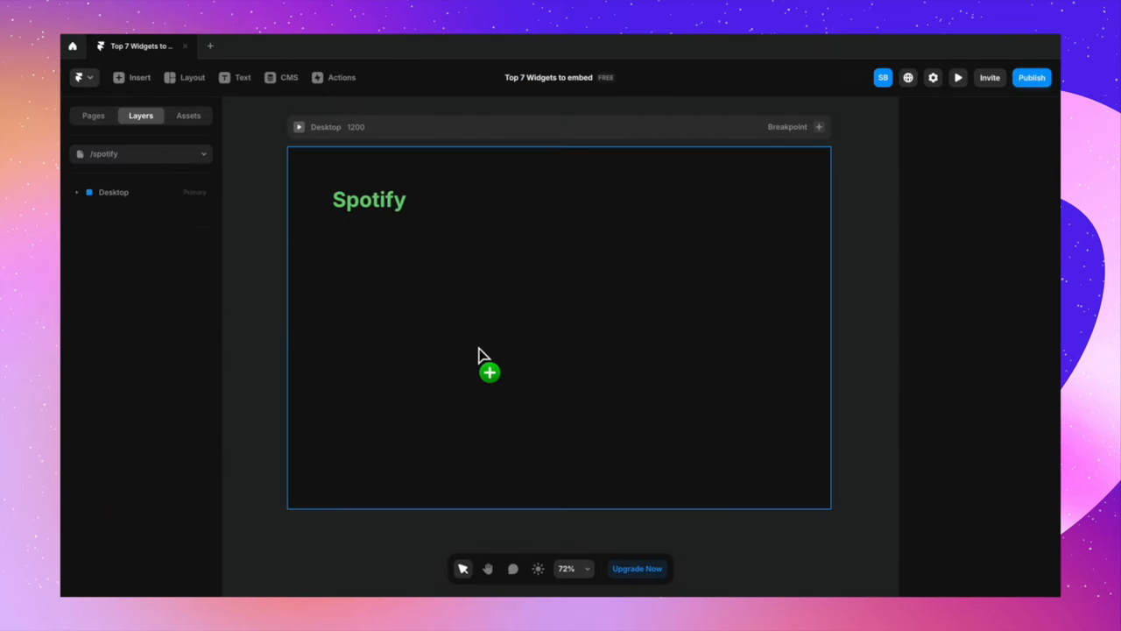
# Place an embed with the playlist iframe code and set its height to Fit
pyautogui.click(489, 371)
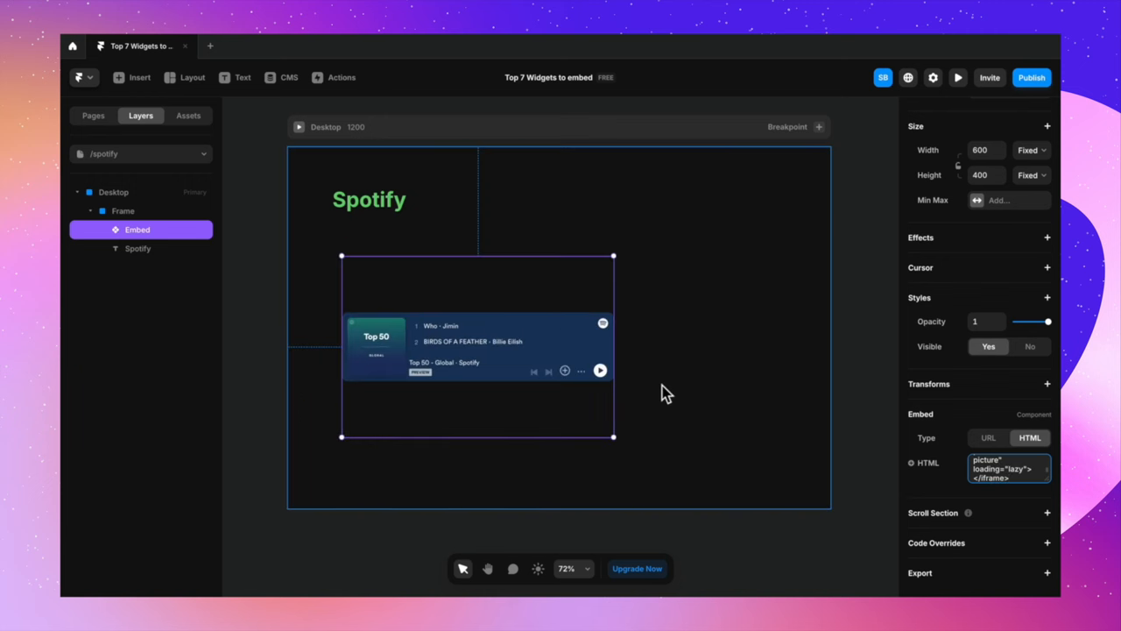
pyautogui.click(1031, 176)
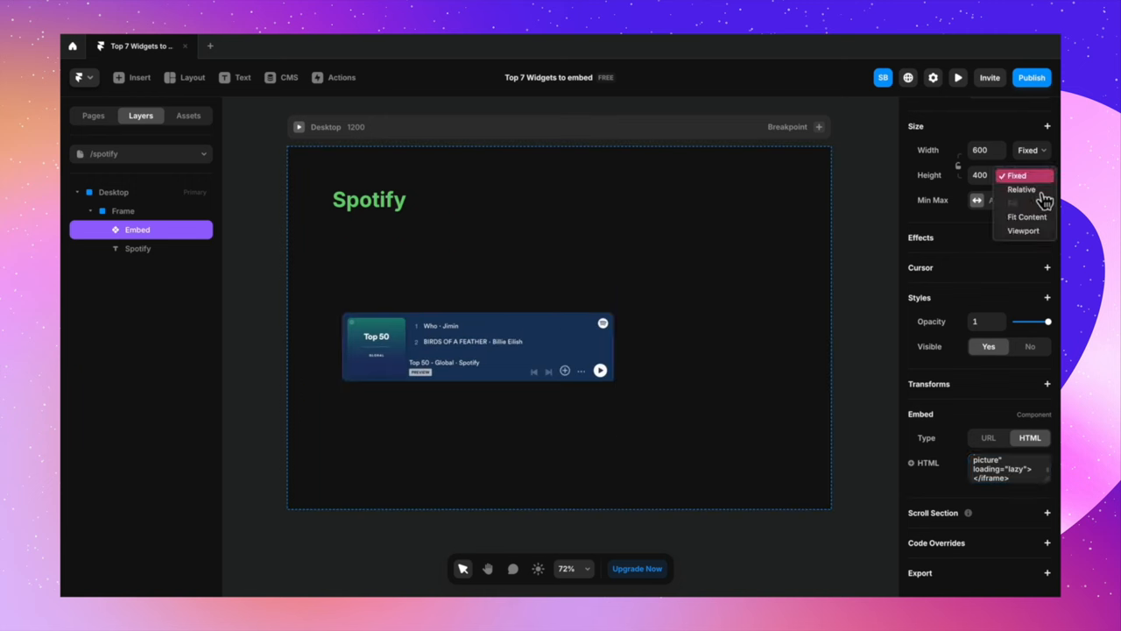
pyautogui.click(1013, 203)
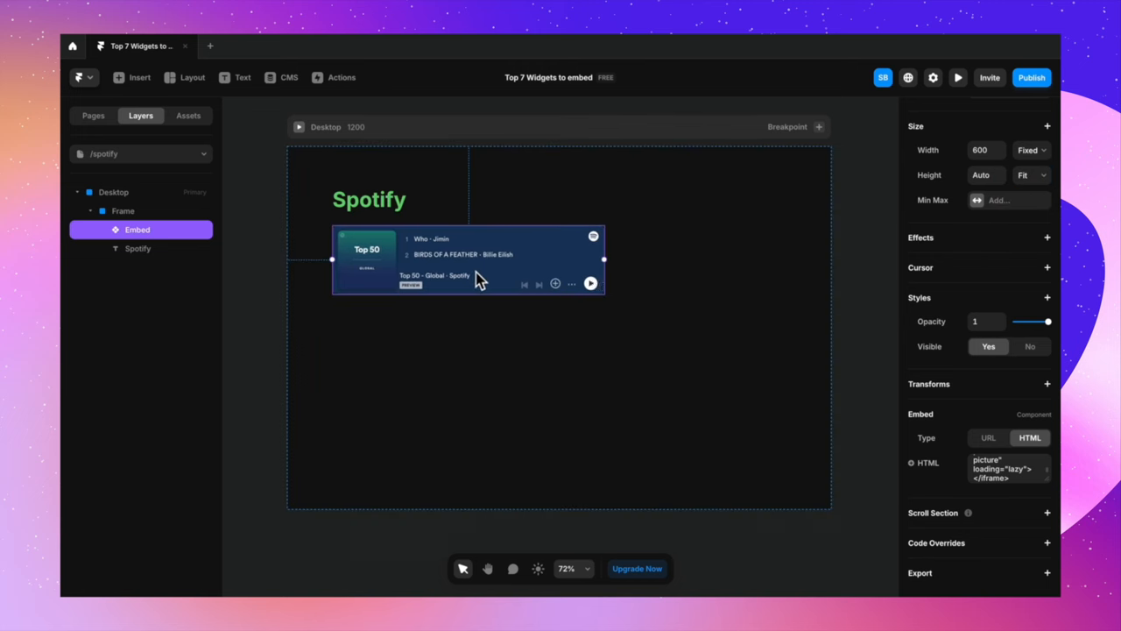
# Adjust the compact Top 50 Global player's width, ending on a narrower card
pyautogui.moveTo(603, 259); pyautogui.dragTo(769, 273)
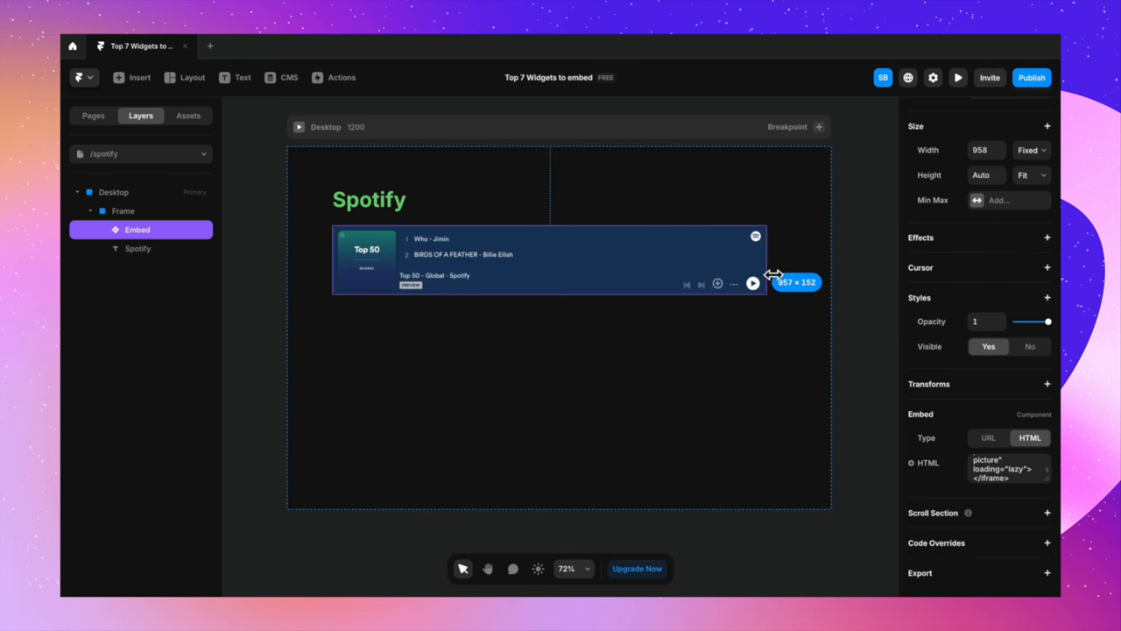
pyautogui.moveTo(769, 260); pyautogui.dragTo(571, 259)
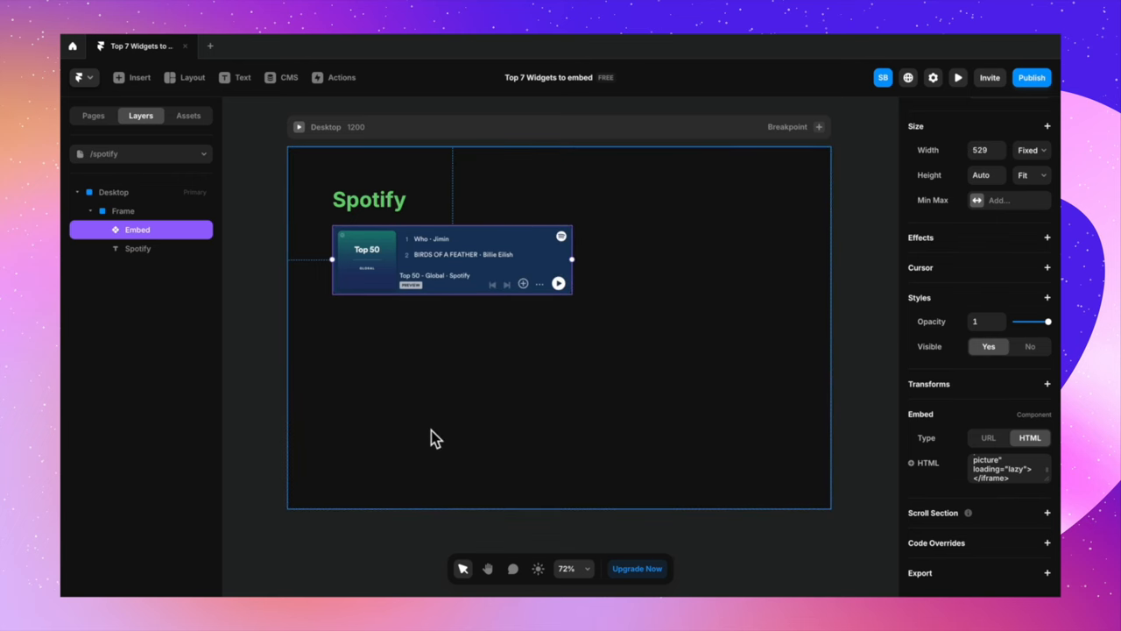
pyautogui.click(876, 344)
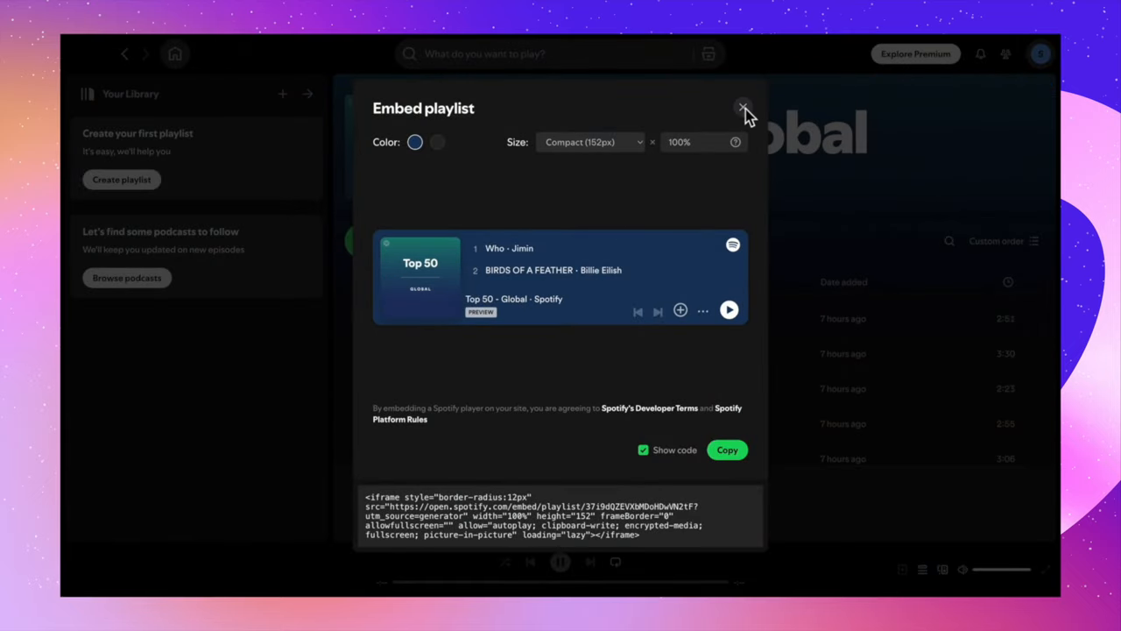
# Close the playlist dialog, go to Jimin's artist page and copy its Embed artist code
pyautogui.click(743, 108)
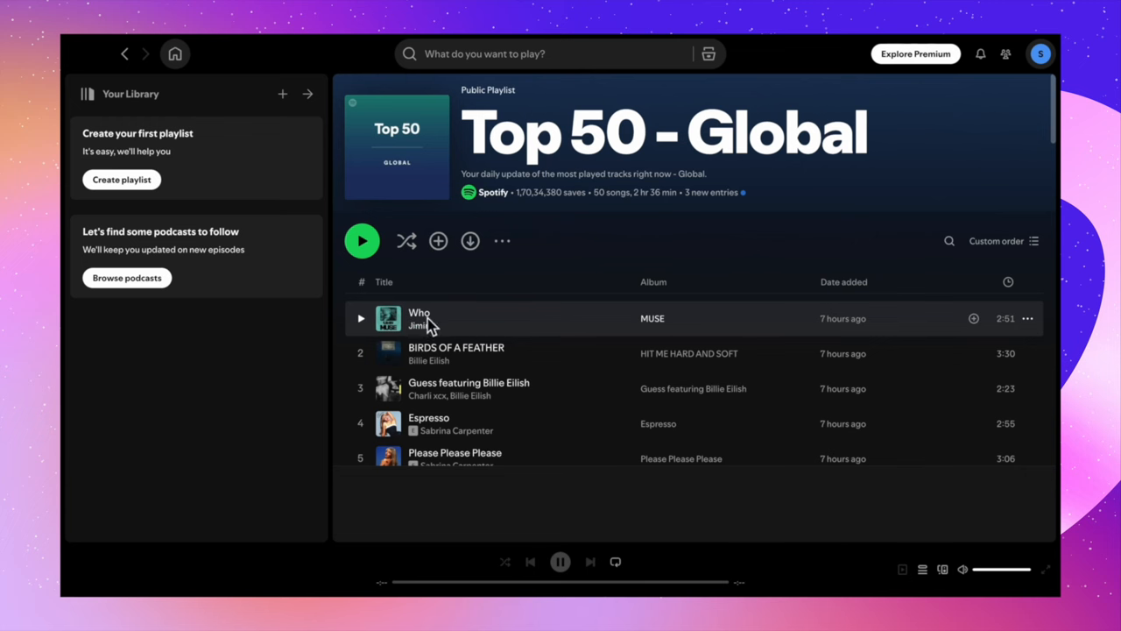
pyautogui.click(420, 324)
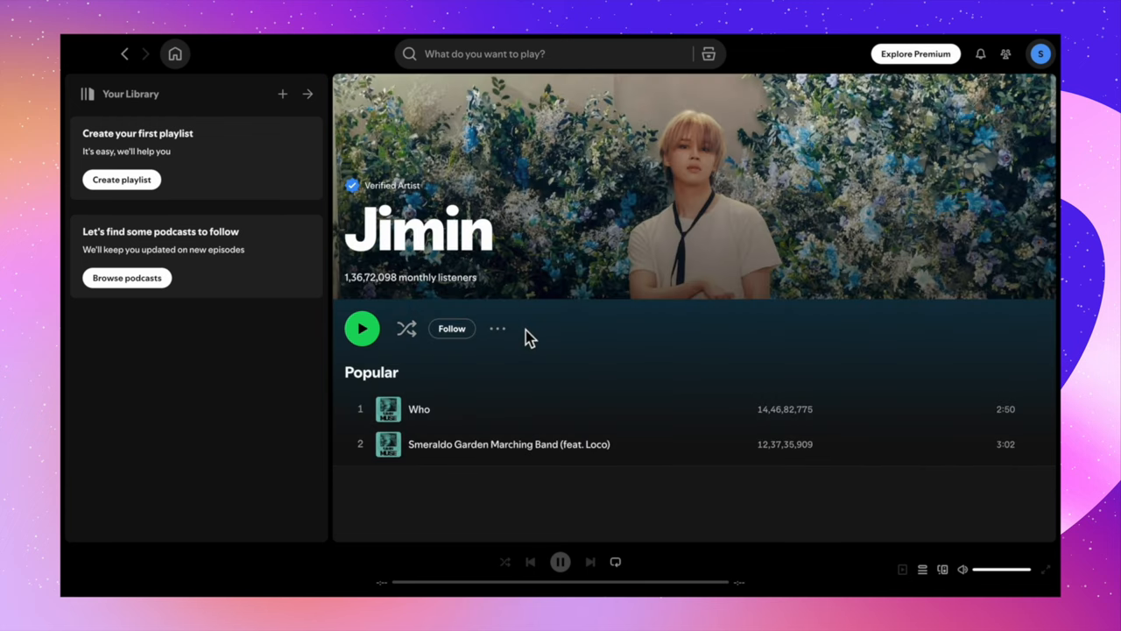
pyautogui.click(498, 330)
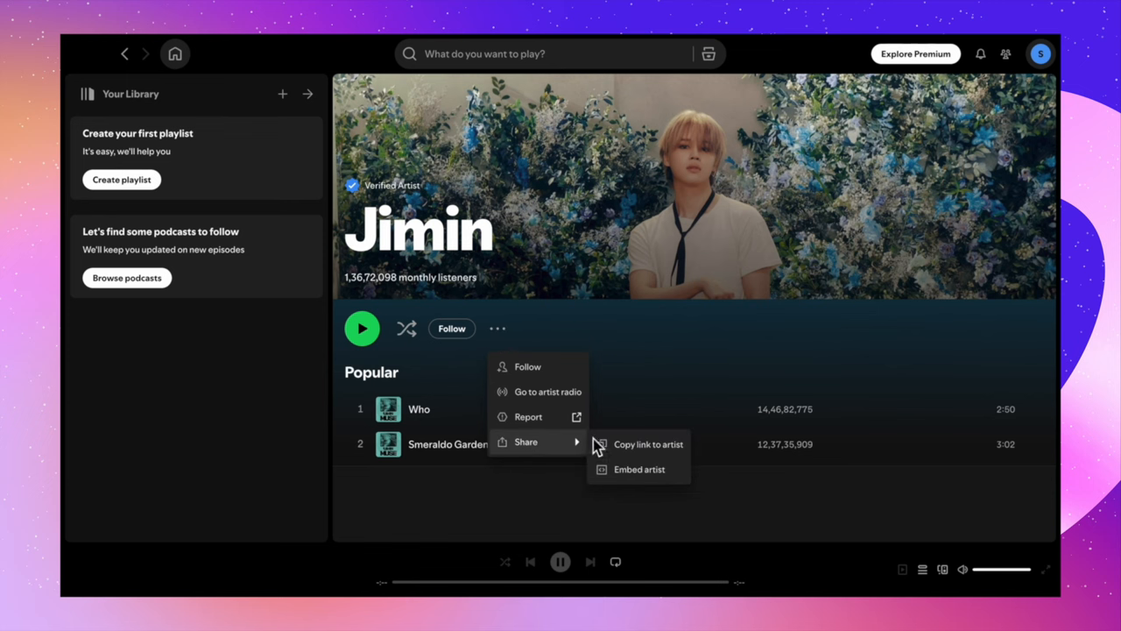
pyautogui.click(638, 469)
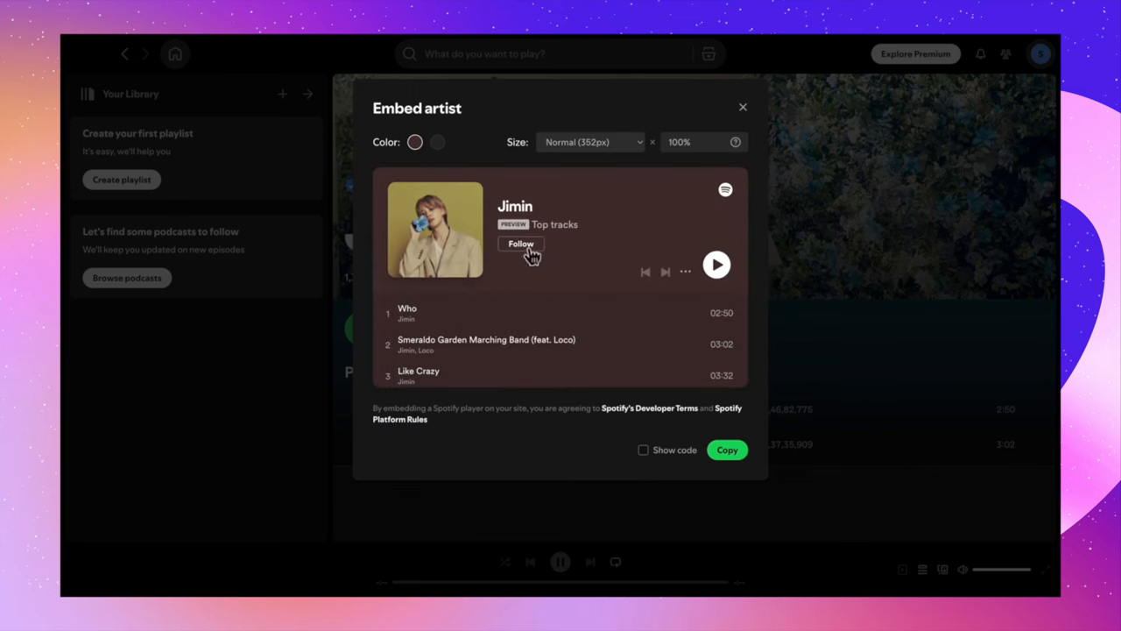
pyautogui.click(727, 448)
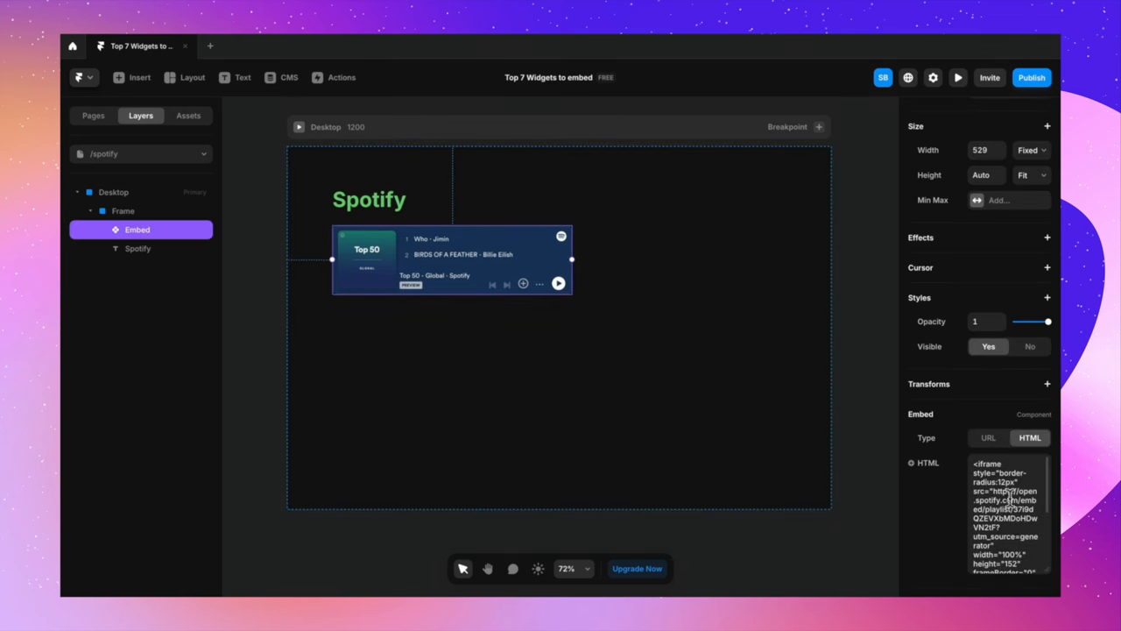
# Resize the Spotify player embed to about 888 × 352
pyautogui.scroll(-3)
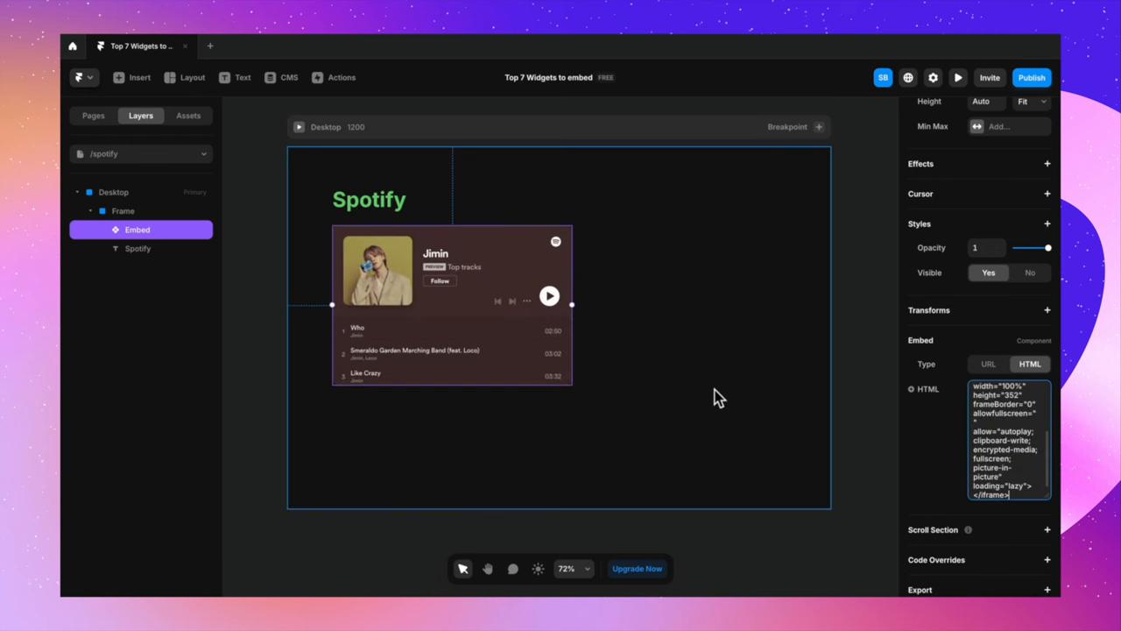
pyautogui.scroll(3)
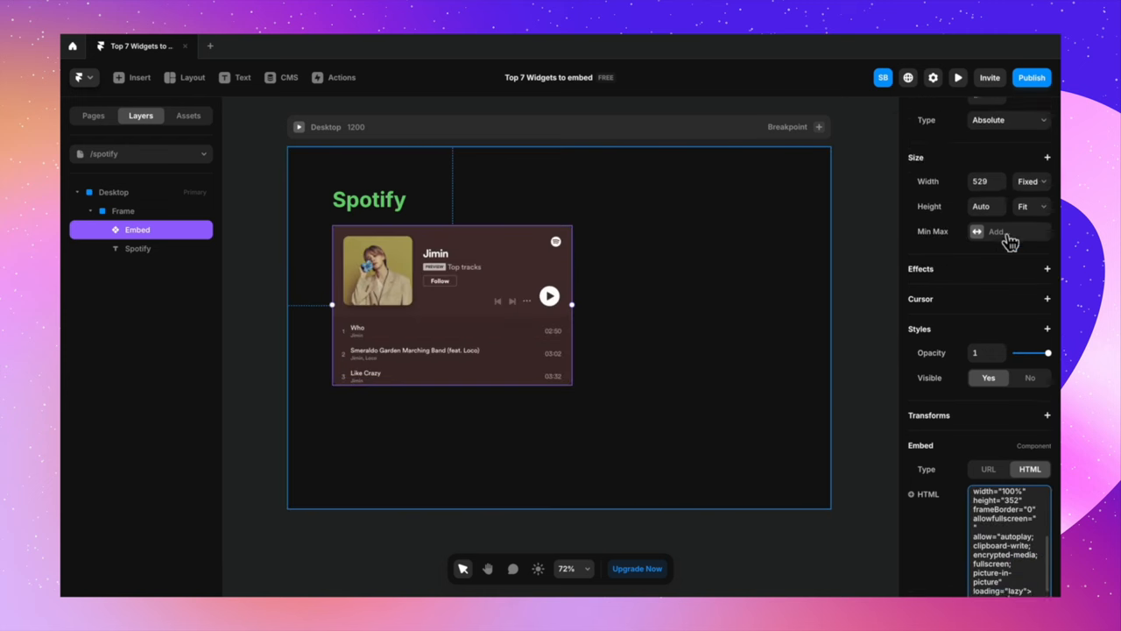
pyautogui.moveTo(572, 305); pyautogui.dragTo(725, 316)
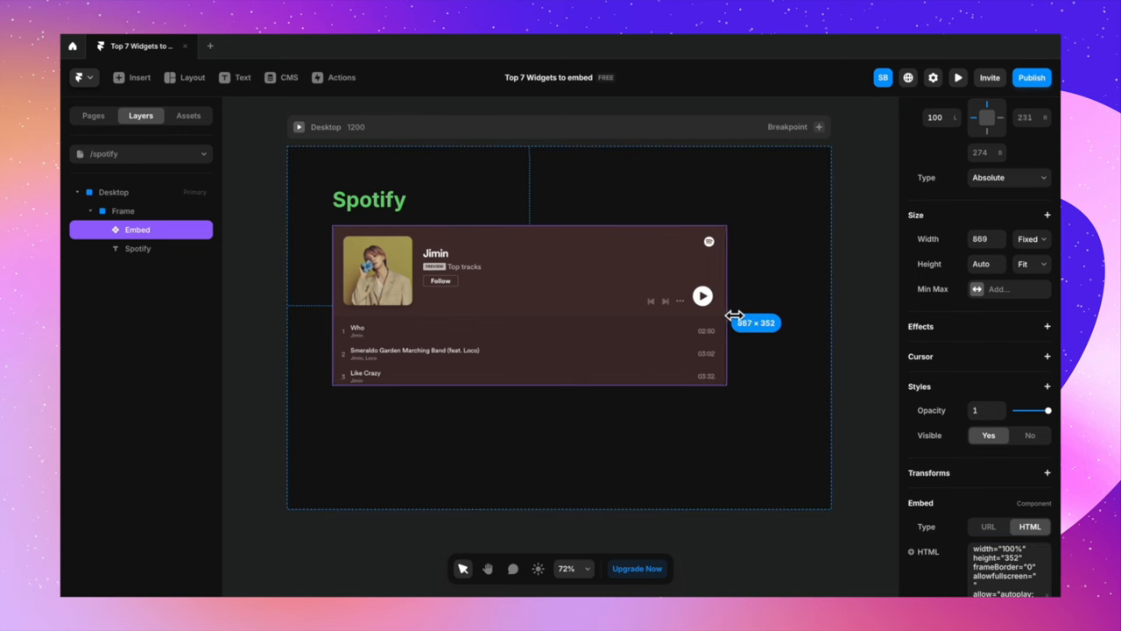
pyautogui.moveTo(734, 316); pyautogui.dragTo(540, 305)
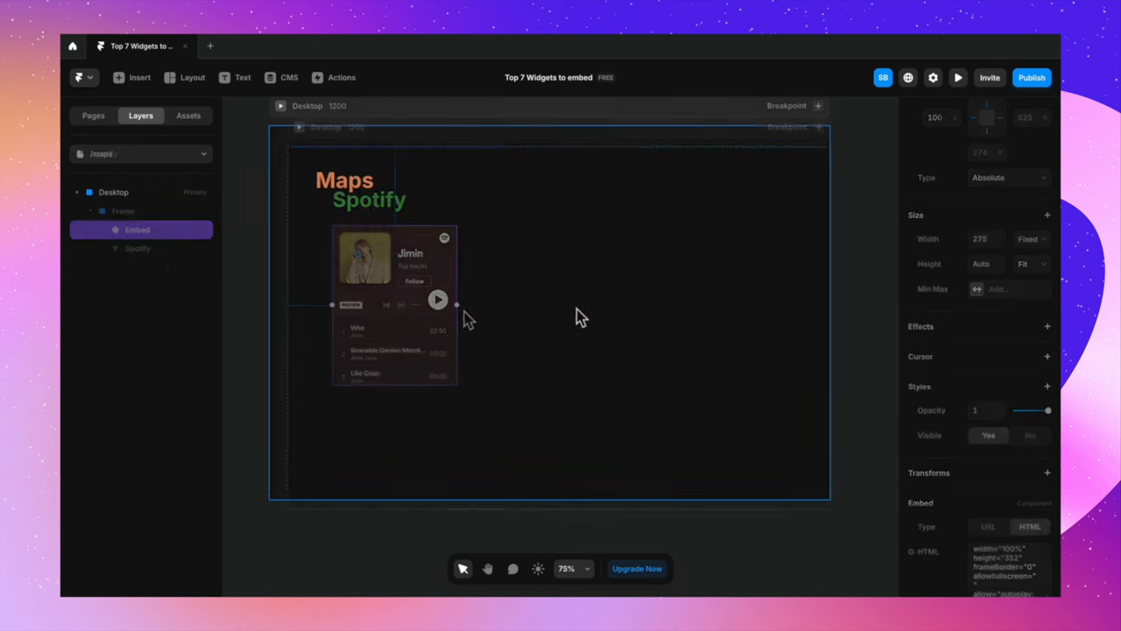
# Add the Google Maps component showing Amsterdam and review its Coordinates and Zoom properties
pyautogui.click(140, 77)
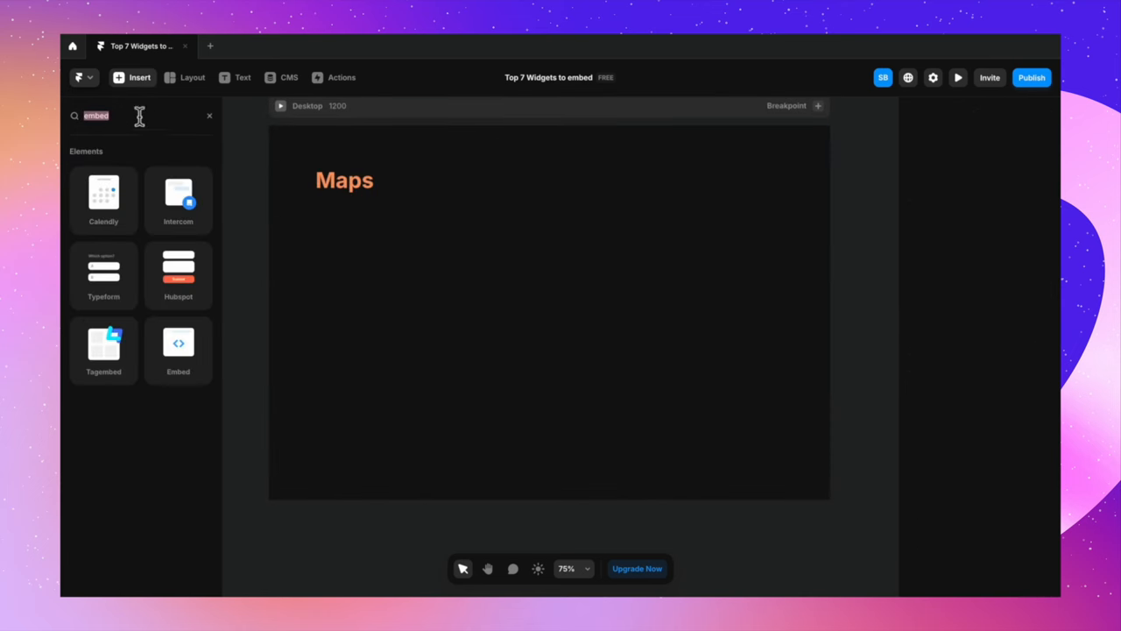
pyautogui.write('maps')
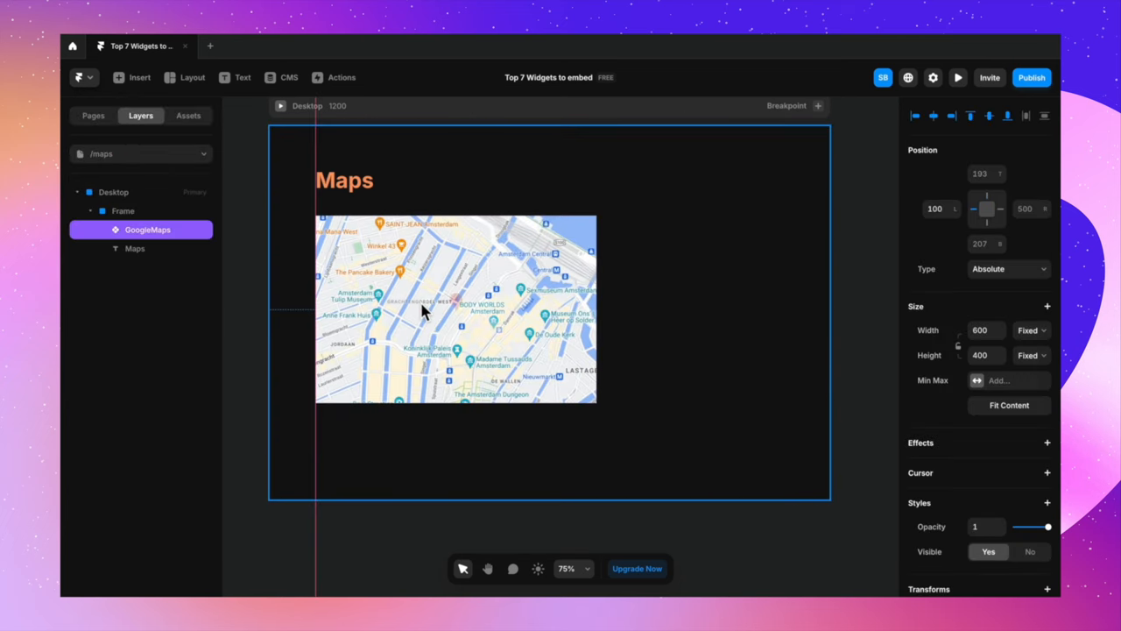
pyautogui.click(456, 302)
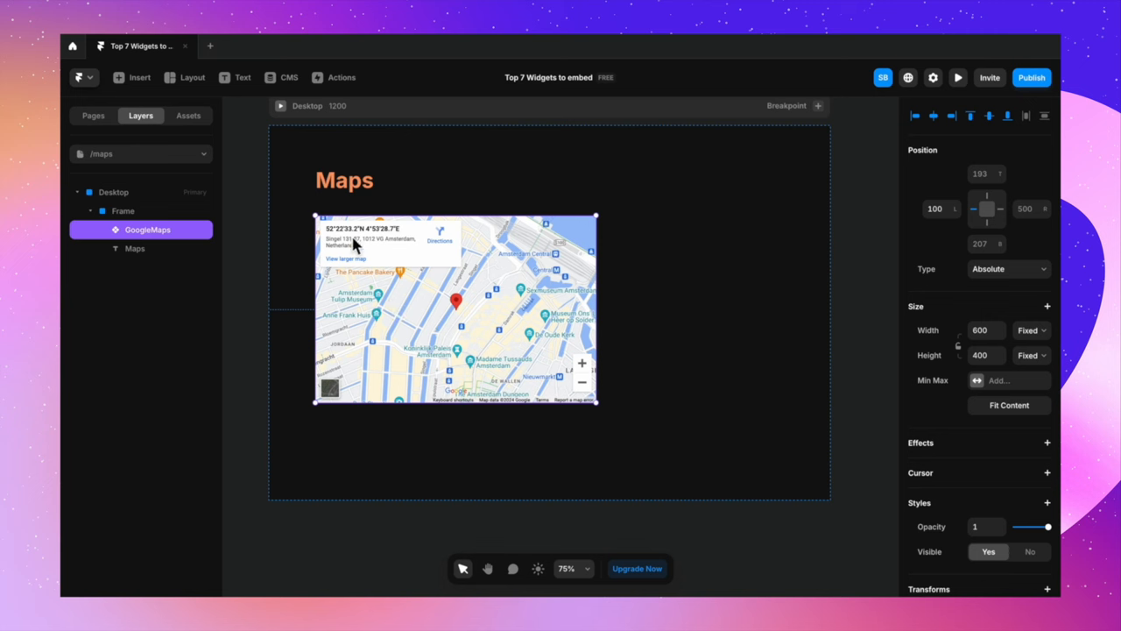
pyautogui.moveTo(380, 249)
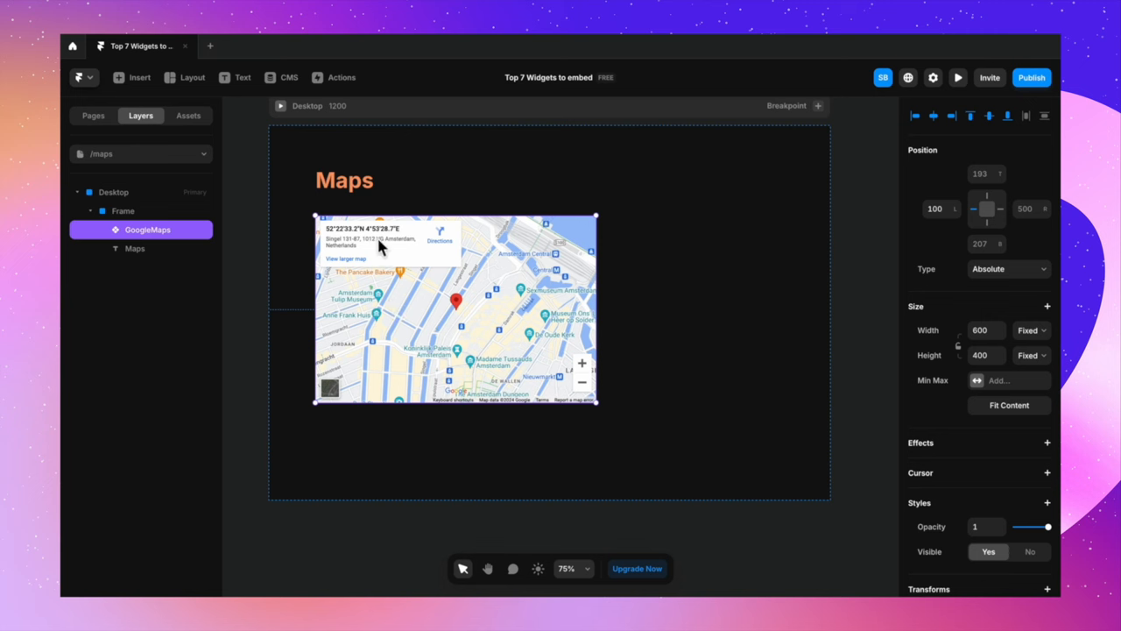
pyautogui.scroll(-3)
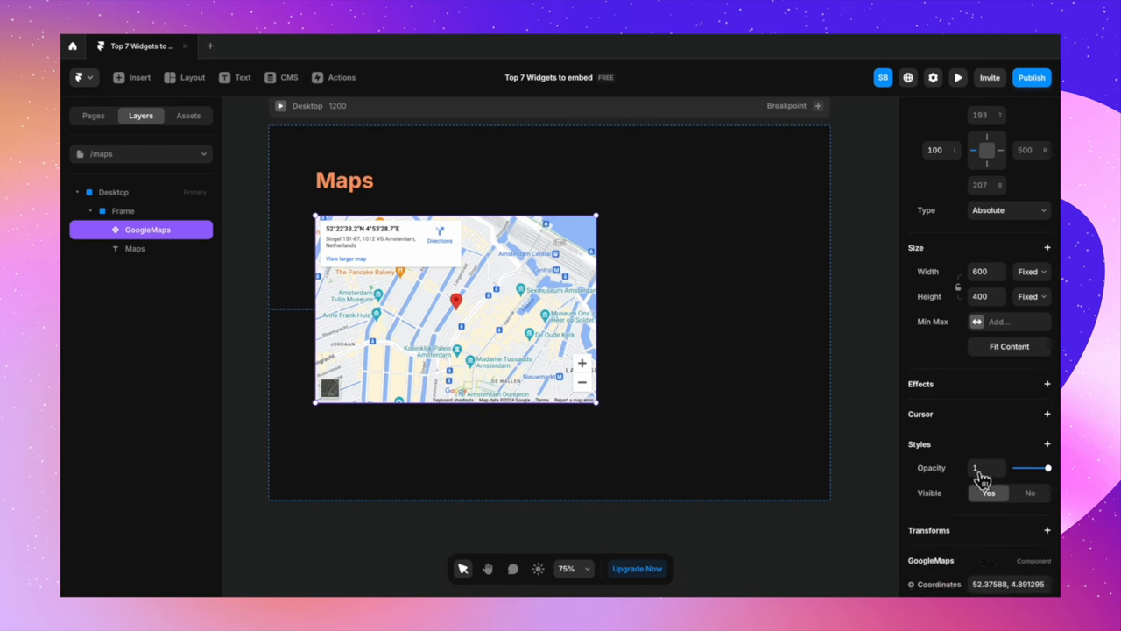
pyautogui.scroll(-3)
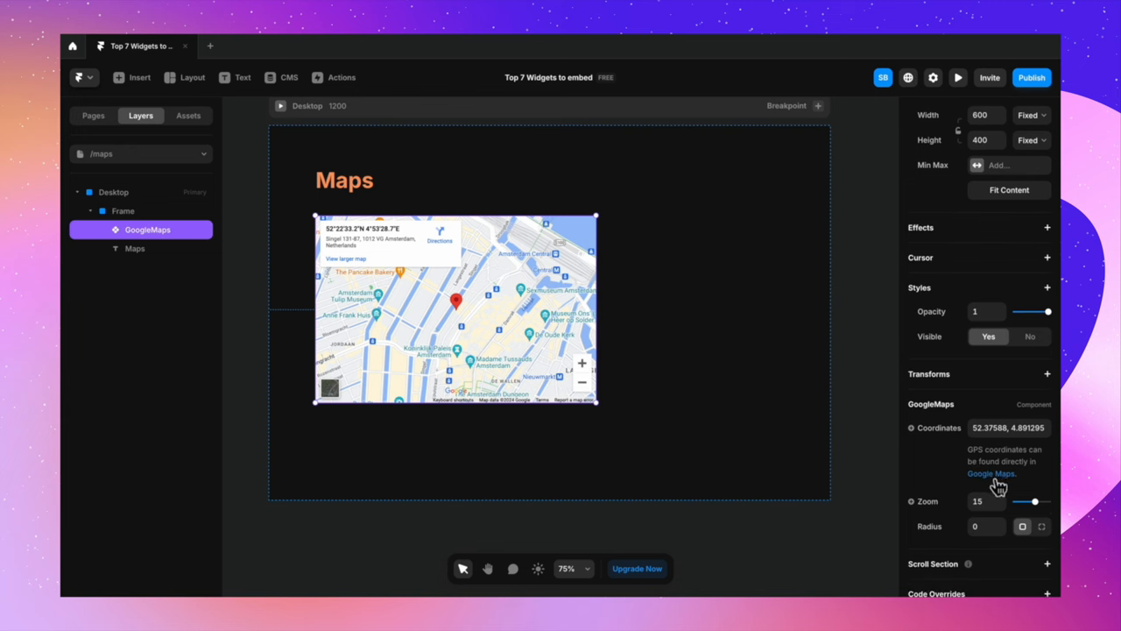
pyautogui.moveTo(447, 302)
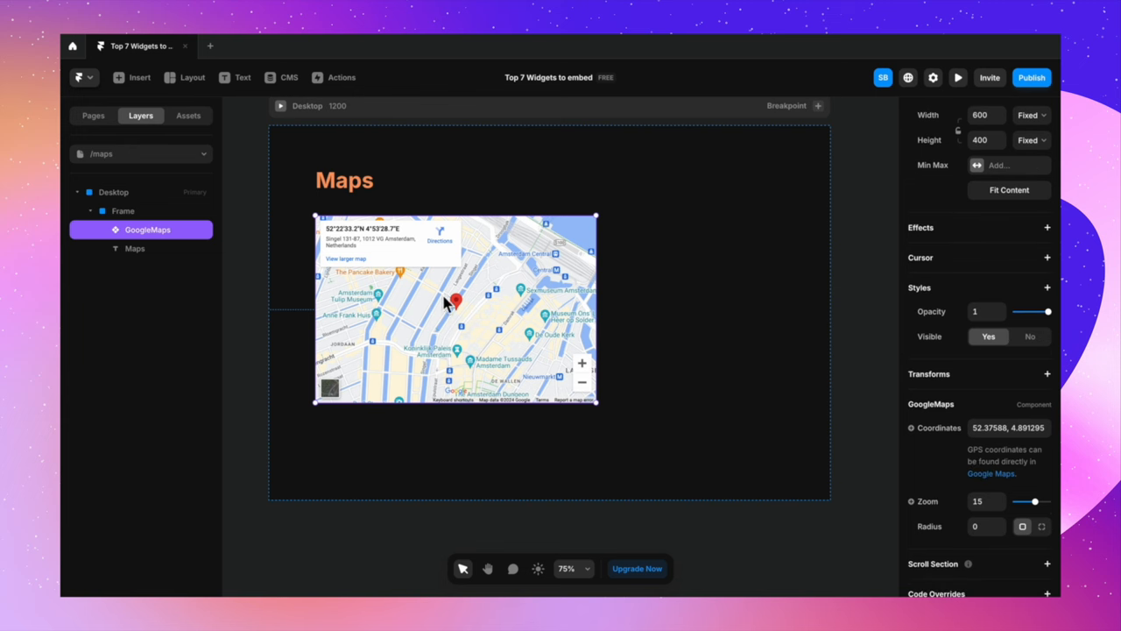
pyautogui.moveTo(482, 294)
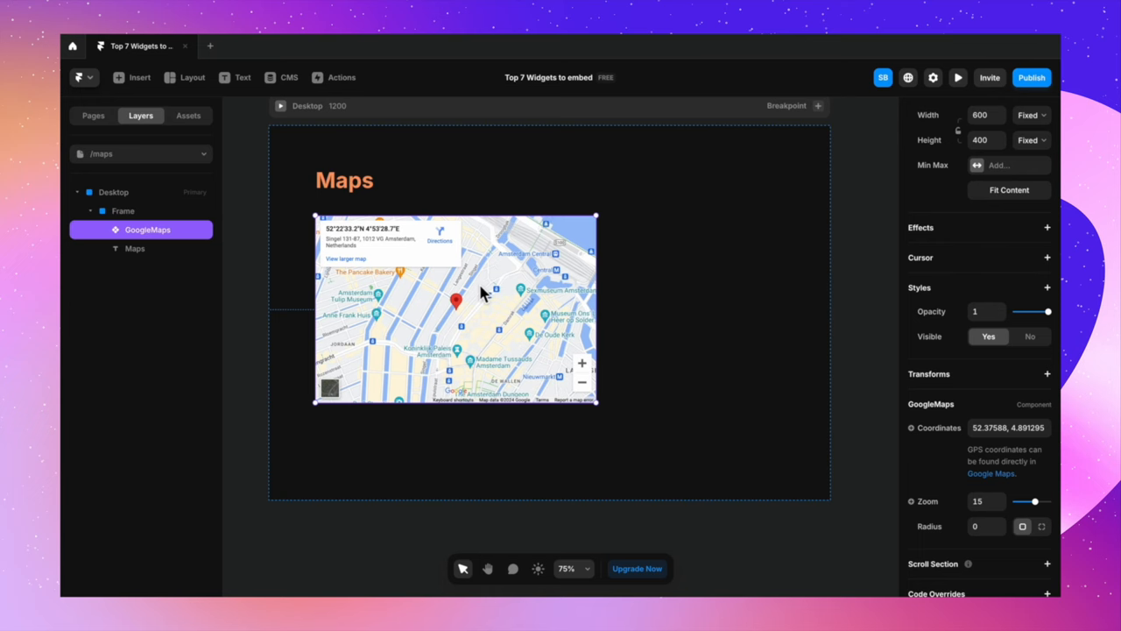
# Make the Desktop breakpoint taller and extend the inner frame to match
pyautogui.scroll(-3)
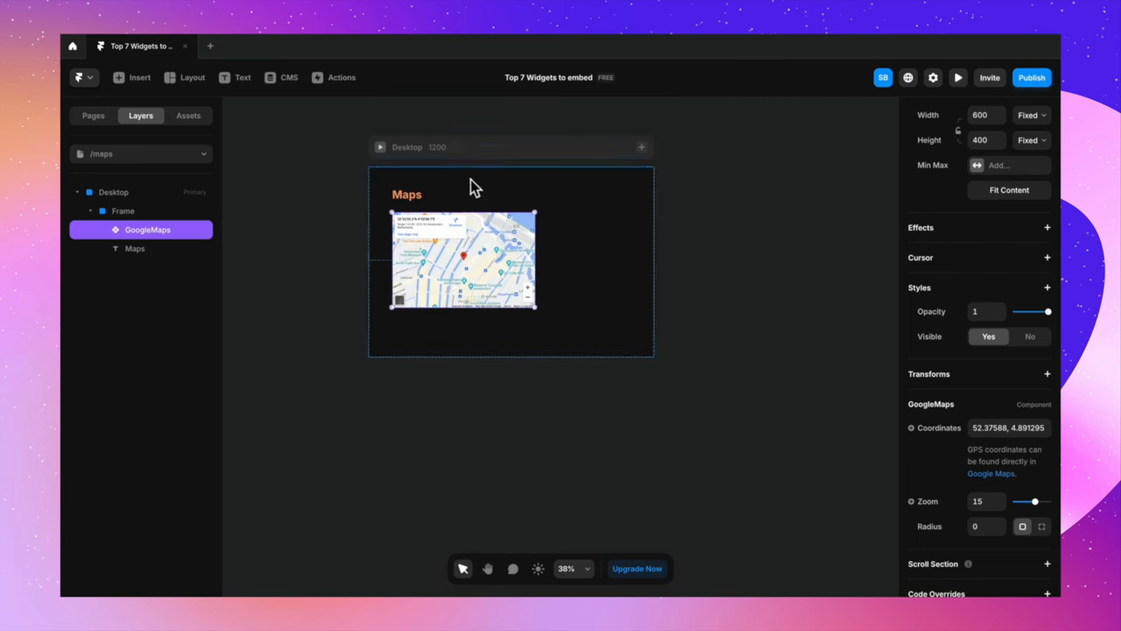
pyautogui.click(114, 191)
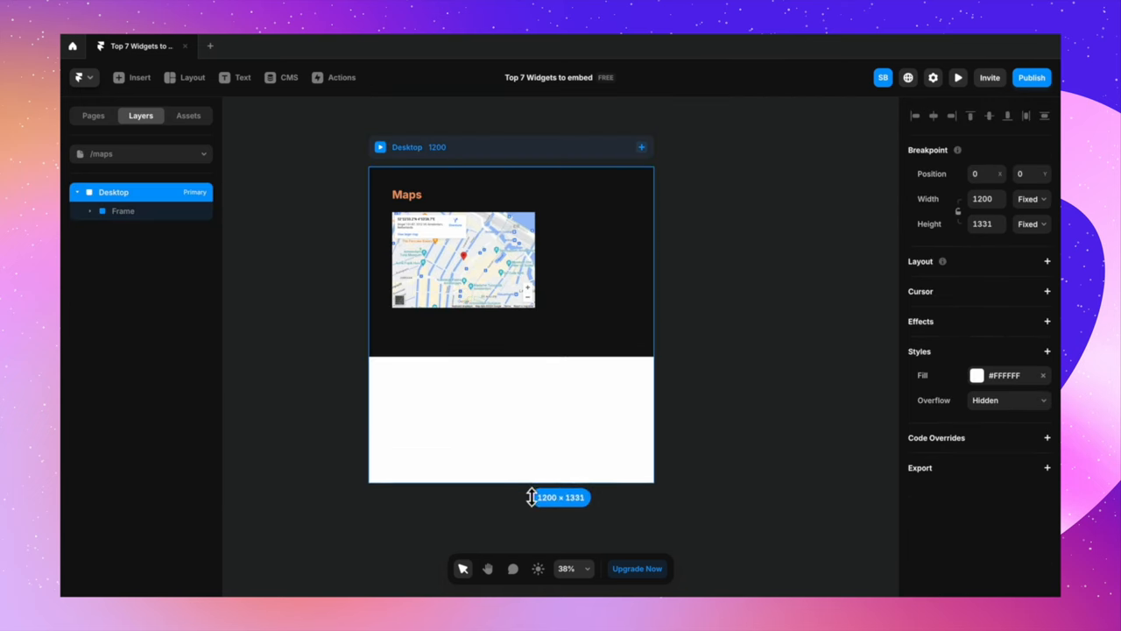
pyautogui.click(122, 211)
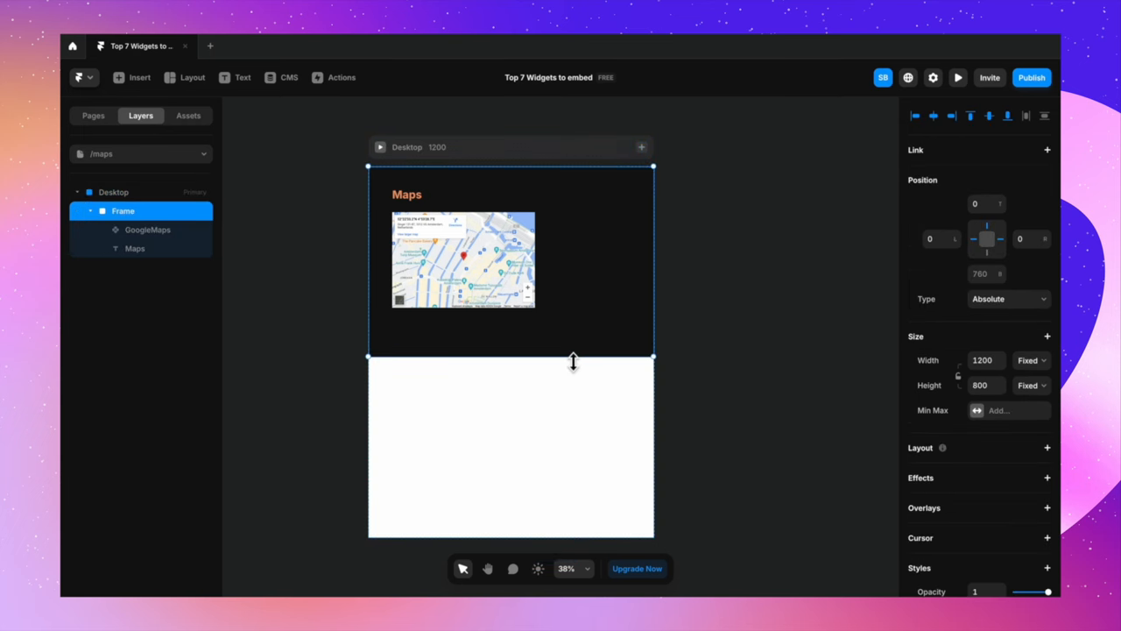
pyautogui.click(771, 438)
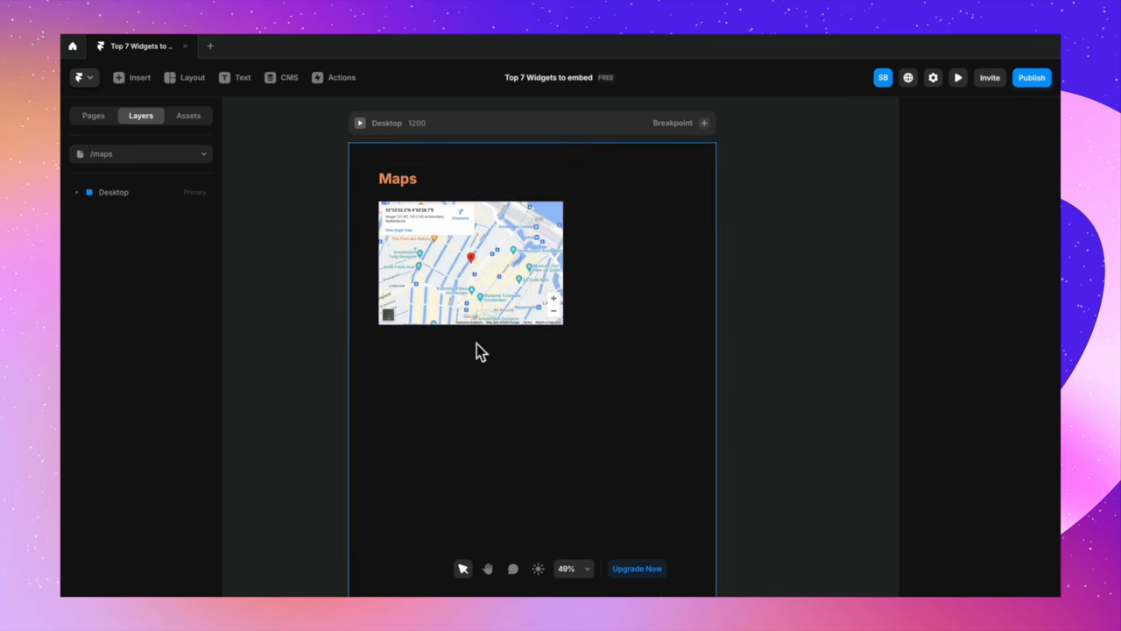
pyautogui.click(140, 77)
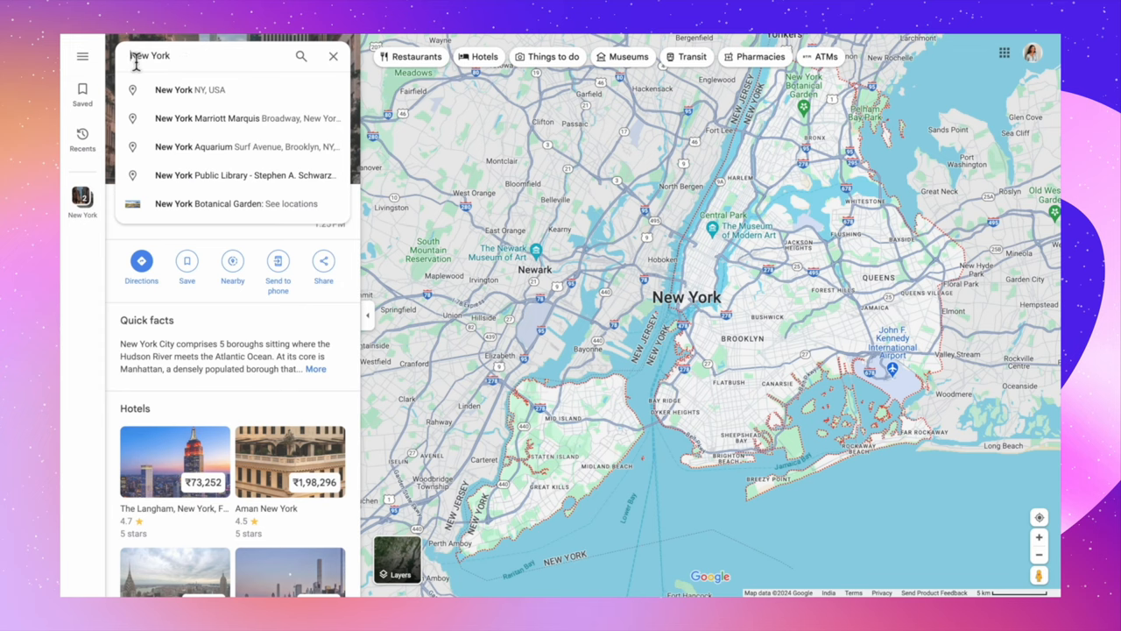
# Search 'penn', pick Penn Station and get its Embed a map HTML from Share
pyautogui.write('penn')
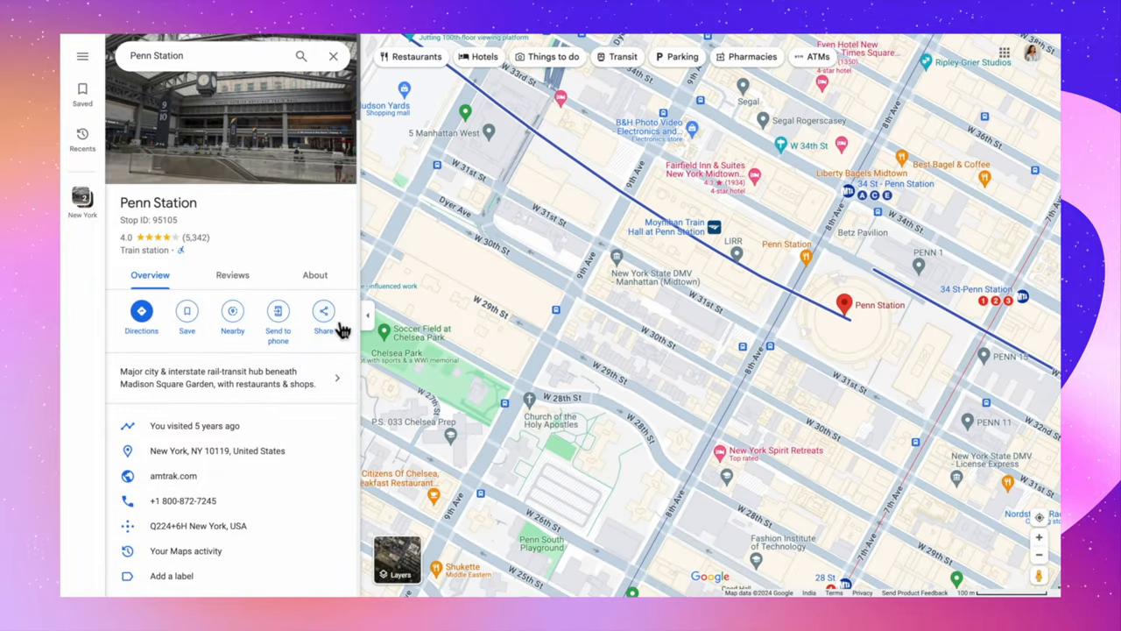
pyautogui.click(323, 316)
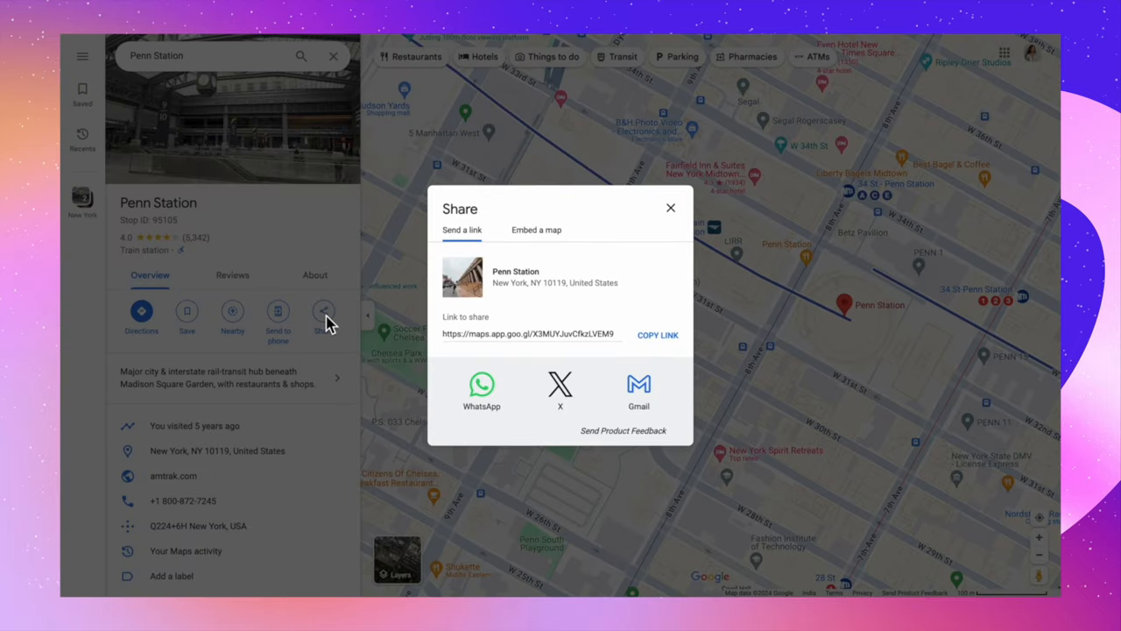
pyautogui.click(536, 230)
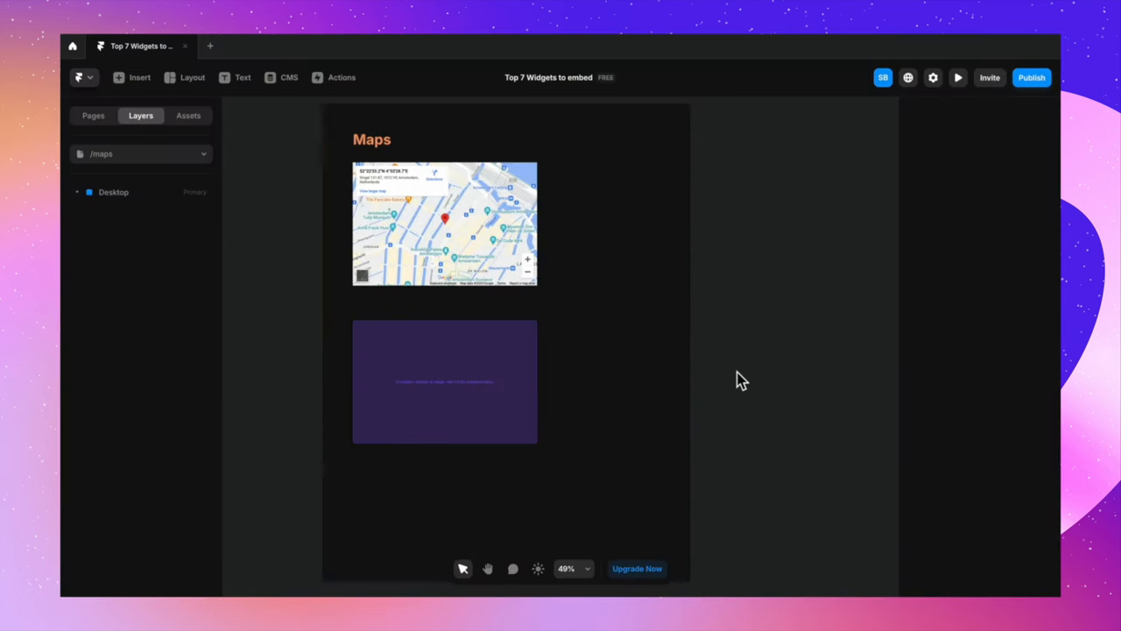
# Fill the second embed with the Penn Station map HTML and preview the Maps page
pyautogui.click(445, 382)
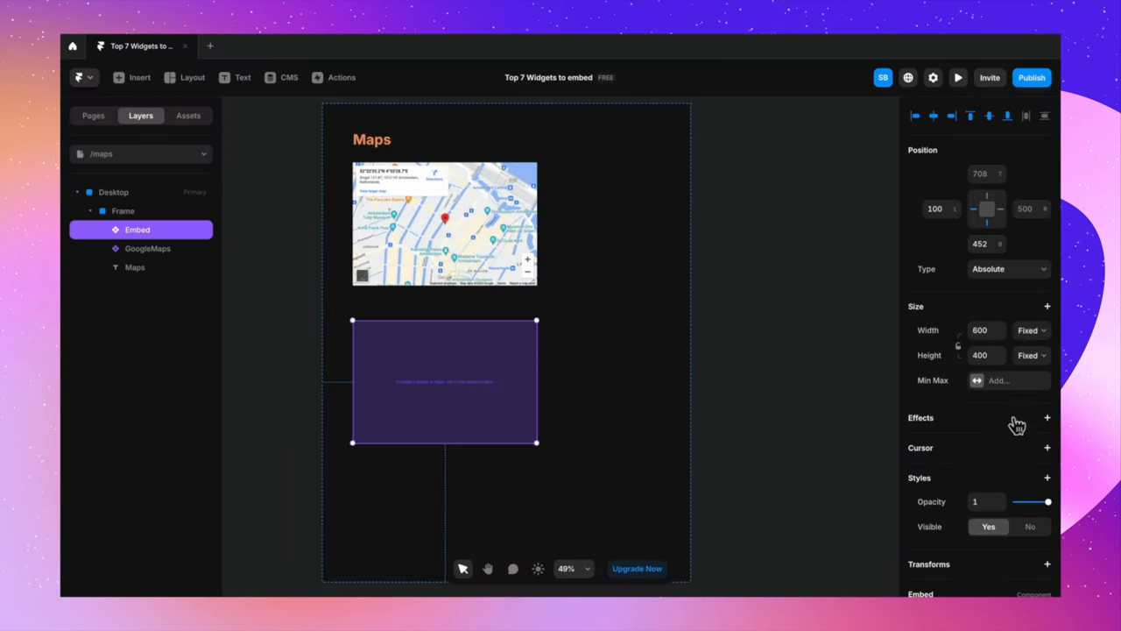
pyautogui.scroll(-3)
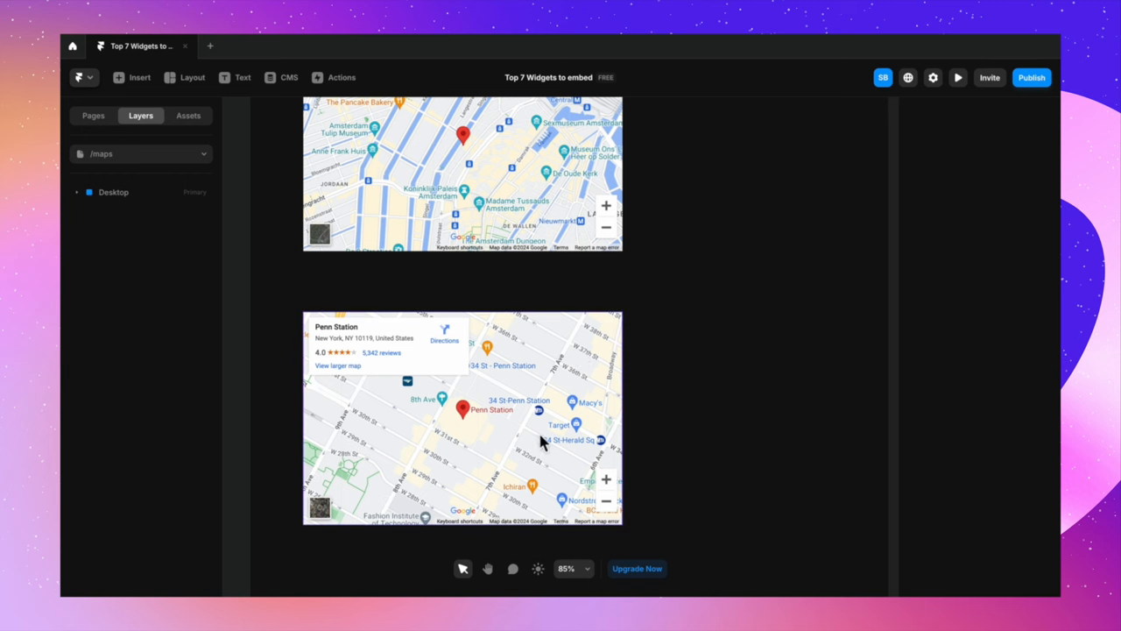
pyautogui.moveTo(334, 359)
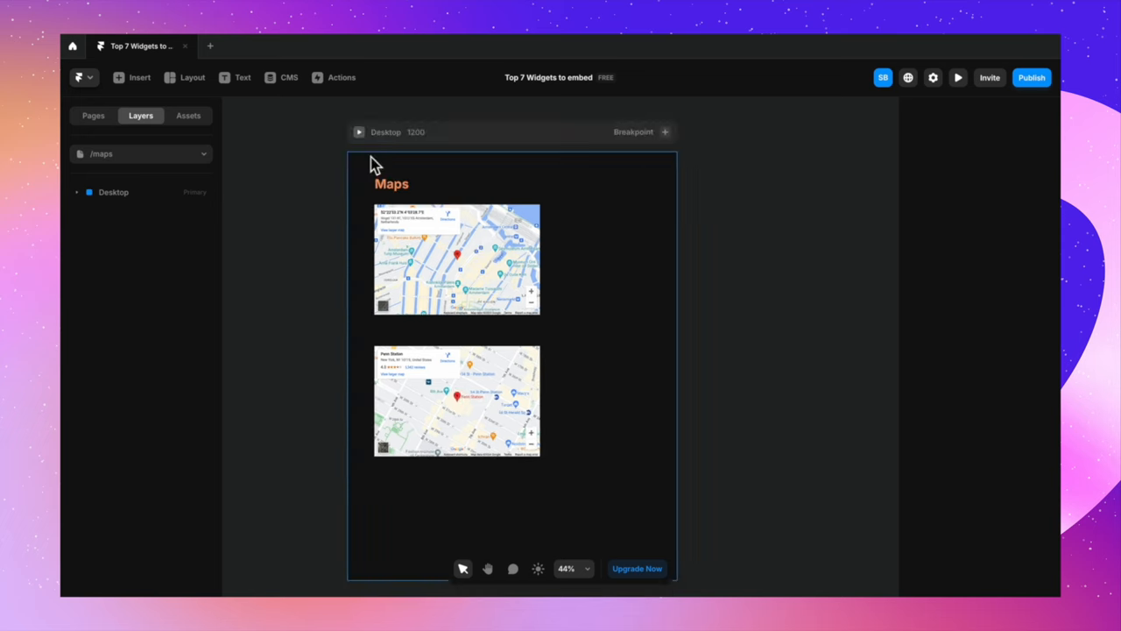
pyautogui.click(957, 77)
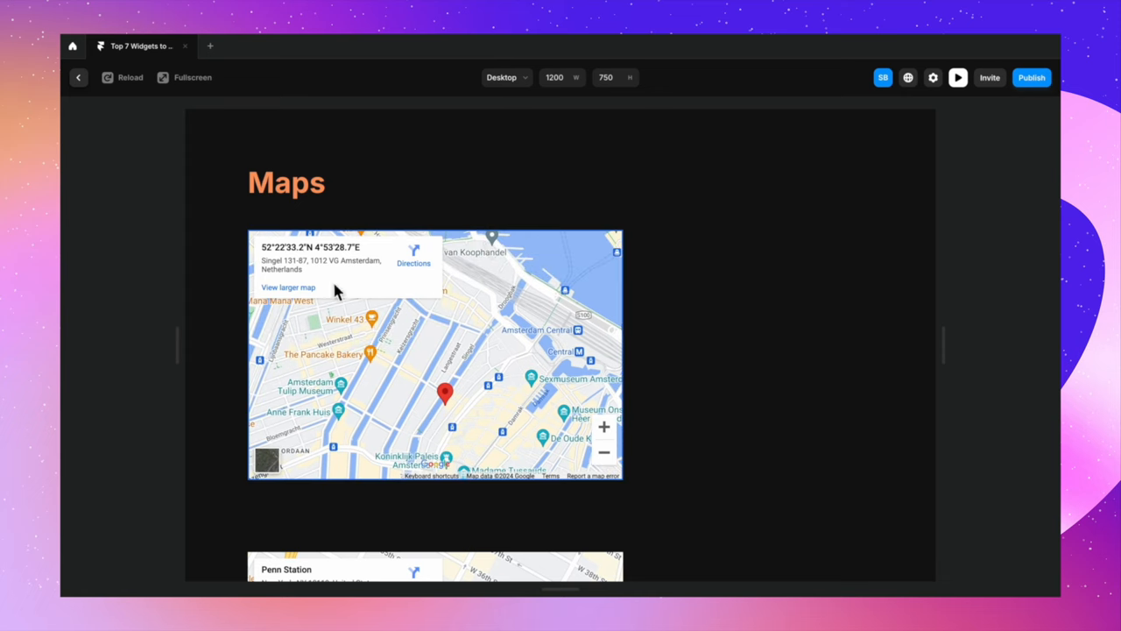
# Scroll to the Penn Station map in preview and test its zoom in and out controls
pyautogui.scroll(-3)
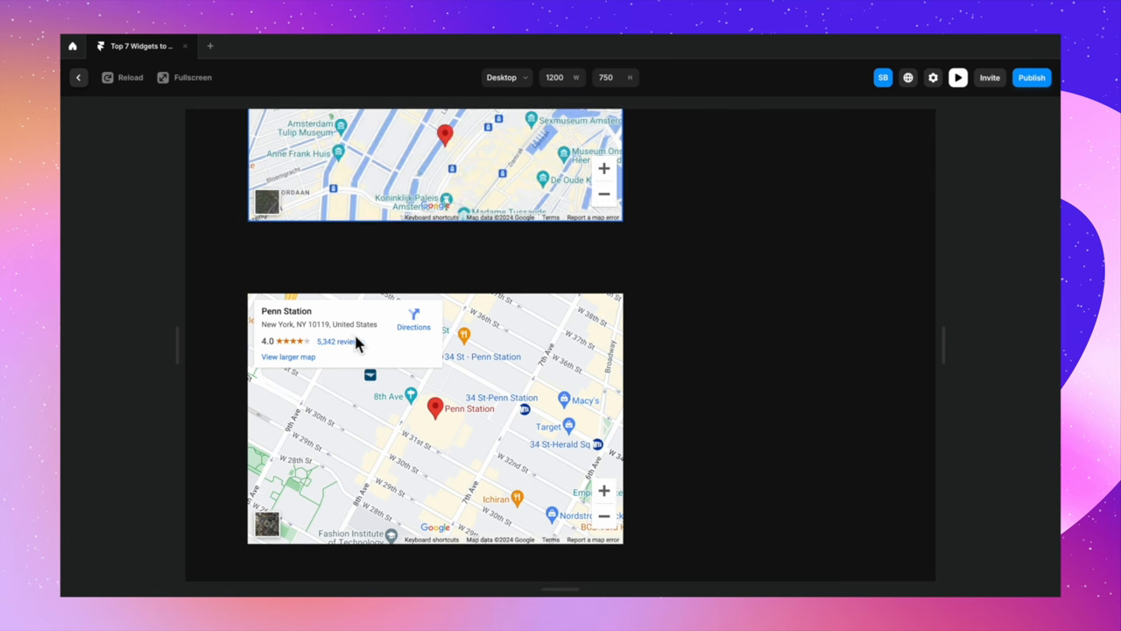
pyautogui.scroll(-3)
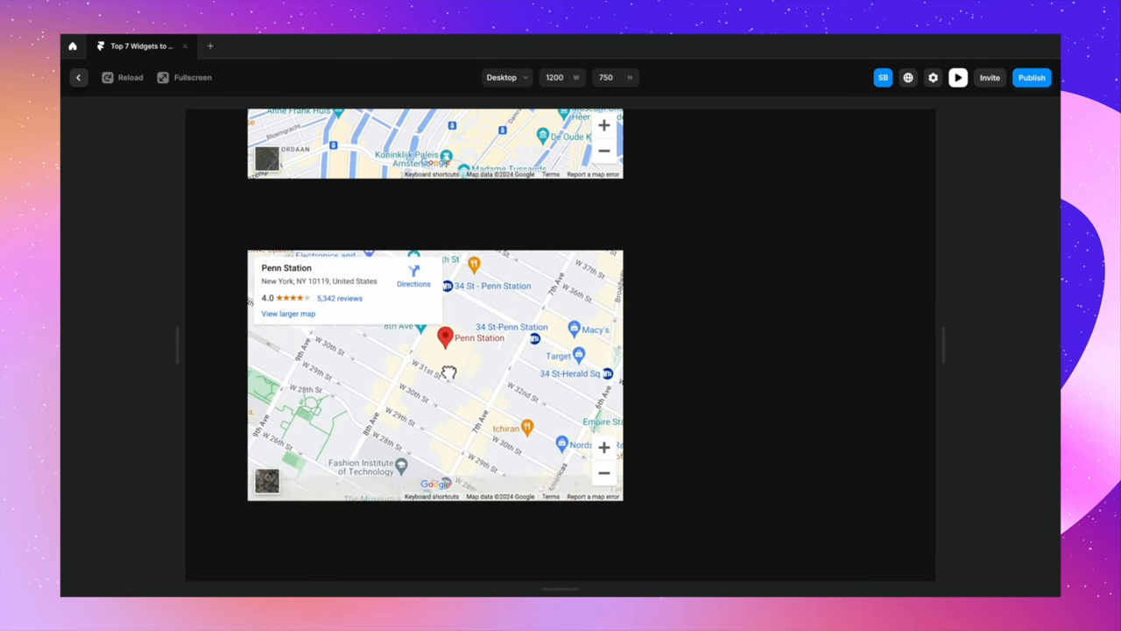
pyautogui.click(603, 447)
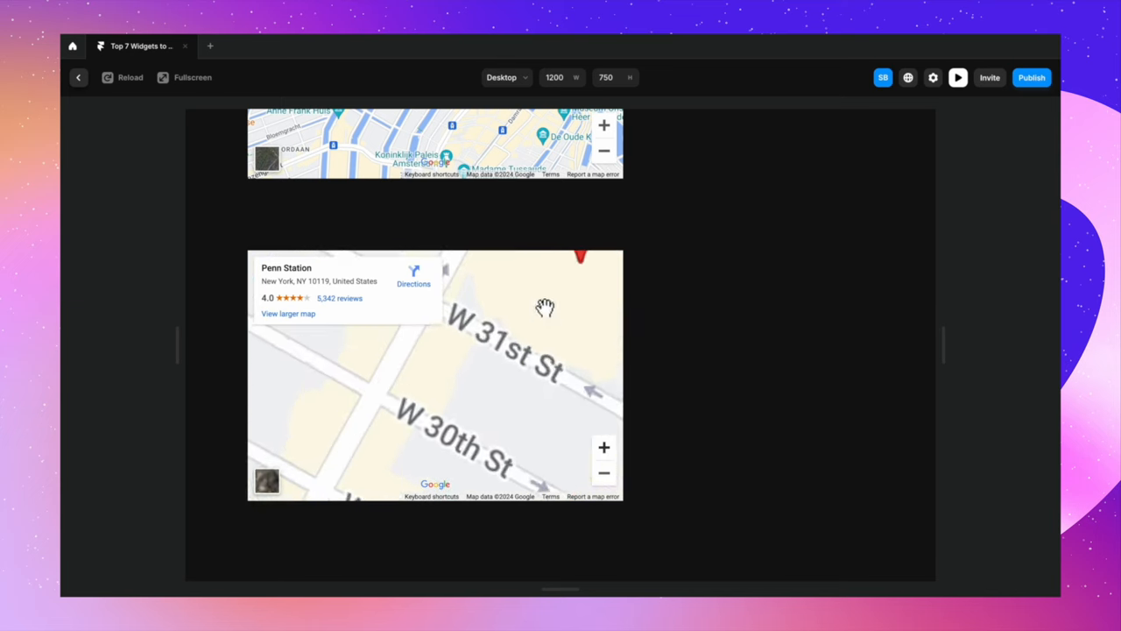
pyautogui.click(603, 474)
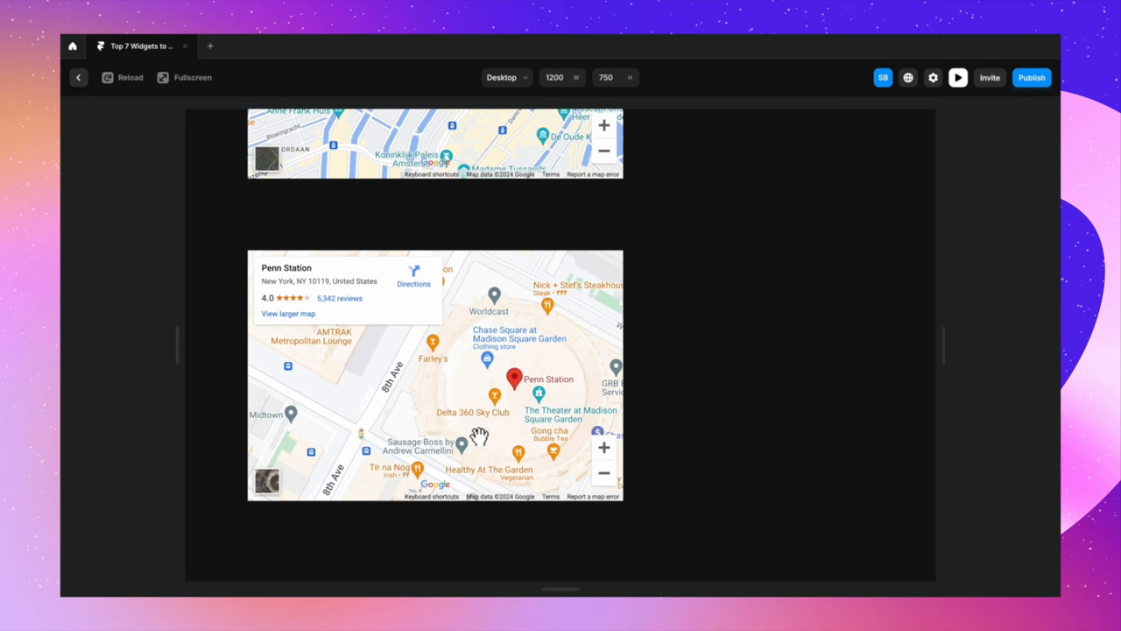
pyautogui.click(77, 77)
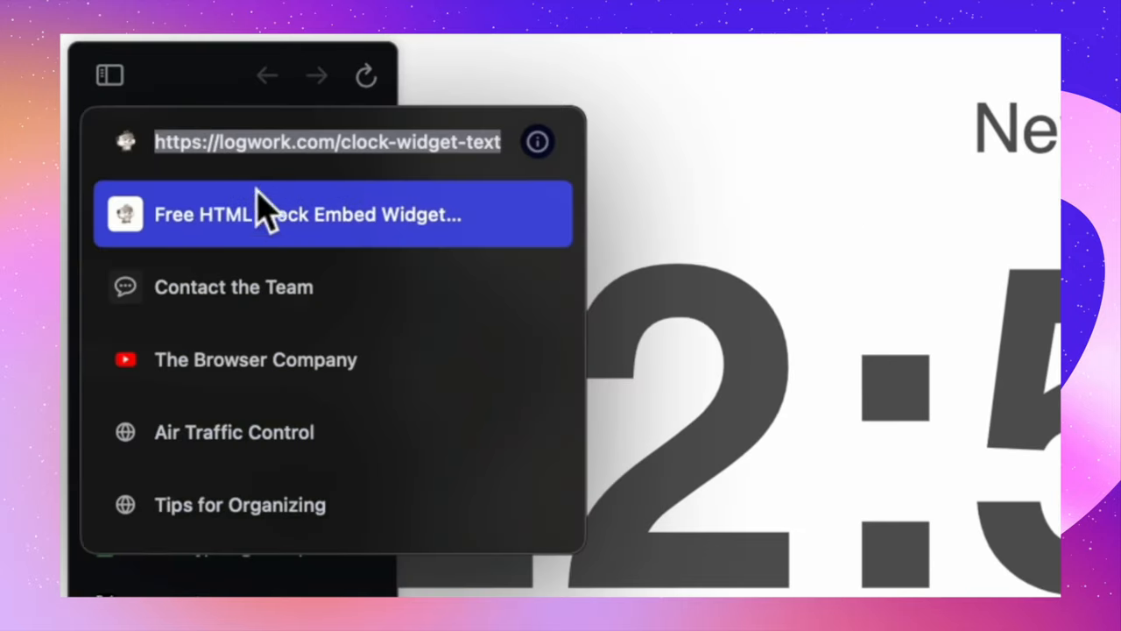
pyautogui.moveTo(465, 178)
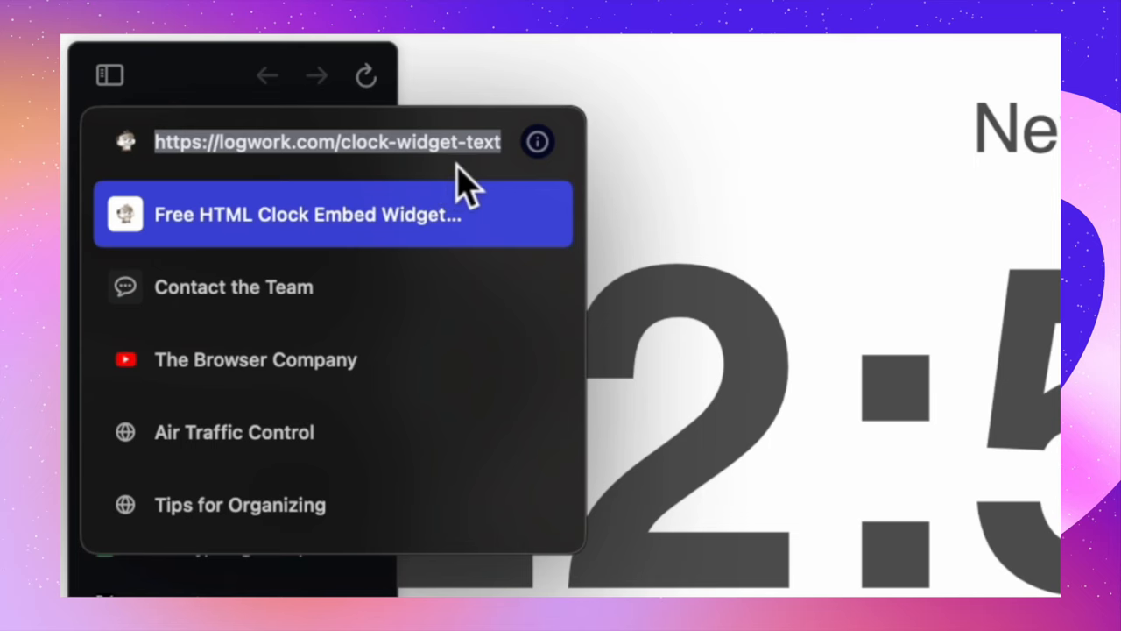
# Give the Logwork clock bright green text, blue digits and a white background
pyautogui.click(306, 214)
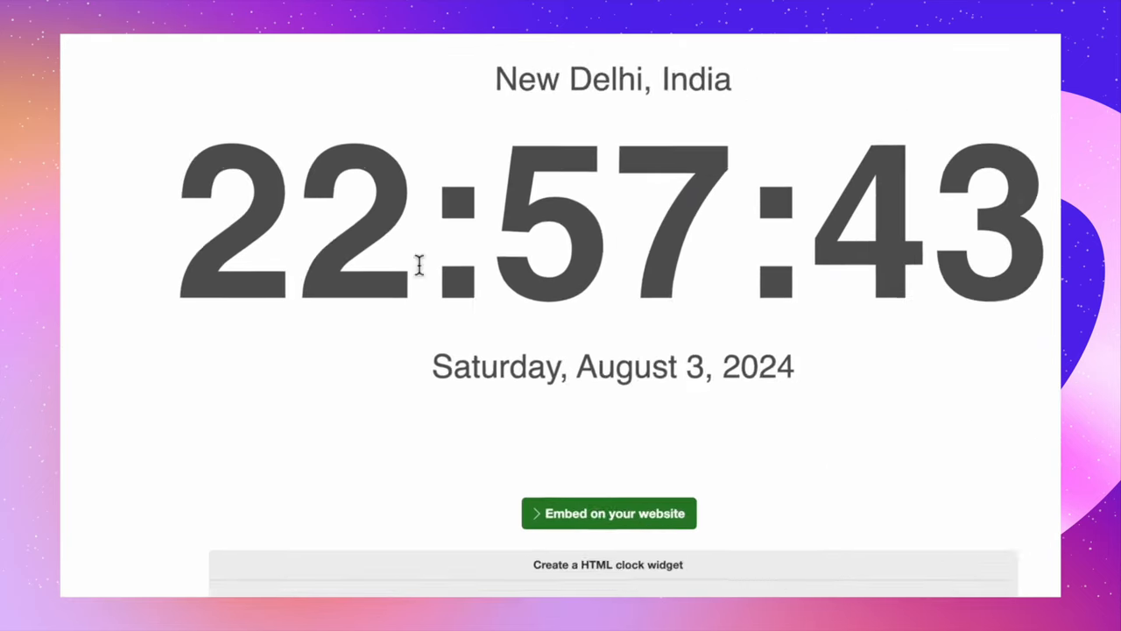
pyautogui.scroll(-3)
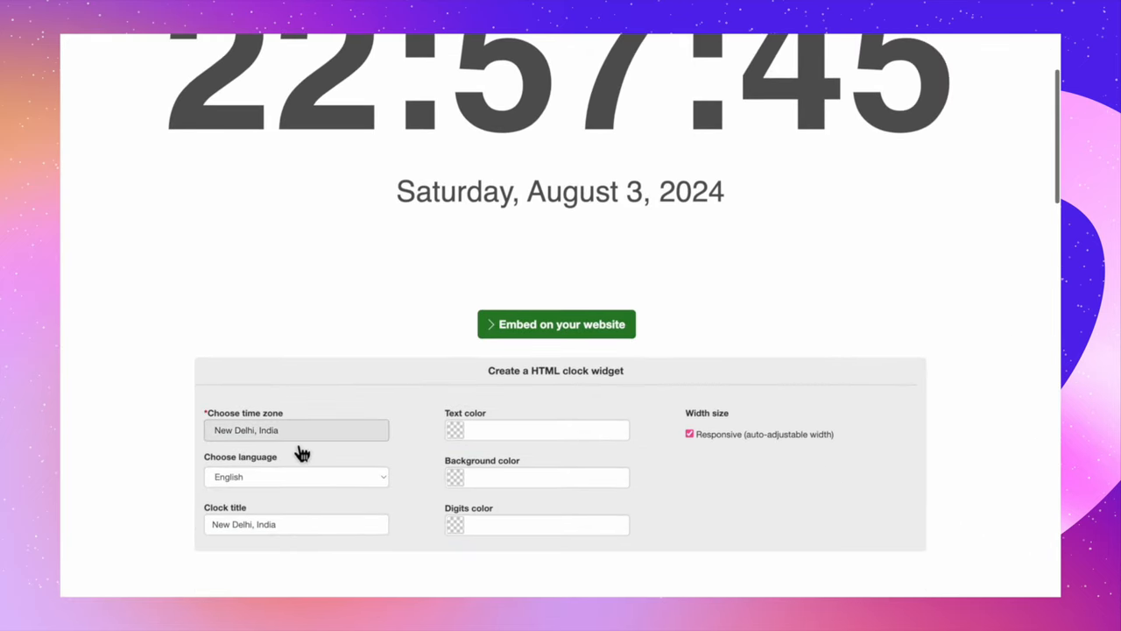
pyautogui.moveTo(299, 491)
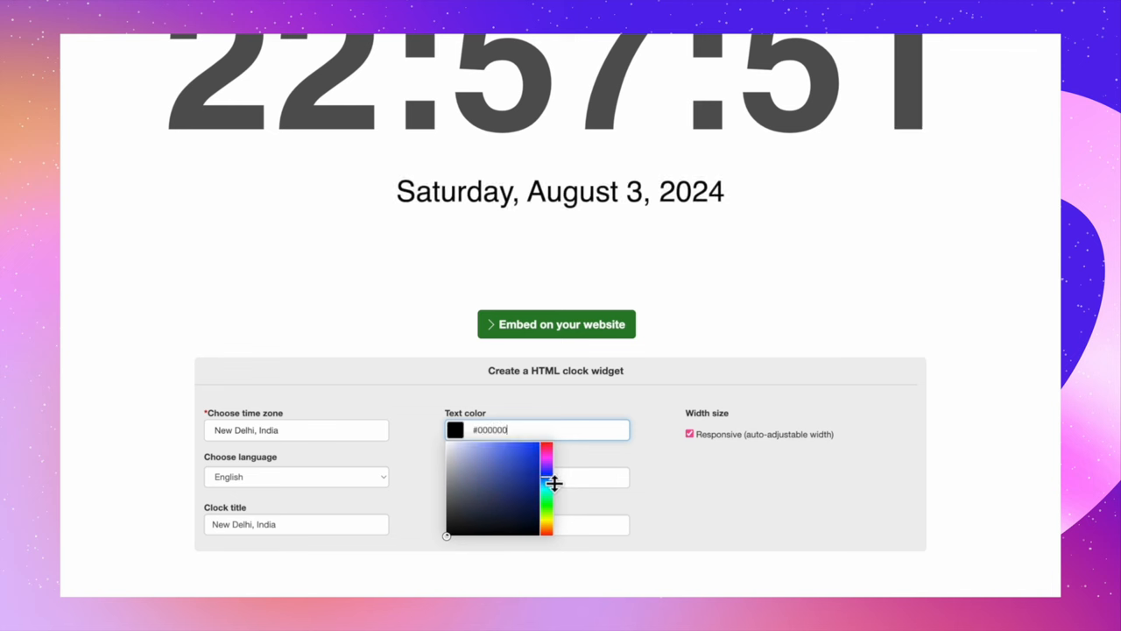
pyautogui.moveTo(550, 484); pyautogui.dragTo(550, 506)
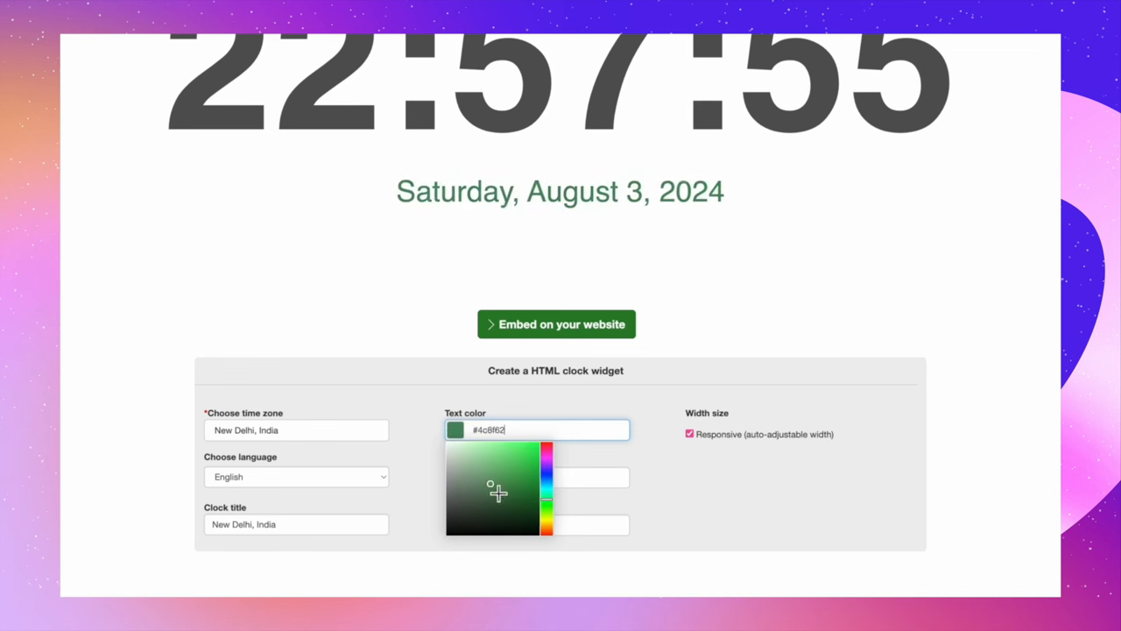
pyautogui.click(527, 459)
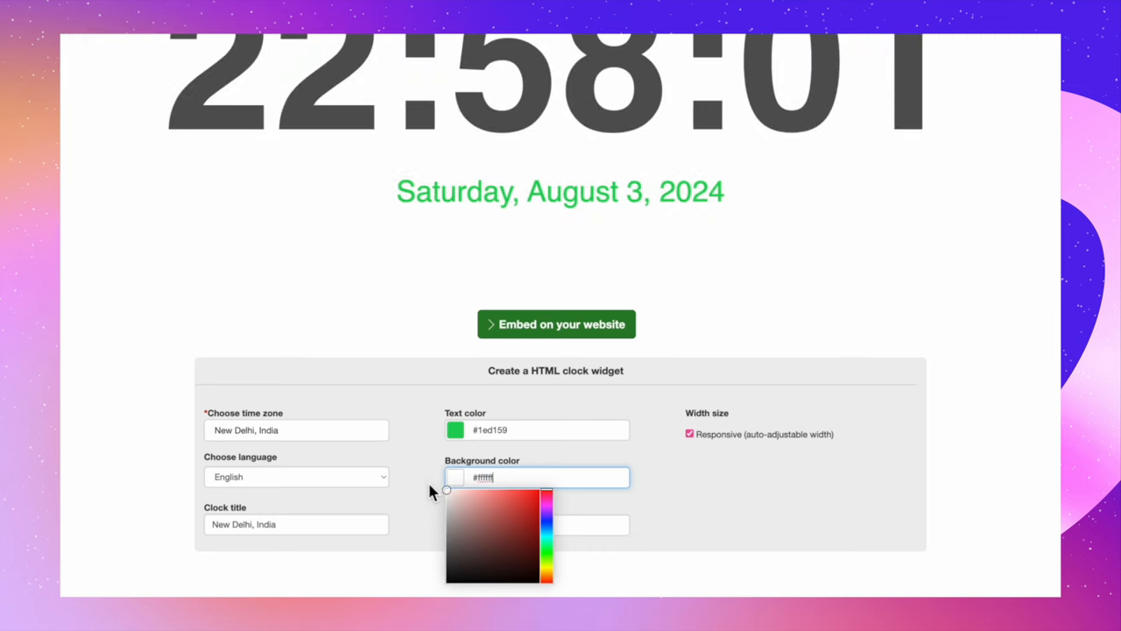
pyautogui.click(536, 524)
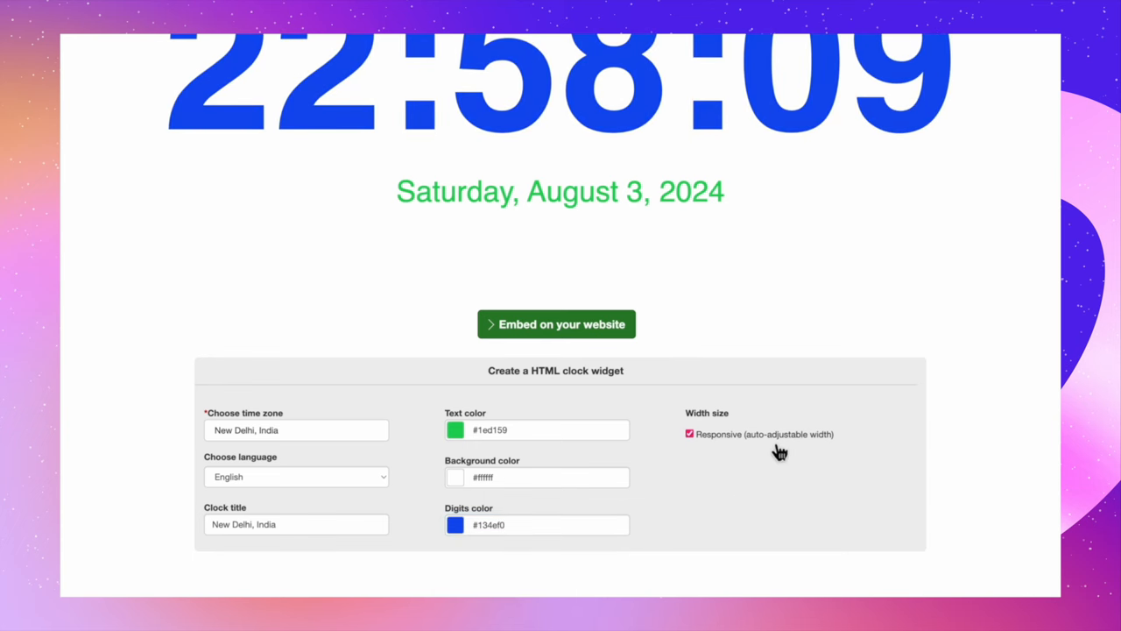
# Request the clock's 'Embed on your website' code
pyautogui.scroll(3)
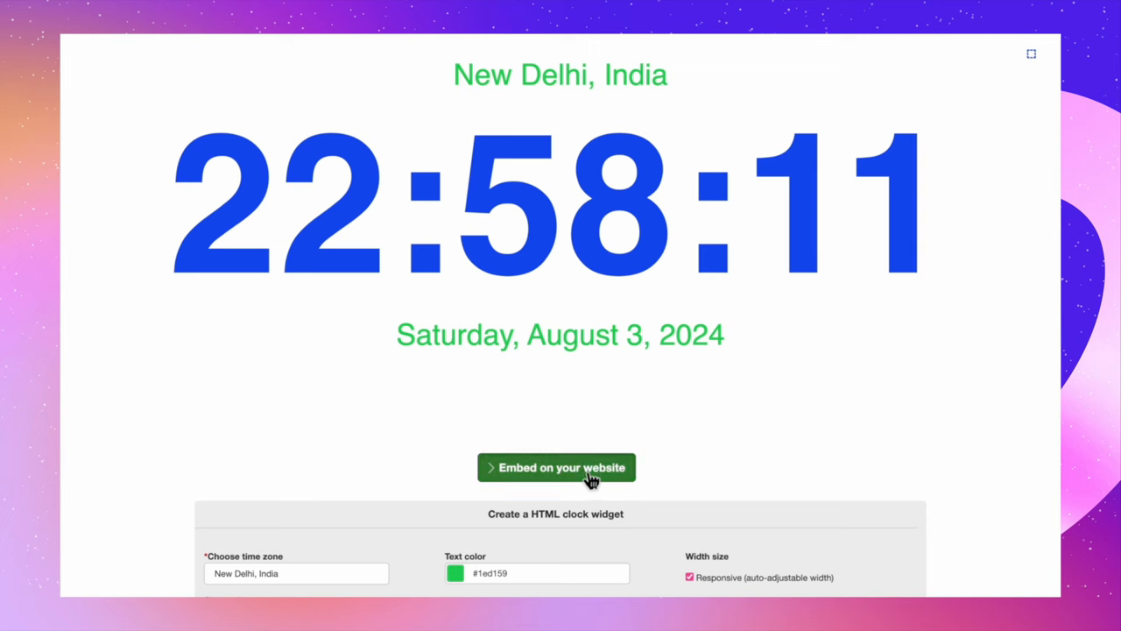
pyautogui.click(555, 466)
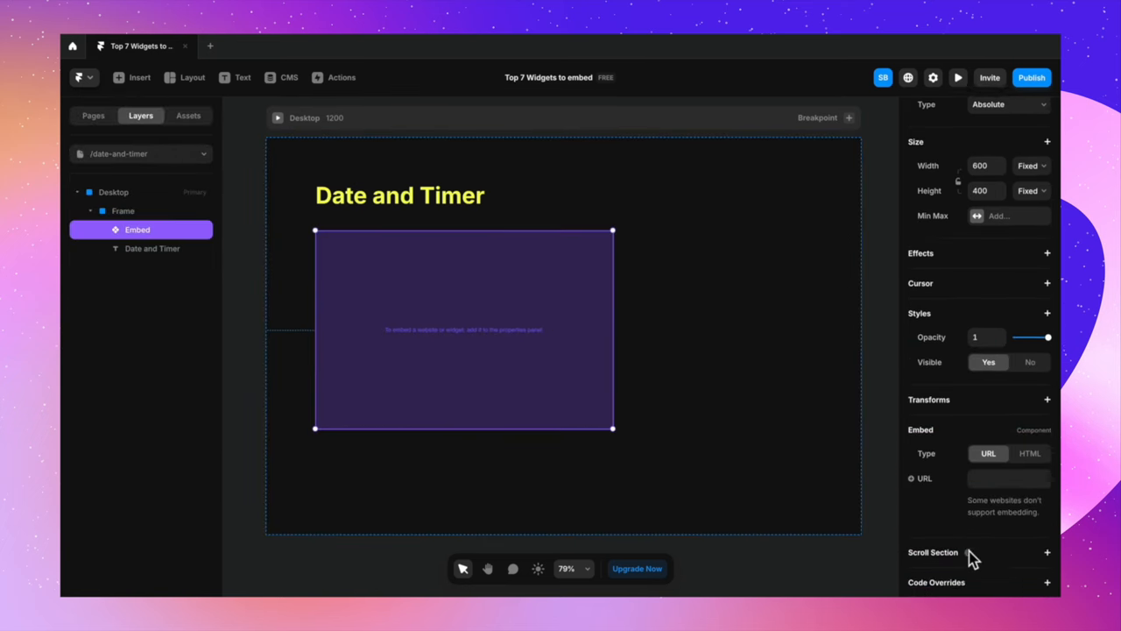
# Paste the Logwork New Delhi clock code into the embed and set its type to HTML
pyautogui.write('New Delhi, India</a>')
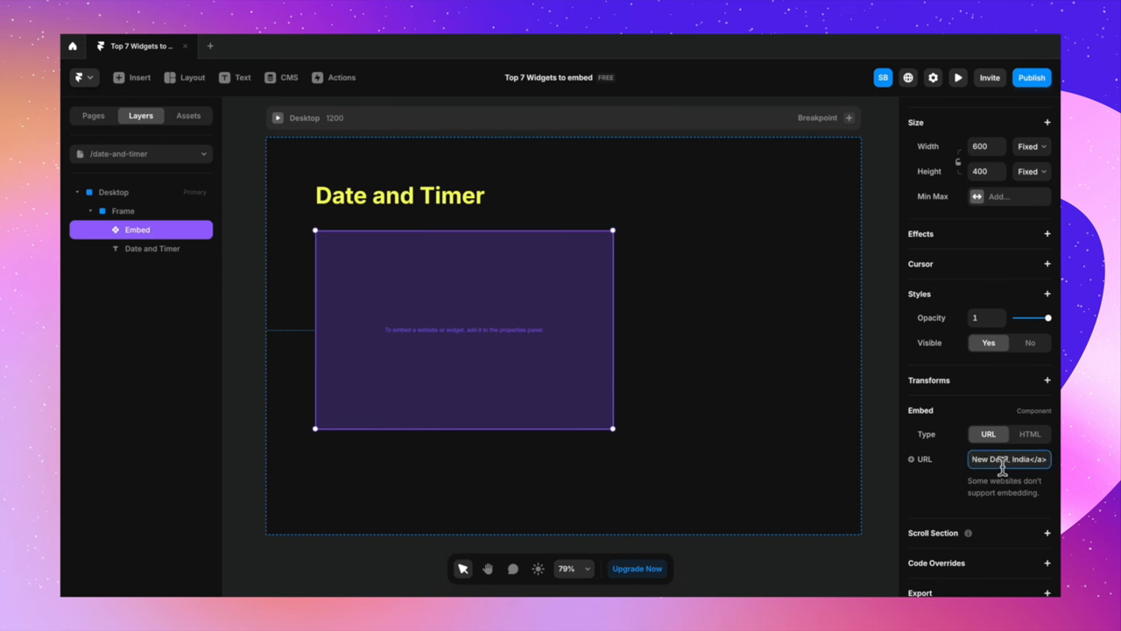
pyautogui.click(1030, 438)
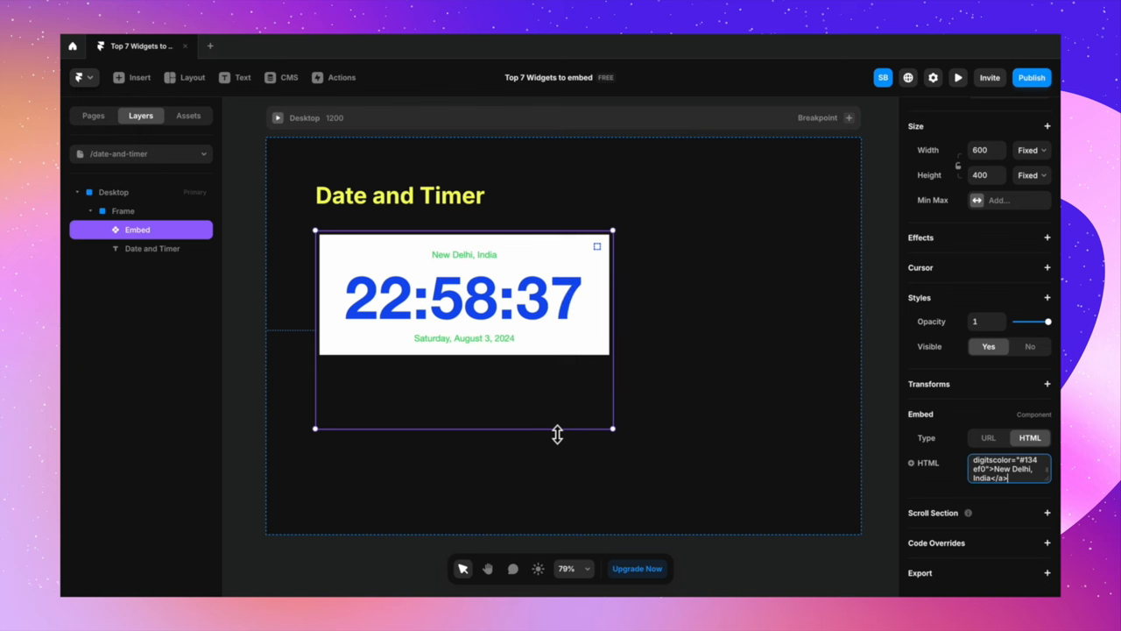
pyautogui.click(1030, 175)
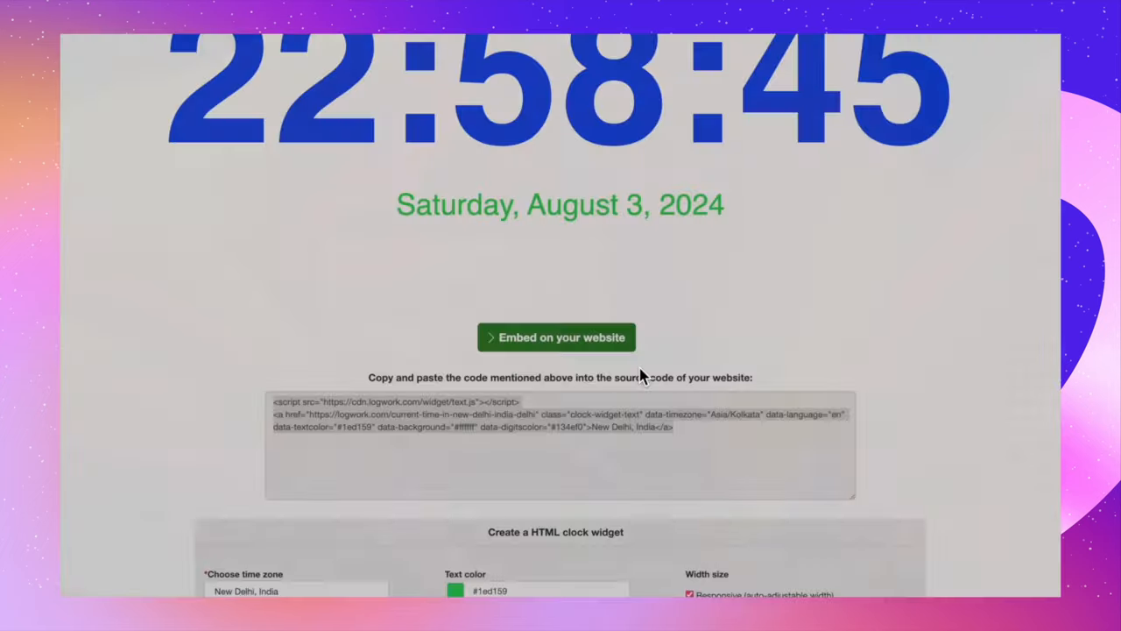
# Search for embedding time on a website and open the 24timezones result
pyautogui.scroll(3)
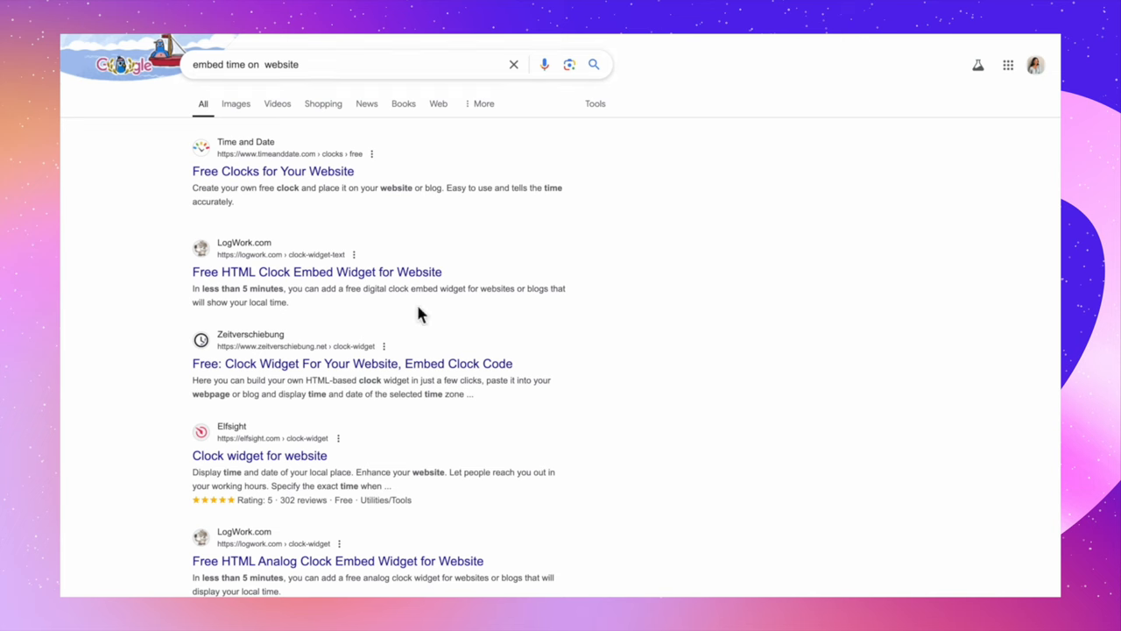
pyautogui.moveTo(259, 385)
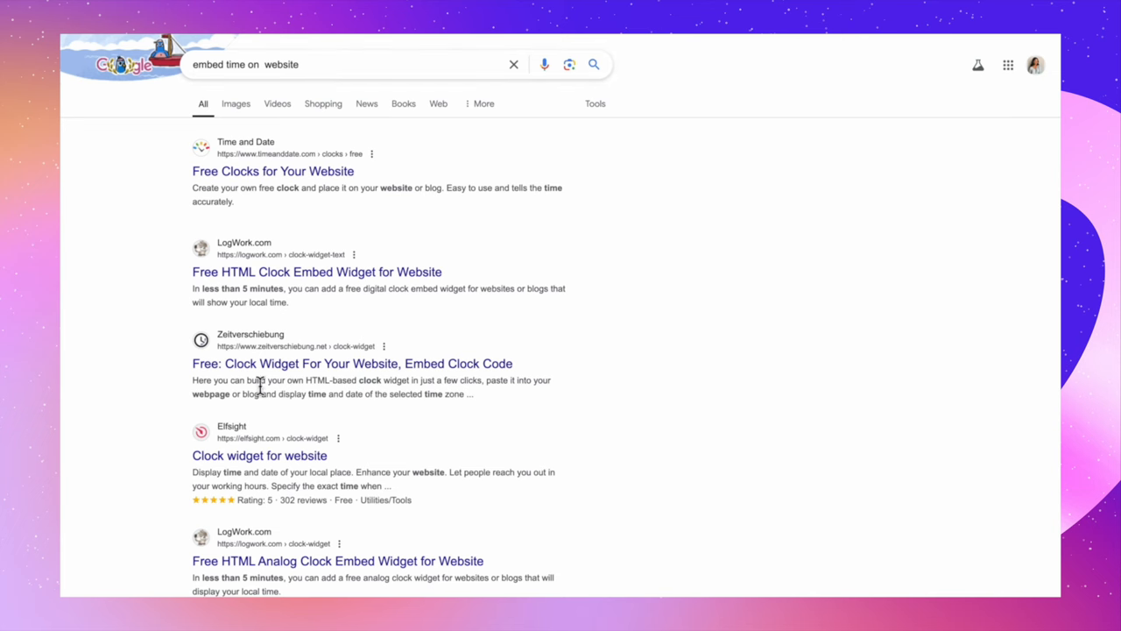
pyautogui.scroll(-3)
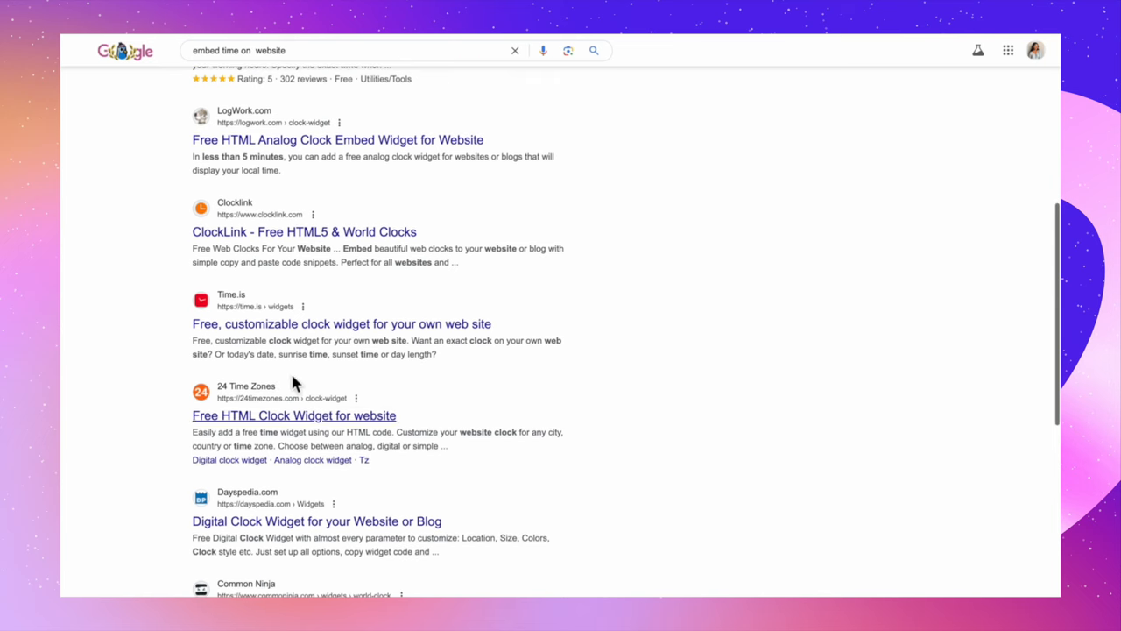
pyautogui.scroll(-3)
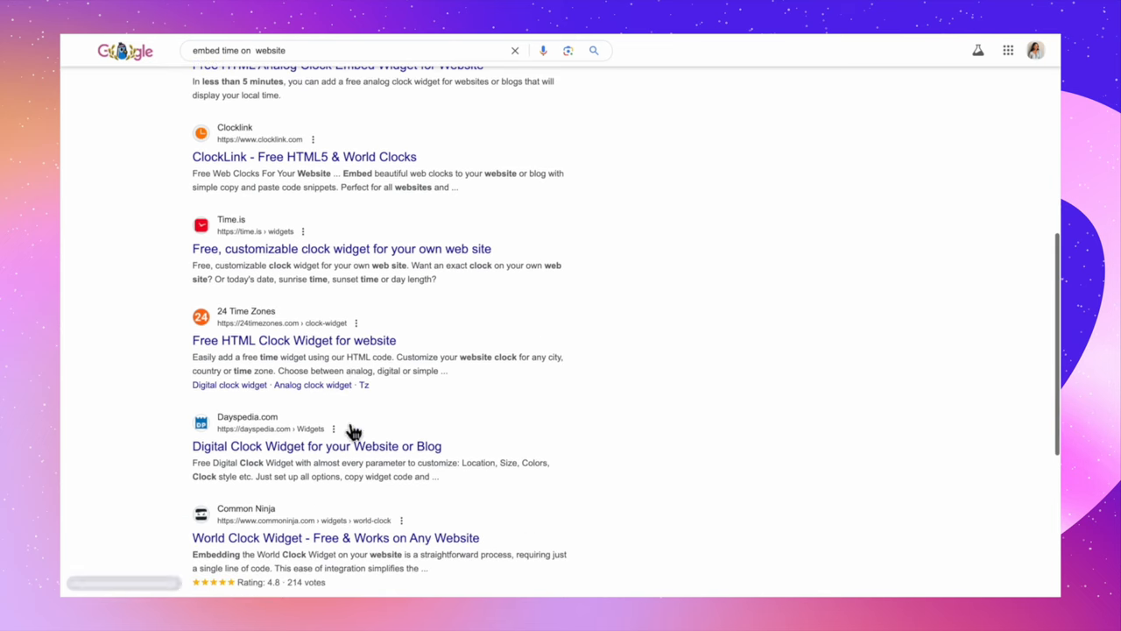
pyautogui.click(294, 340)
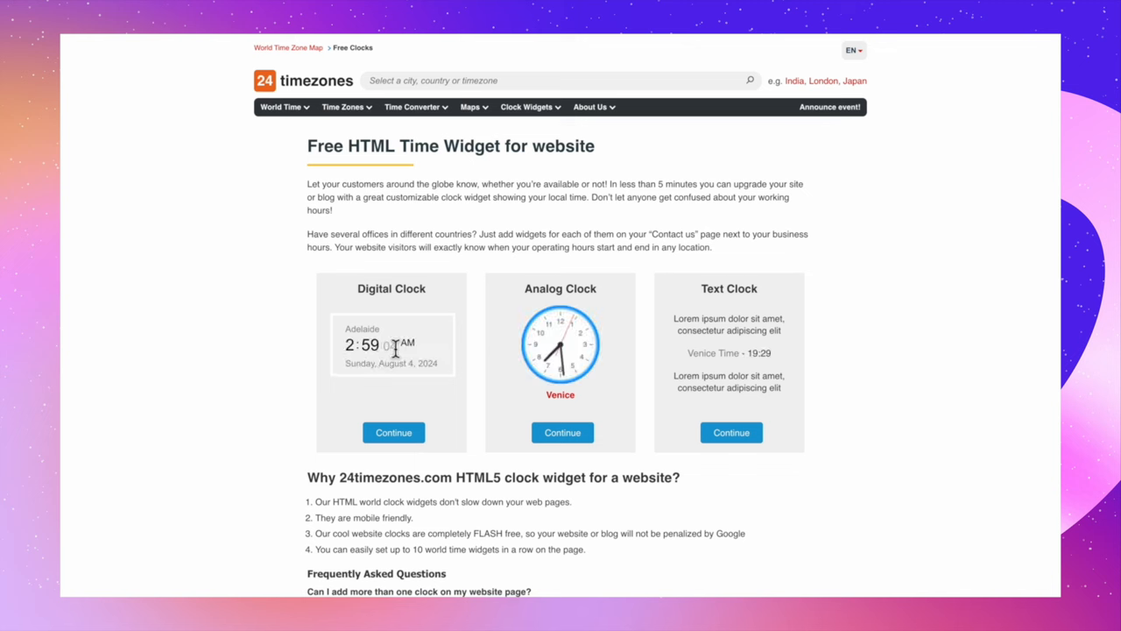
pyautogui.moveTo(715, 372)
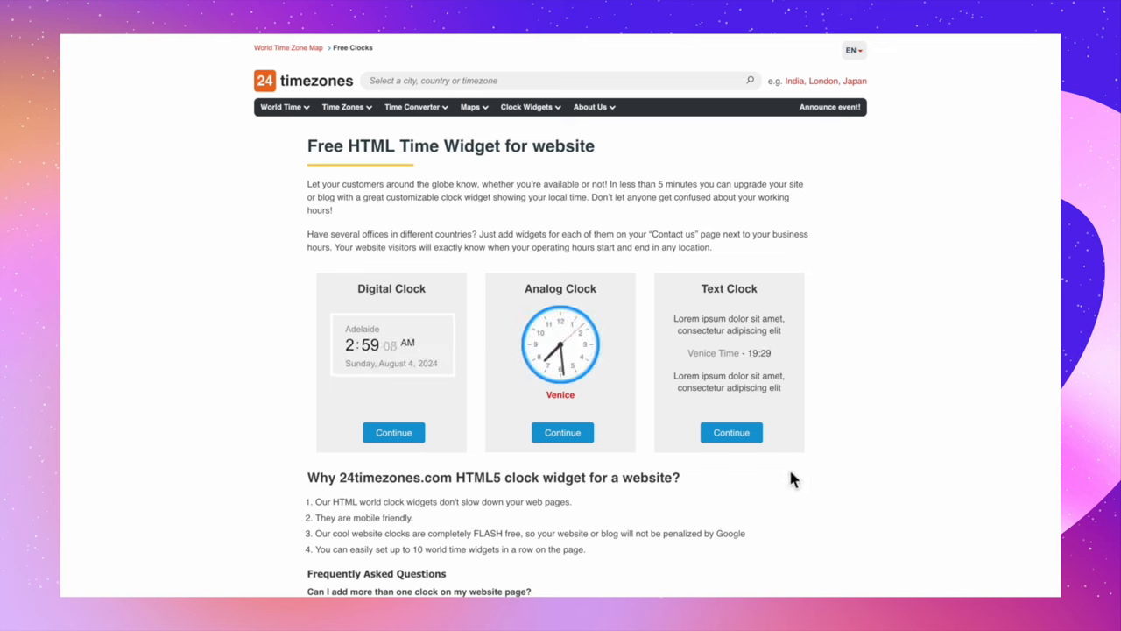
# Continue with the Digital Clock builder and scroll to its Get Code section
pyautogui.scroll(-3)
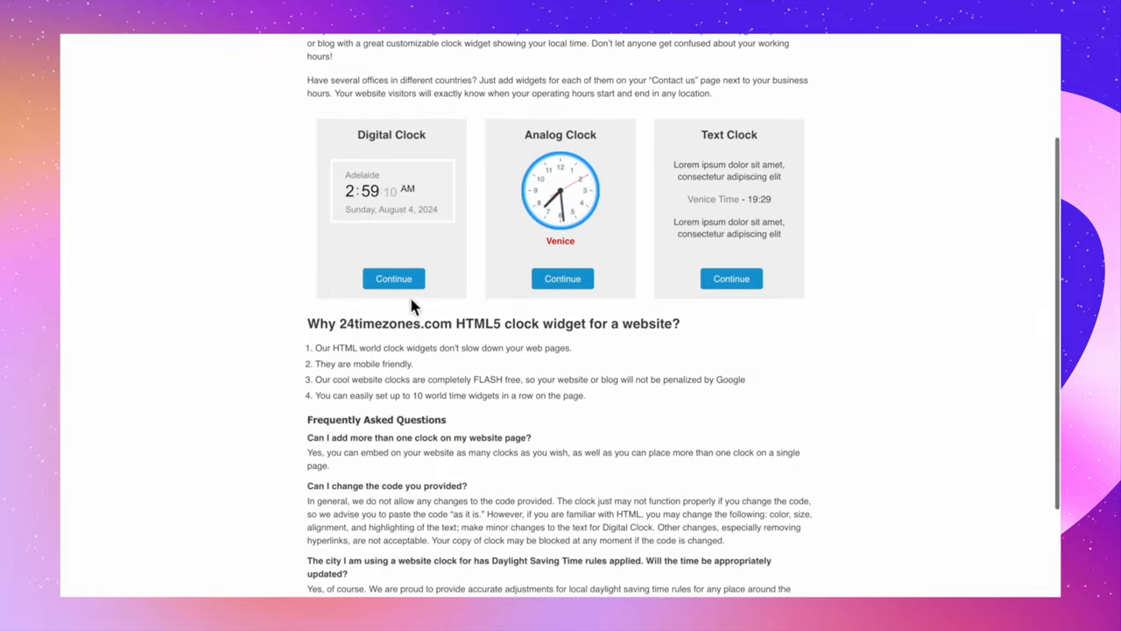
pyautogui.click(392, 276)
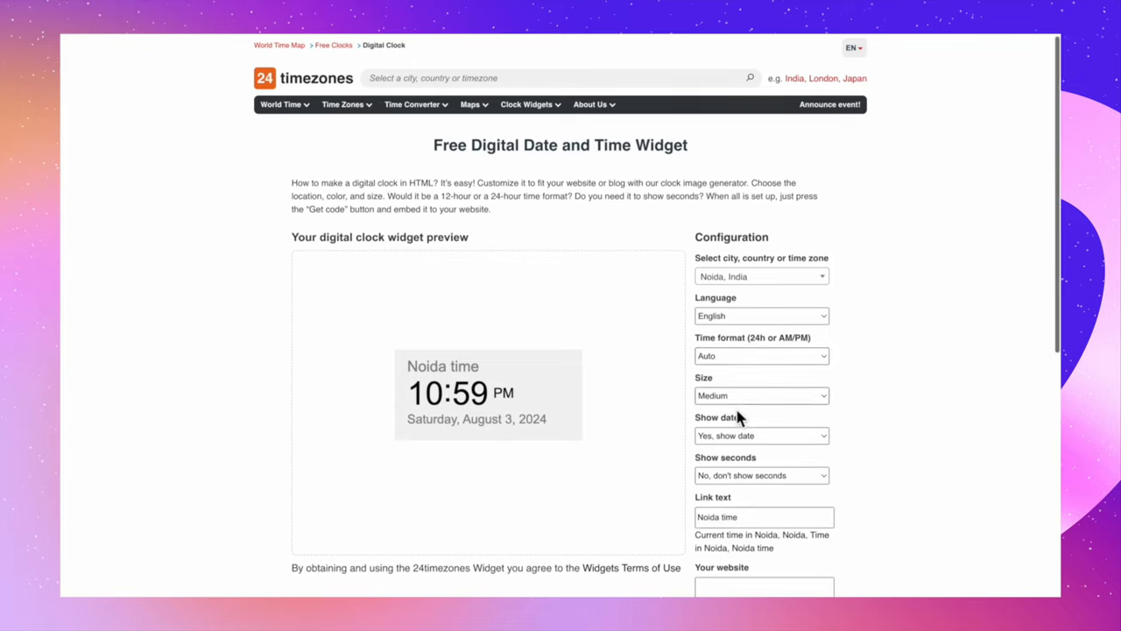
pyautogui.scroll(-3)
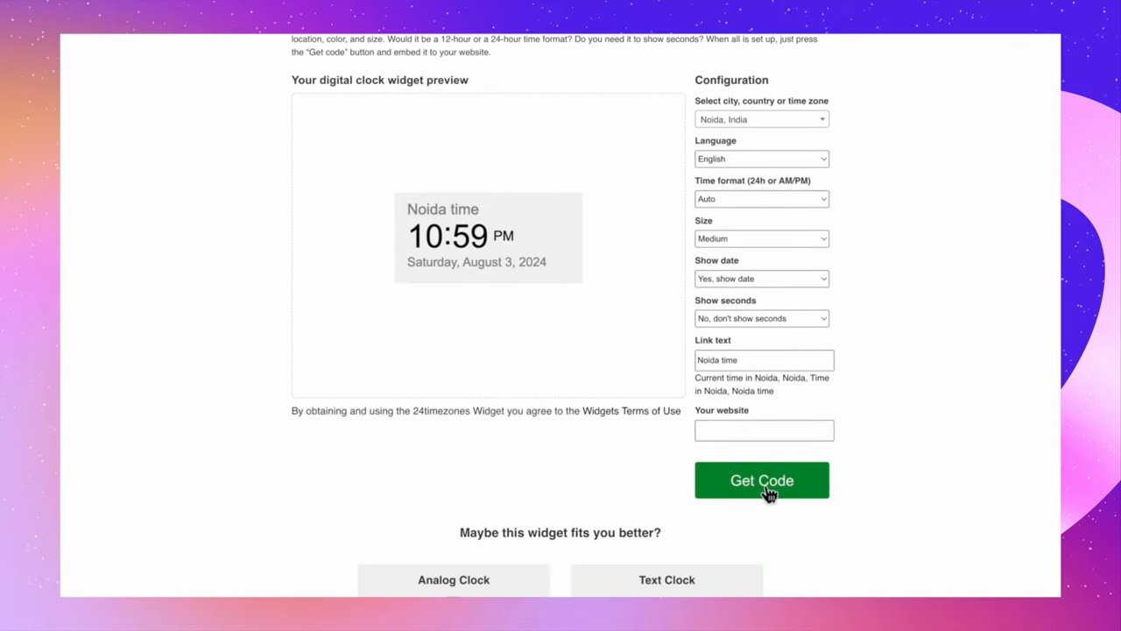
pyautogui.scroll(-3)
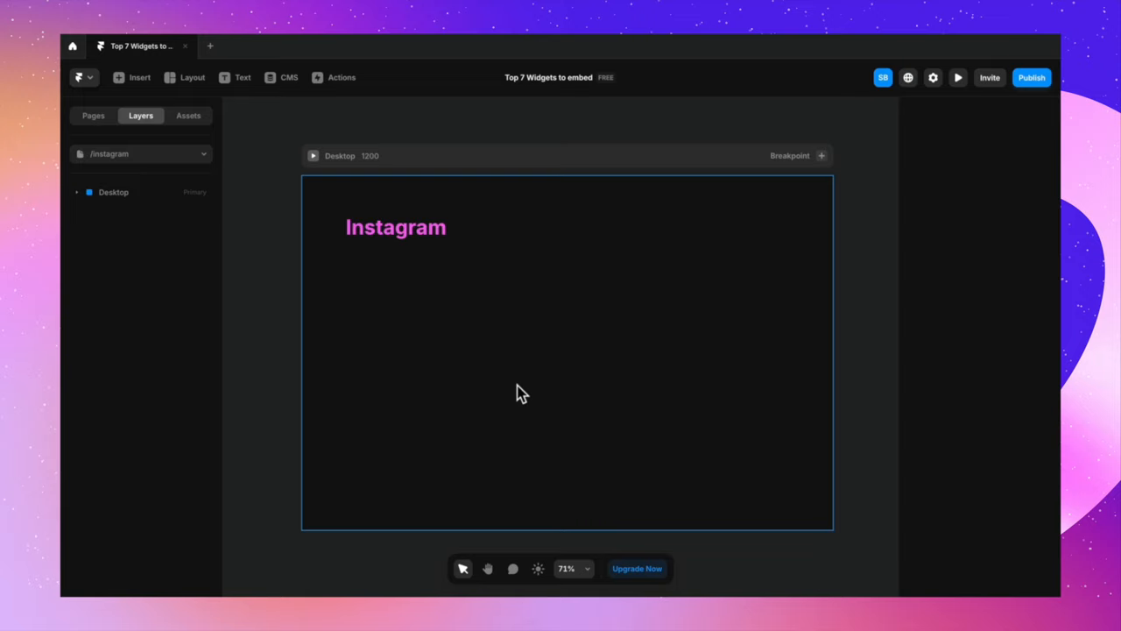
pyautogui.moveTo(855, 323)
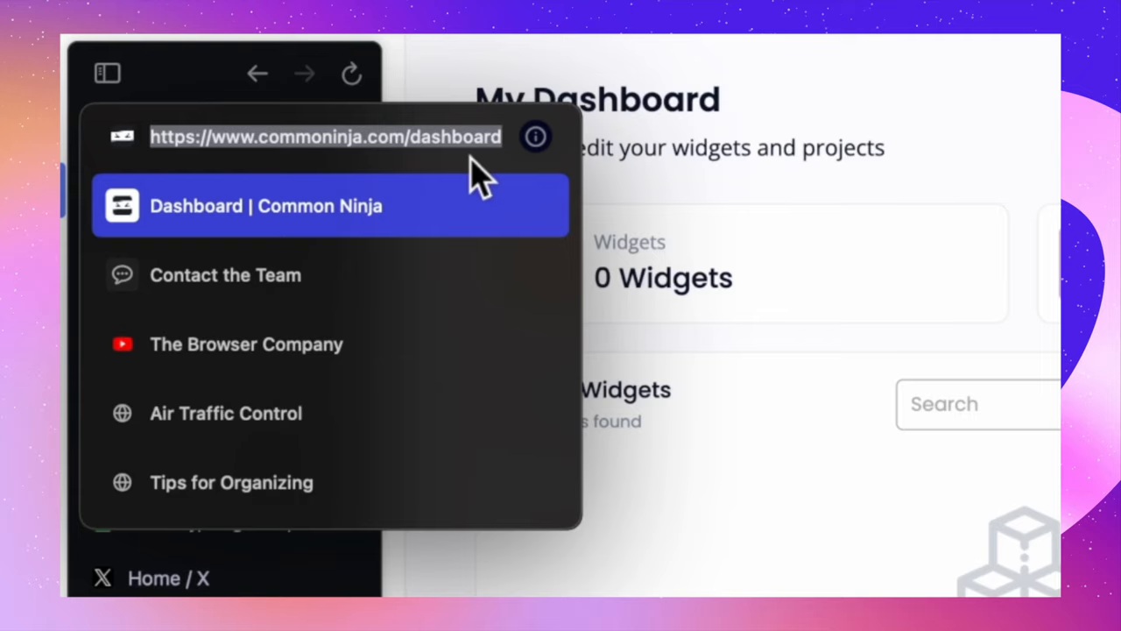
# From the Common Ninja dashboard catalog, create a new Instagram Feed widget
pyautogui.click(267, 207)
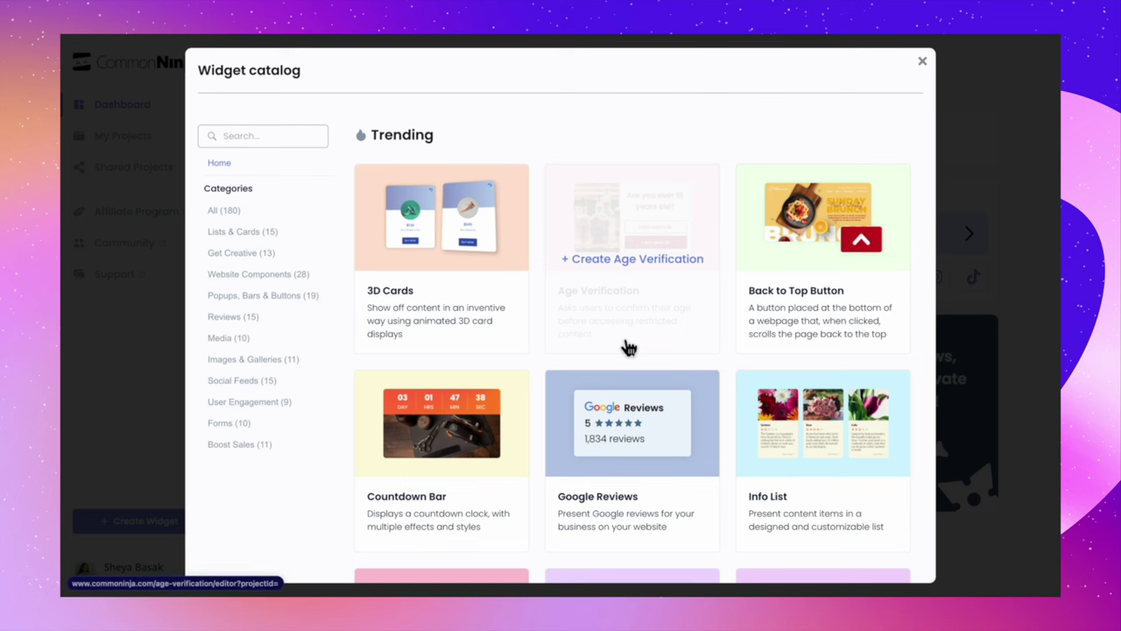
pyautogui.scroll(-3)
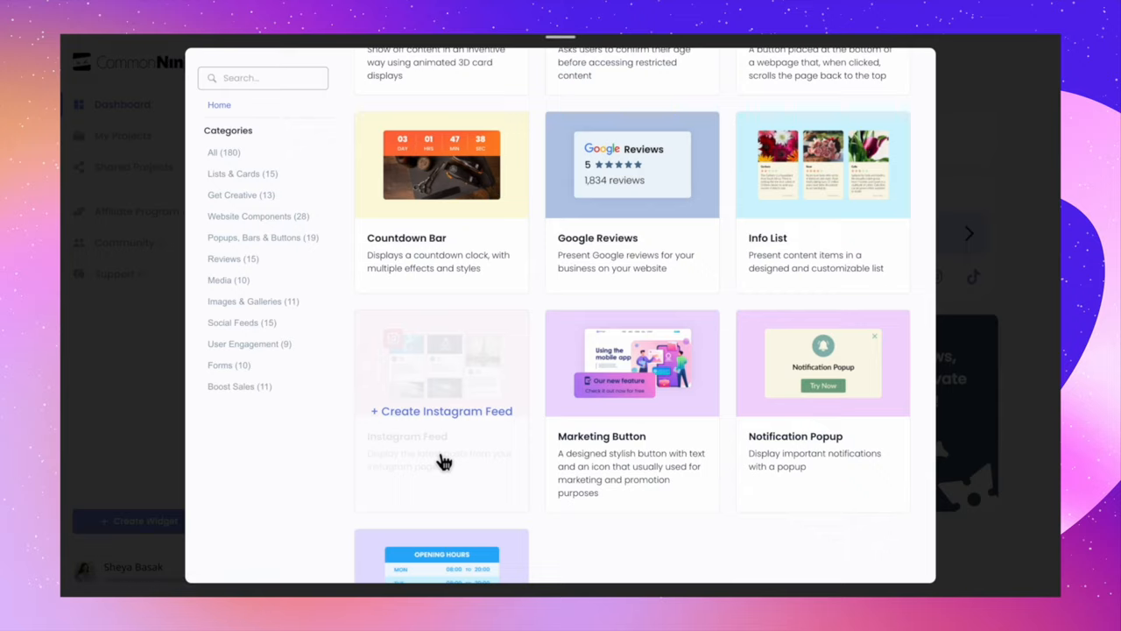
pyautogui.click(441, 410)
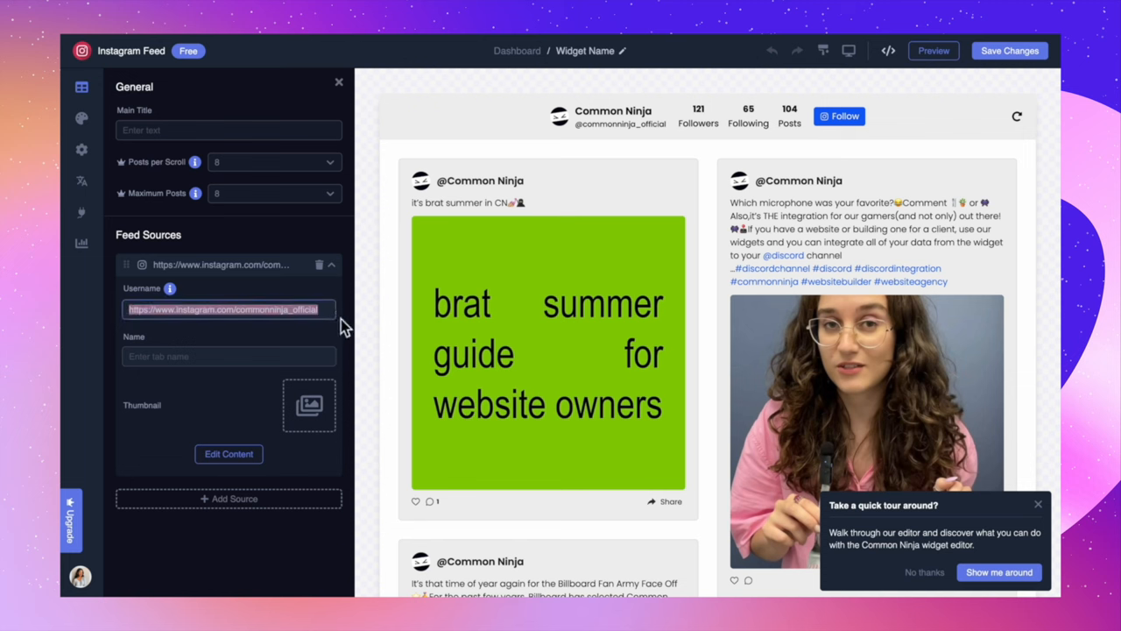
# Set the feed's source username to get_ryzing
pyautogui.write('get_r')
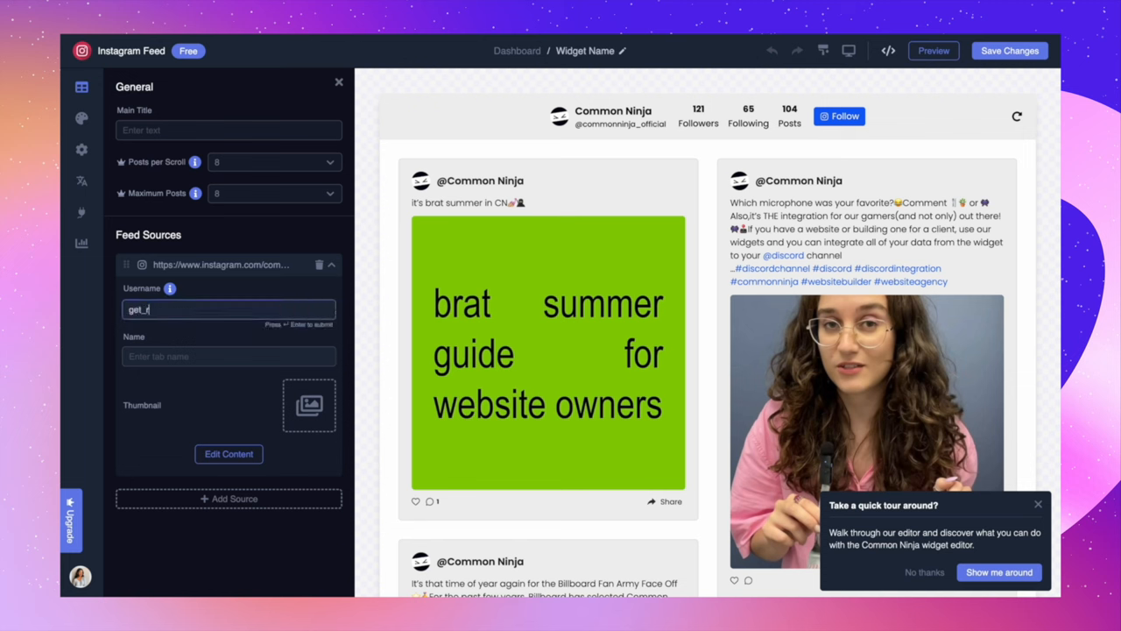
pyautogui.write('yz')
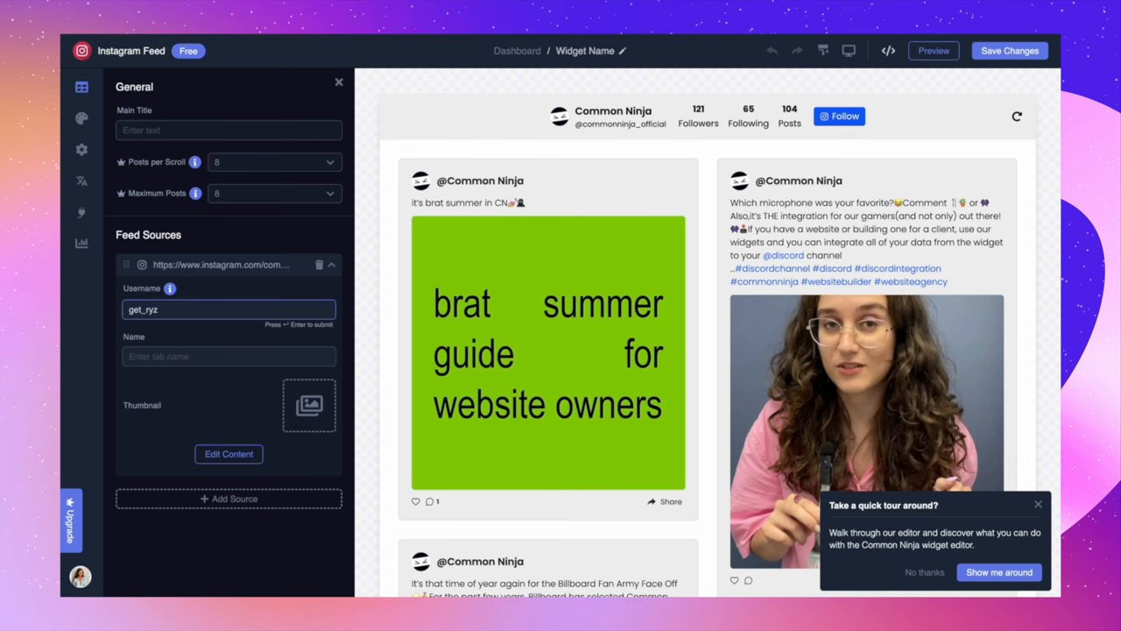
pyautogui.write('ing')
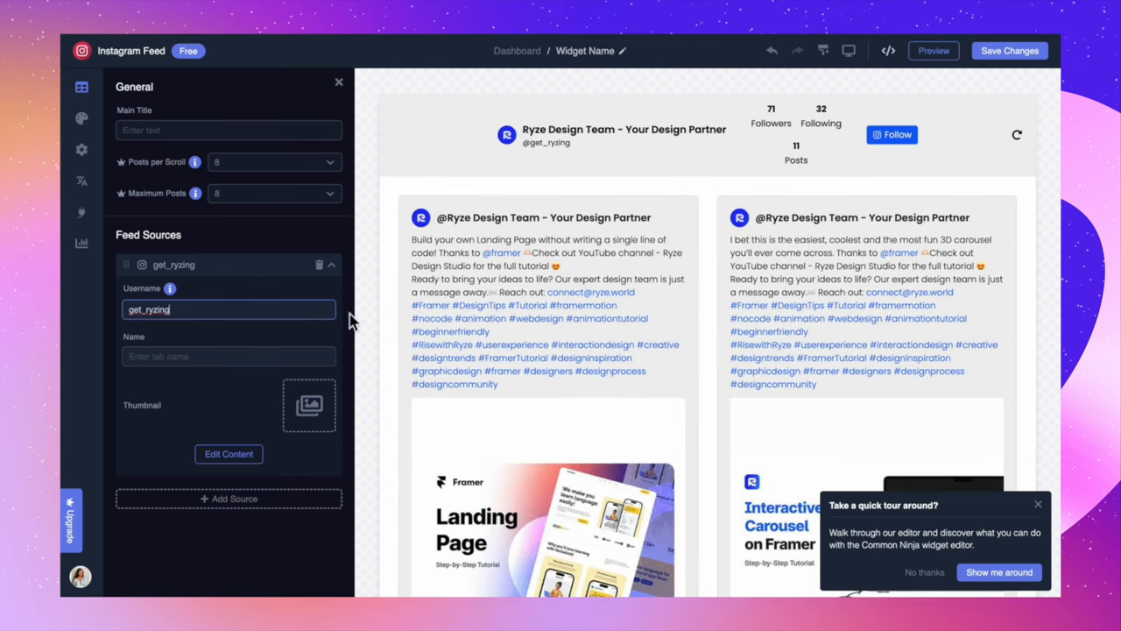
pyautogui.moveTo(200, 498)
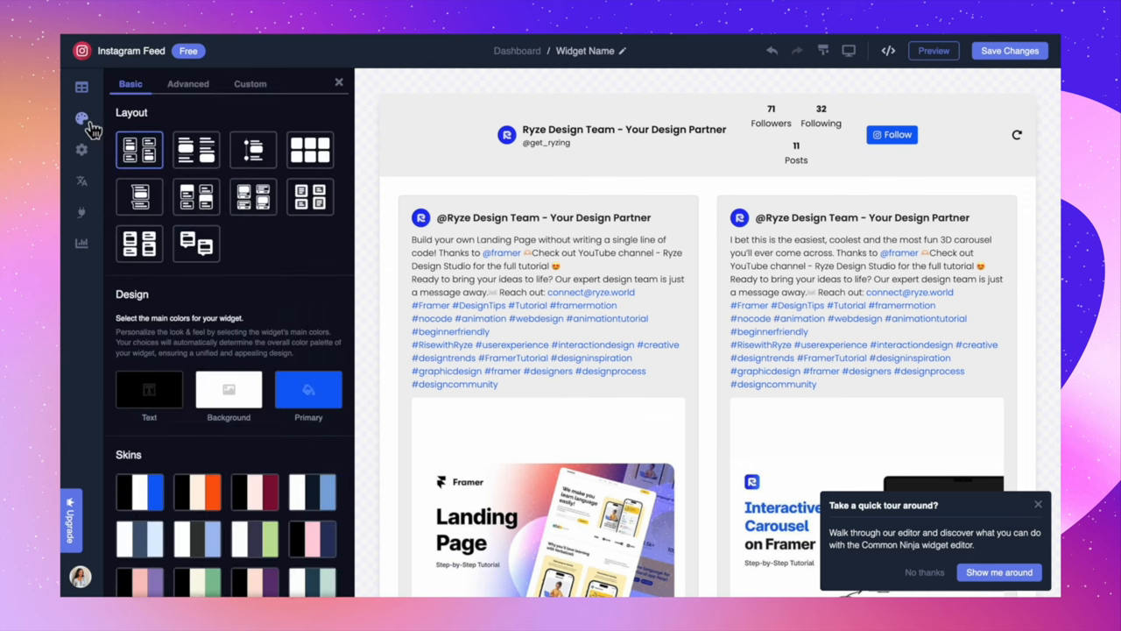
# Try layouts, choose the card grid for the feed, and go to its visibility settings
pyautogui.click(197, 149)
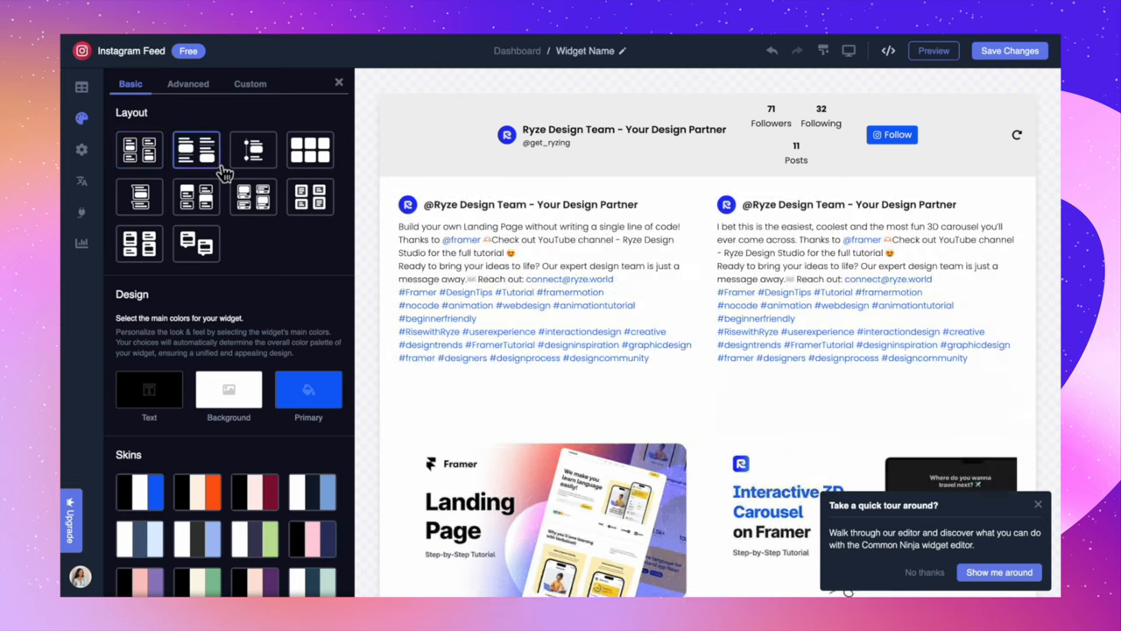
pyautogui.click(139, 196)
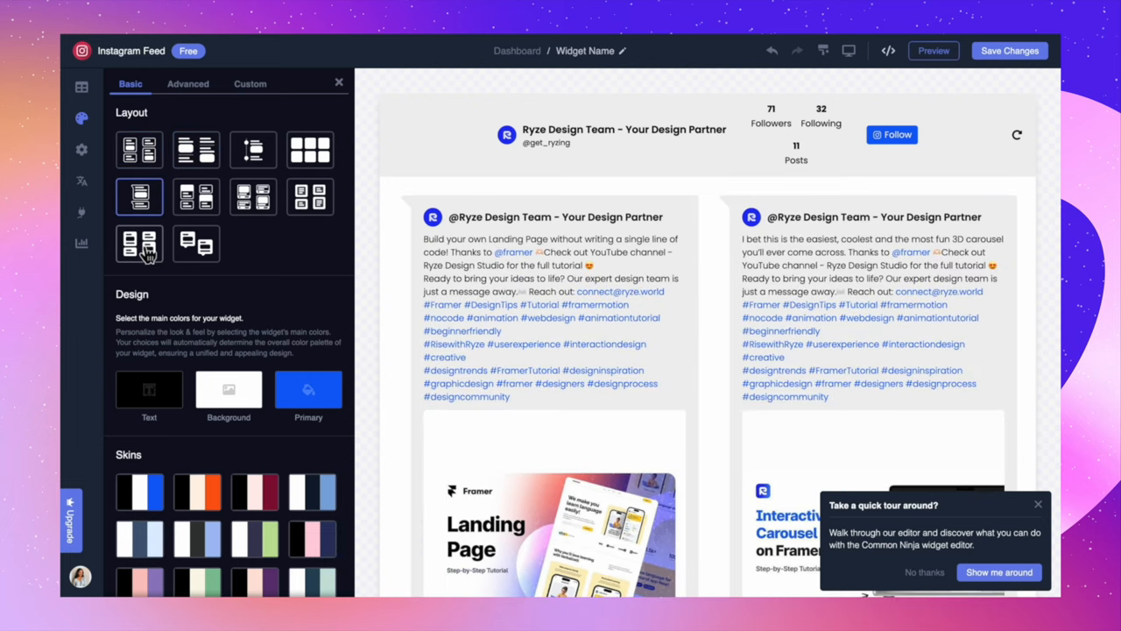
pyautogui.click(138, 244)
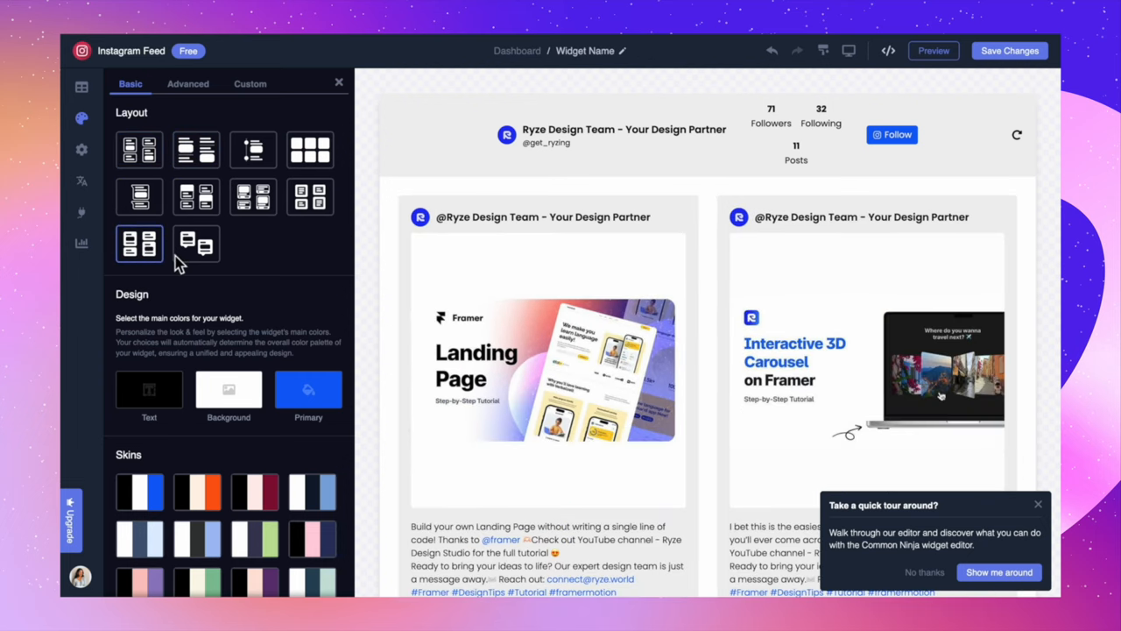
pyautogui.moveTo(203, 474)
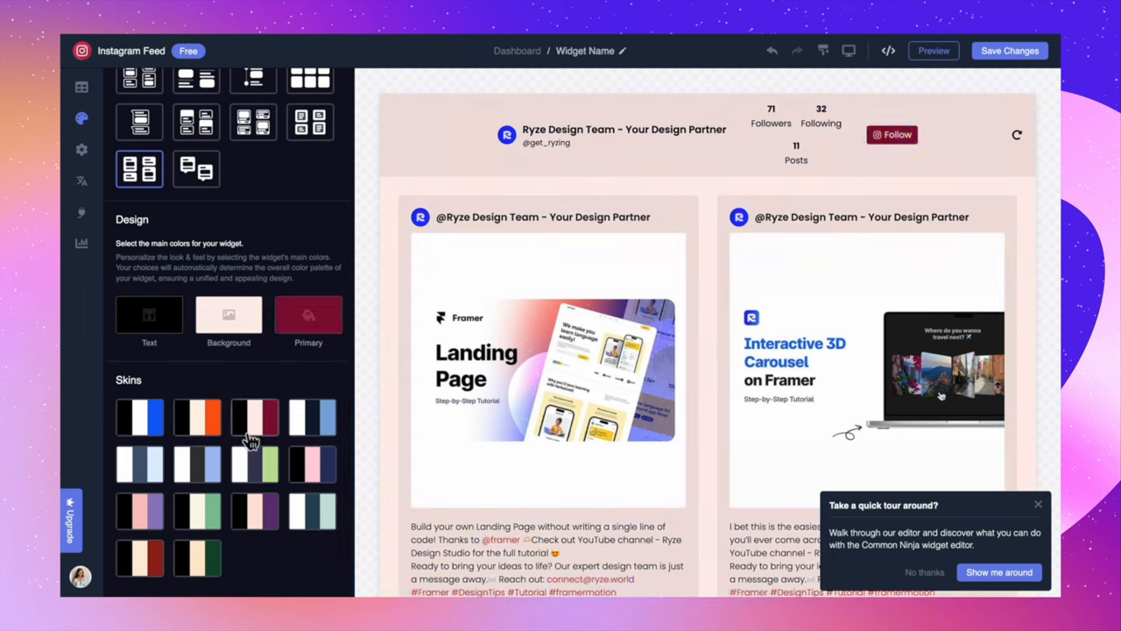
pyautogui.click(309, 315)
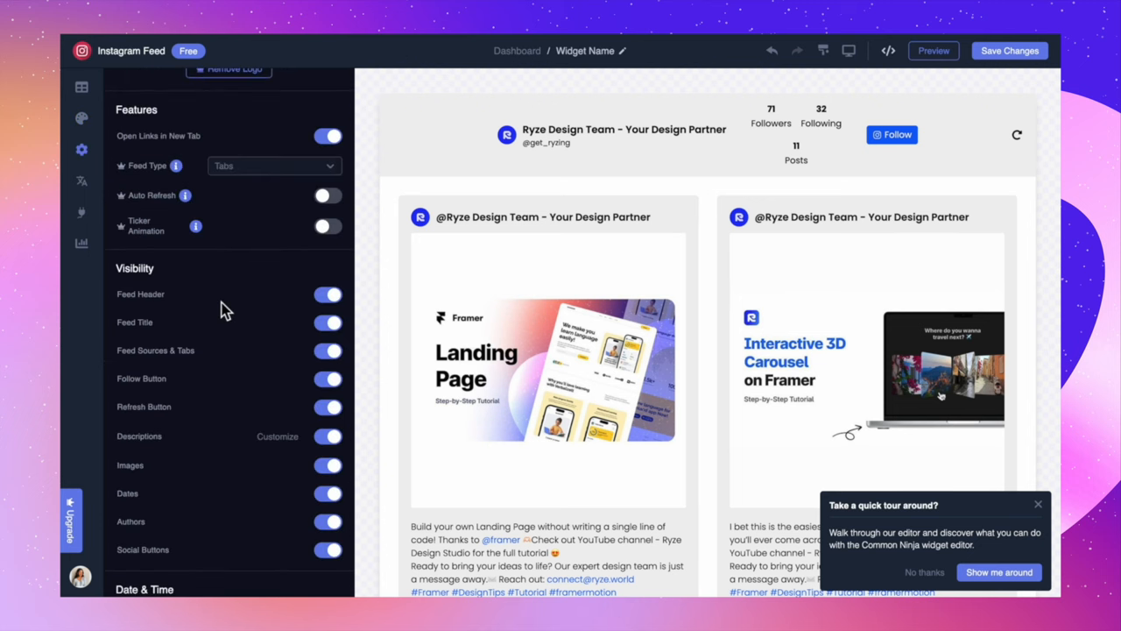
# Hide the feed header, follow button and post descriptions, then save changes
pyautogui.click(327, 243)
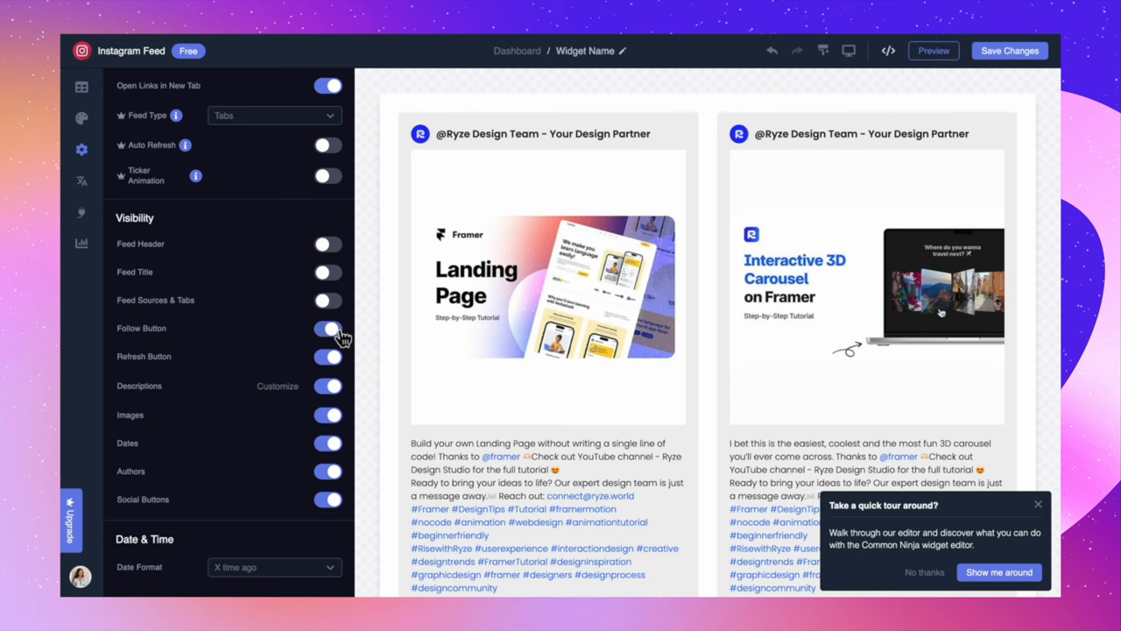
pyautogui.click(327, 328)
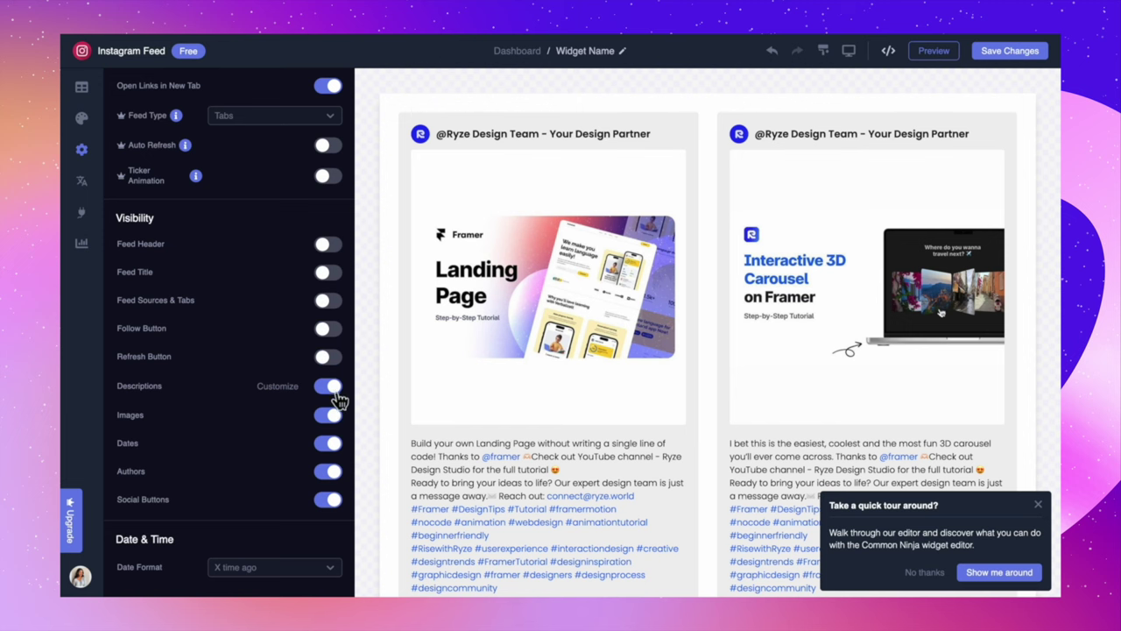
pyautogui.click(328, 385)
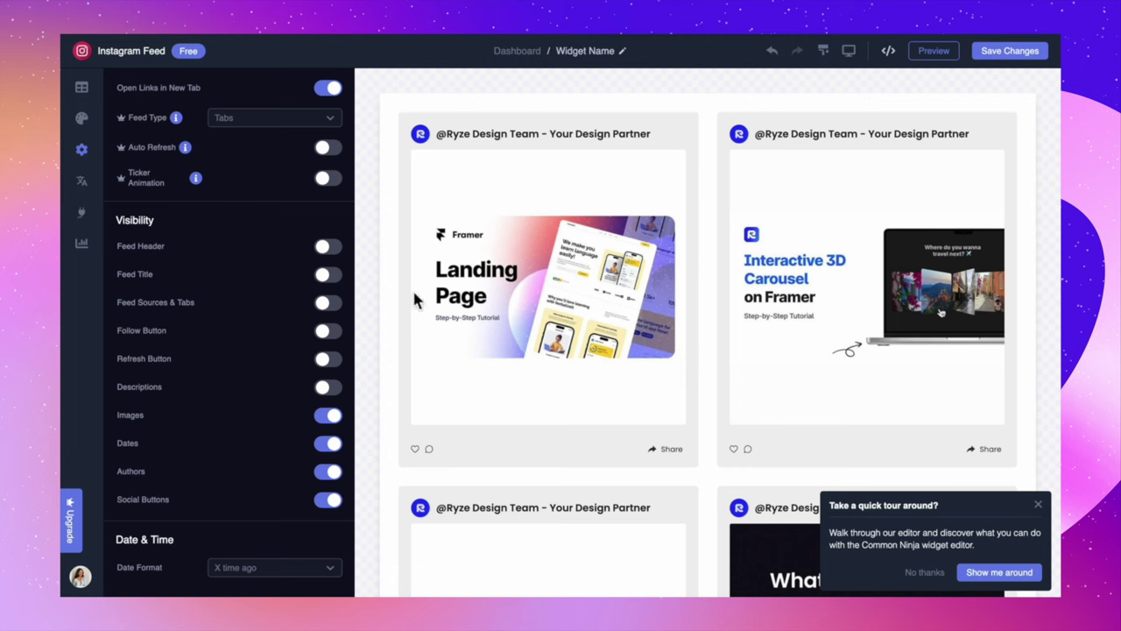
pyautogui.moveTo(504, 459)
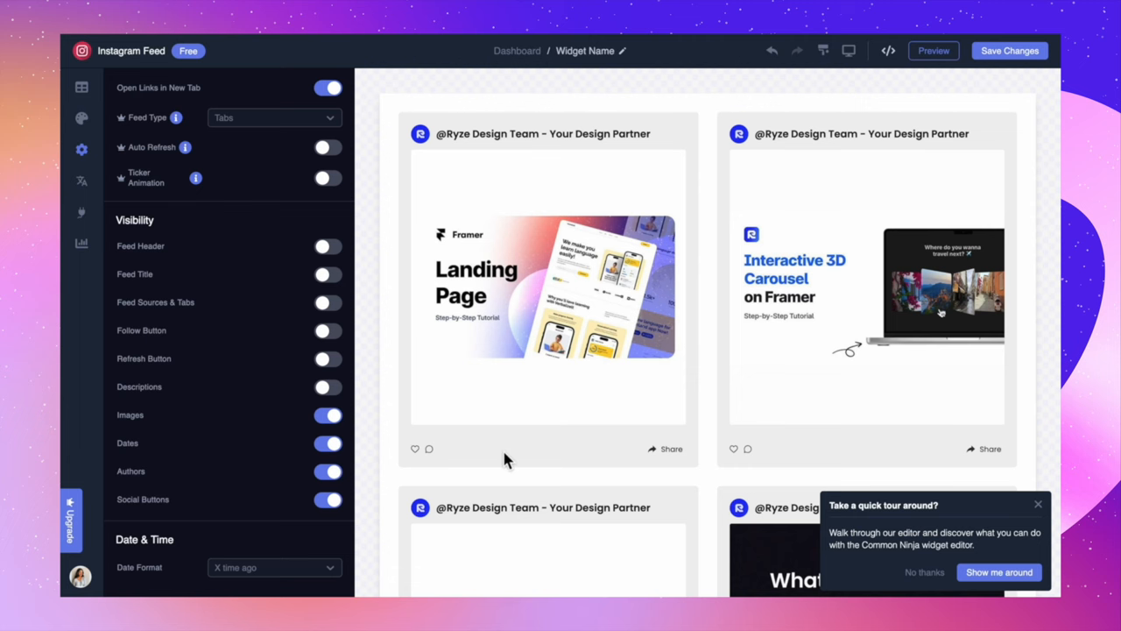
pyautogui.click(1009, 49)
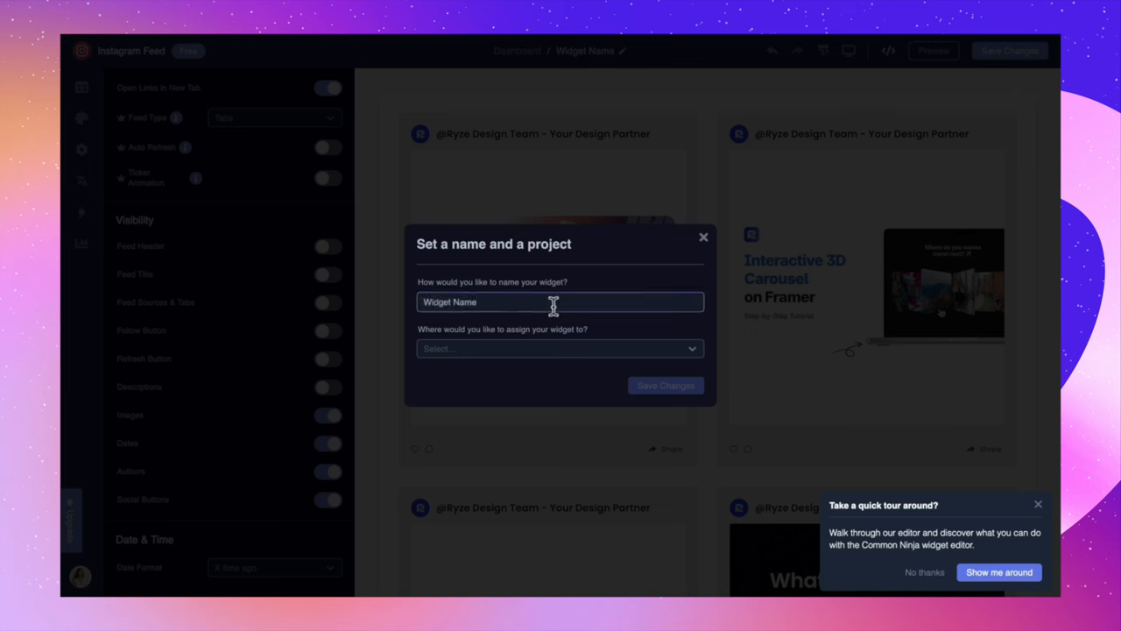
# Name the widget 'Instagram Widget', assign it to the Experimental project and save
pyautogui.doubleClick(438, 301)
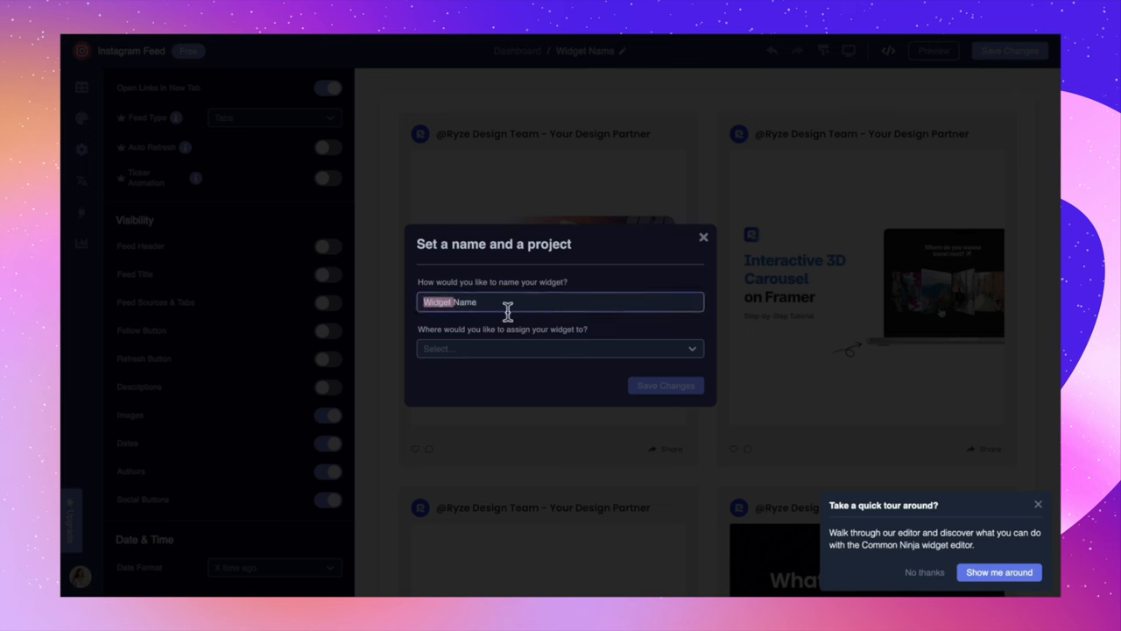
pyautogui.write('Instagram Widget')
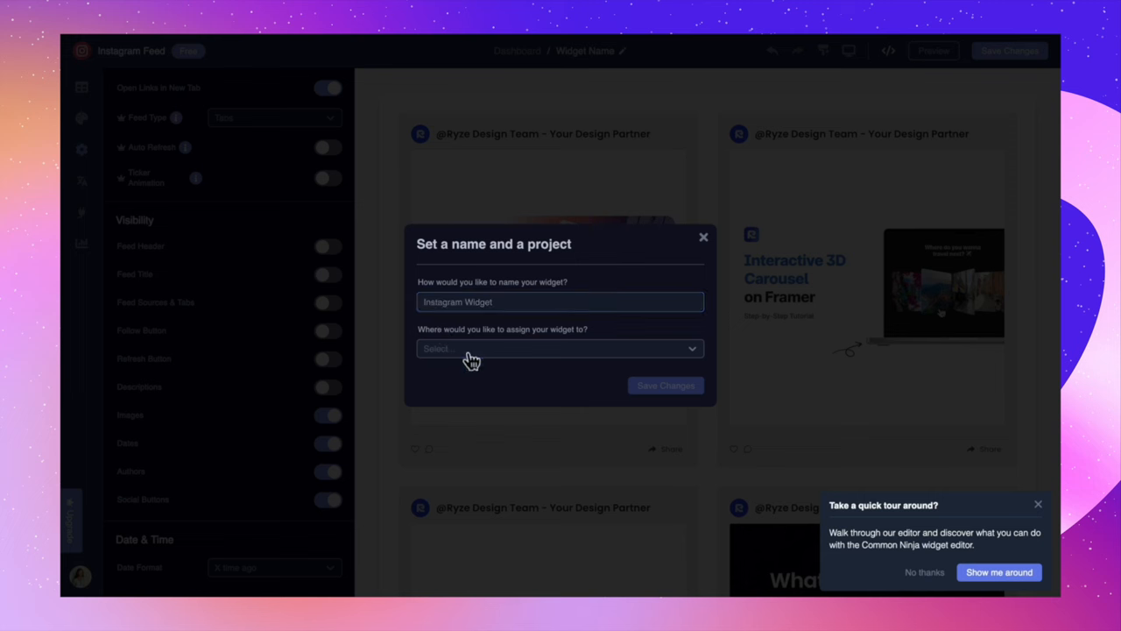
pyautogui.click(561, 347)
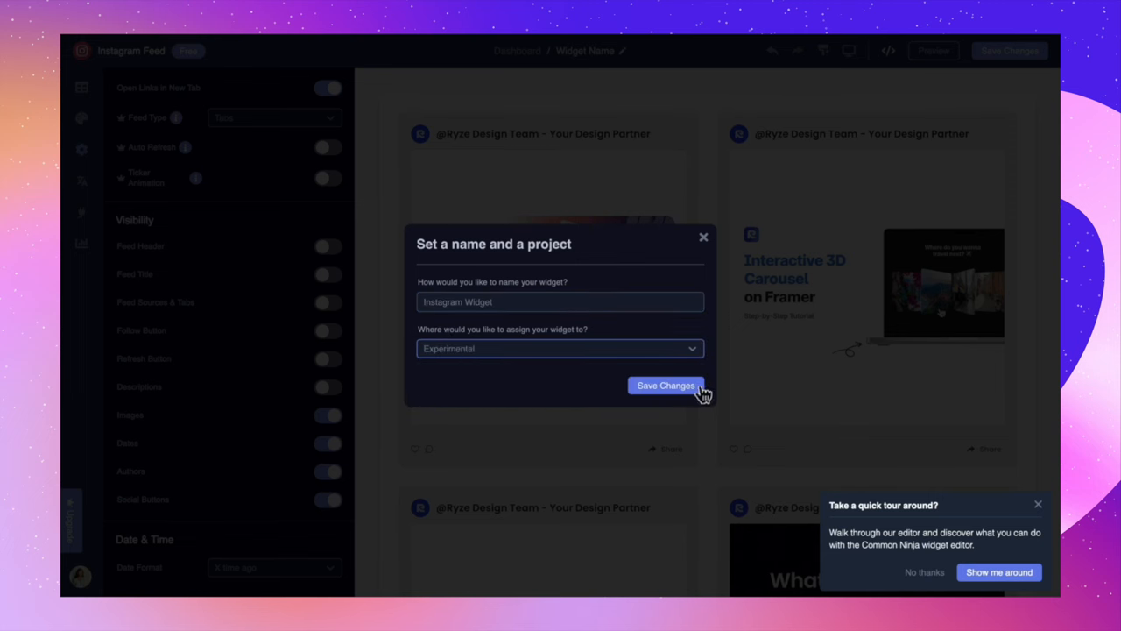
pyautogui.click(666, 385)
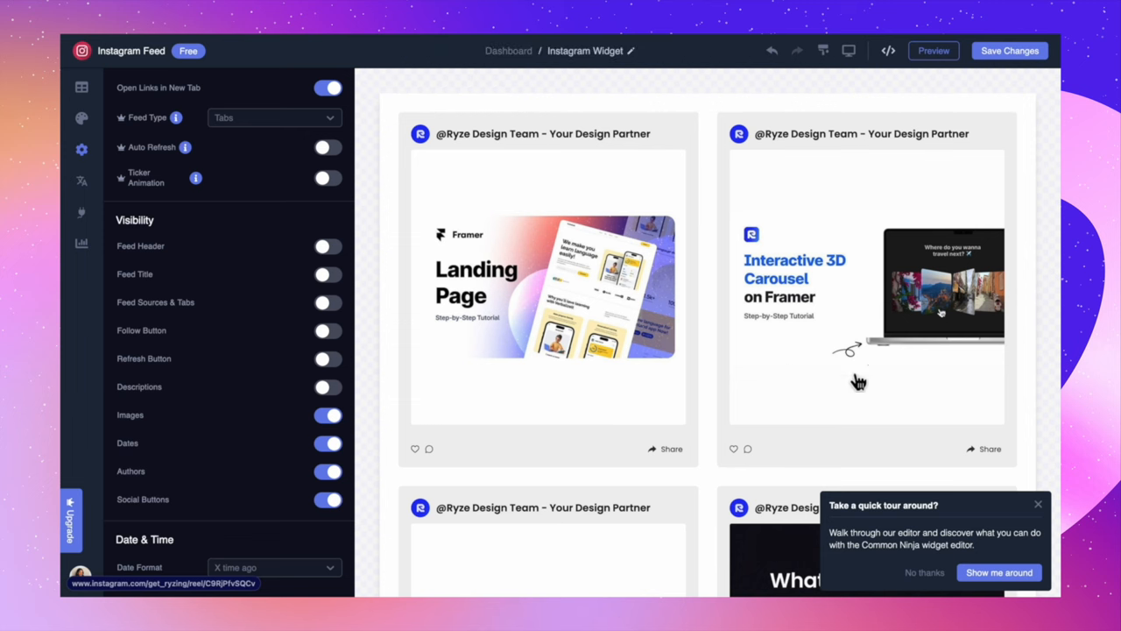
# Copy the Instagram Widget's website embed code from Add to Website
pyautogui.scroll(-3)
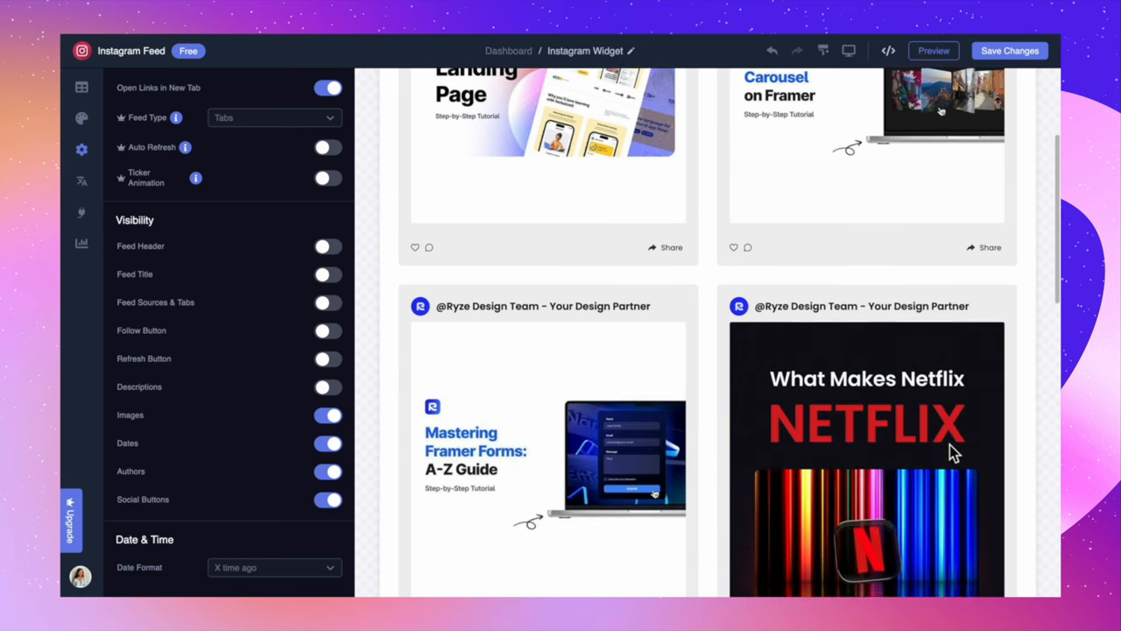
pyautogui.scroll(3)
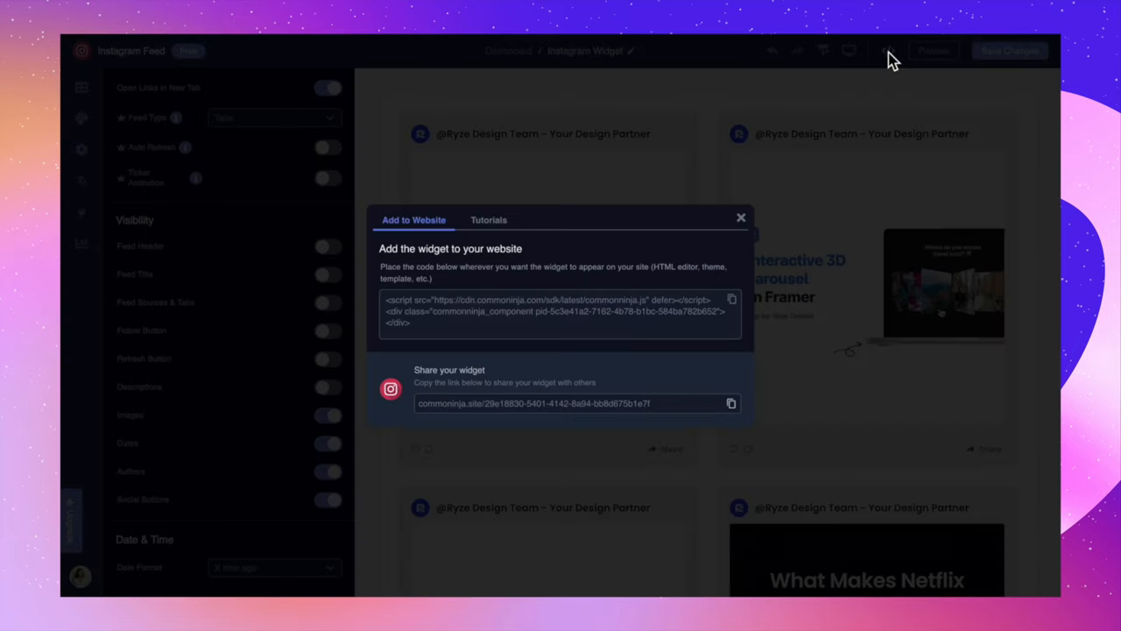
pyautogui.moveTo(498, 338)
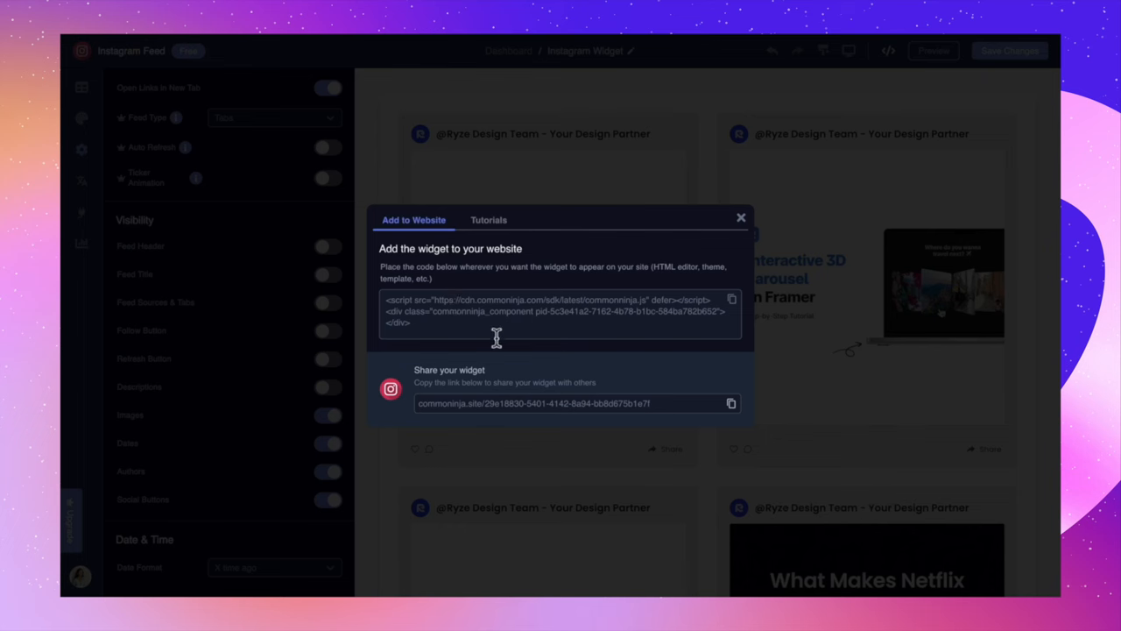
pyautogui.click(732, 298)
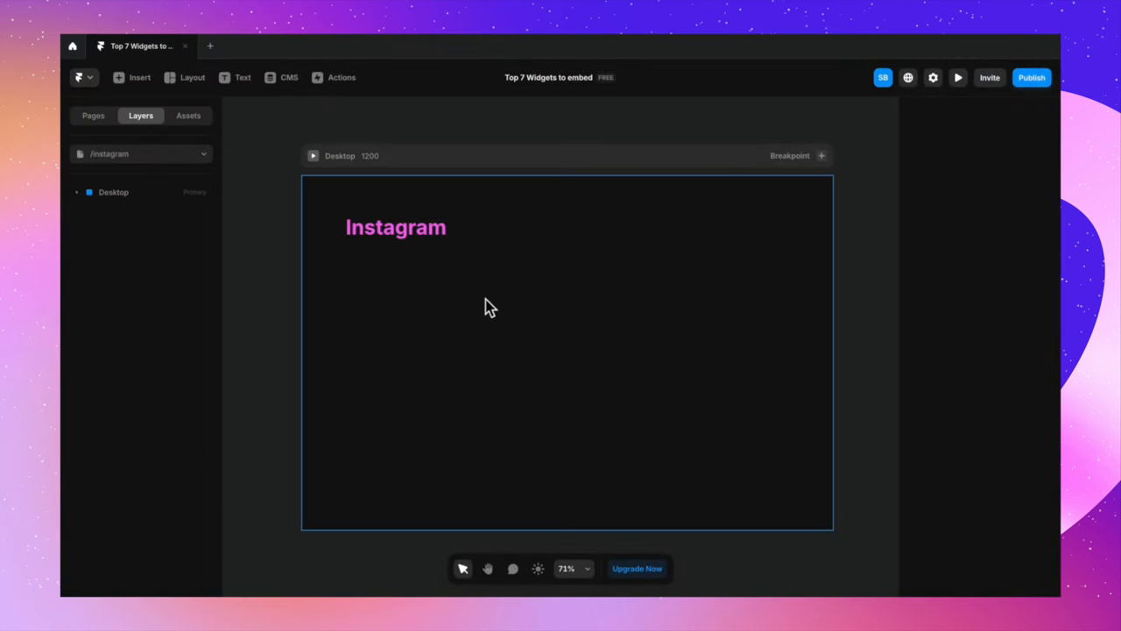
# Add an HTML embed with the Common Ninja feed code and enlarge it across the page
pyautogui.click(140, 77)
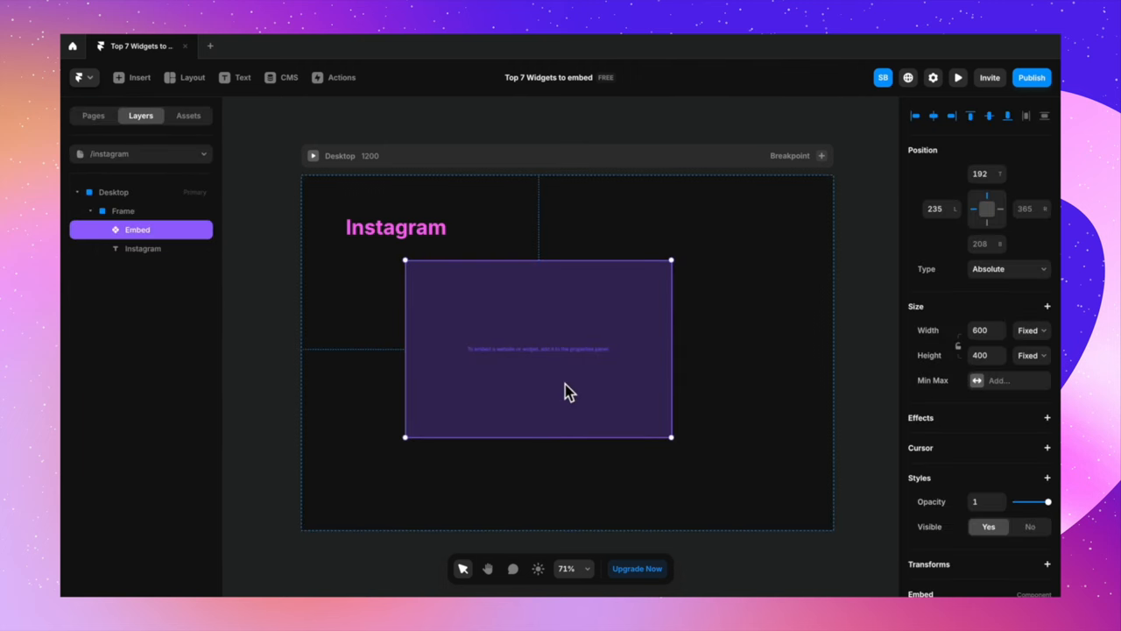
pyautogui.scroll(-3)
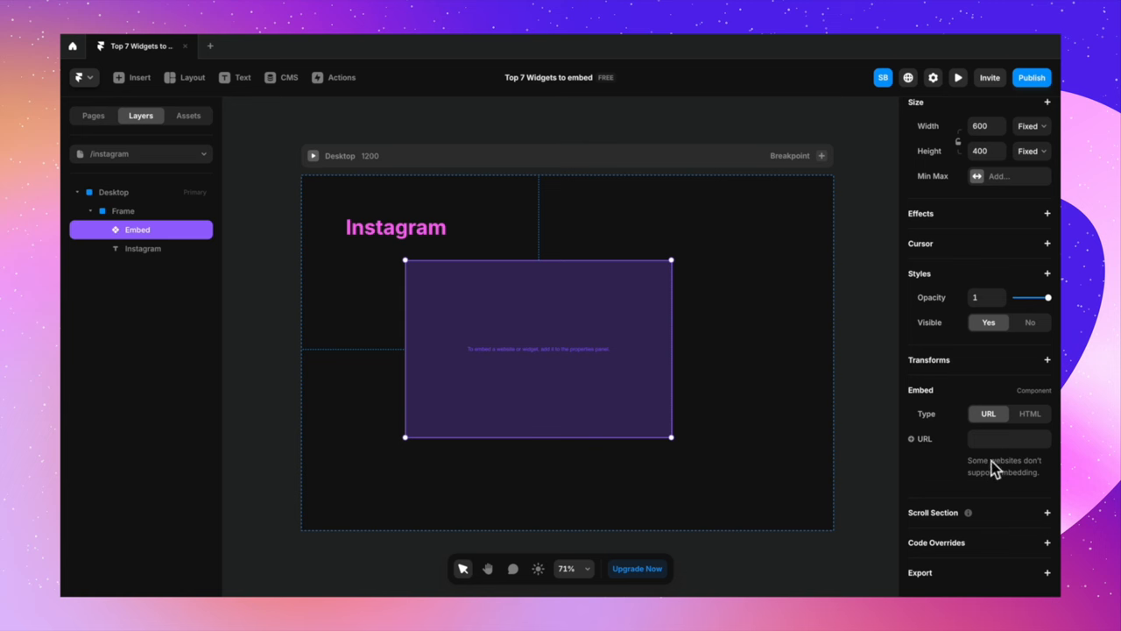
pyautogui.click(1030, 439)
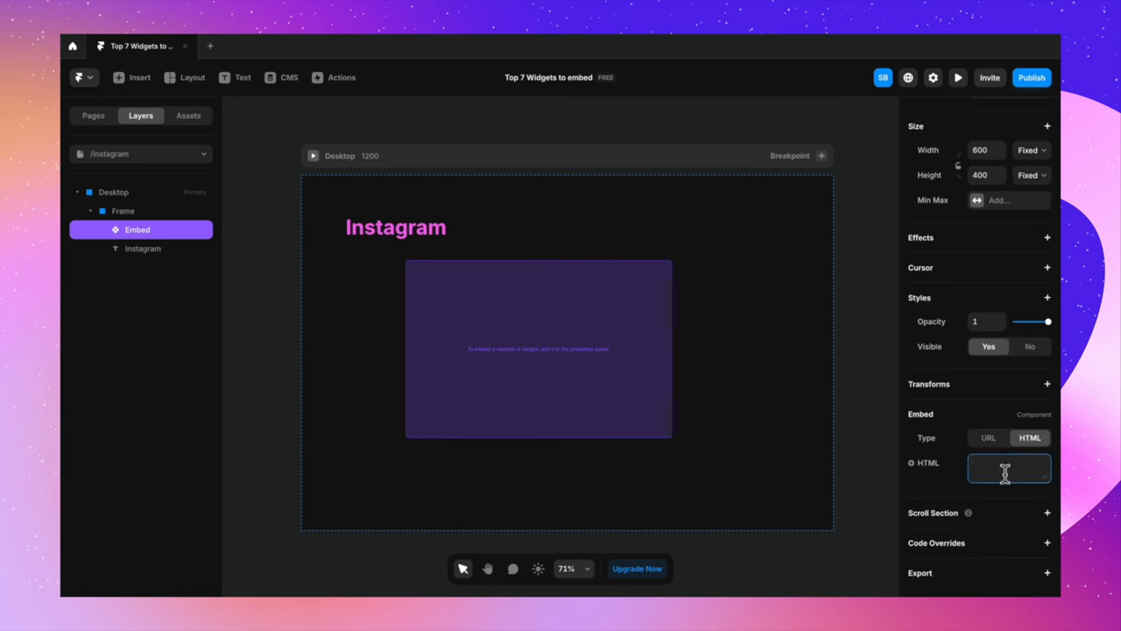
pyautogui.write('7162-4b78-b1bc-584ba782b652"></div>')
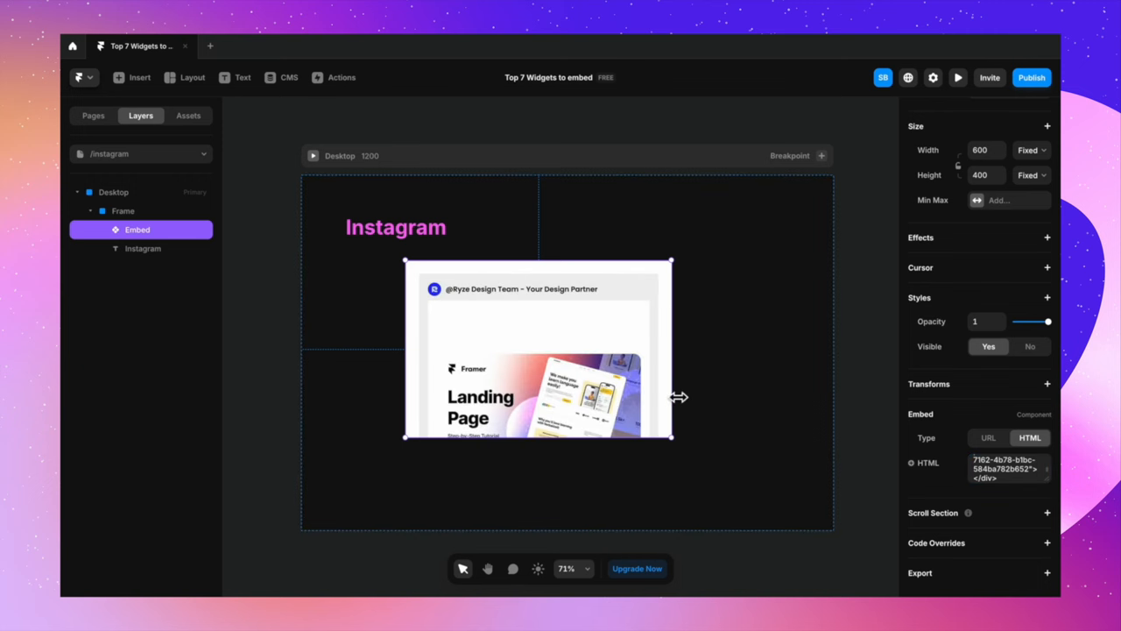
pyautogui.moveTo(673, 396); pyautogui.dragTo(792, 396)
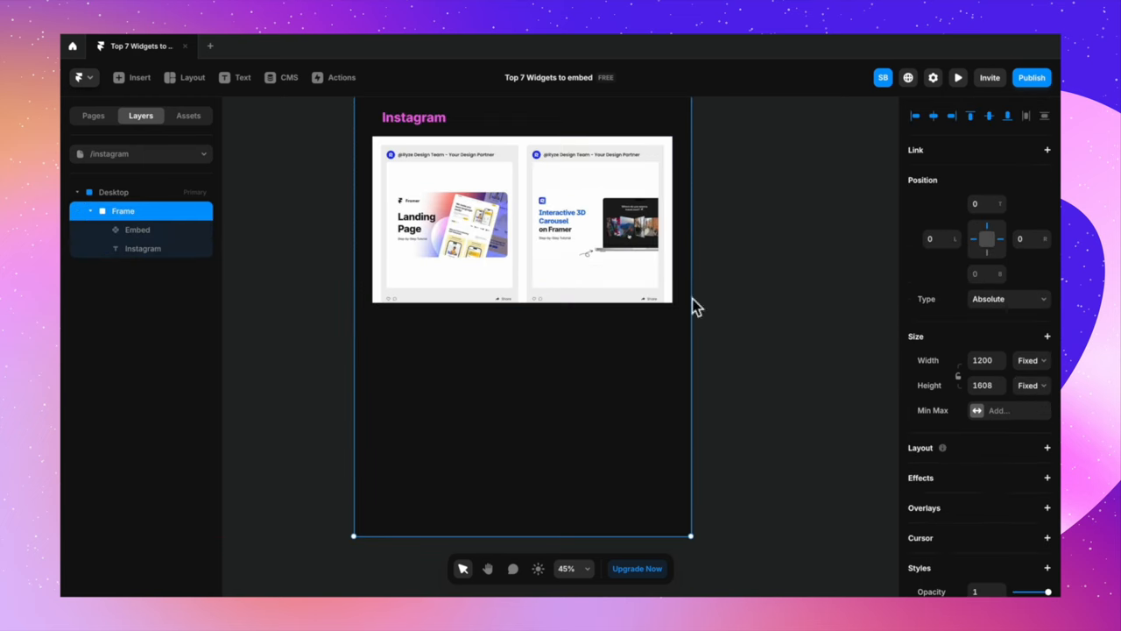
# Preview the Instagram page and scroll through the feed posts
pyautogui.click(957, 77)
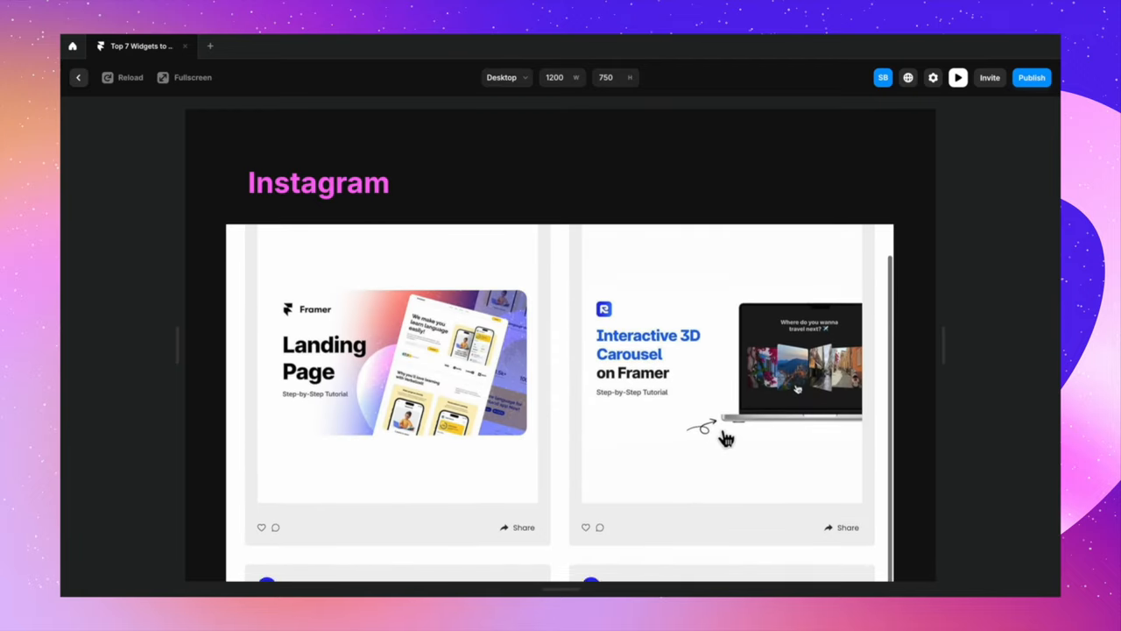
pyautogui.scroll(-3)
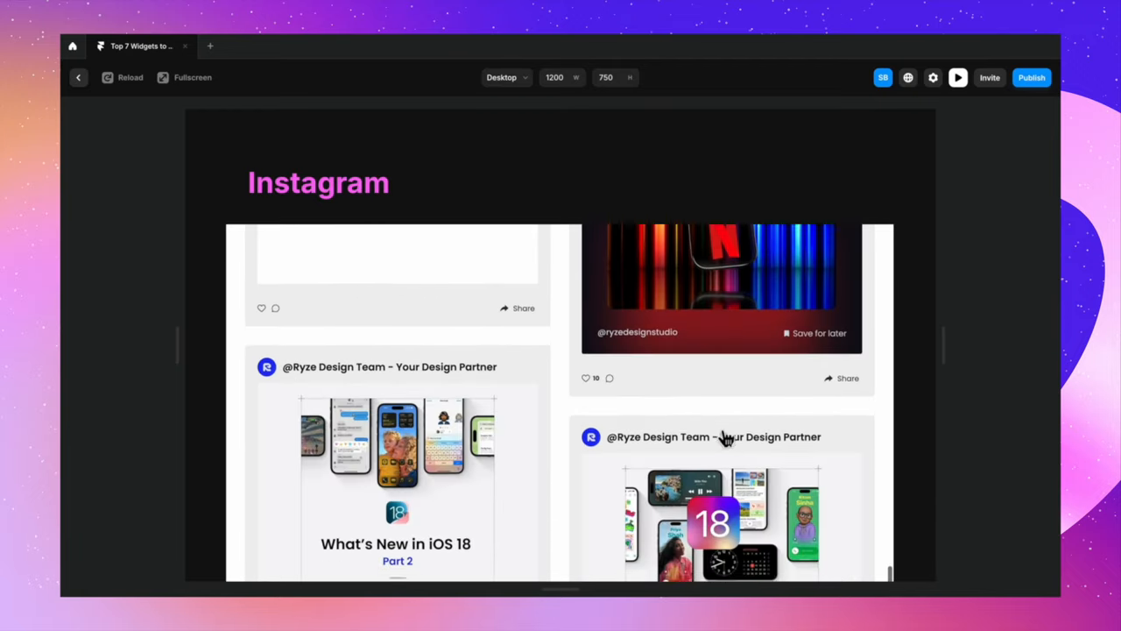
pyautogui.scroll(3)
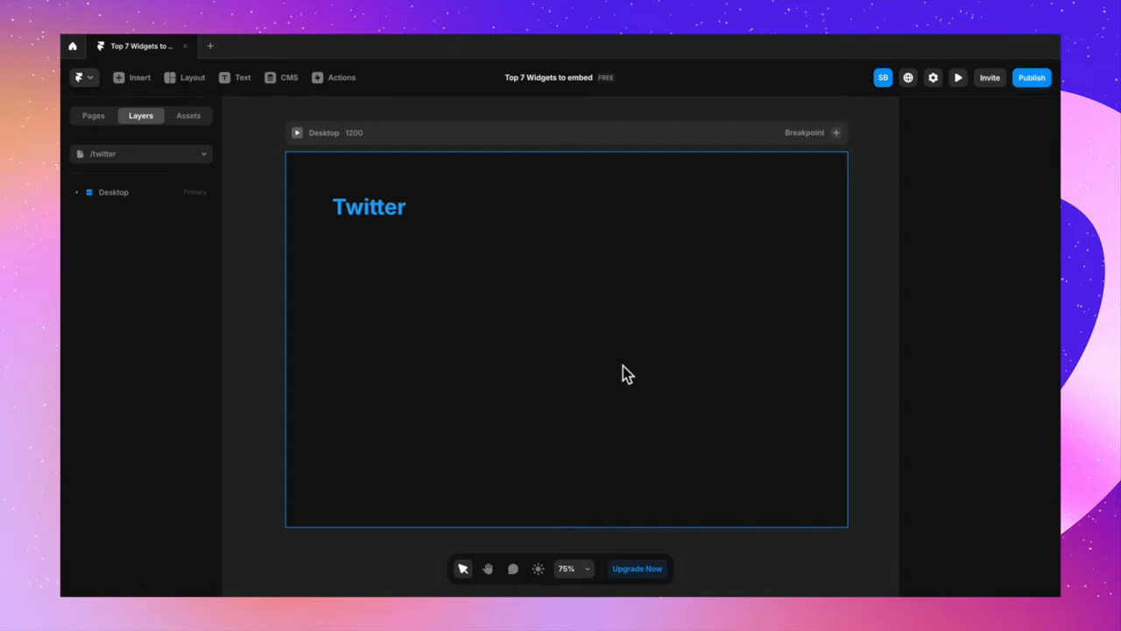
# From the X home feed, get the embed code option for the Framer post
pyautogui.click(957, 77)
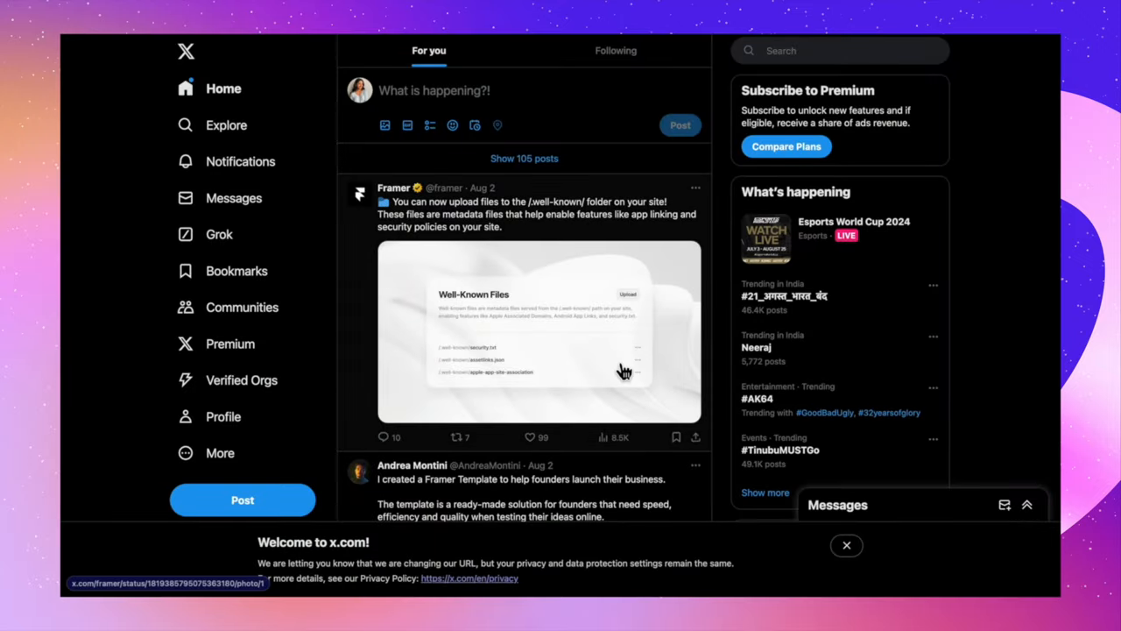
pyautogui.moveTo(655, 278)
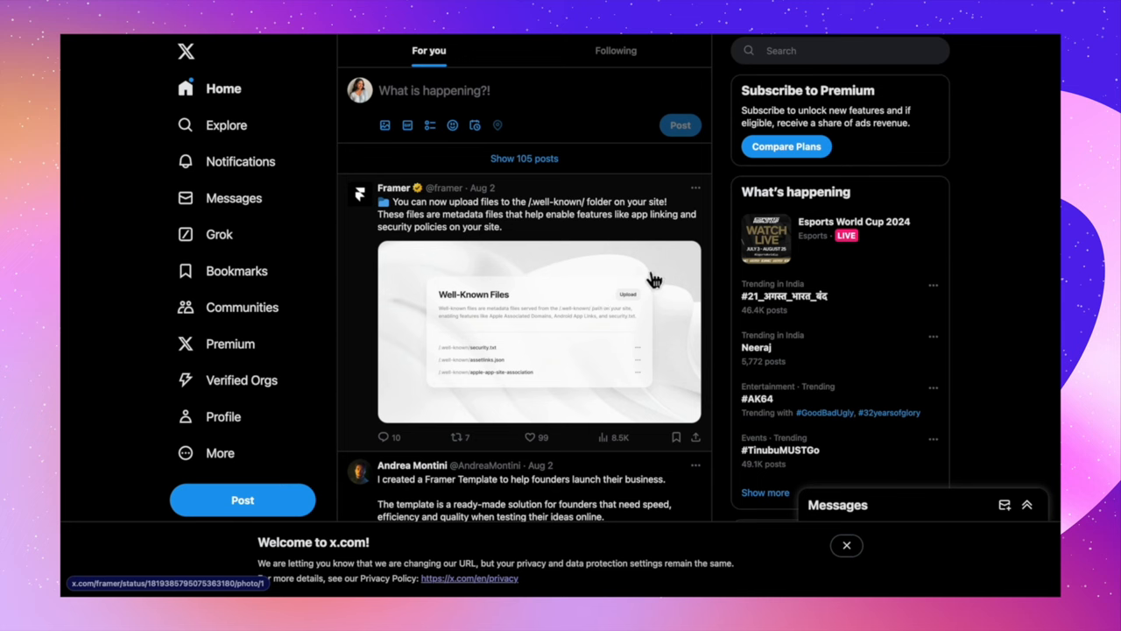
pyautogui.click(698, 187)
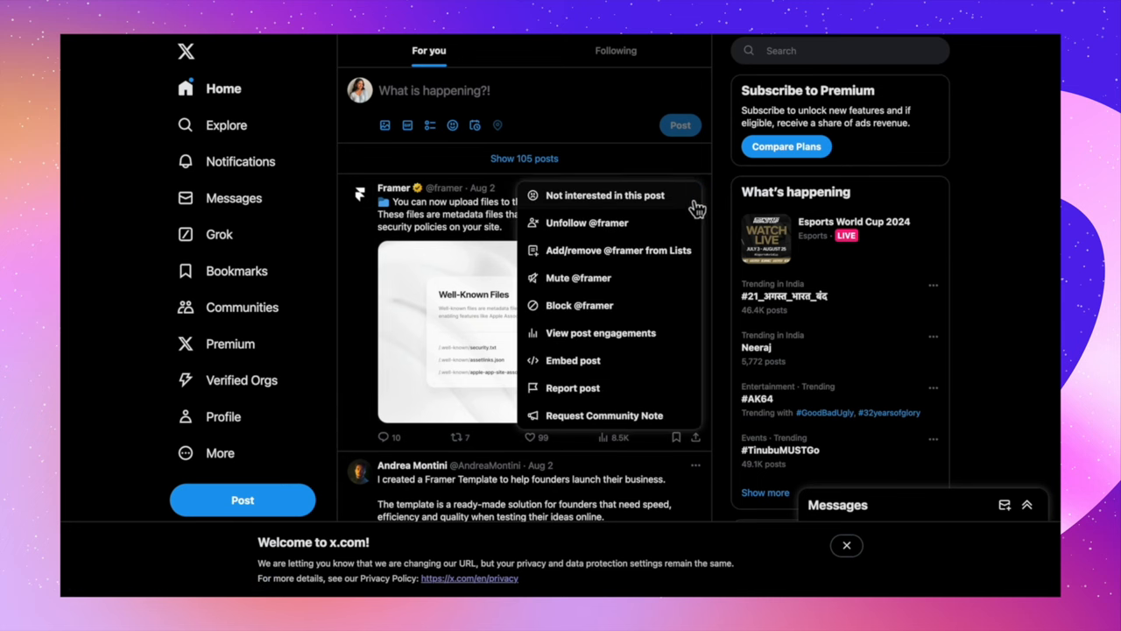
pyautogui.click(571, 361)
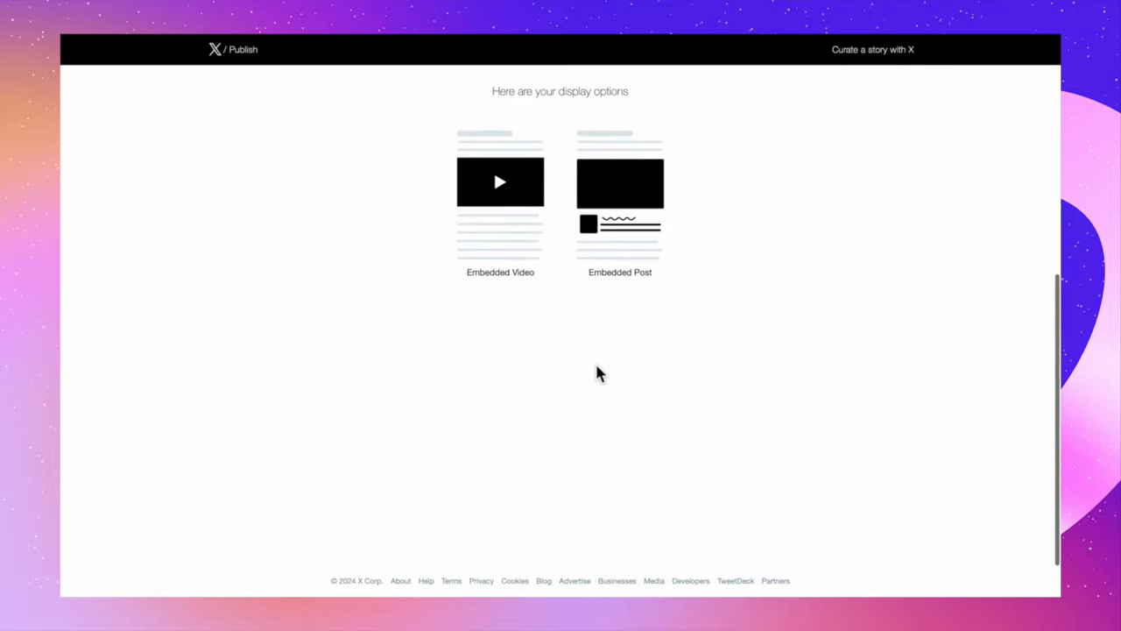
pyautogui.moveTo(533, 254)
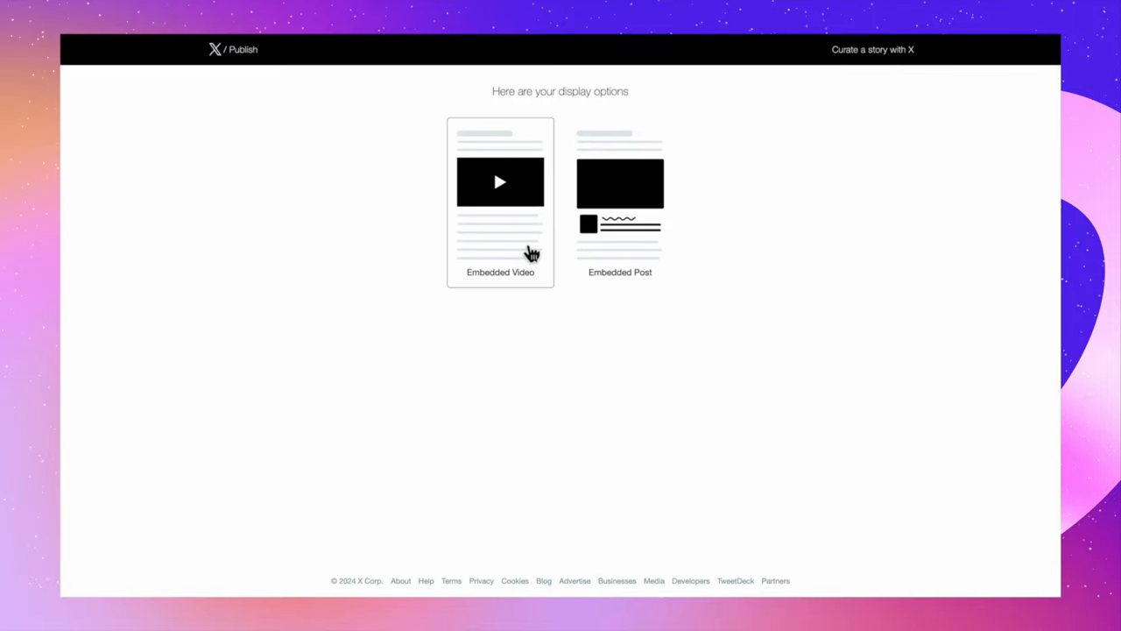
# Choose the embedded post display, copy its code and dismiss the Copied! confirmation
pyautogui.click(620, 199)
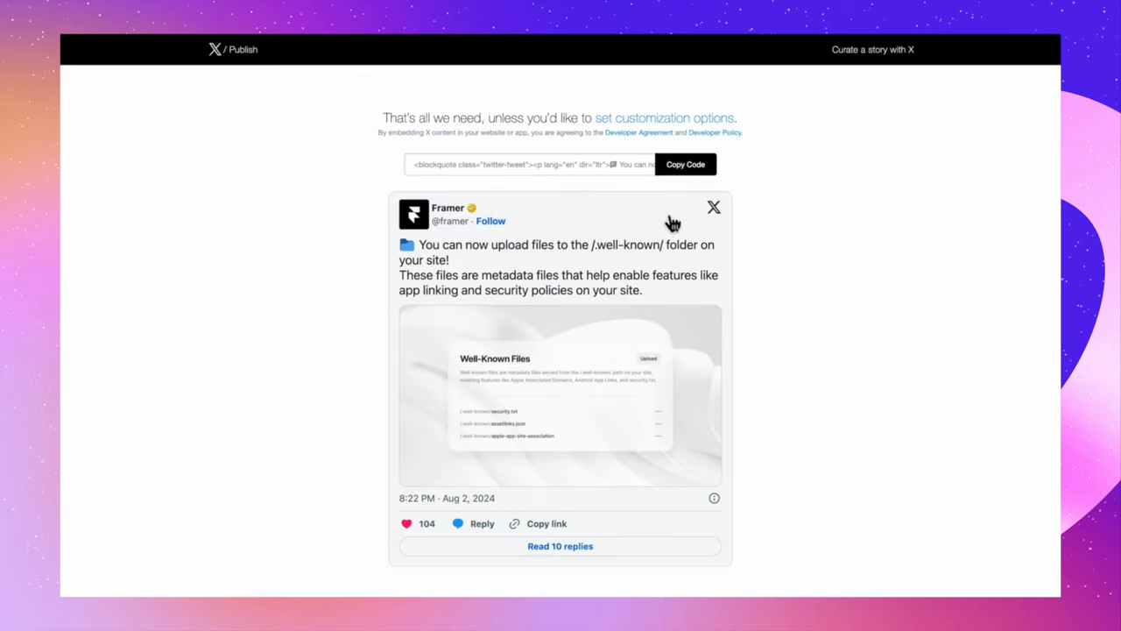
pyautogui.click(685, 165)
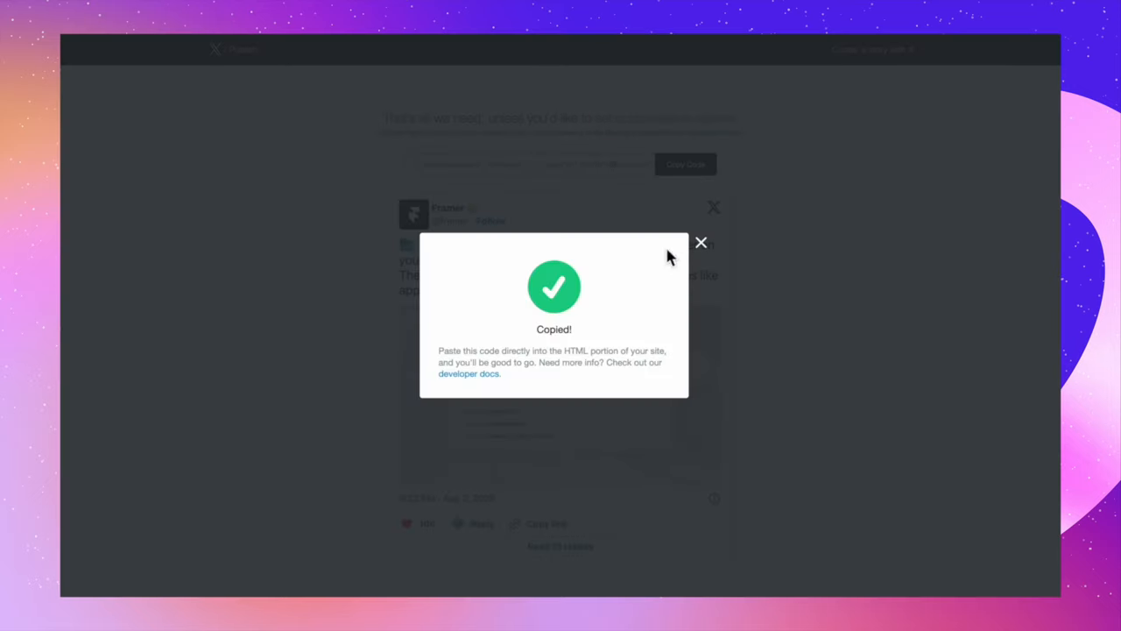
pyautogui.click(701, 242)
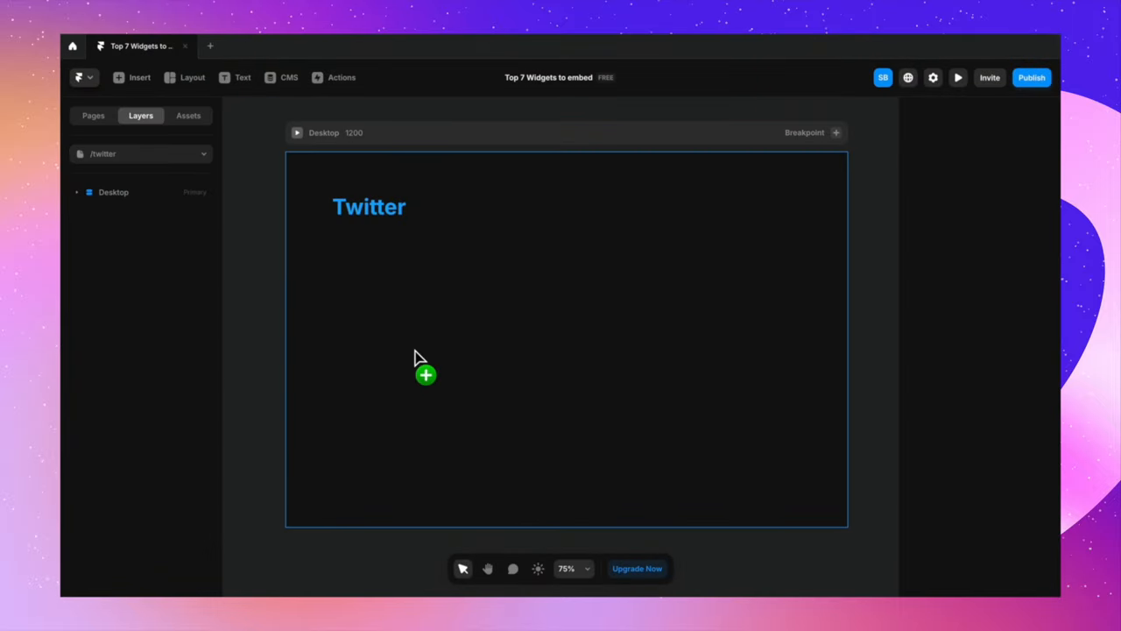
# Embed the tweet code with Fit Content height and a narrower width, then preview it
pyautogui.click(426, 375)
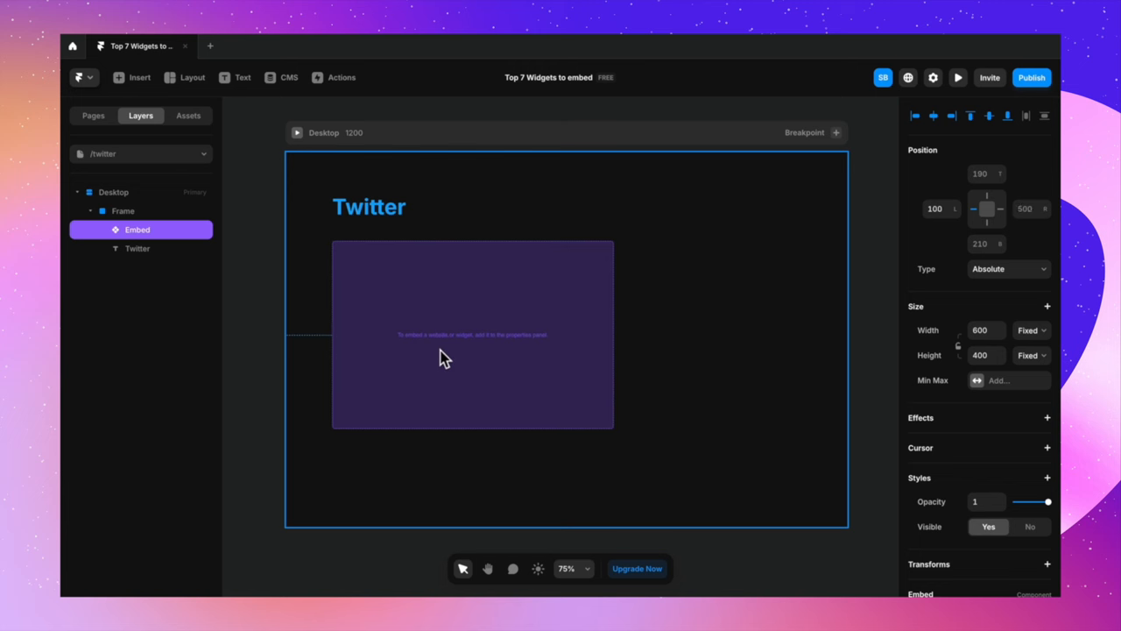
pyautogui.scroll(-3)
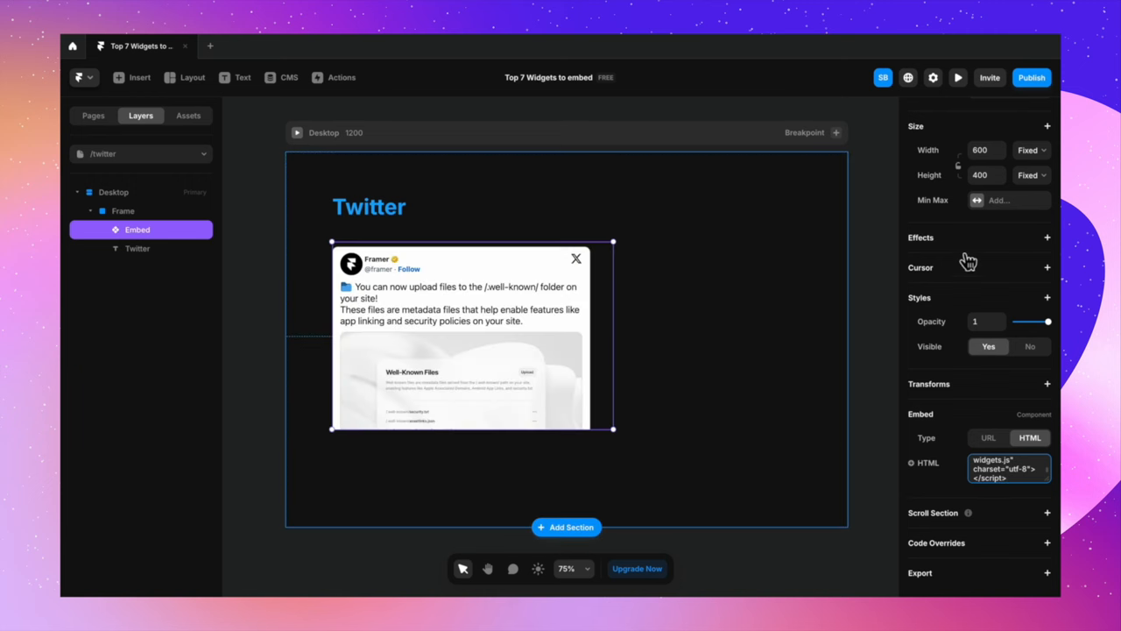
pyautogui.click(1032, 175)
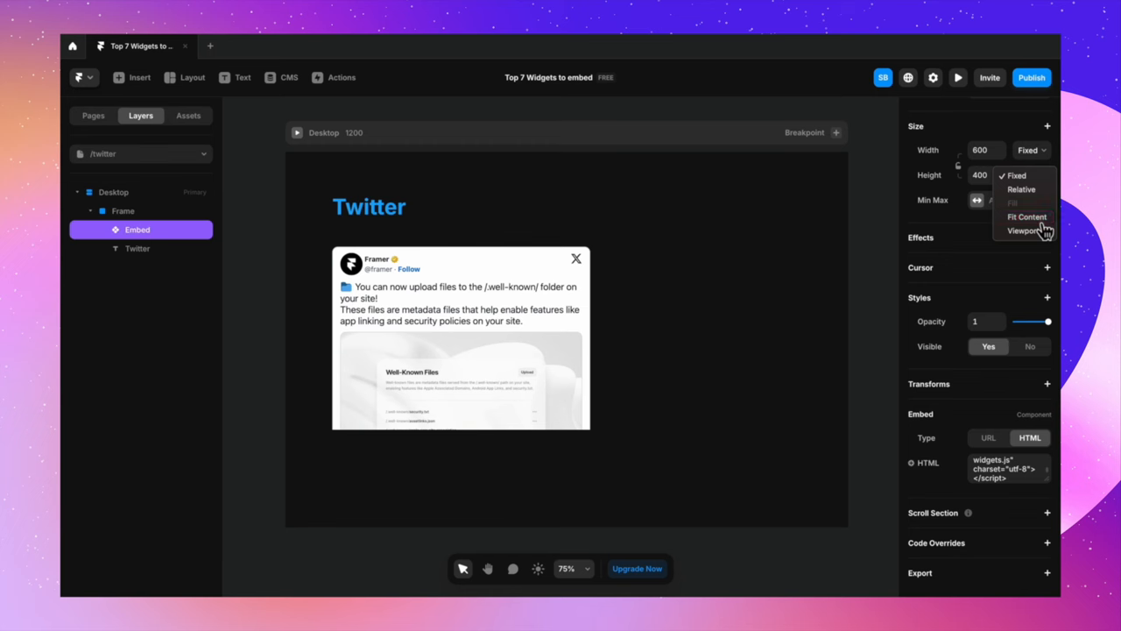
pyautogui.click(1027, 217)
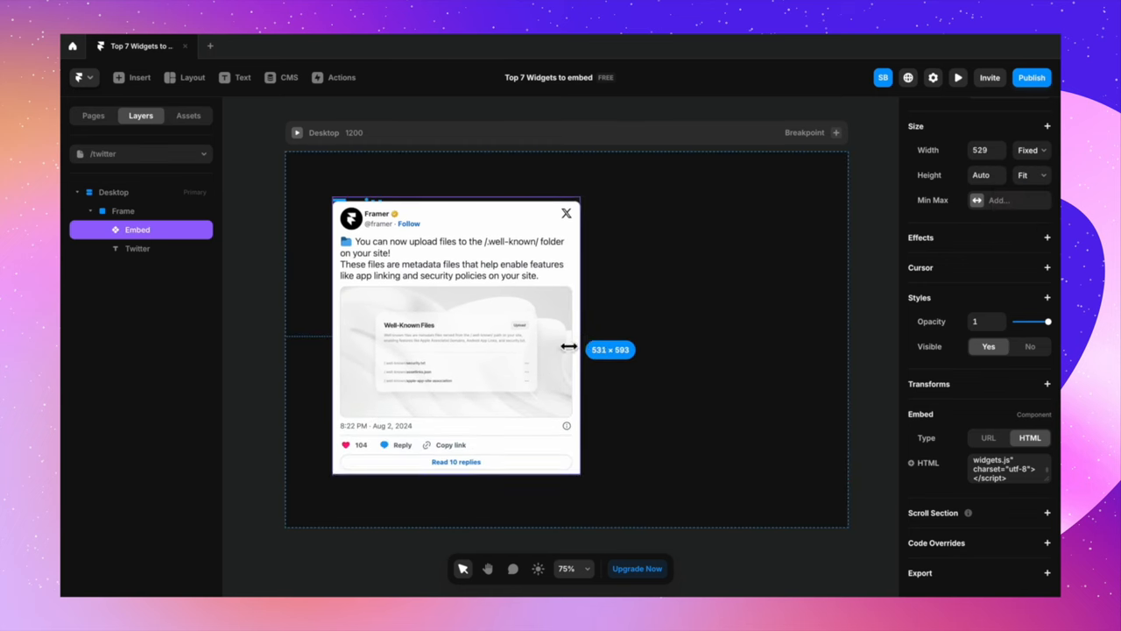
pyautogui.moveTo(567, 347); pyautogui.dragTo(536, 357)
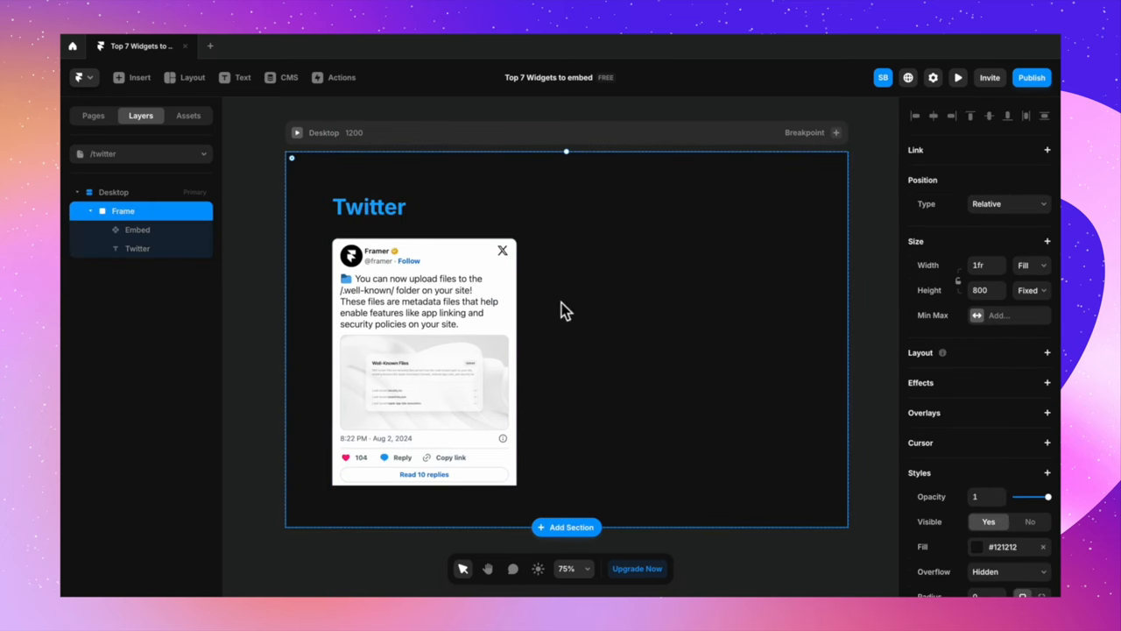
pyautogui.click(957, 77)
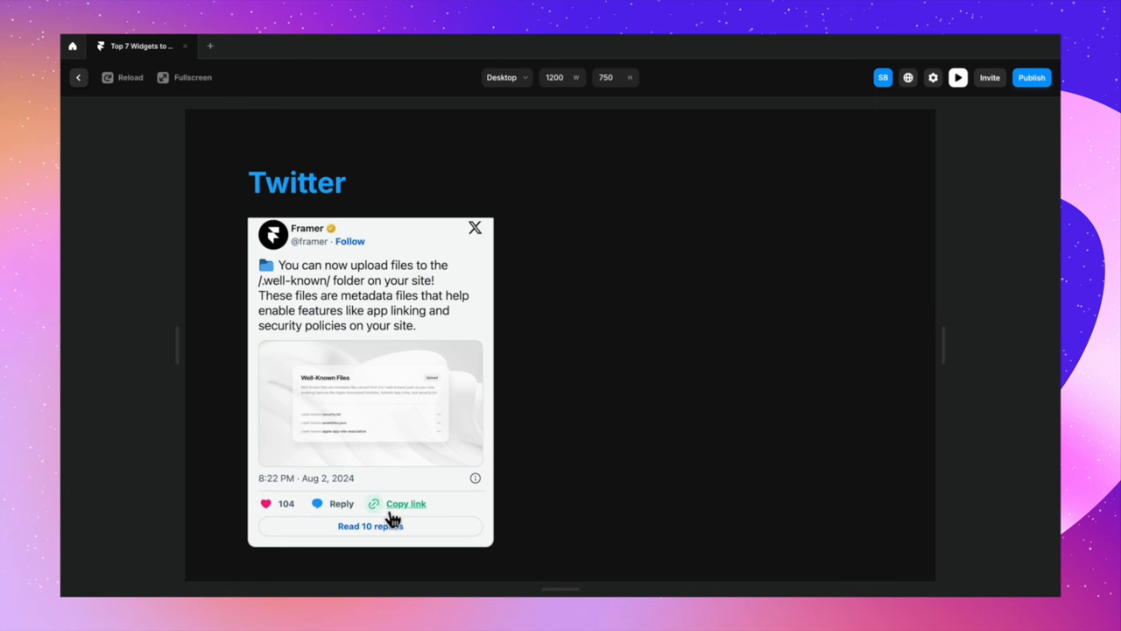
# Test Copy link on the embedded tweet in preview, then exit the preview
pyautogui.click(405, 503)
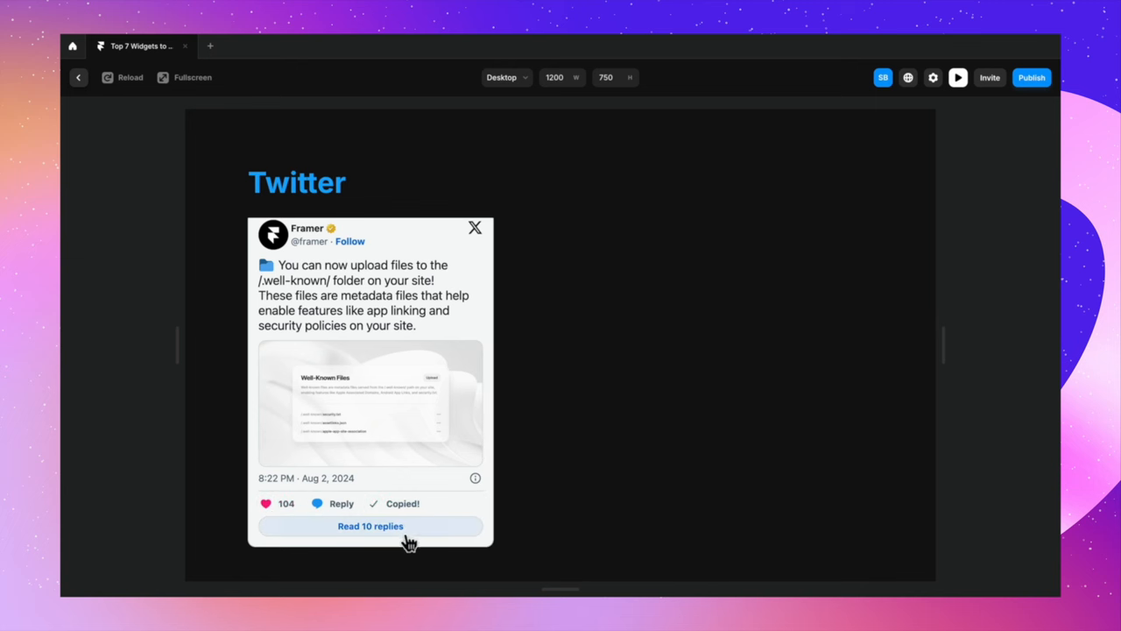
pyautogui.moveTo(270, 340)
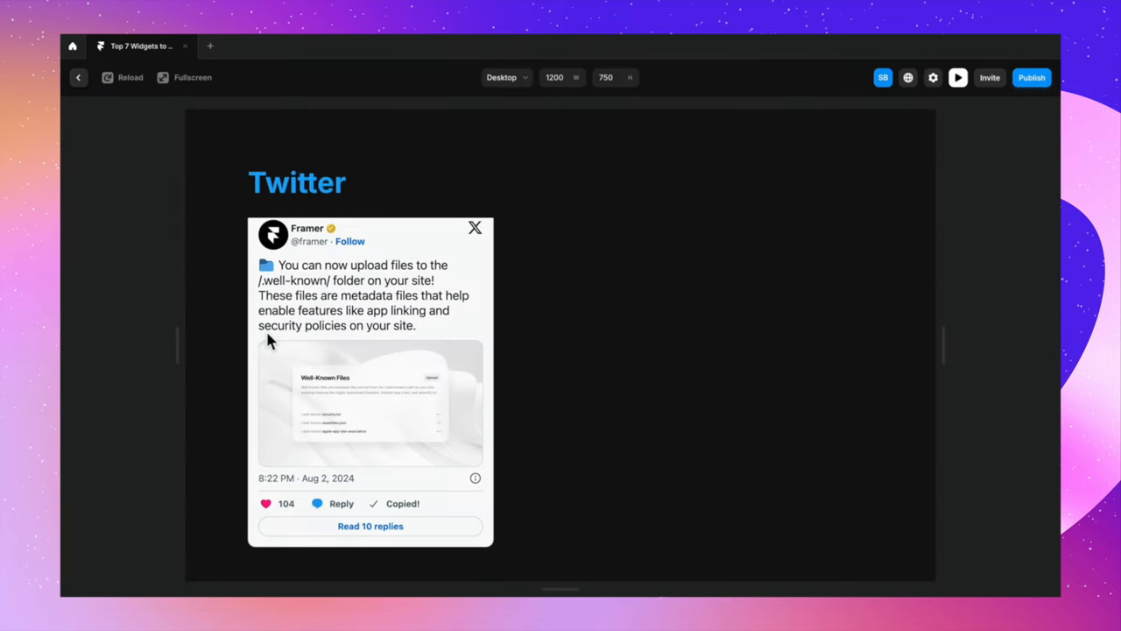
pyautogui.moveTo(350, 512)
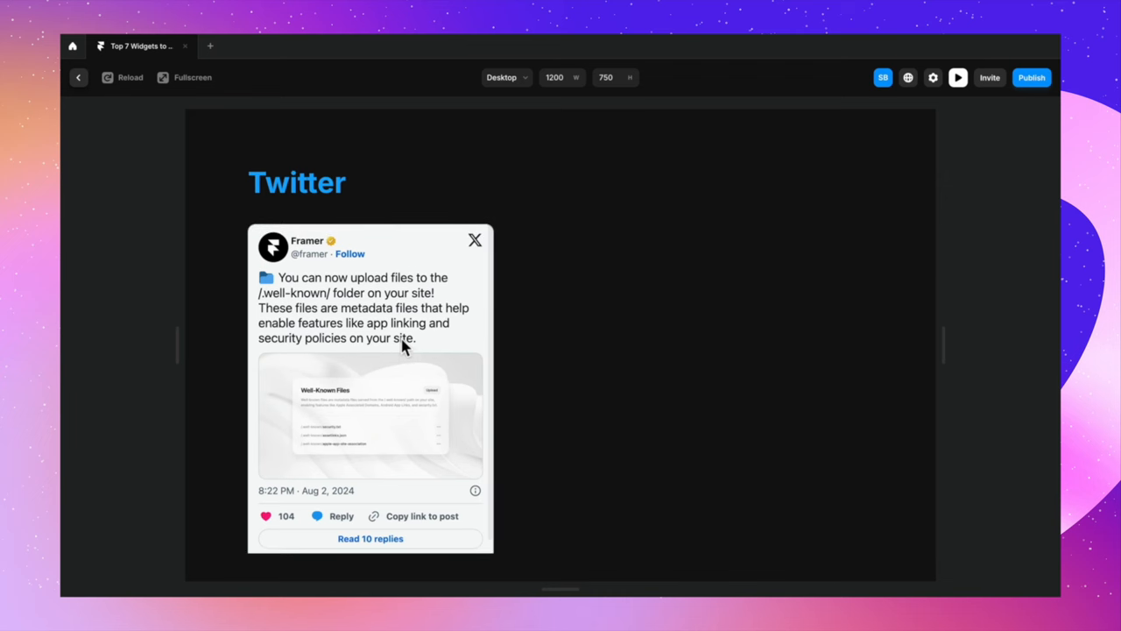
pyautogui.moveTo(84, 87)
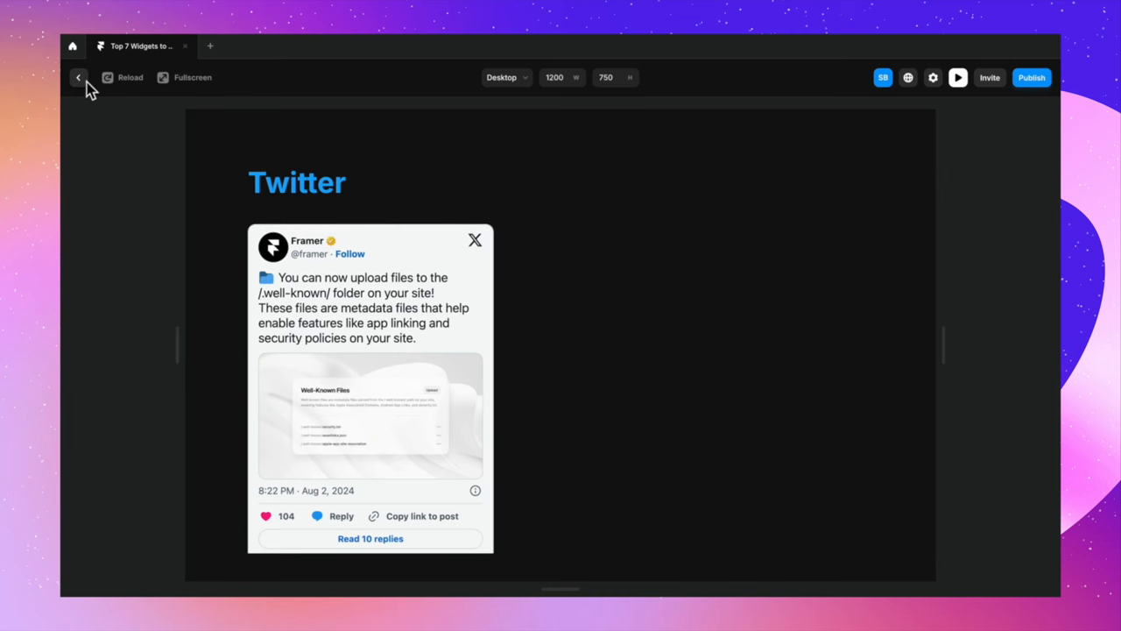
pyautogui.click(79, 77)
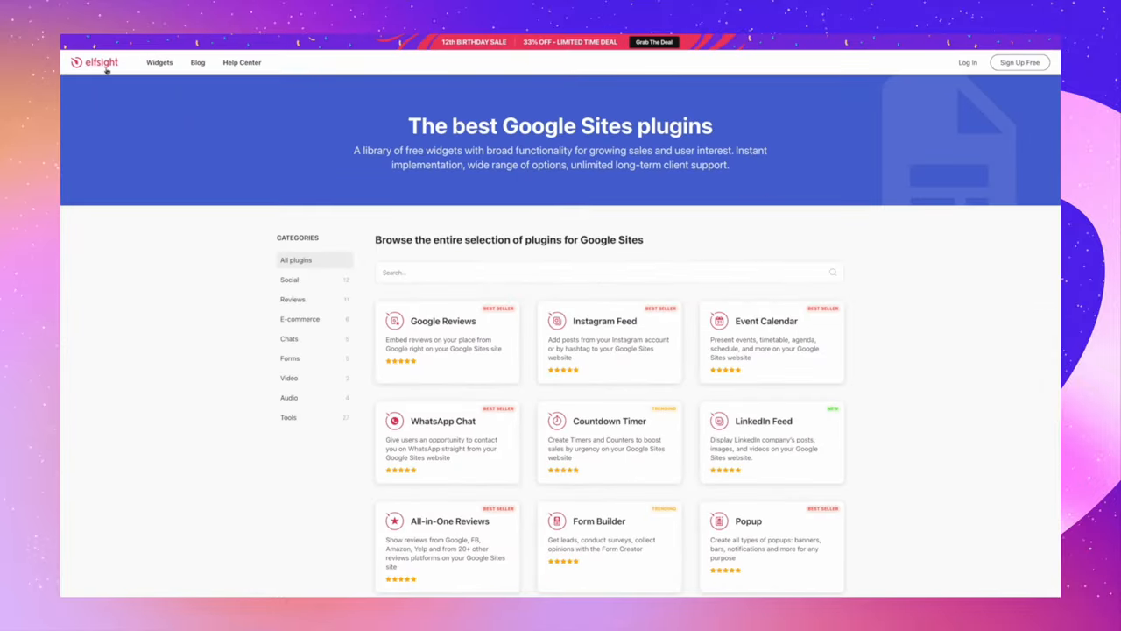
pyautogui.moveTo(845, 473)
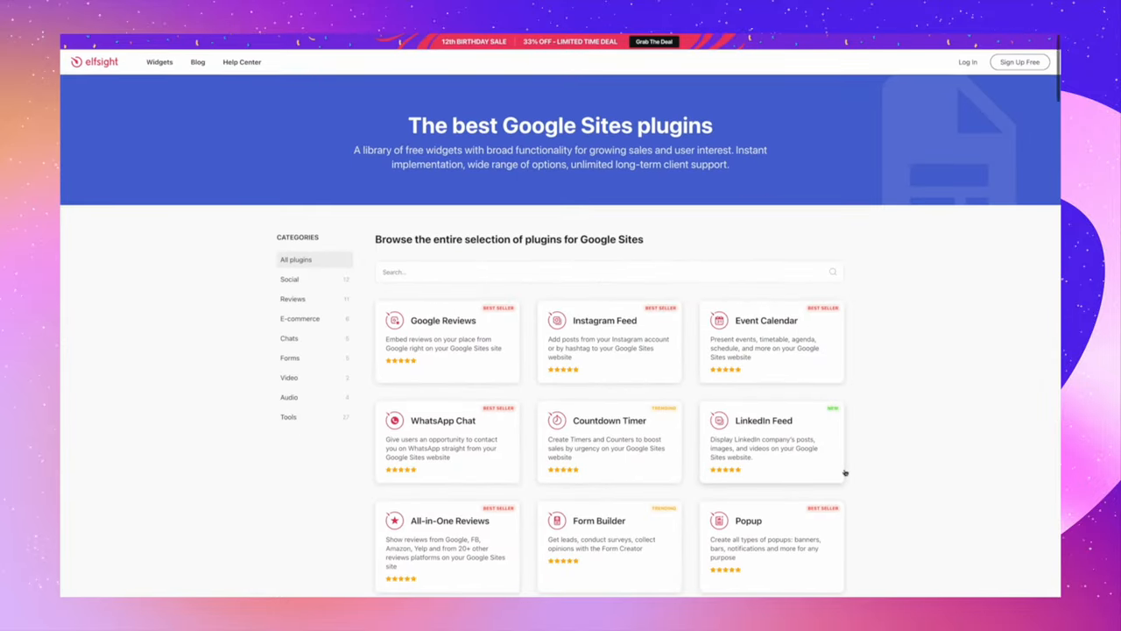
# Browse the Elfsight plugin categories, checking E-commerce and settling on Social
pyautogui.scroll(-3)
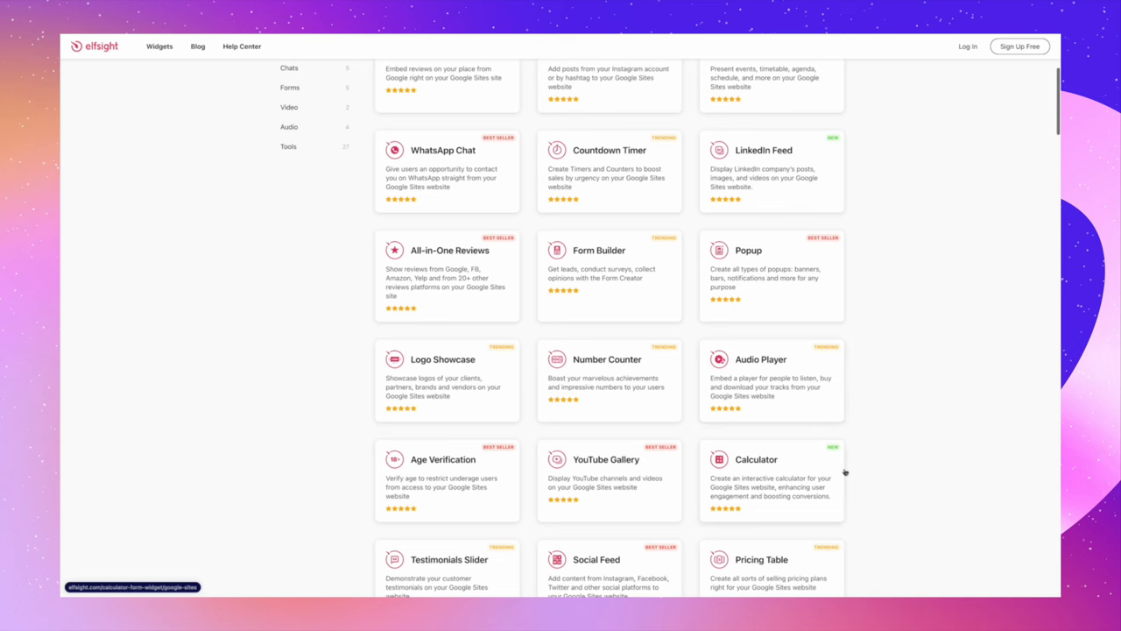
pyautogui.scroll(-3)
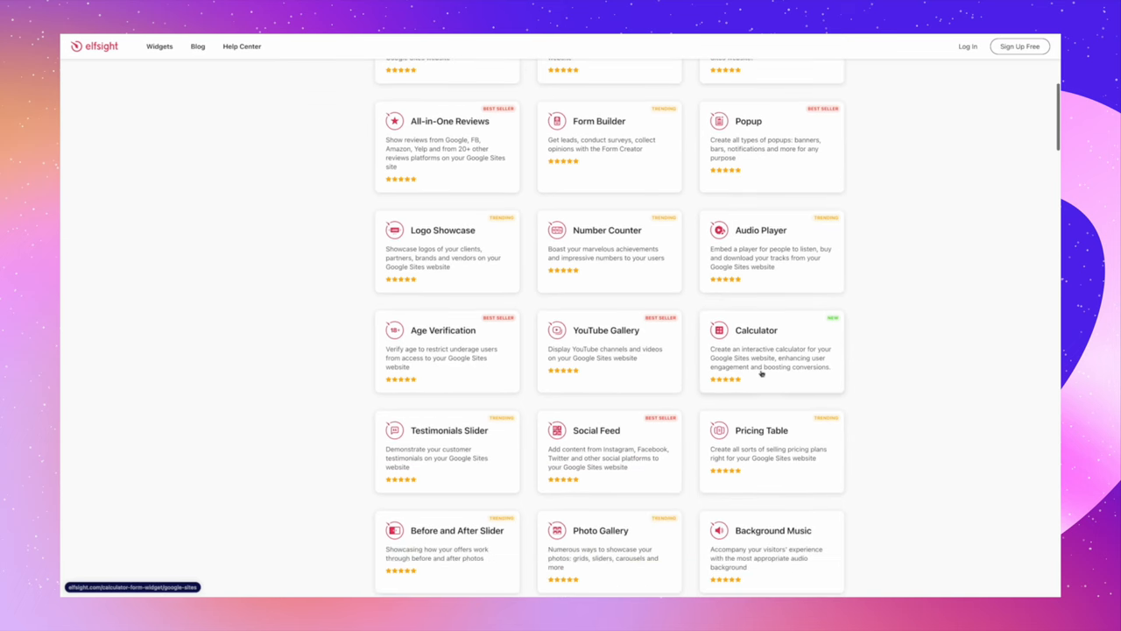
pyautogui.scroll(-3)
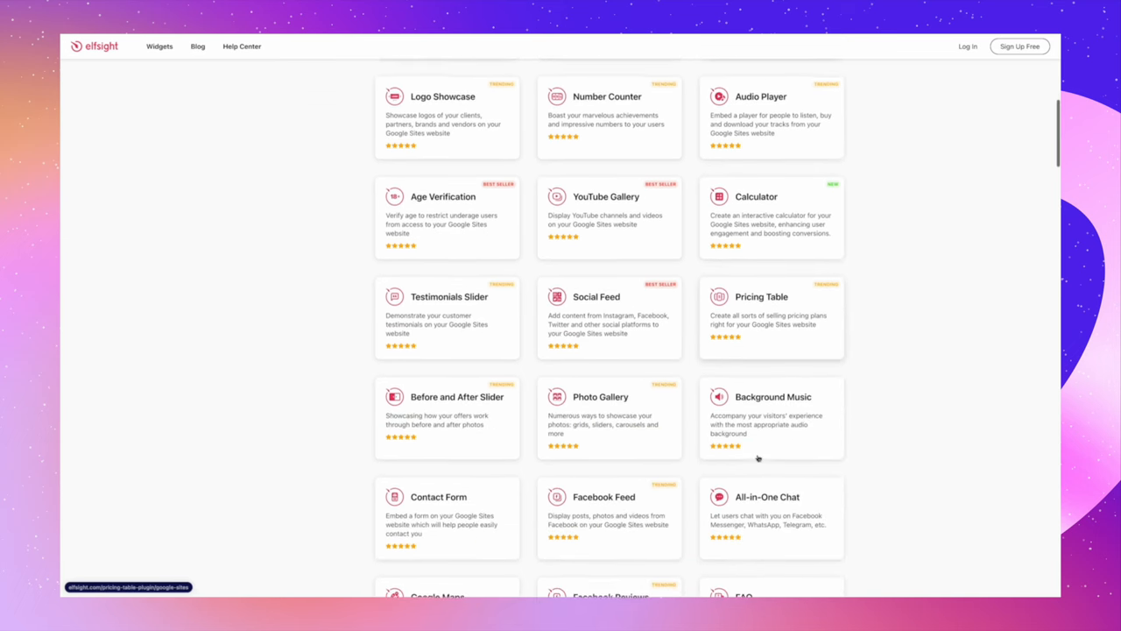
pyautogui.scroll(-3)
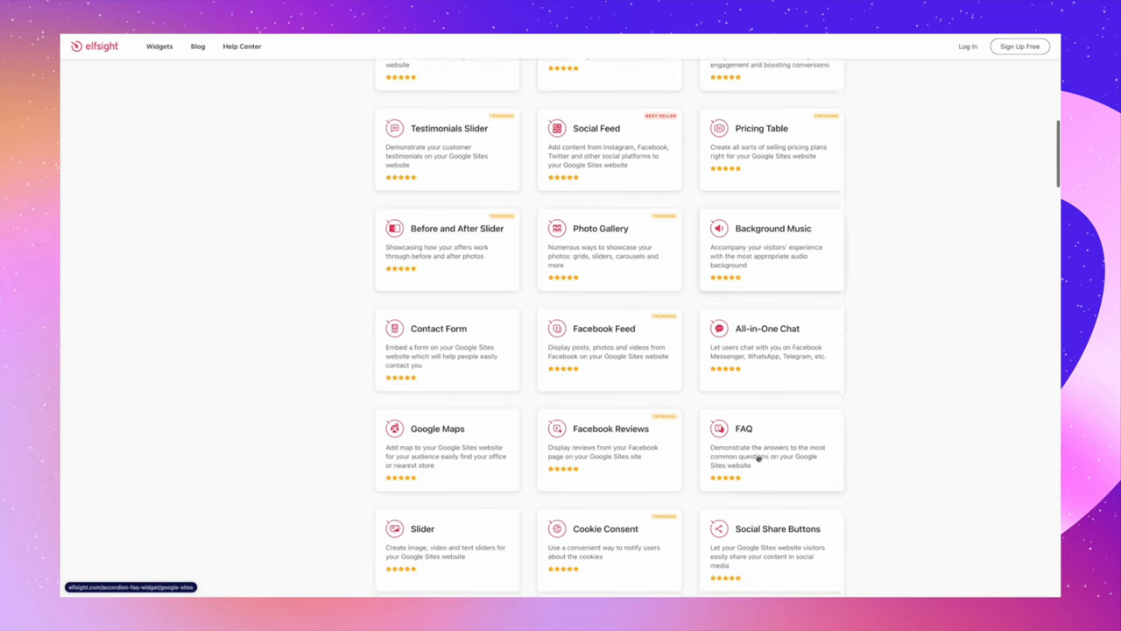
pyautogui.scroll(3)
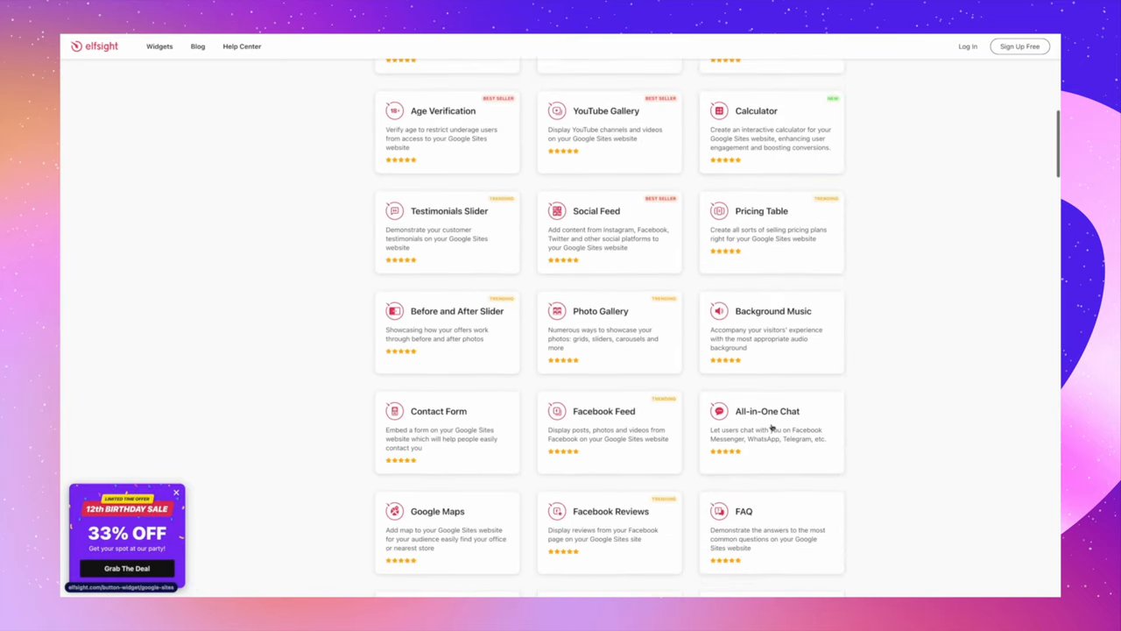
pyautogui.scroll(3)
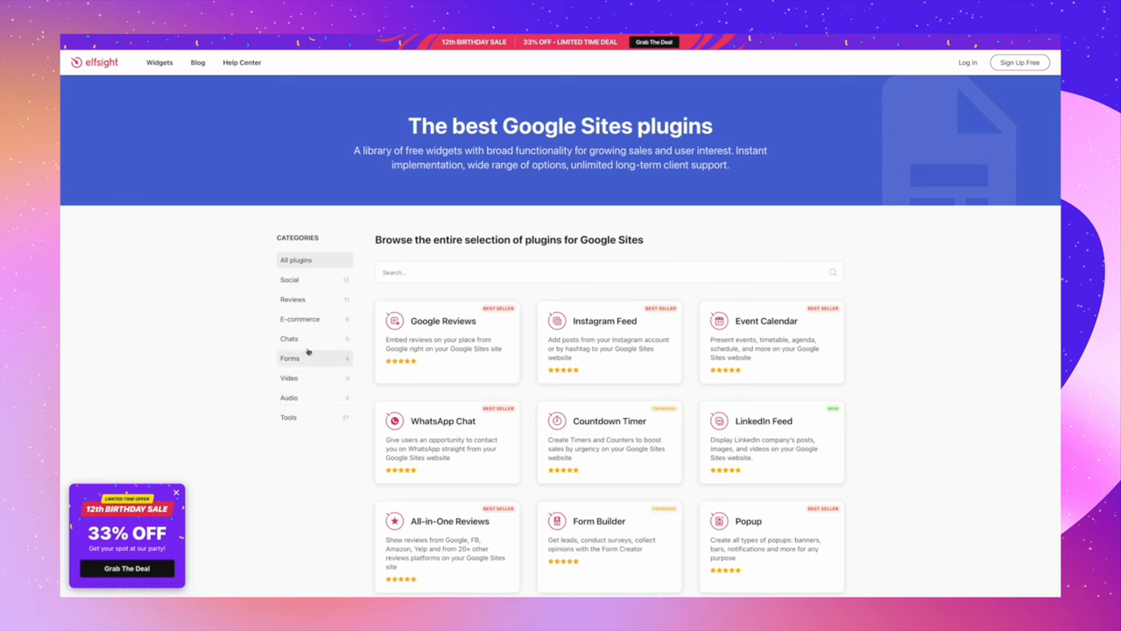
pyautogui.click(302, 319)
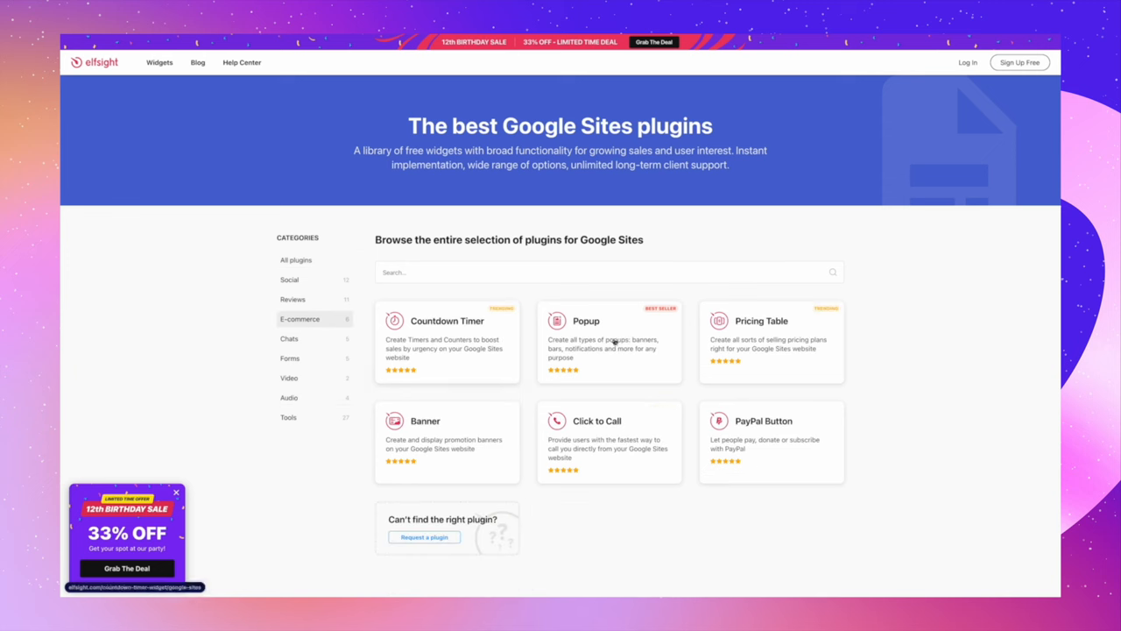
pyautogui.moveTo(410, 452)
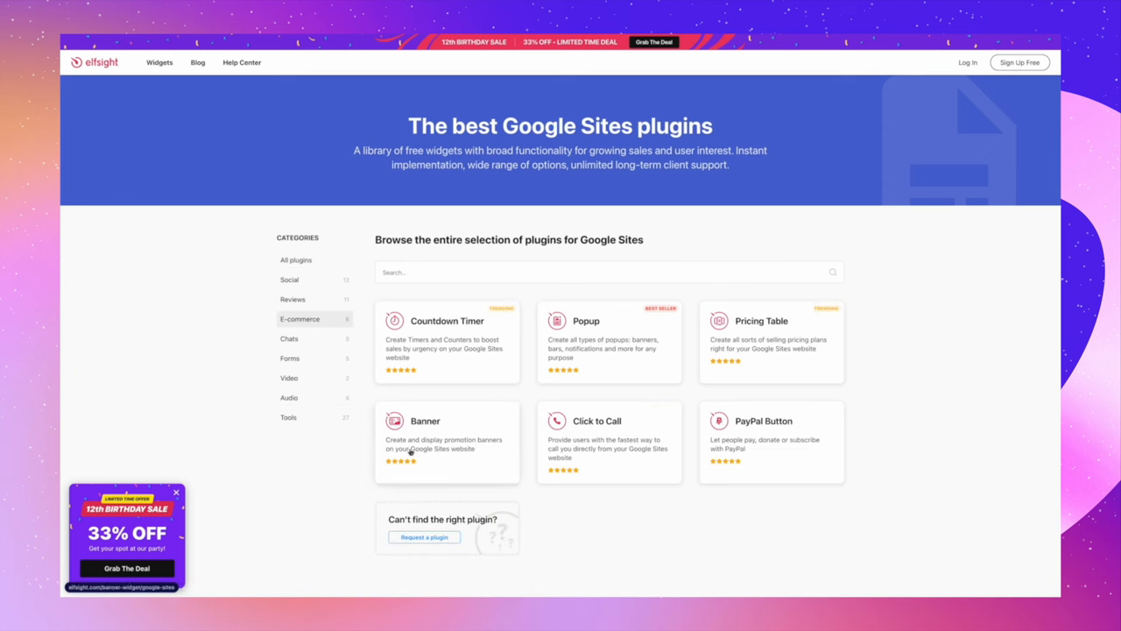
pyautogui.moveTo(323, 278)
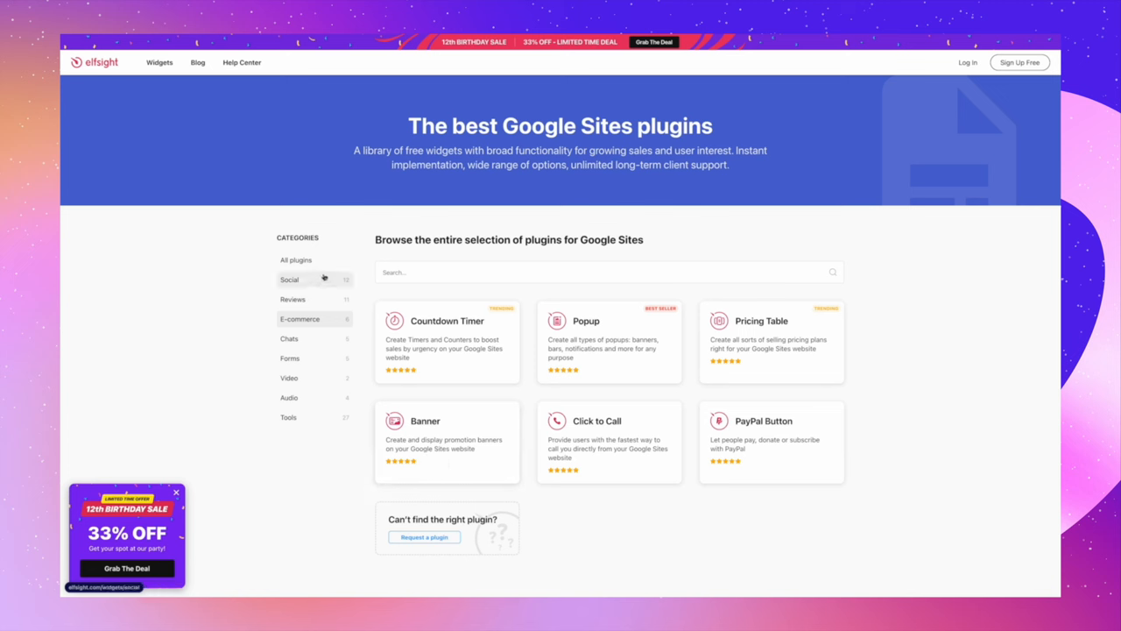
pyautogui.click(289, 279)
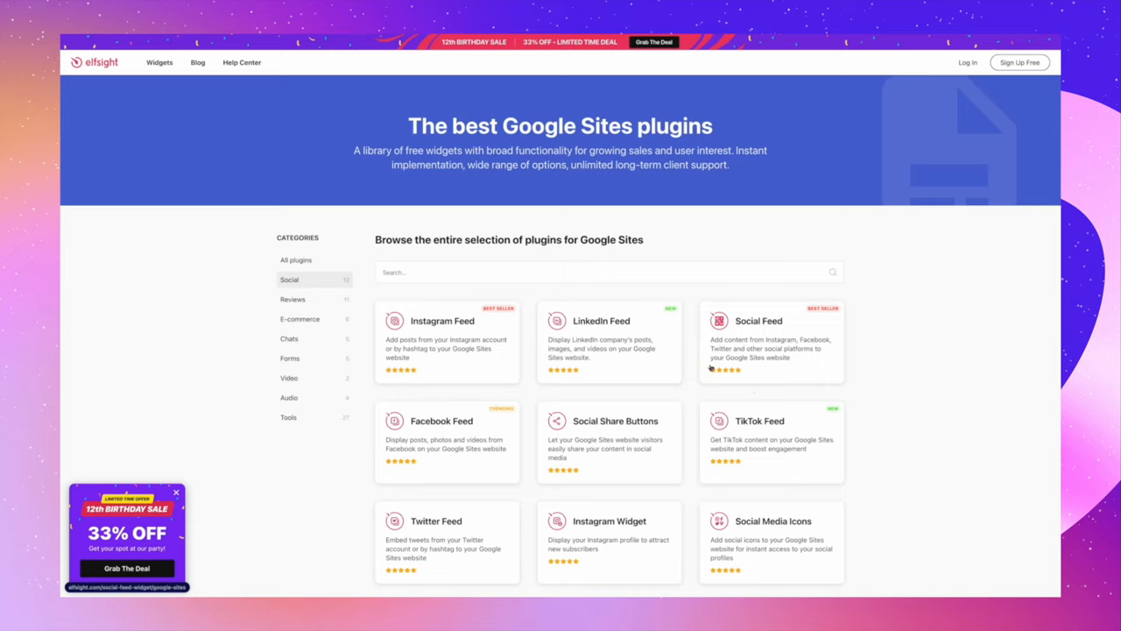
# Open the LinkedIn Feed widget and choose the Masonry template
pyautogui.click(610, 342)
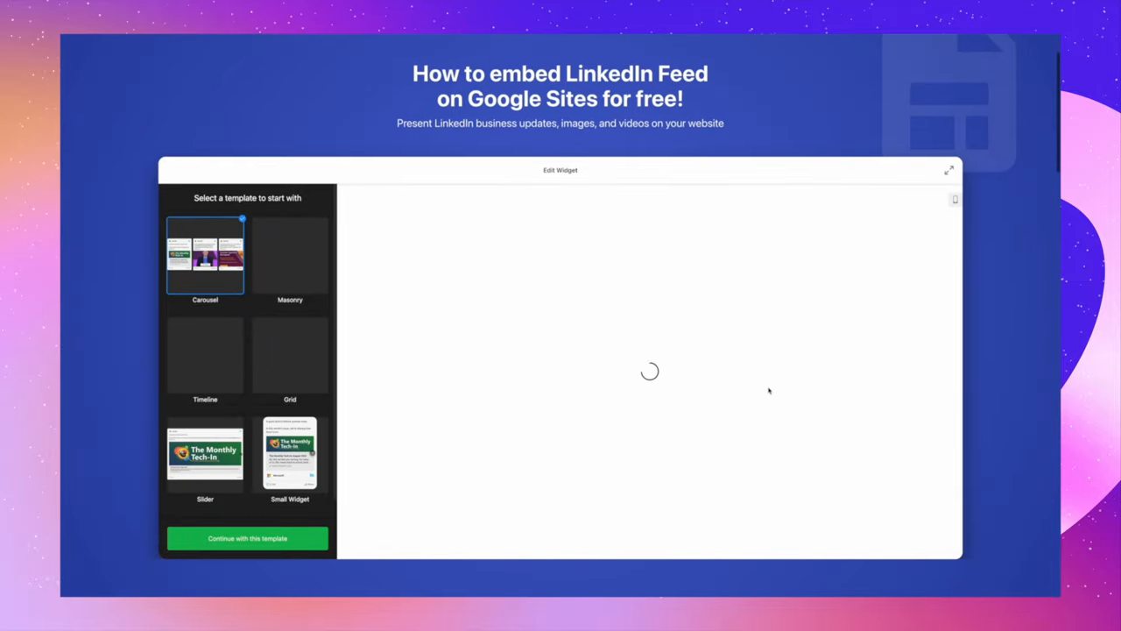
pyautogui.click(289, 256)
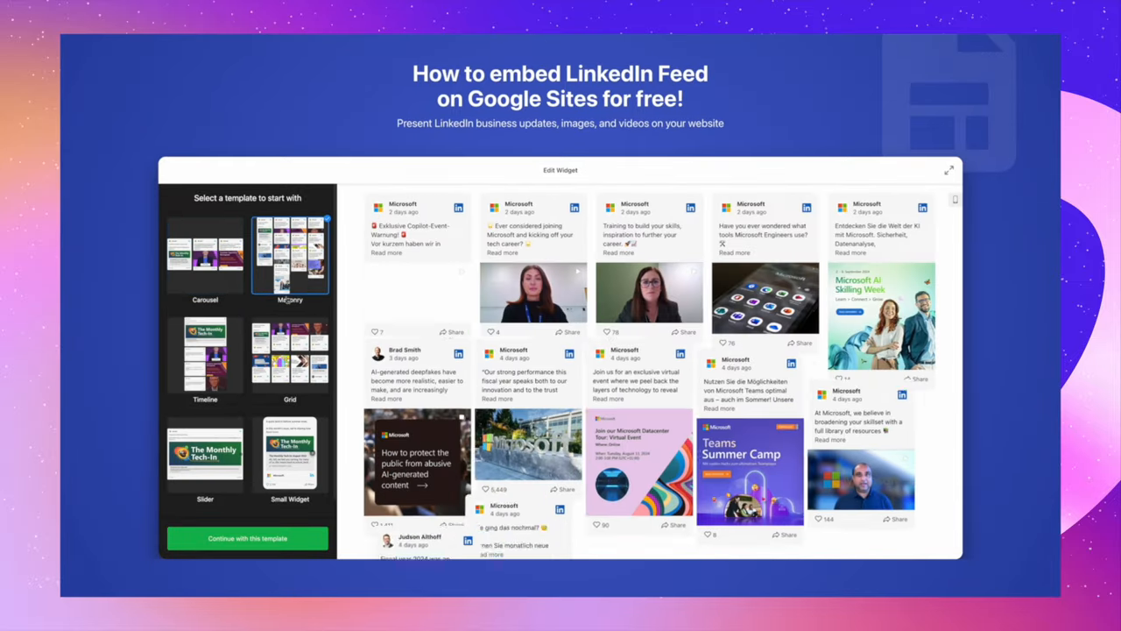